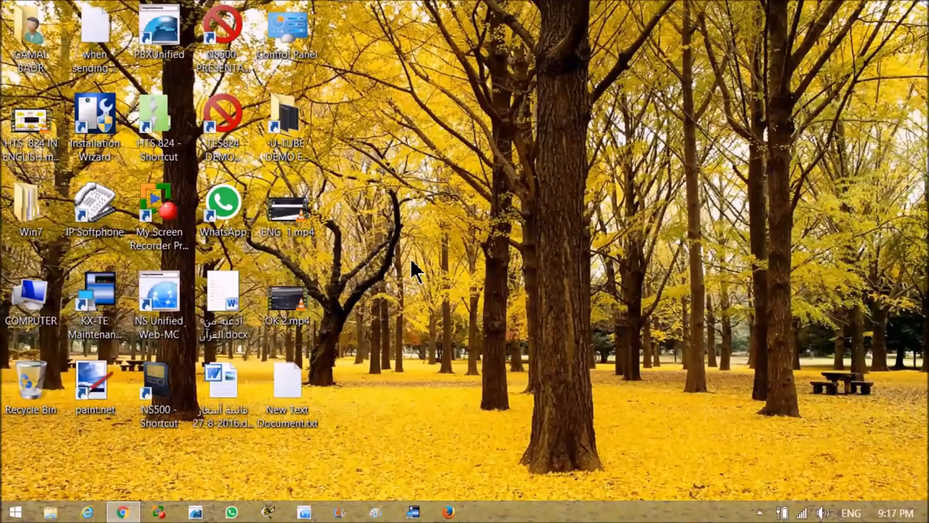
mouse_move(398, 298)
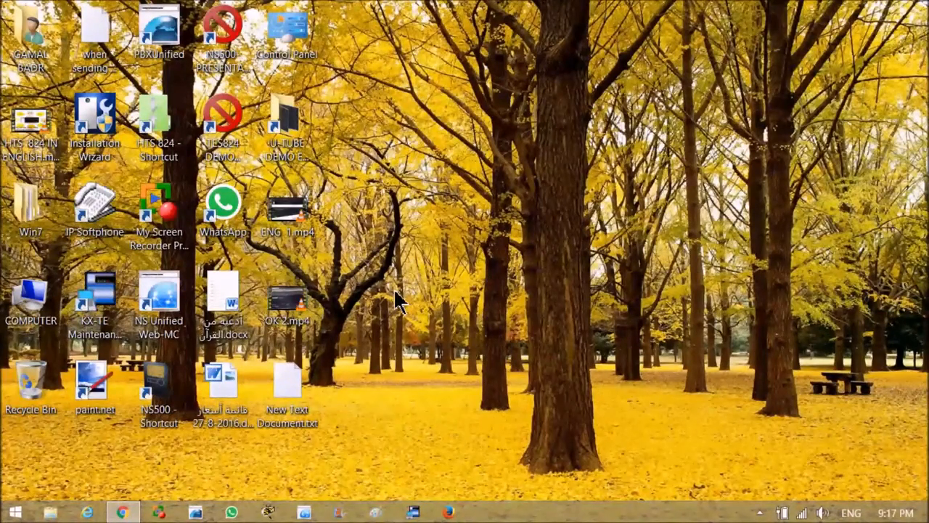
mouse_move(395, 305)
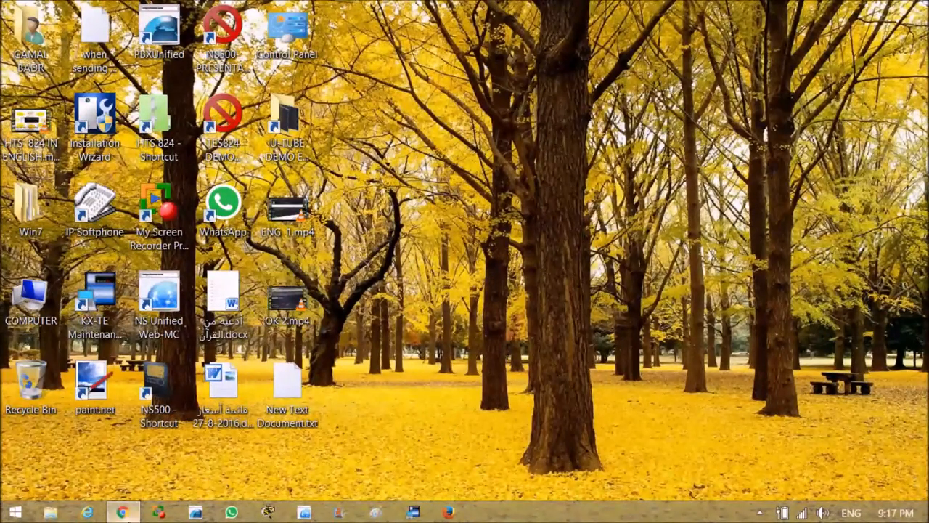
Step: Load the PBX console address 192.168.0.101 in a new Chrome tab
click(122, 513)
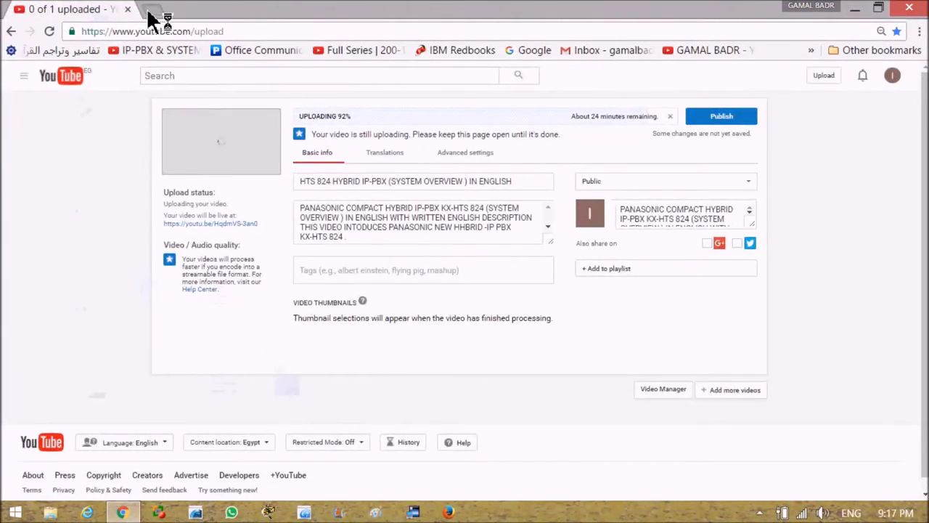
click(167, 15)
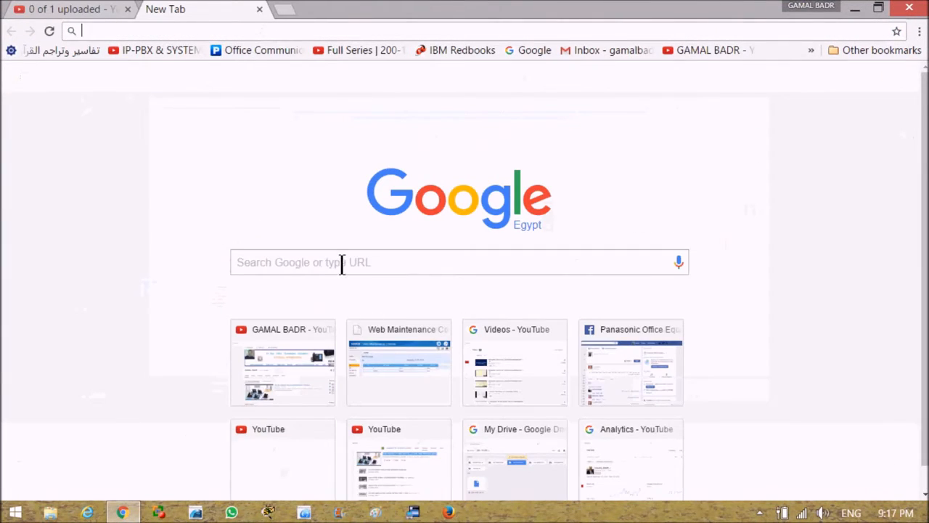
click(459, 261)
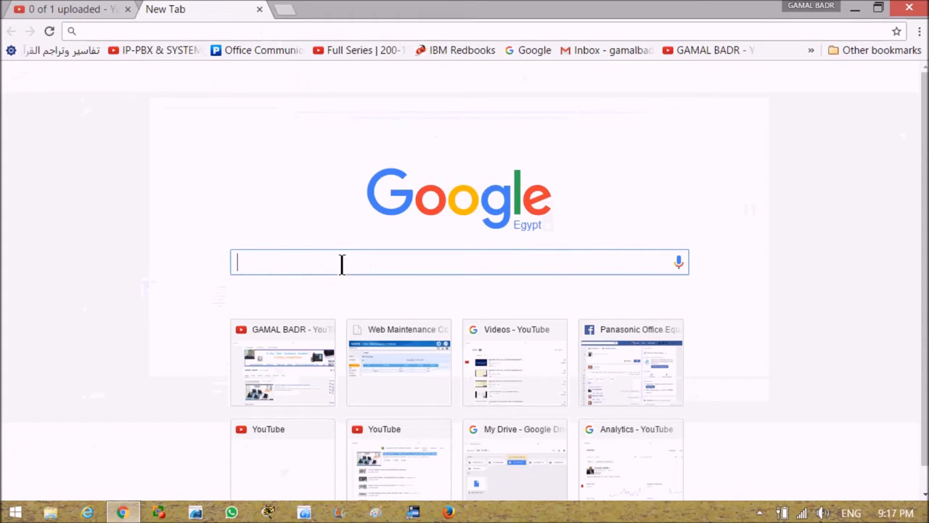
text(19)
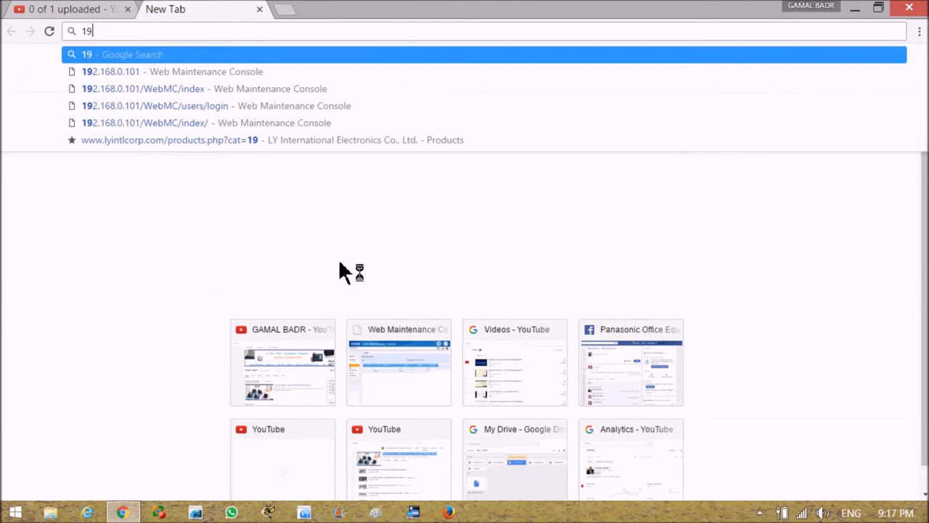
text(2)
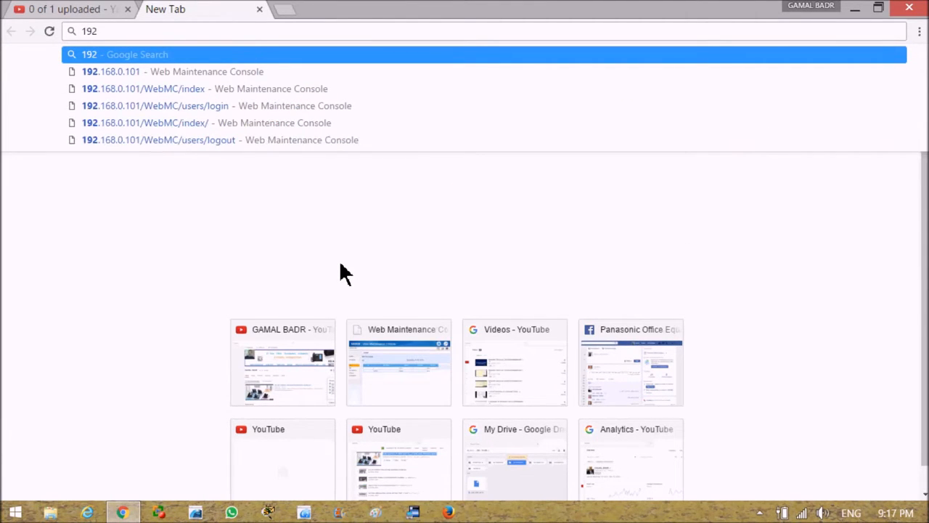
text(.)
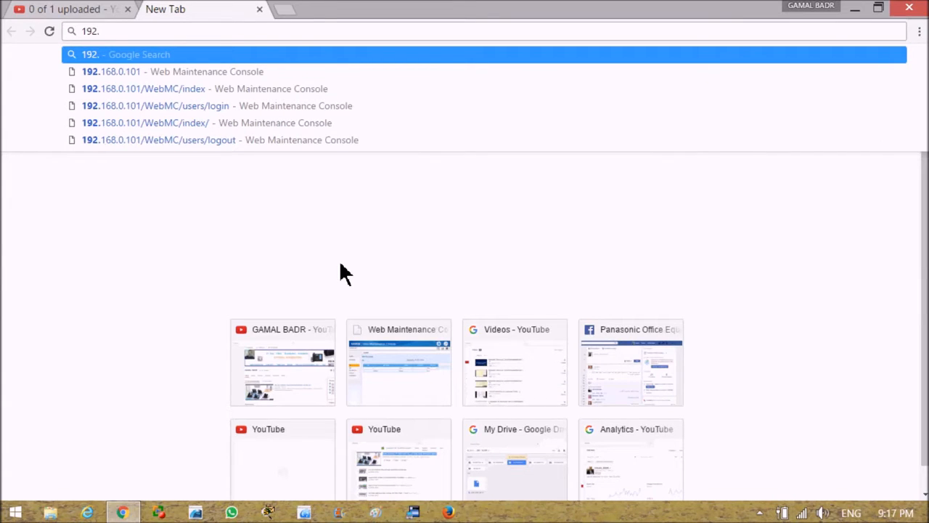
text(1)
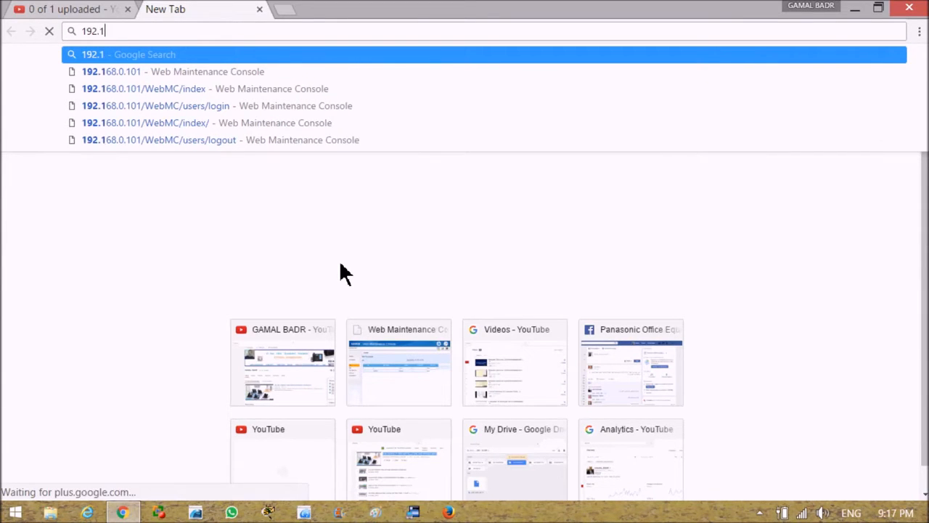
text(68)
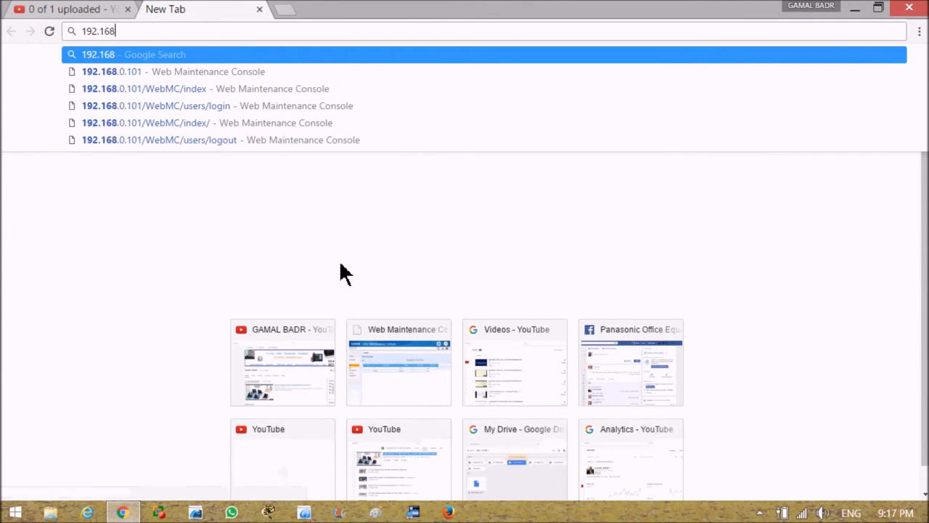
text(.0.)
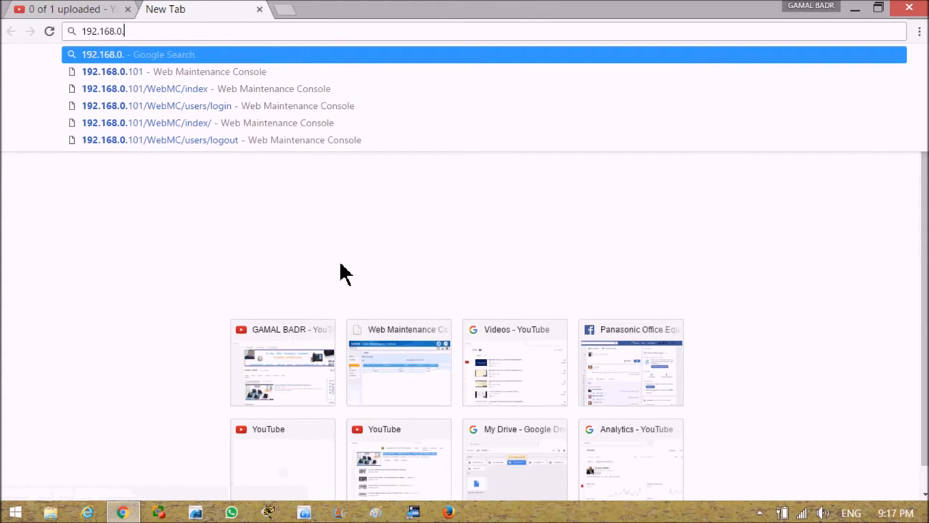
text(101)
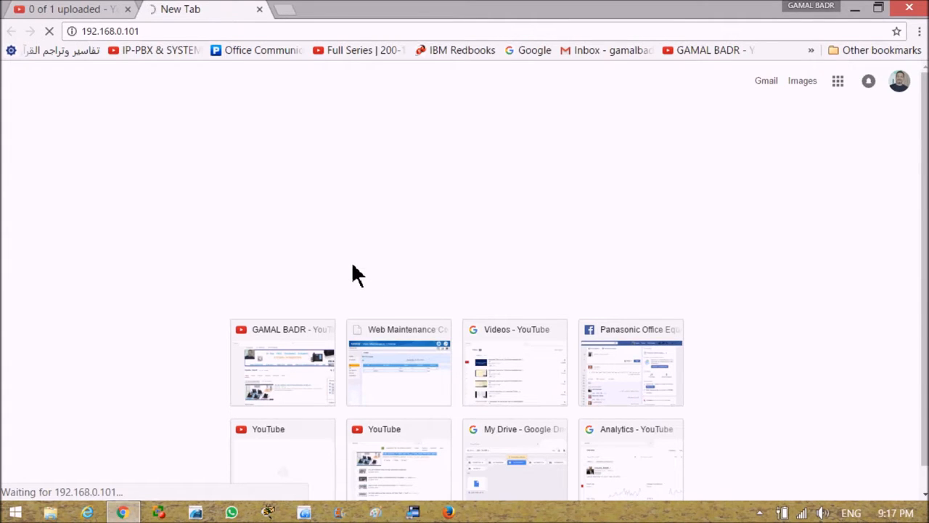
mouse_move(363, 271)
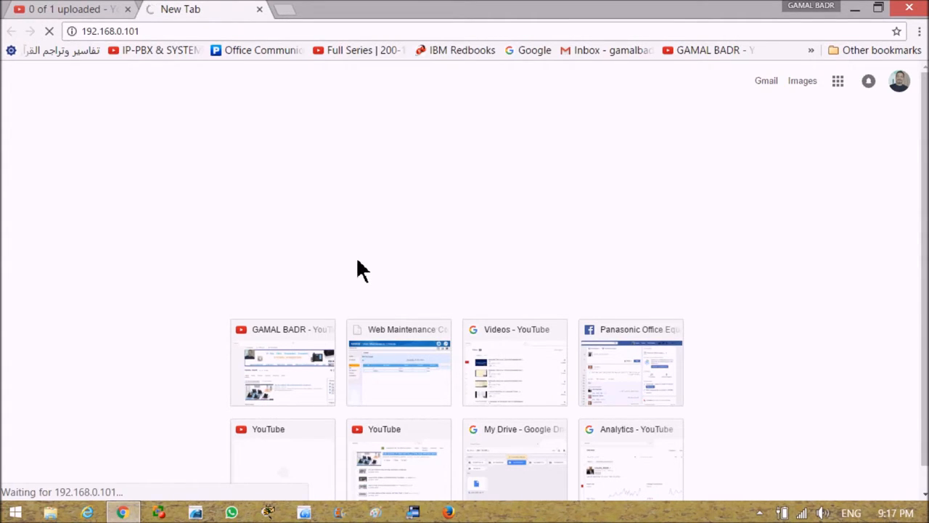
mouse_move(383, 258)
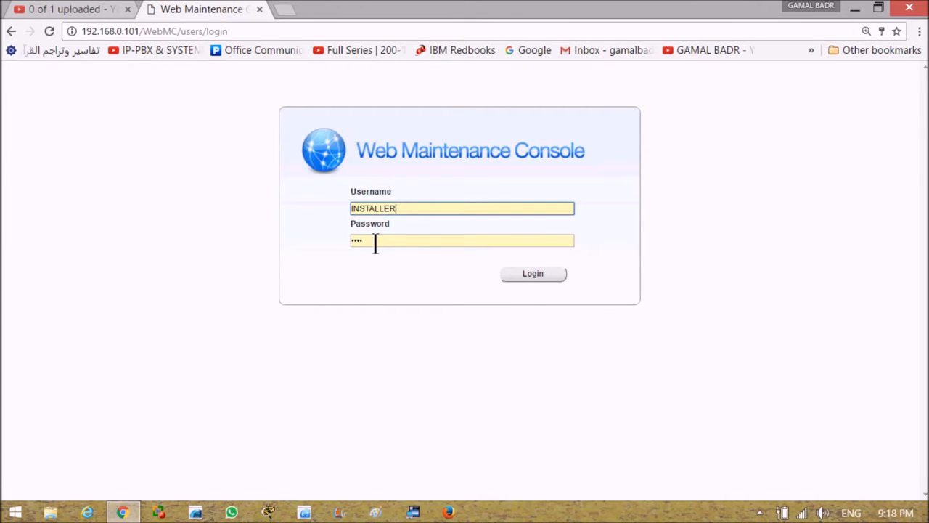
Step: Log in to the maintenance console as INSTALLER
click(533, 273)
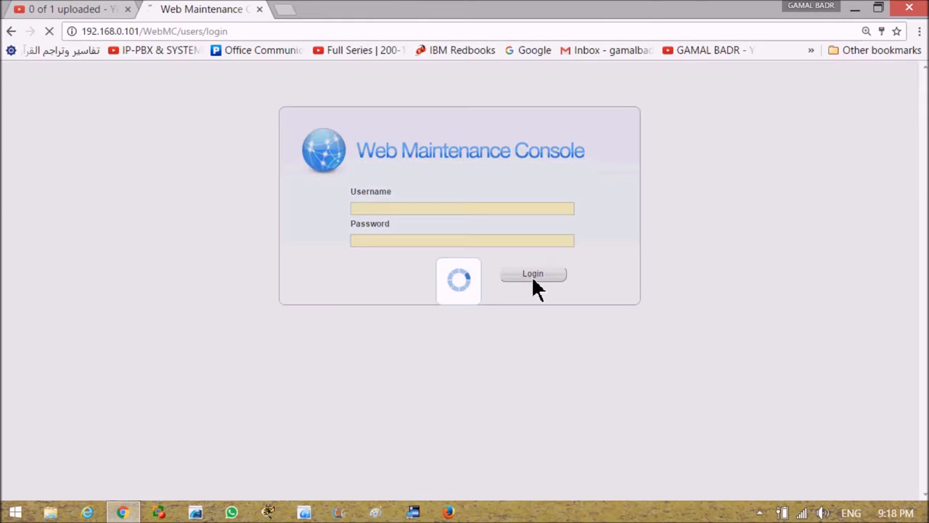
click(533, 273)
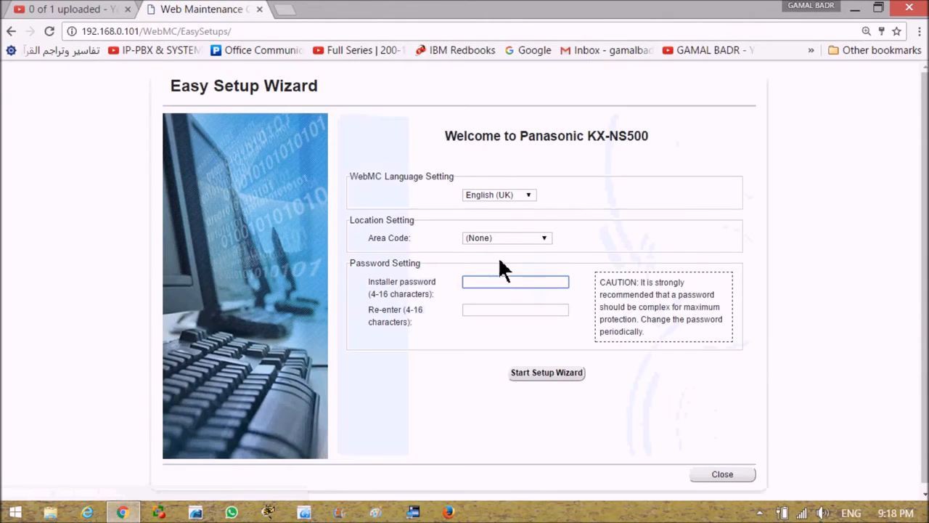
mouse_move(682, 380)
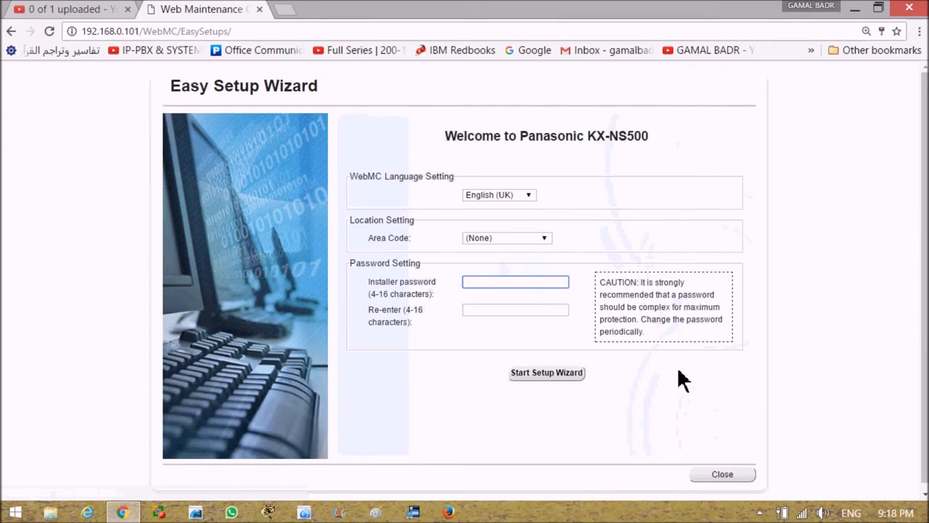
mouse_move(543, 221)
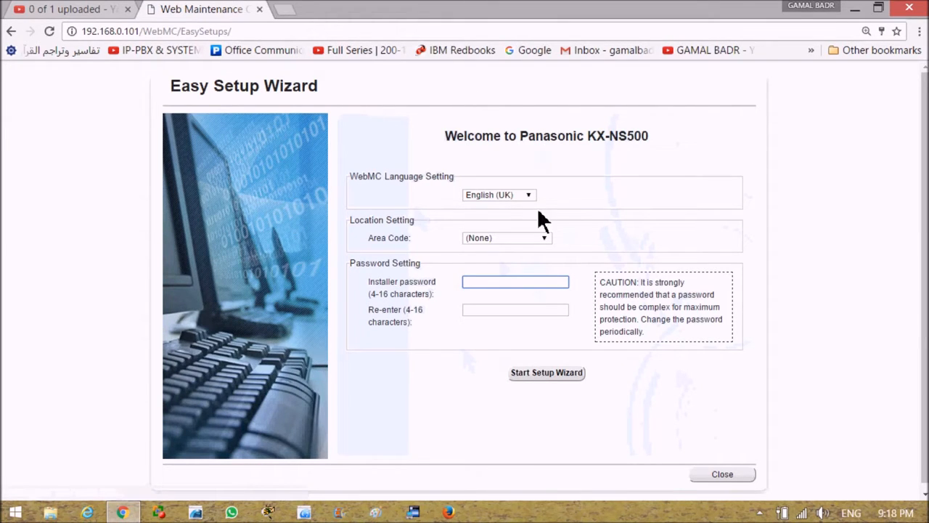
Step: Keep English (UK), choose Egypt as the area code and enter the installer password
click(498, 194)
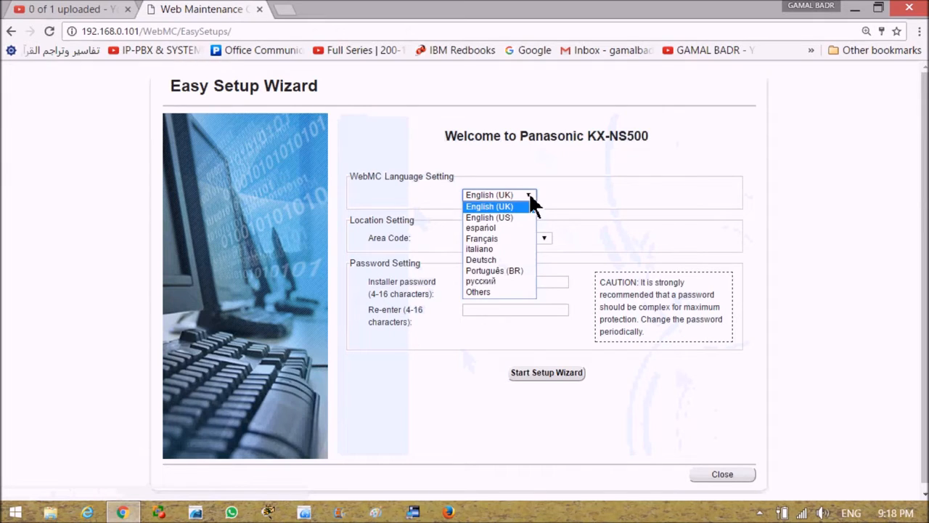
click(489, 206)
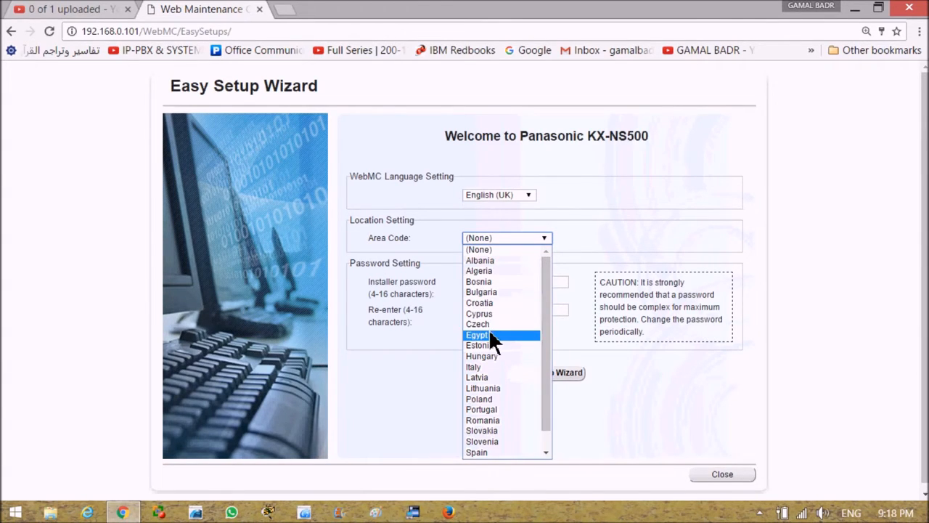
click(476, 334)
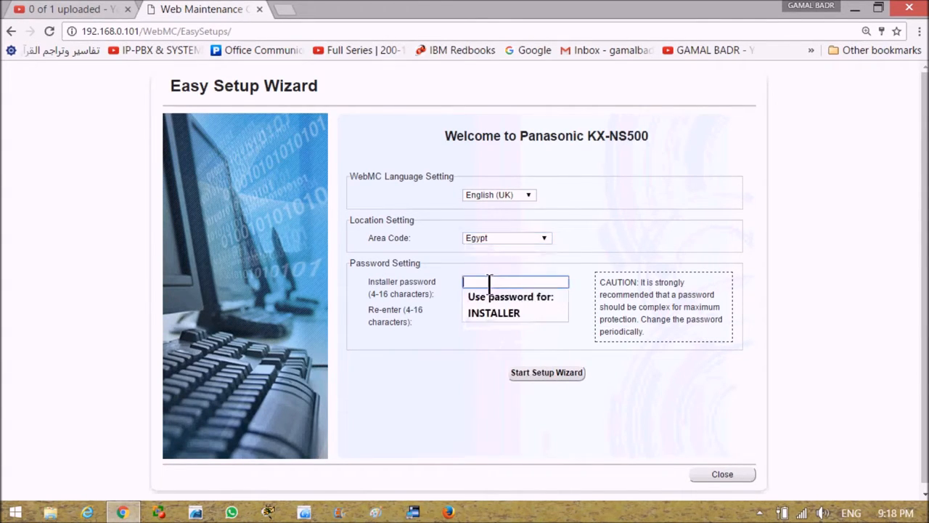
text(1)
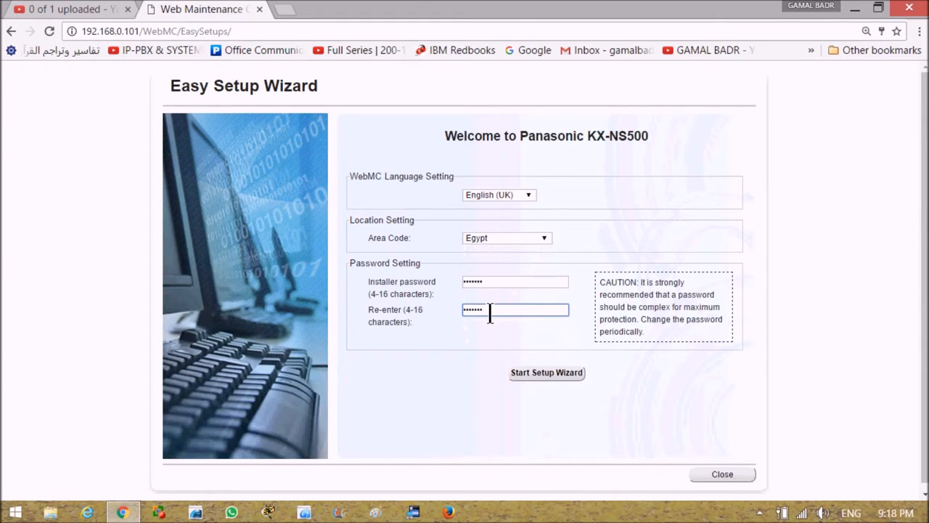
mouse_move(545, 372)
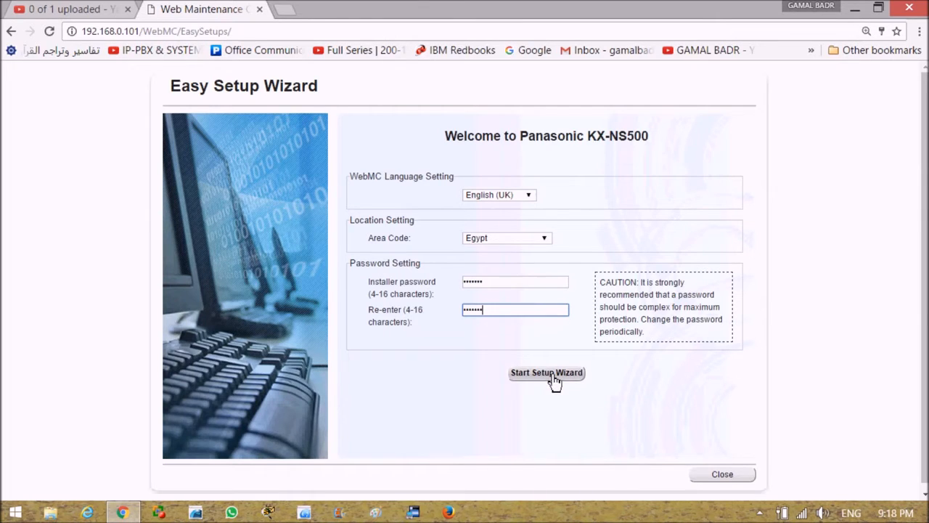
Step: Start the Easy Setup Wizard, landing on the Date & Time step
click(546, 372)
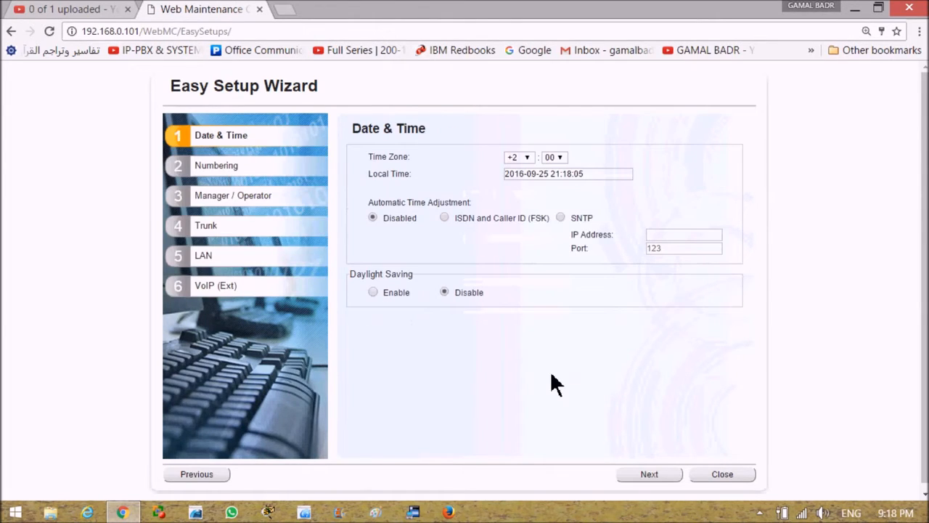
mouse_move(520, 206)
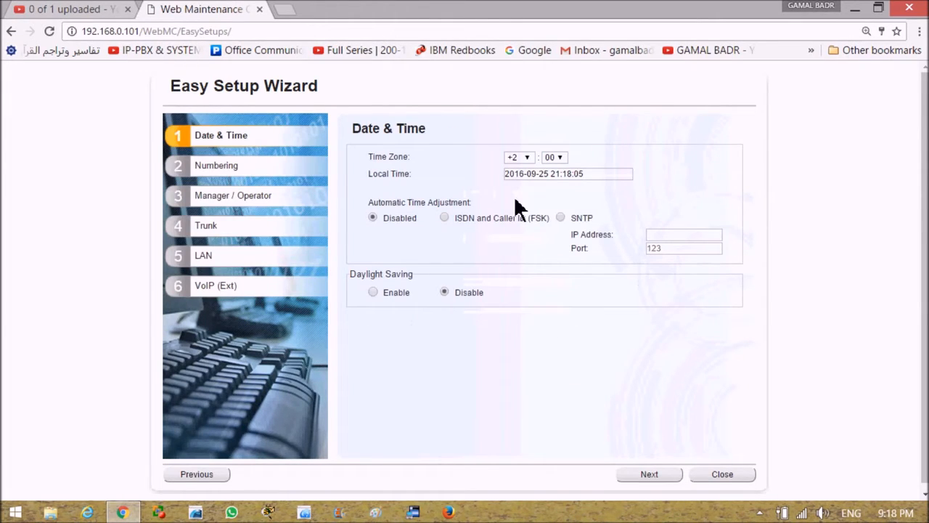
mouse_move(503, 180)
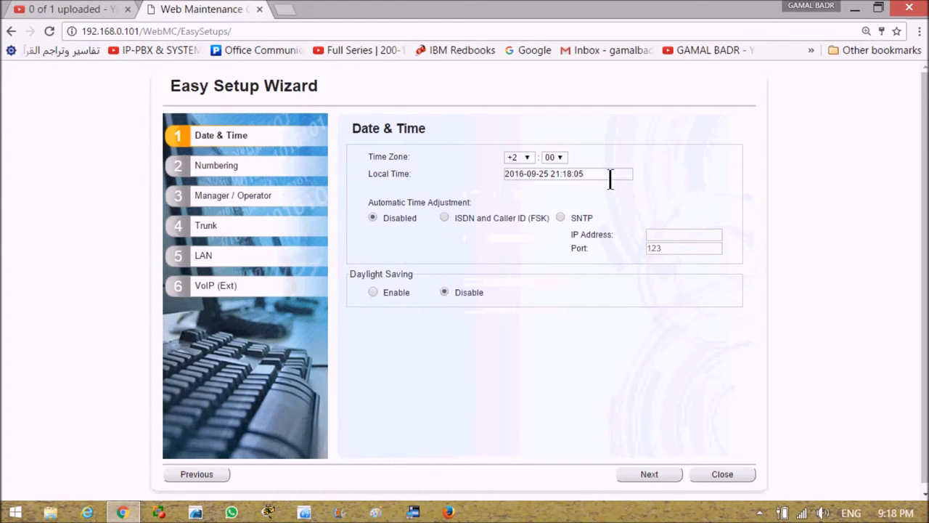
mouse_move(501, 186)
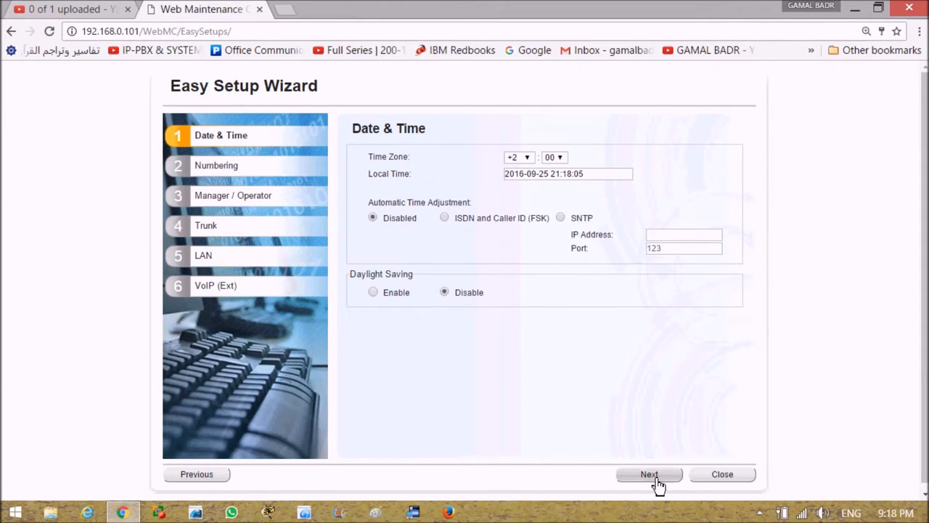
Step: On the Numbering step, make 9 the CO line access number
click(647, 473)
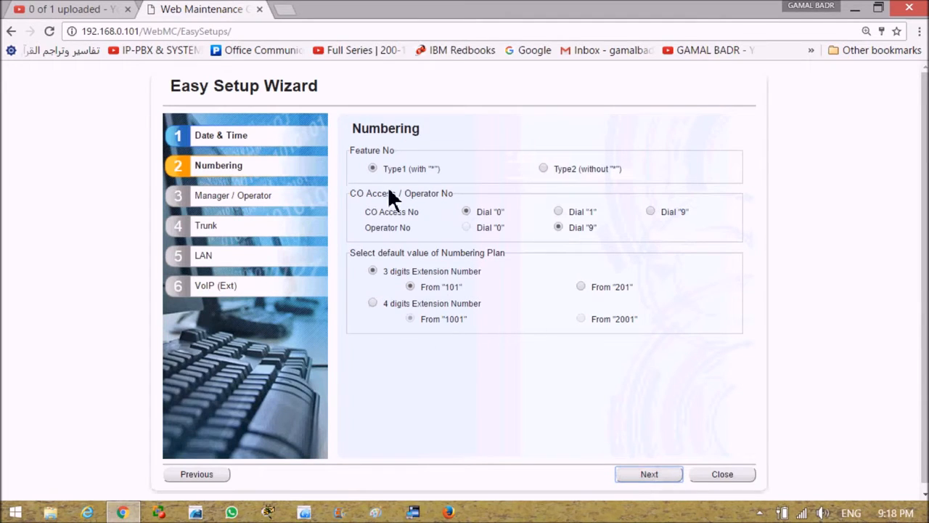
mouse_move(384, 182)
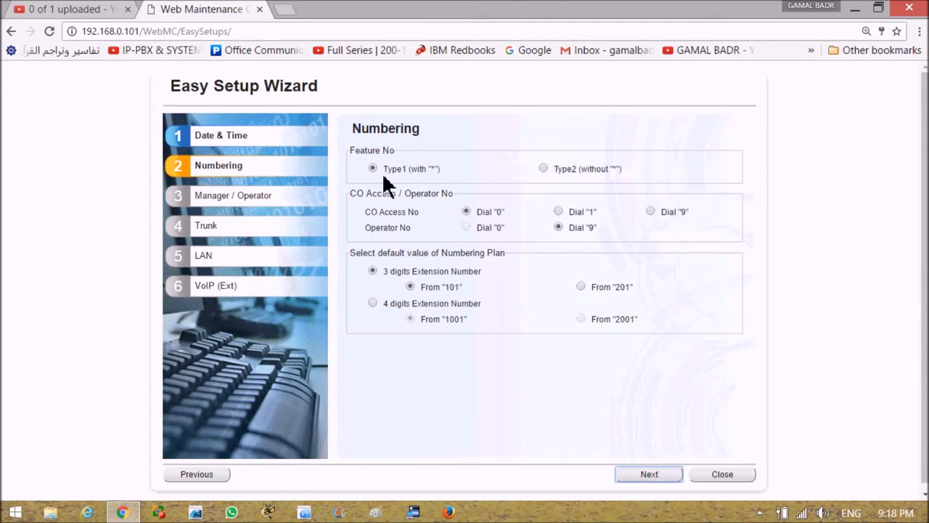
mouse_move(487, 175)
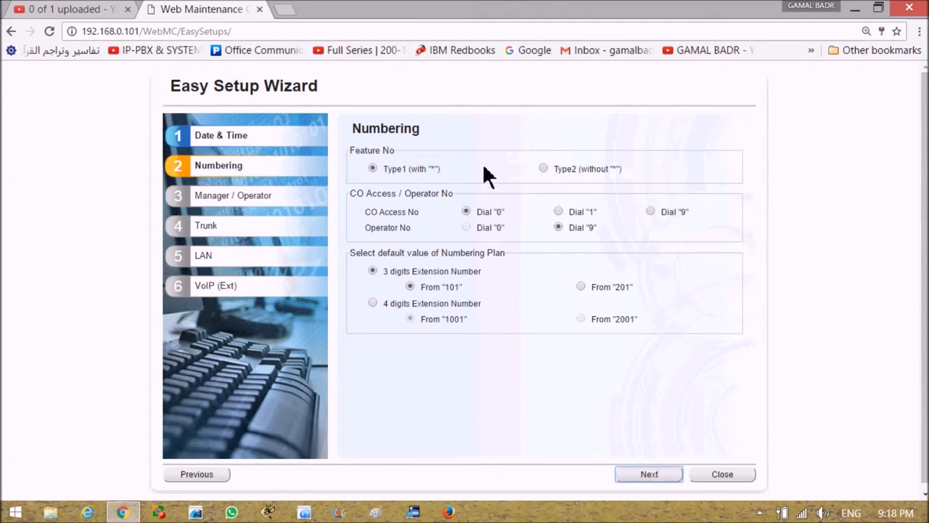
mouse_move(420, 192)
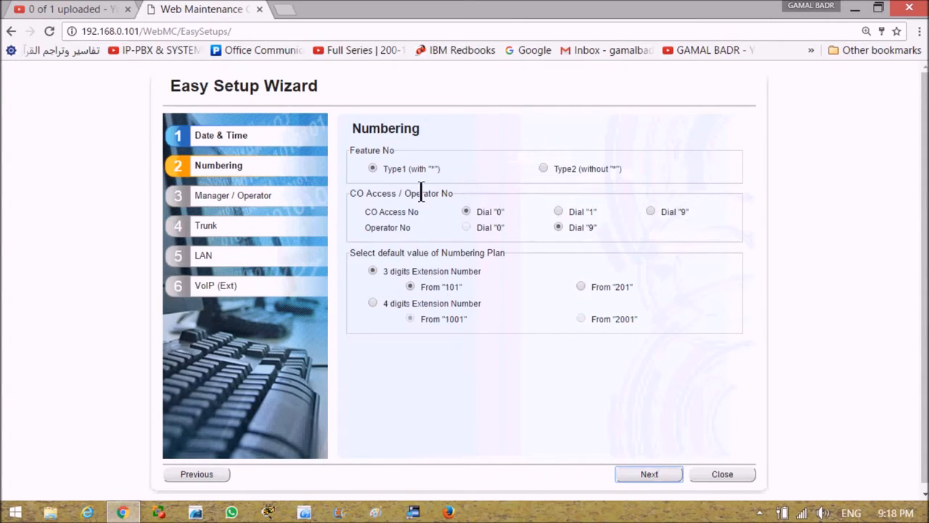
mouse_move(514, 185)
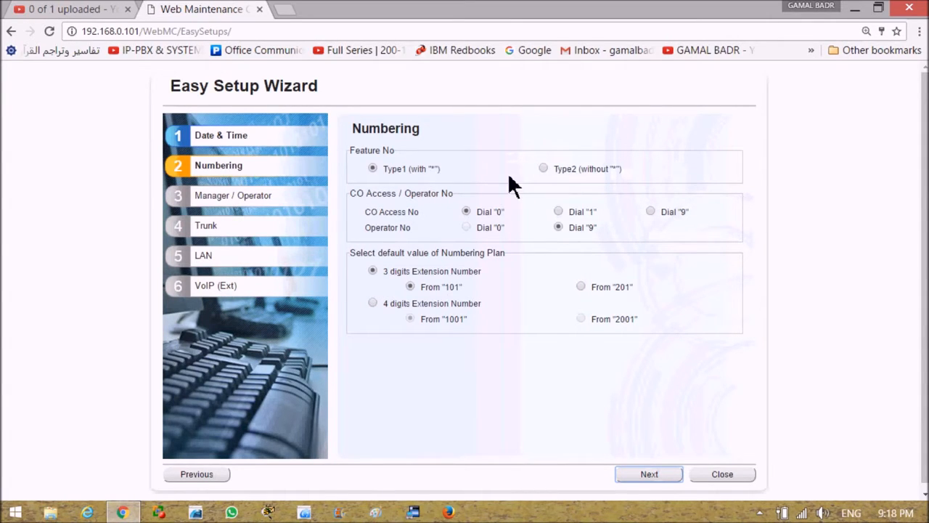
mouse_move(380, 186)
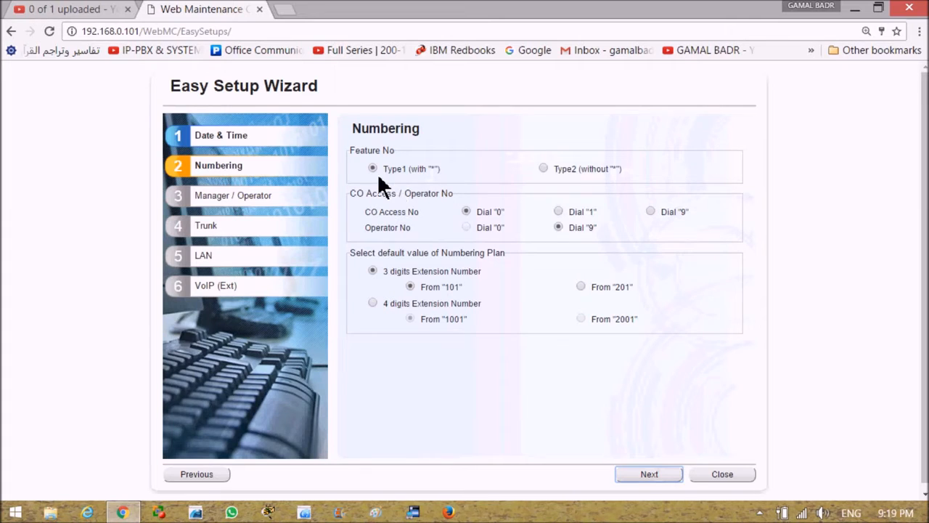
mouse_move(389, 191)
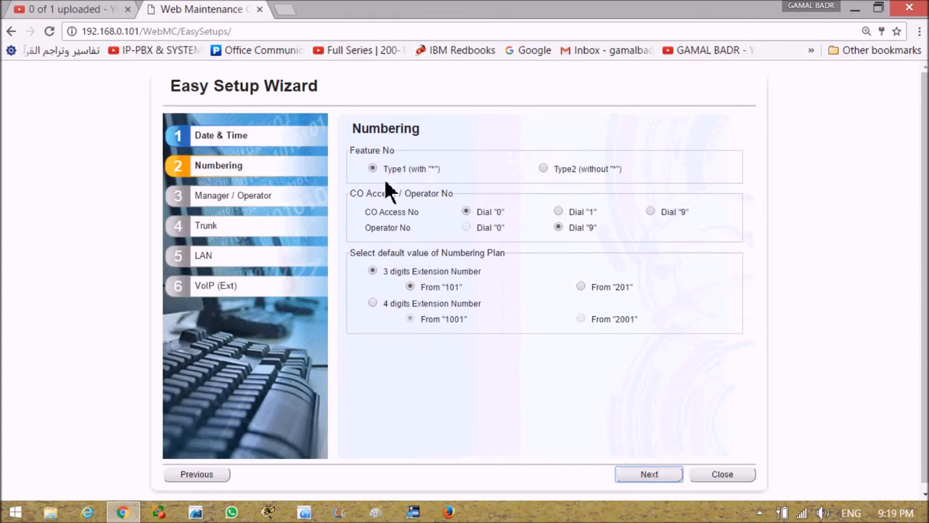
mouse_move(656, 241)
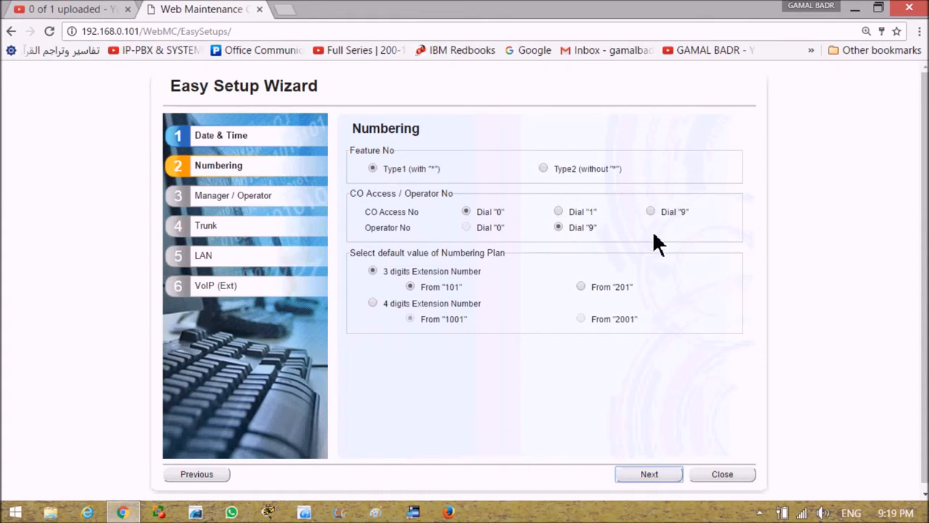
mouse_move(549, 259)
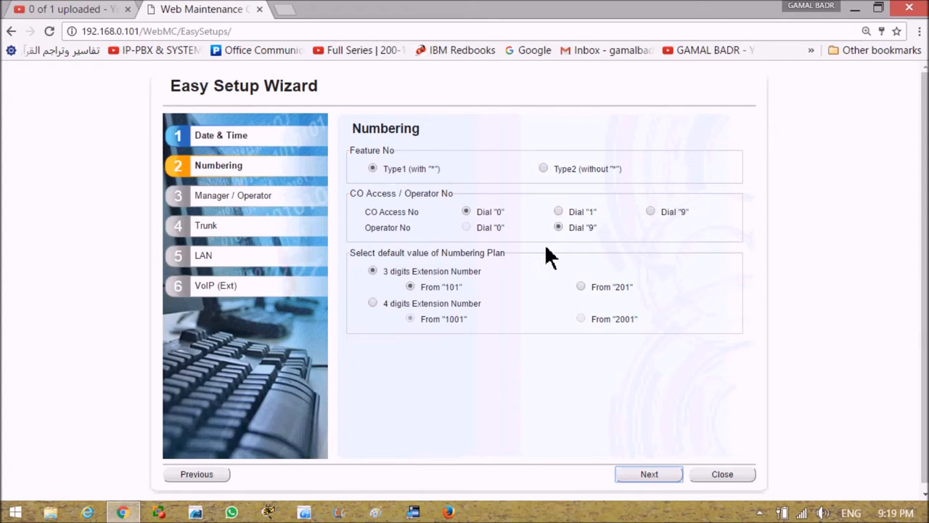
mouse_move(371, 215)
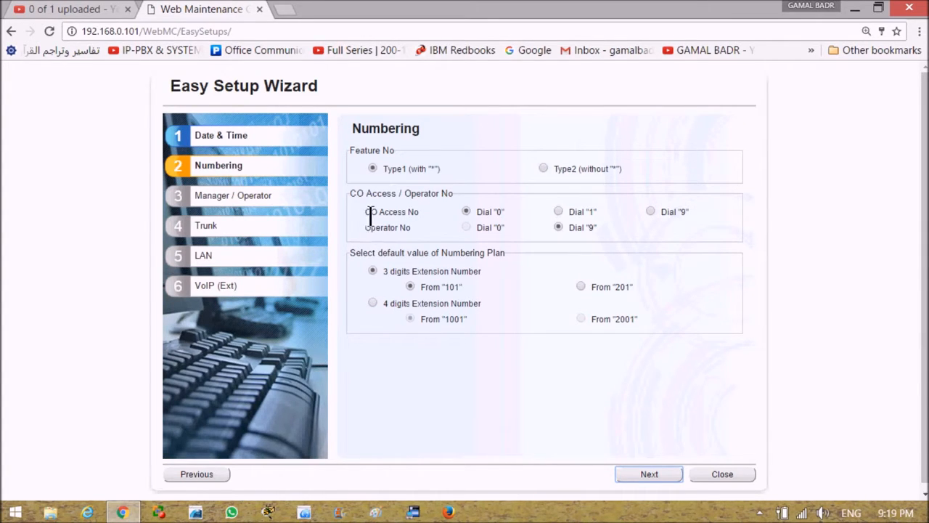
mouse_move(551, 225)
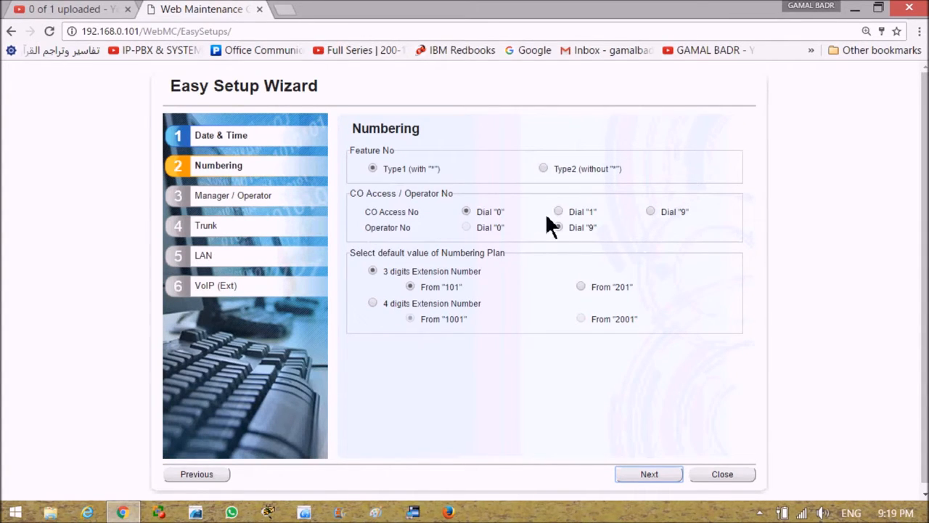
click(557, 226)
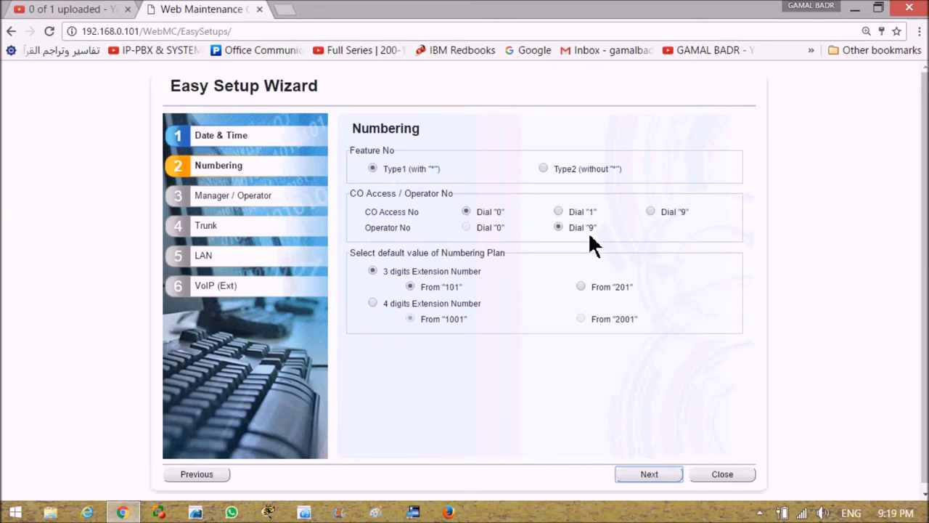
mouse_move(549, 240)
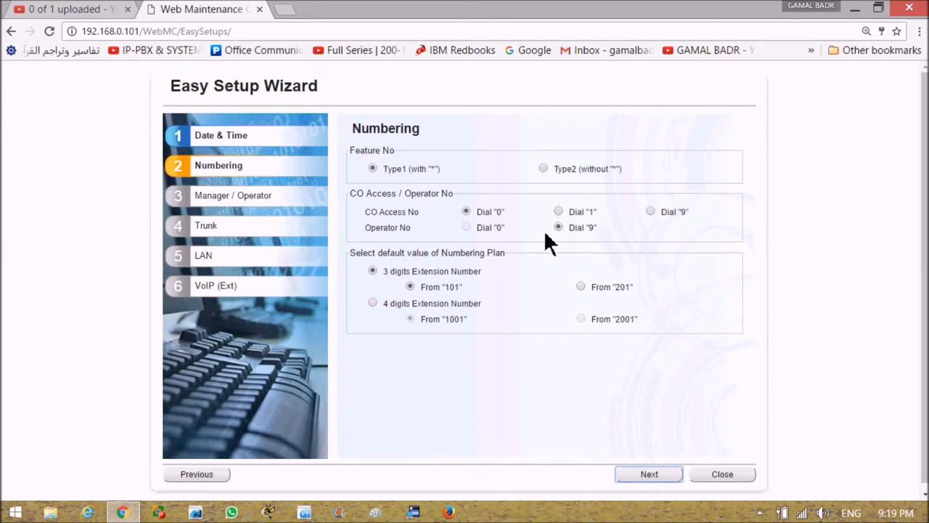
mouse_move(543, 235)
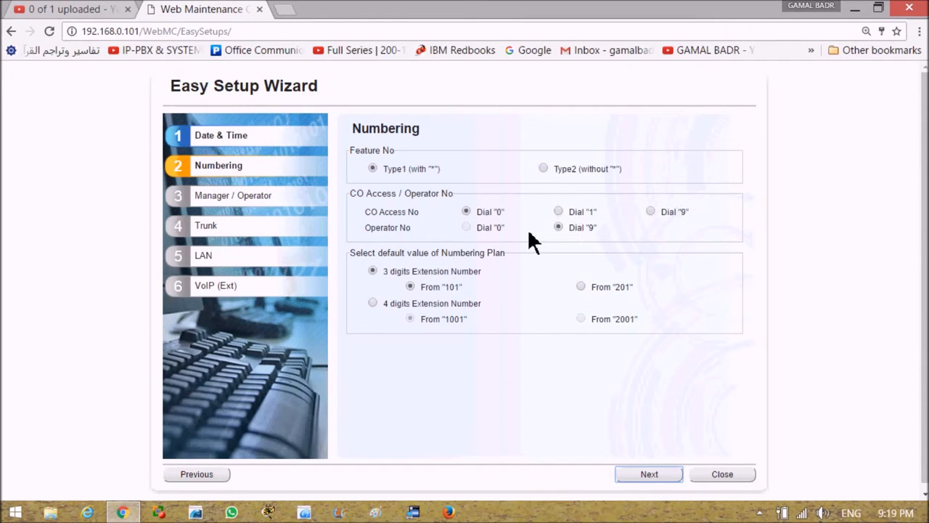
mouse_move(650, 239)
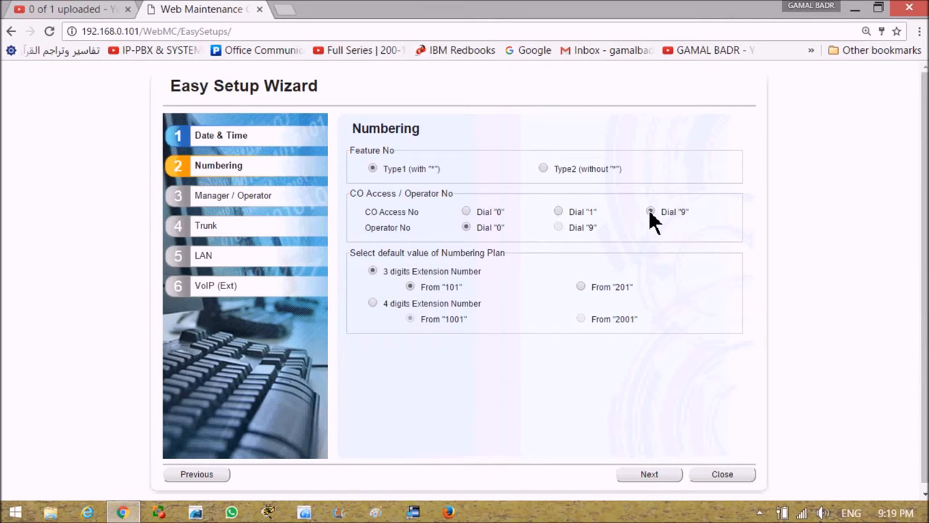
click(651, 212)
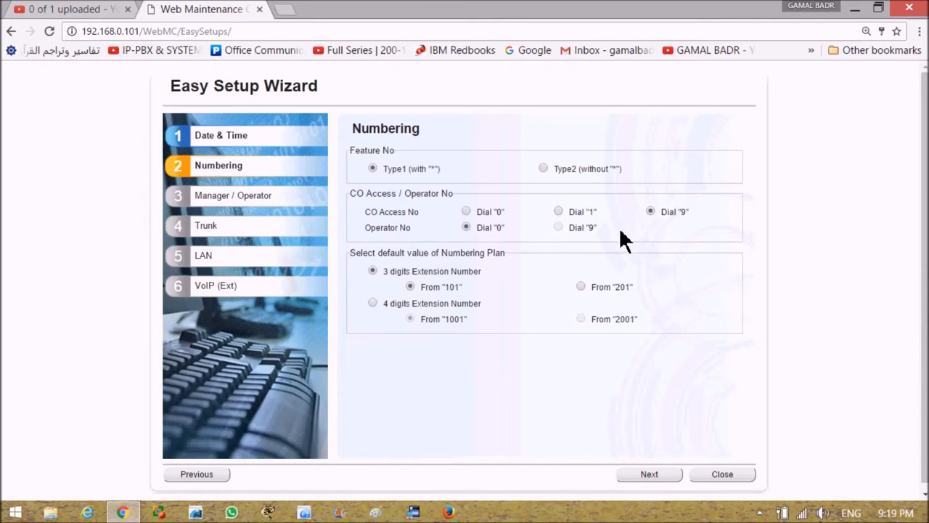
mouse_move(690, 221)
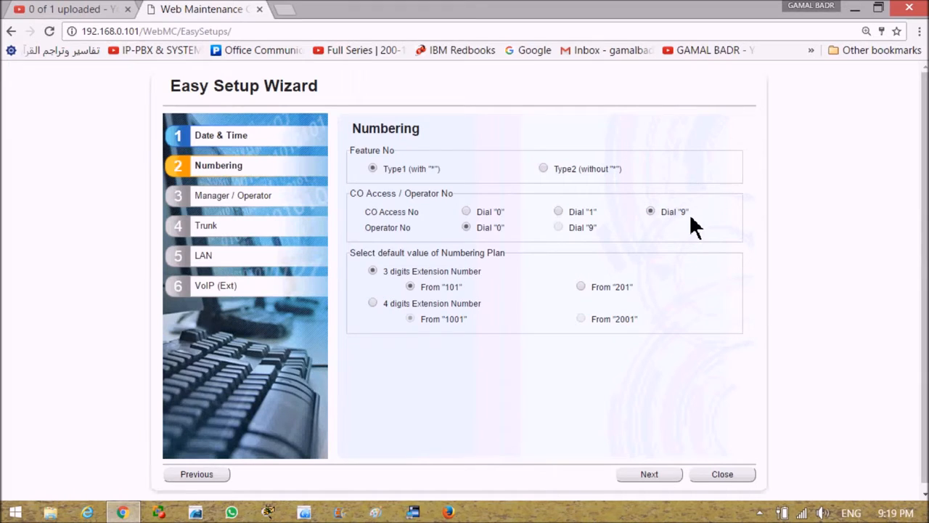
mouse_move(569, 239)
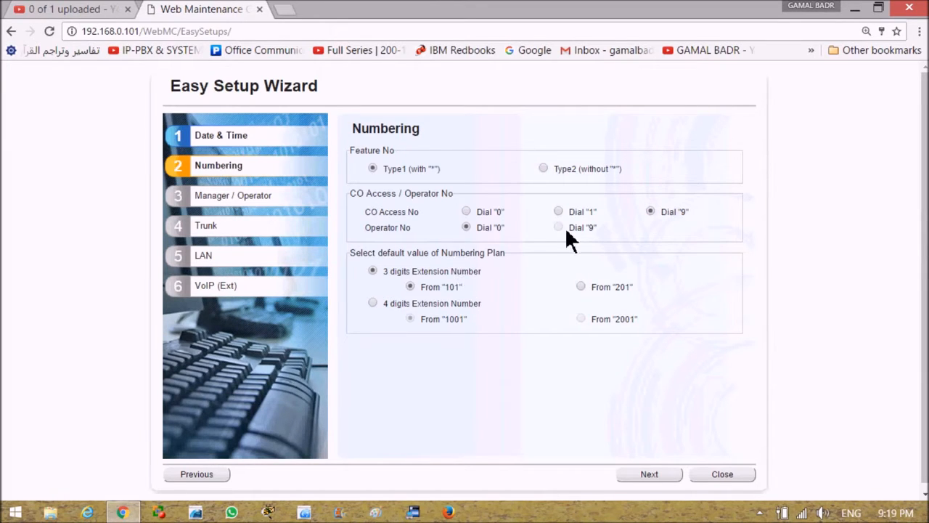
mouse_move(552, 313)
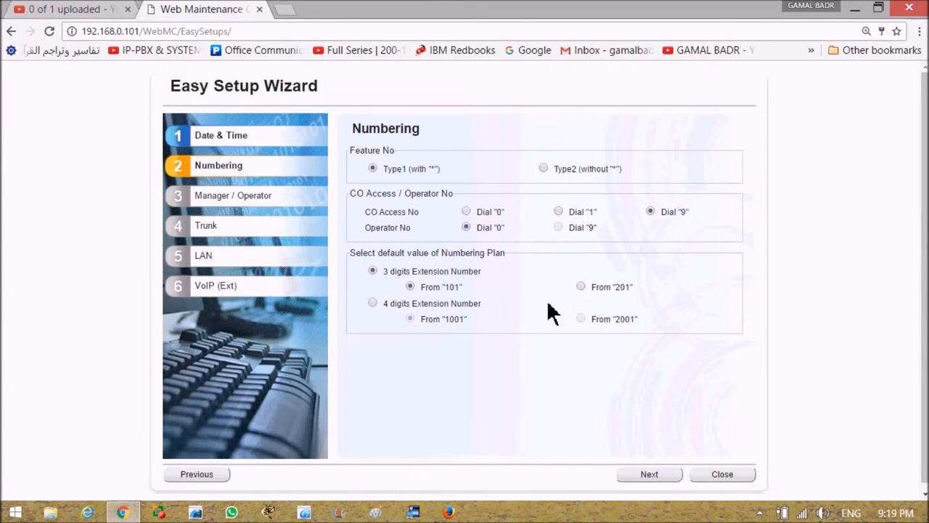
mouse_move(366, 288)
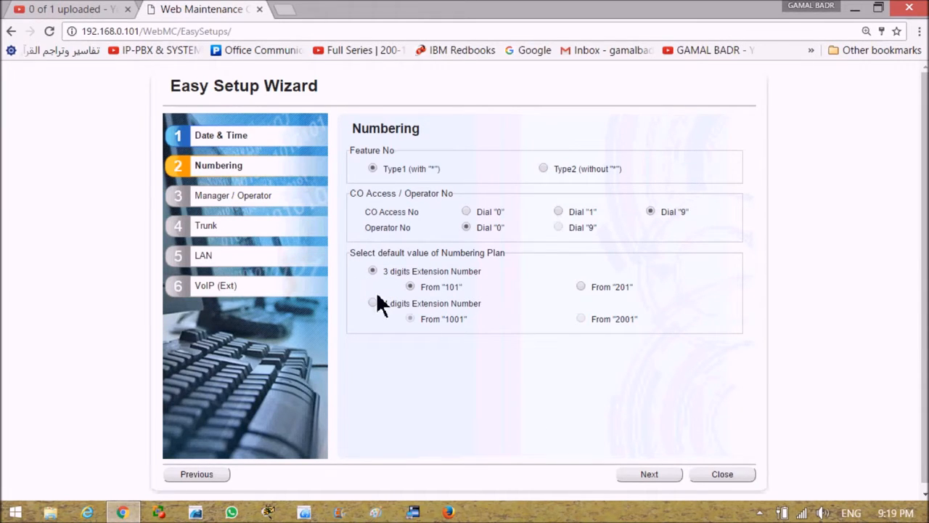
mouse_move(410, 275)
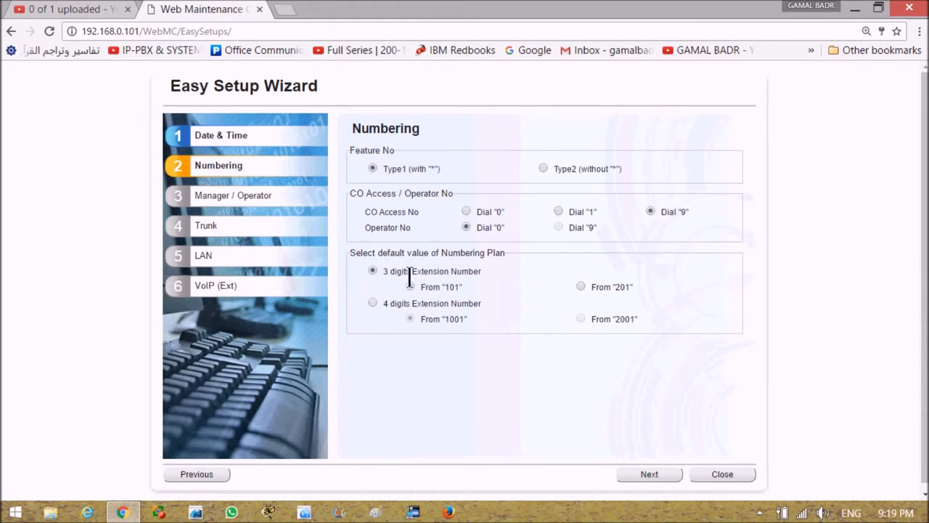
mouse_move(403, 274)
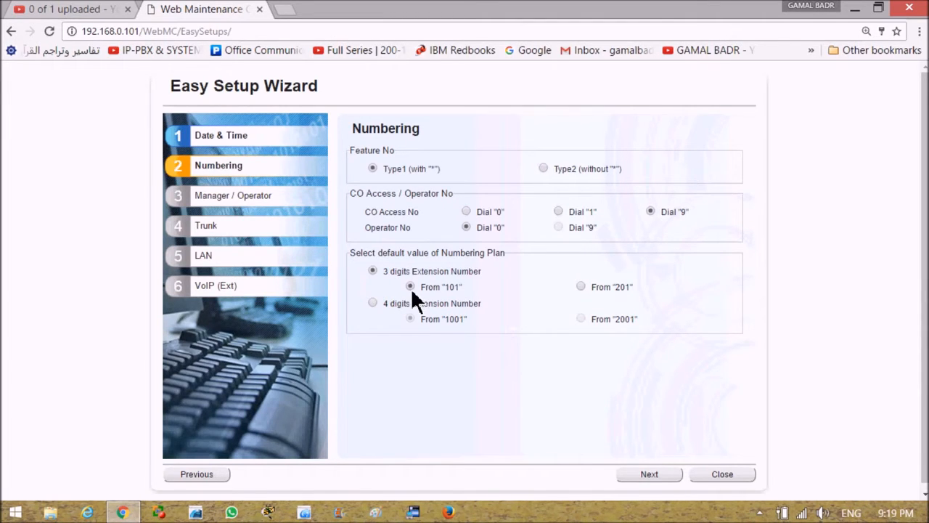
mouse_move(613, 319)
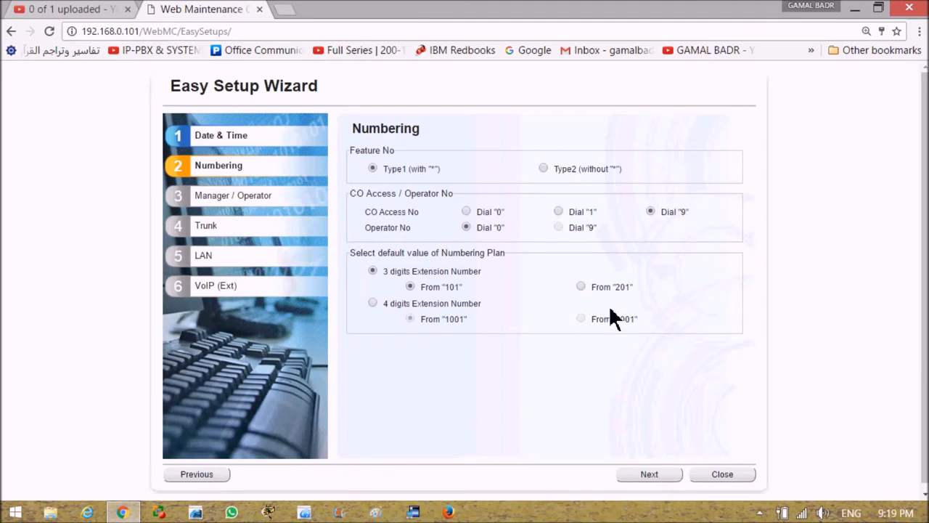
mouse_move(378, 327)
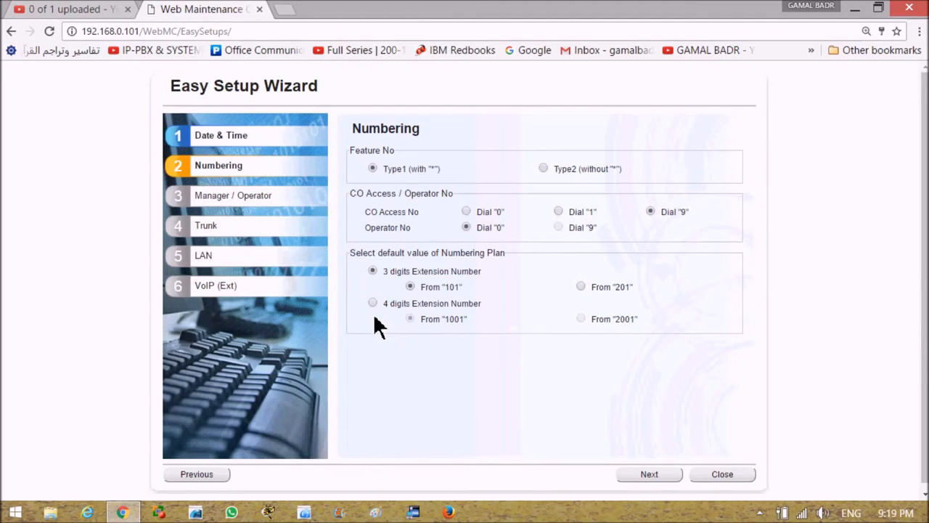
mouse_move(390, 327)
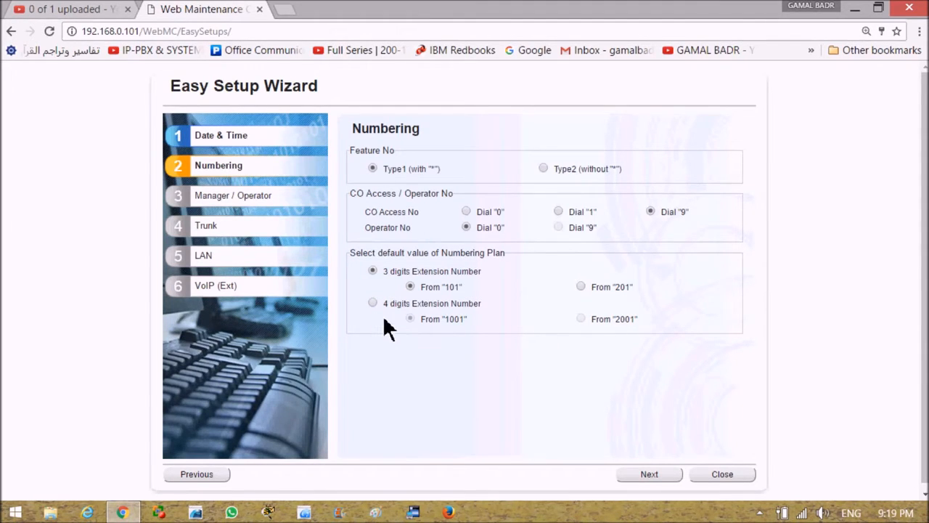
mouse_move(414, 294)
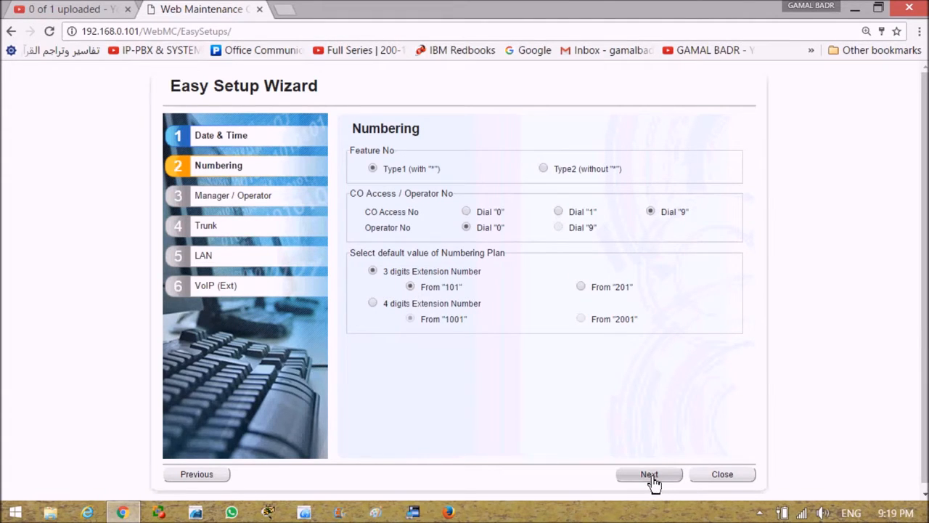
Step: Advance to Manager / Operator and keep extension 101 as the manager
click(648, 473)
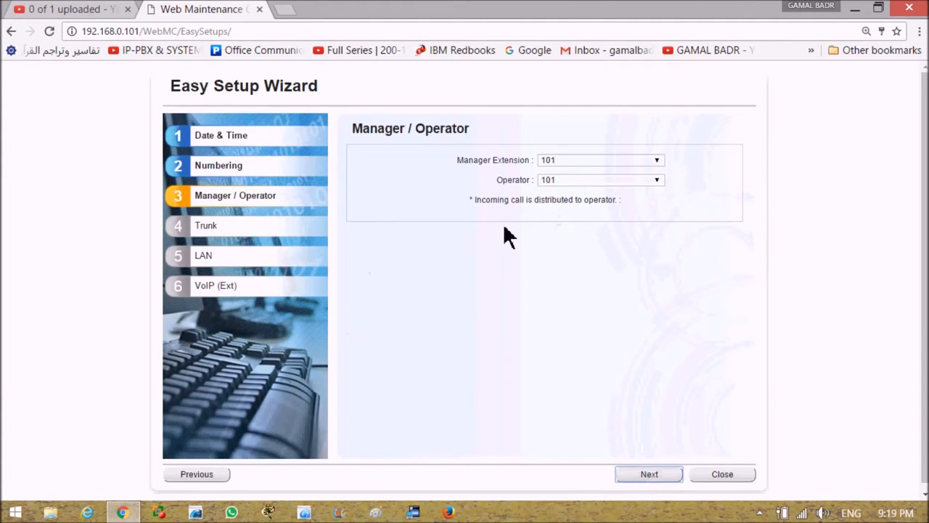
mouse_move(656, 172)
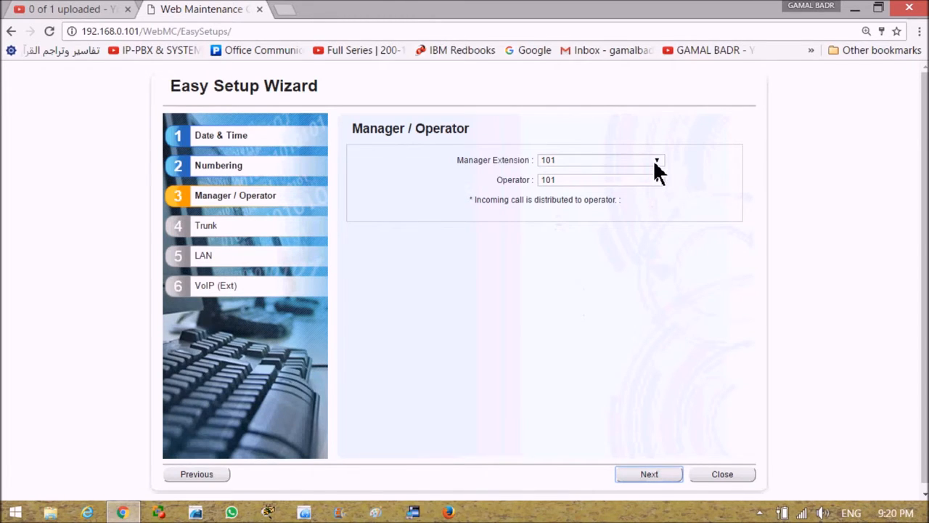
click(656, 160)
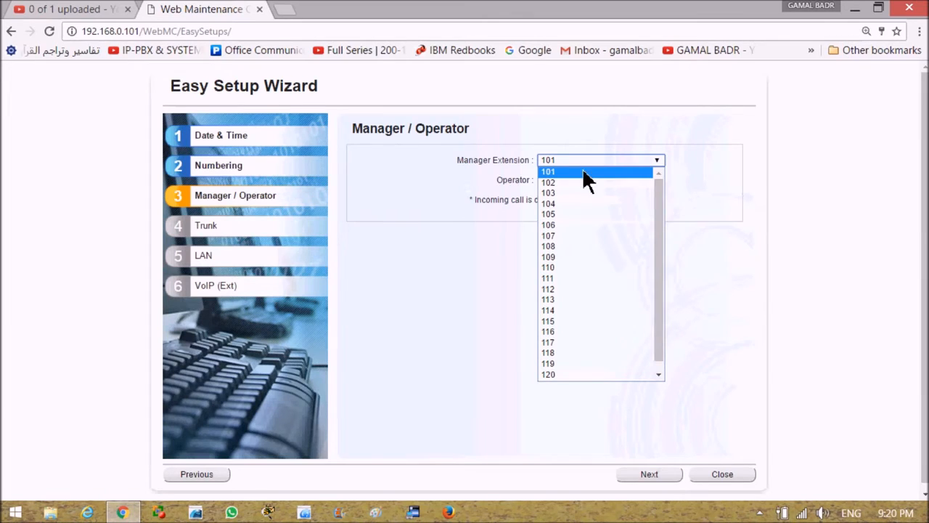
click(549, 171)
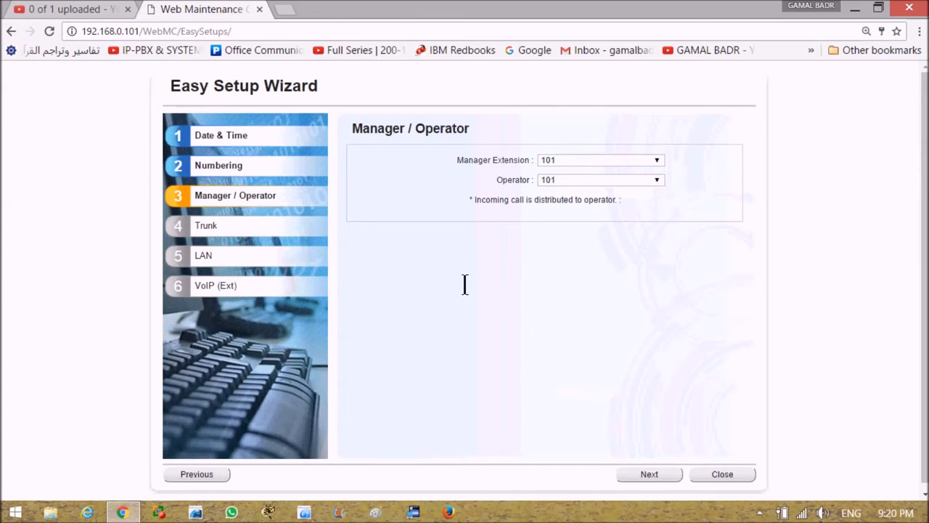
mouse_move(649, 473)
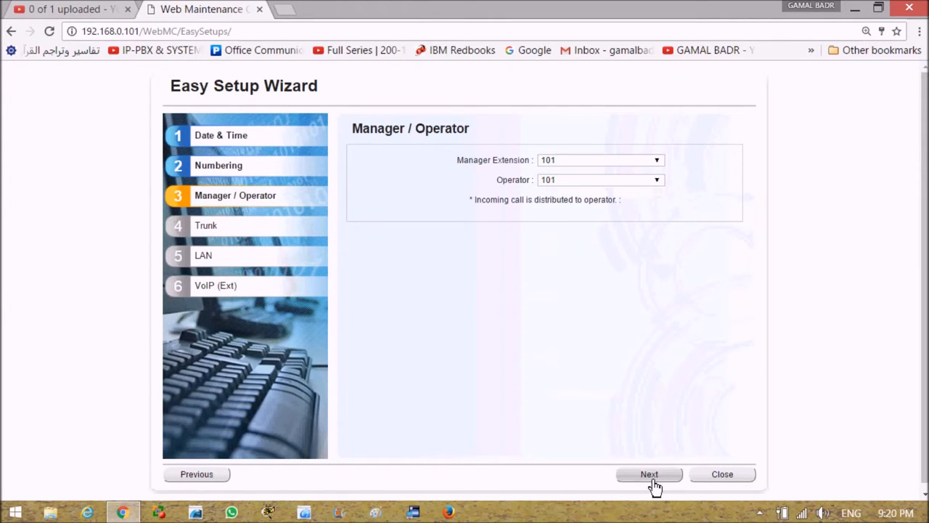
click(649, 473)
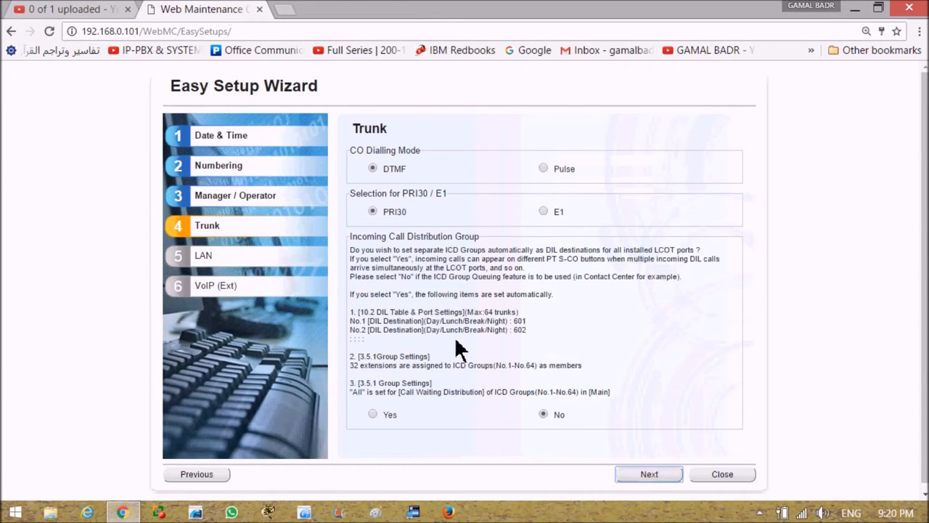
mouse_move(389, 189)
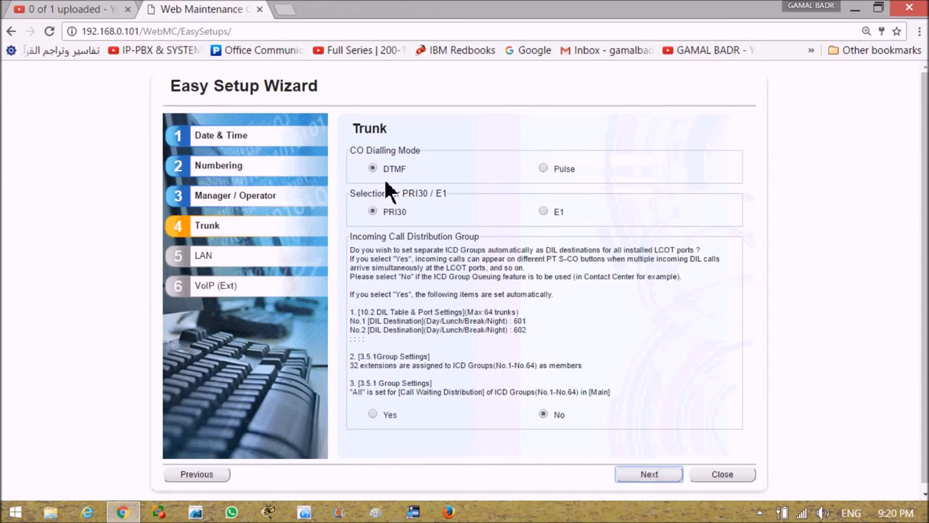
mouse_move(371, 181)
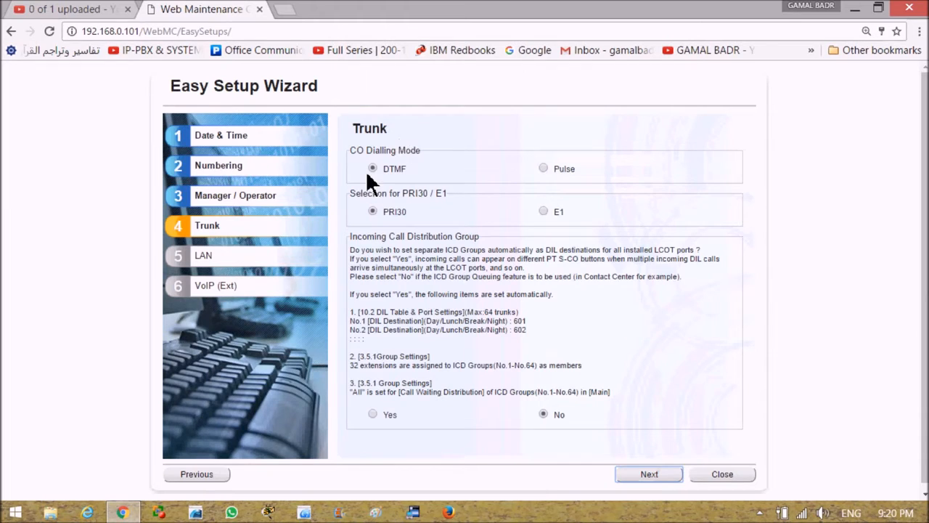
mouse_move(380, 157)
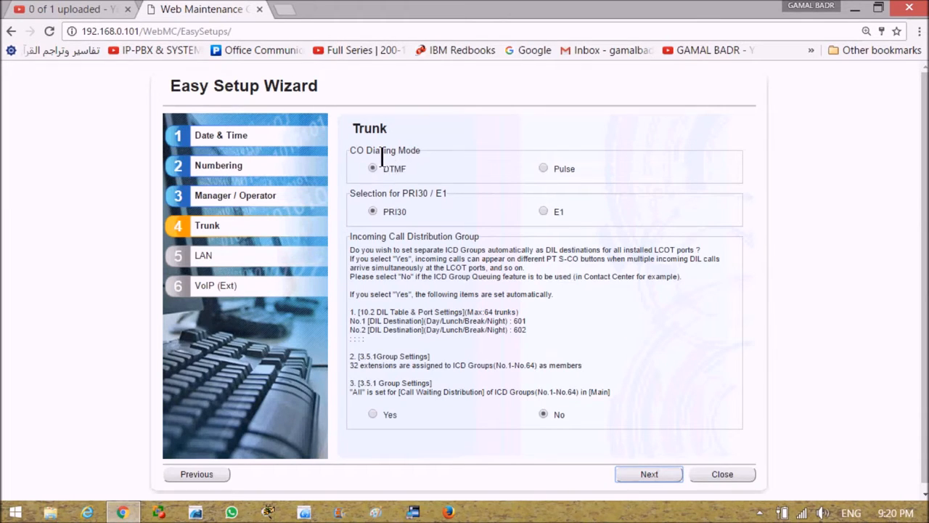
mouse_move(433, 177)
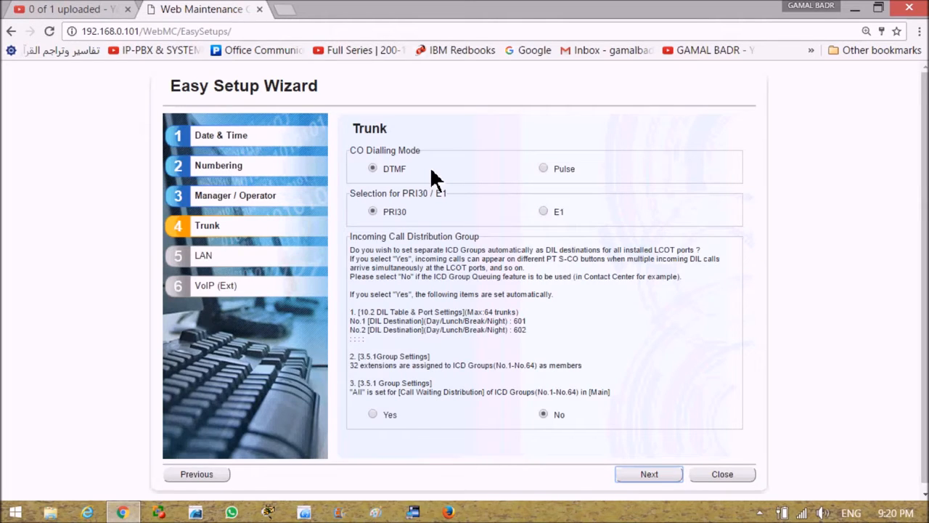
mouse_move(376, 220)
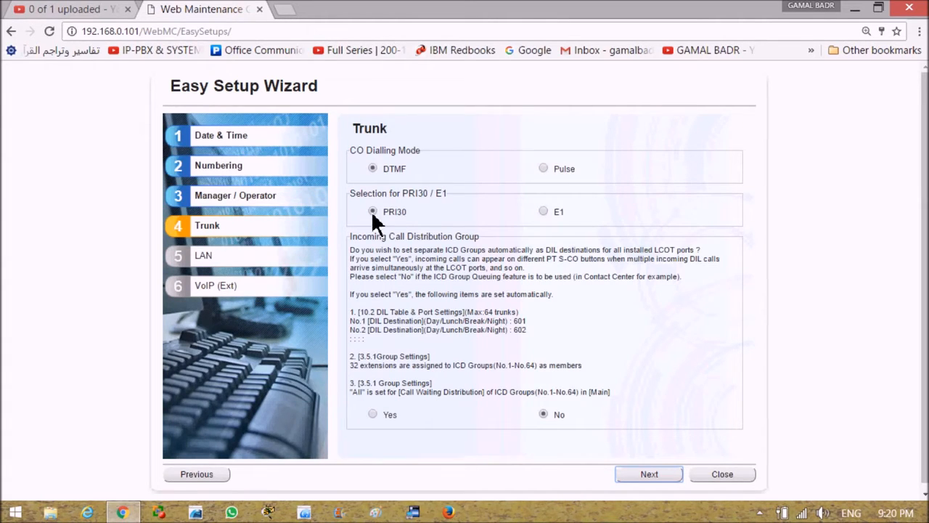
mouse_move(427, 203)
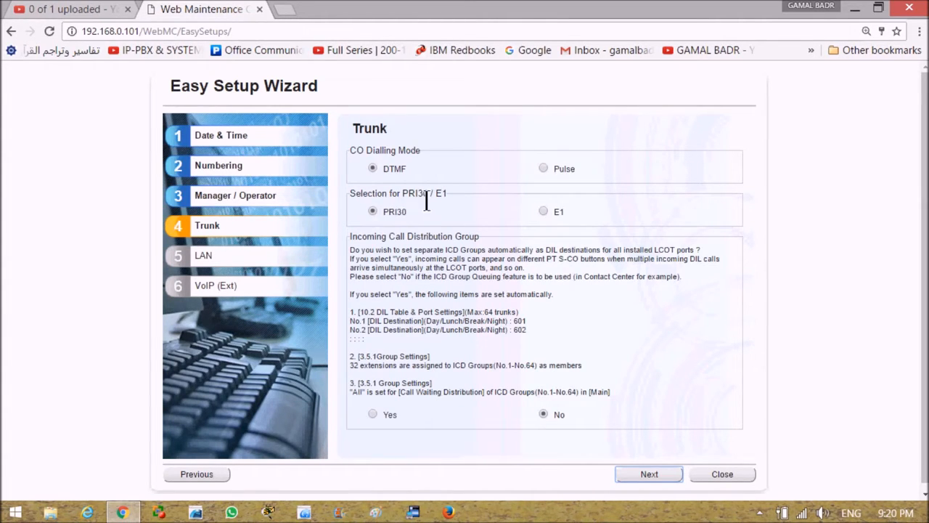
mouse_move(462, 206)
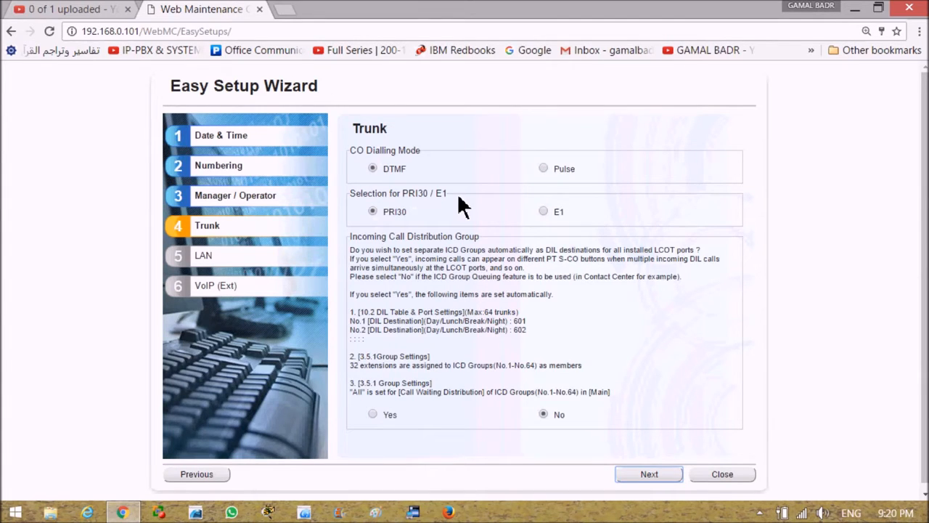
mouse_move(389, 229)
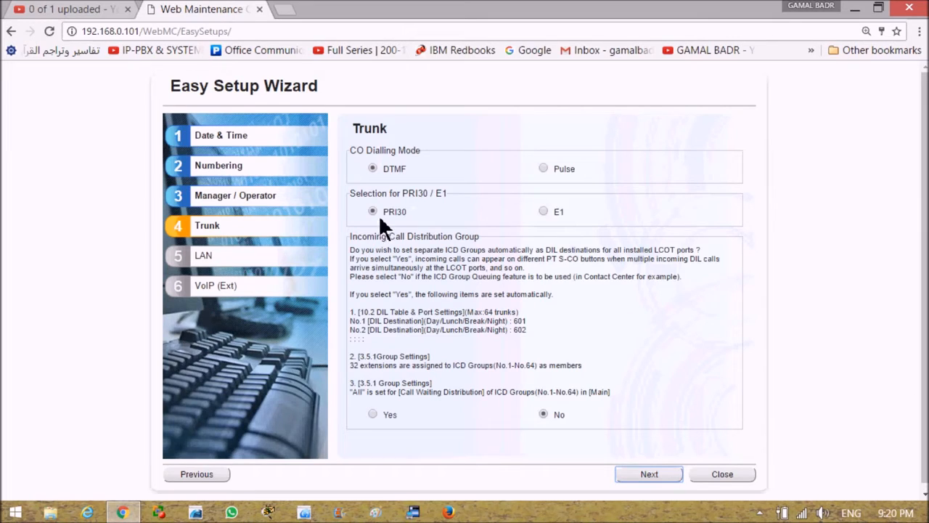
mouse_move(392, 223)
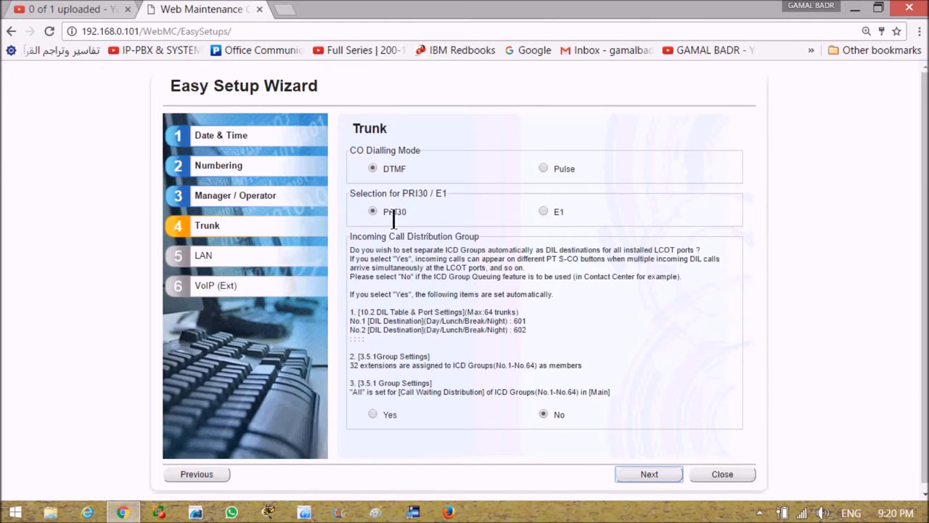
mouse_move(374, 230)
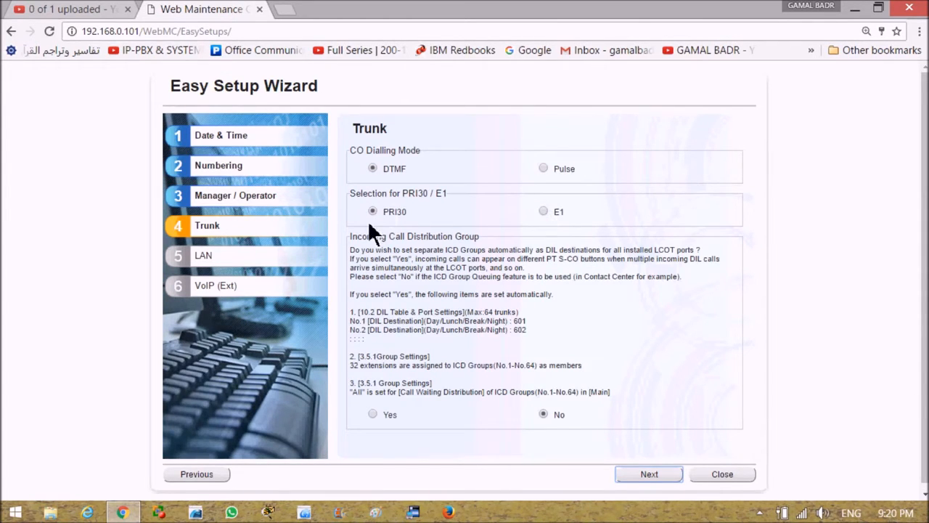
mouse_move(400, 221)
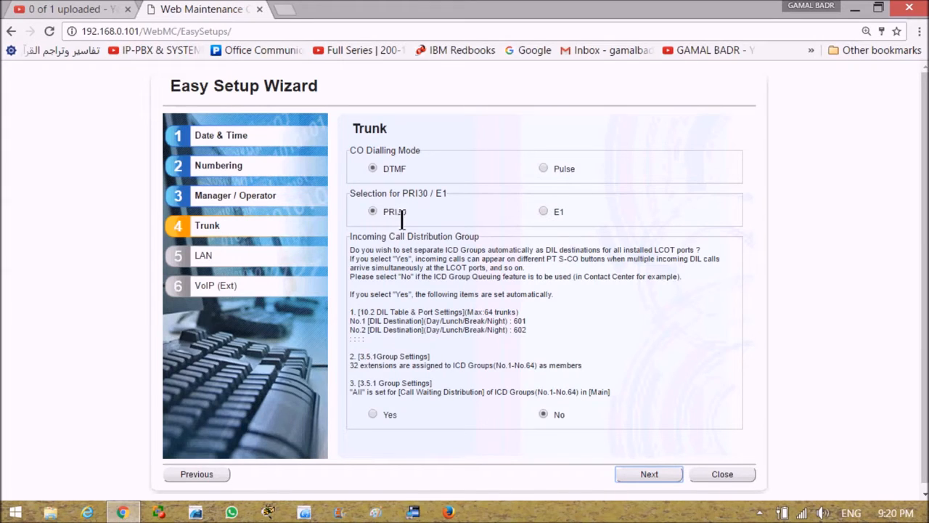
mouse_move(418, 225)
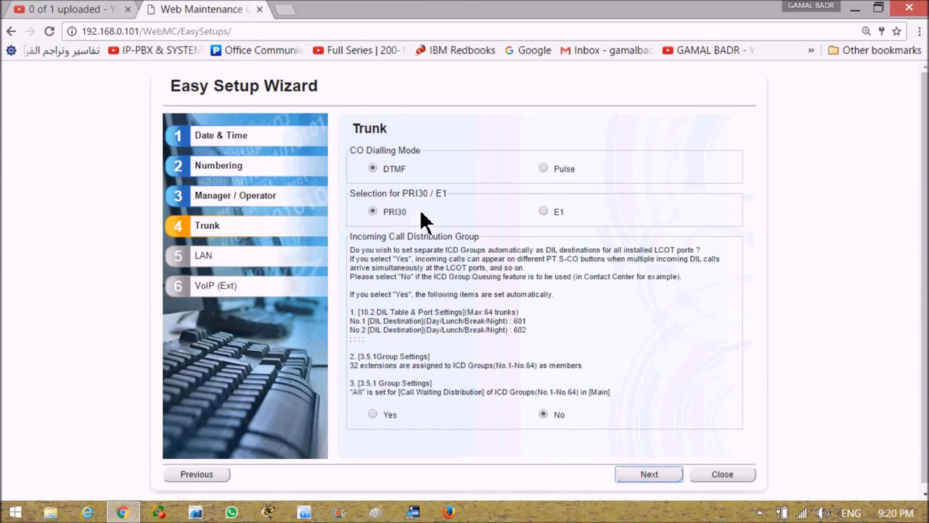
mouse_move(505, 221)
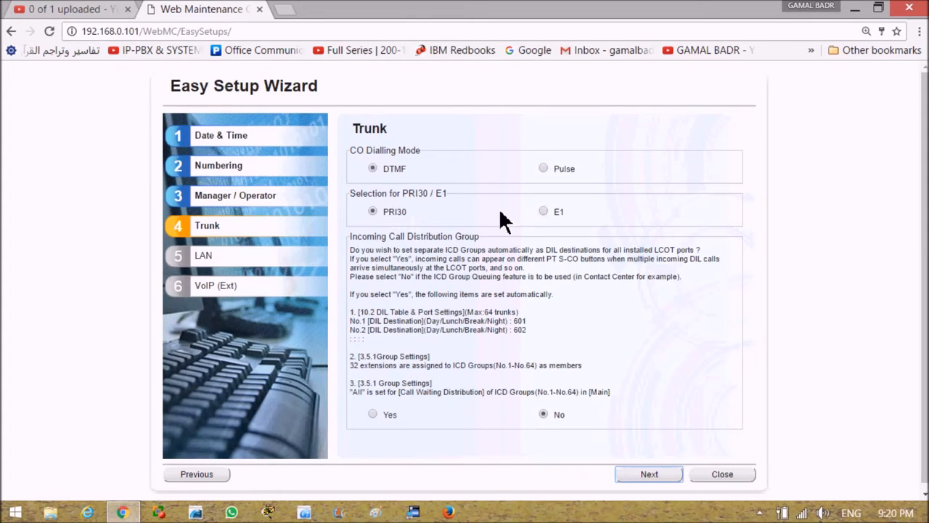
mouse_move(488, 220)
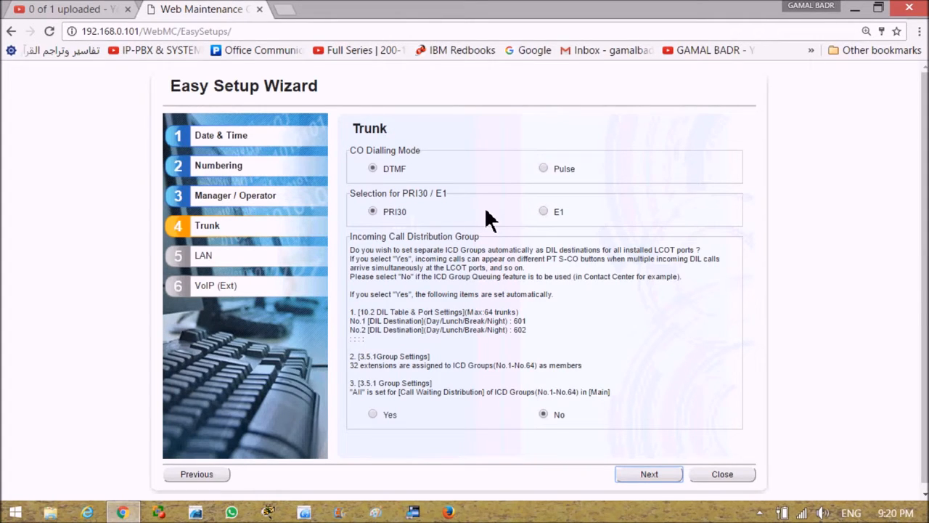
mouse_move(508, 218)
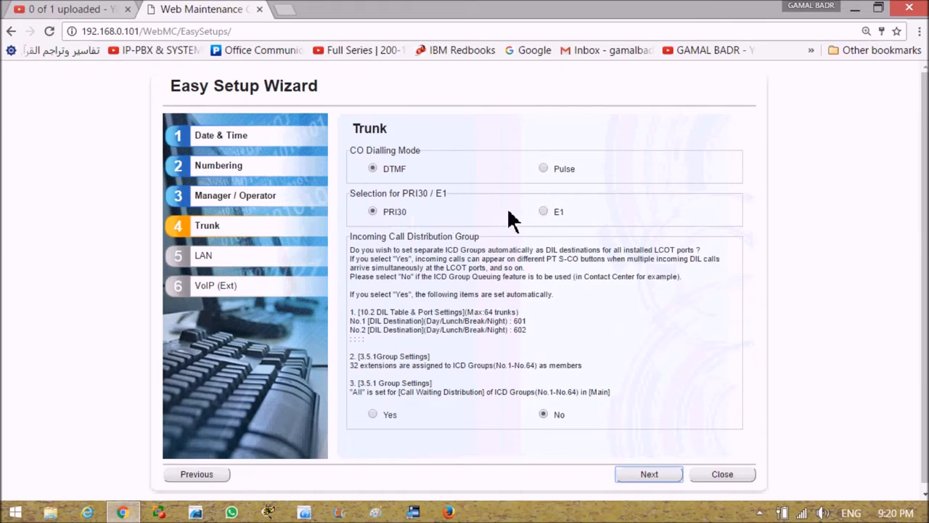
mouse_move(424, 229)
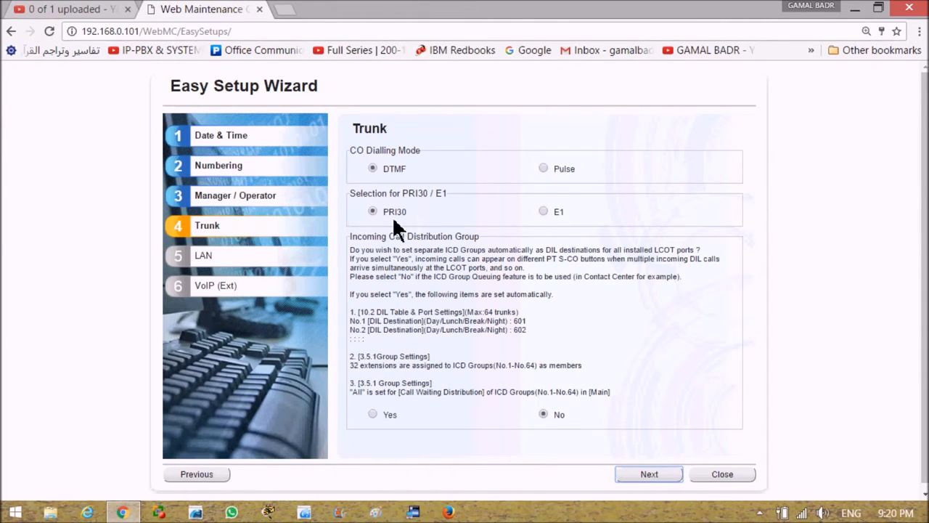
mouse_move(433, 225)
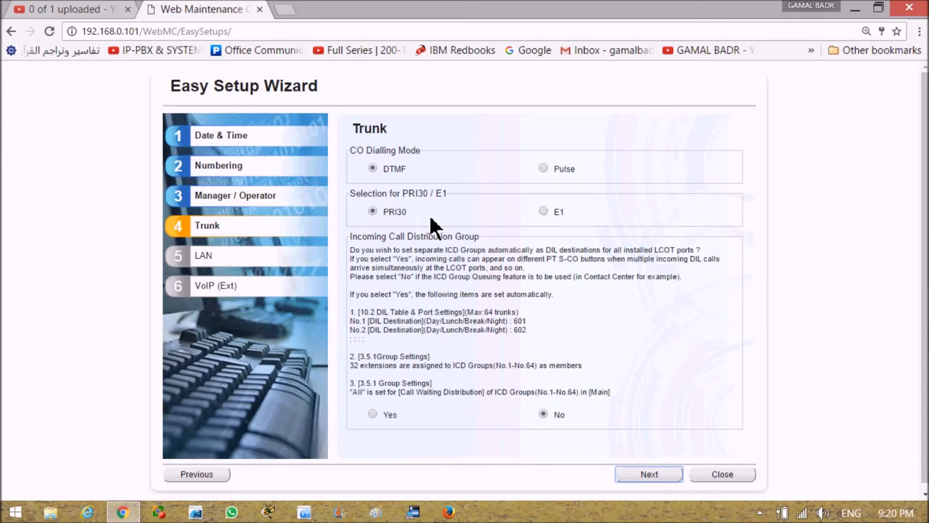
mouse_move(375, 225)
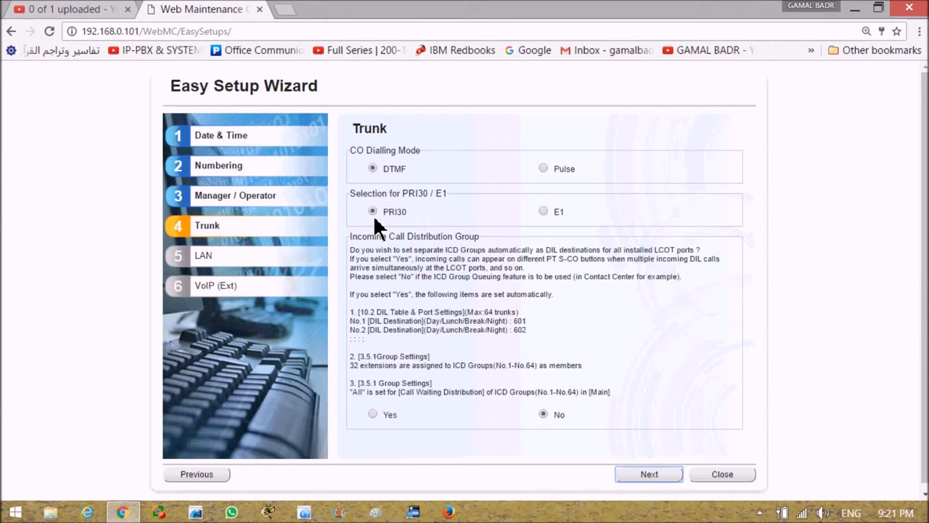
mouse_move(648, 331)
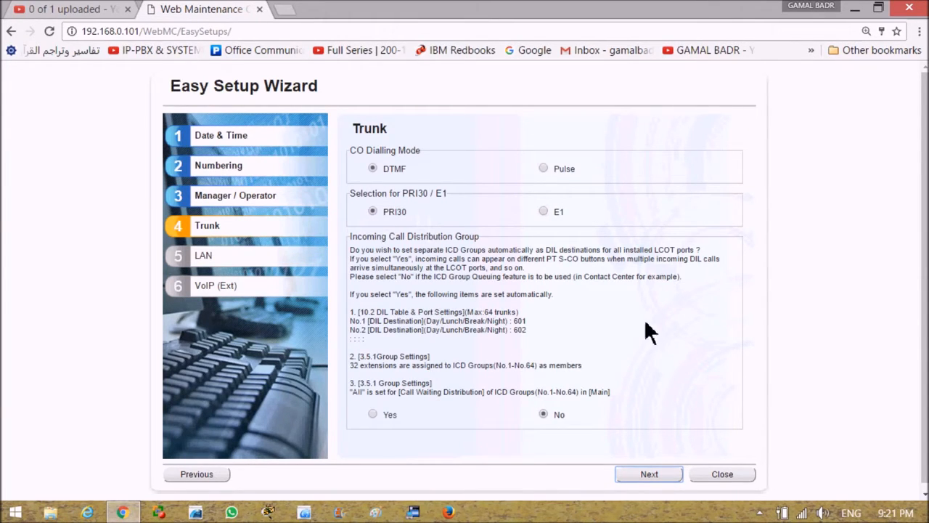
mouse_move(436, 433)
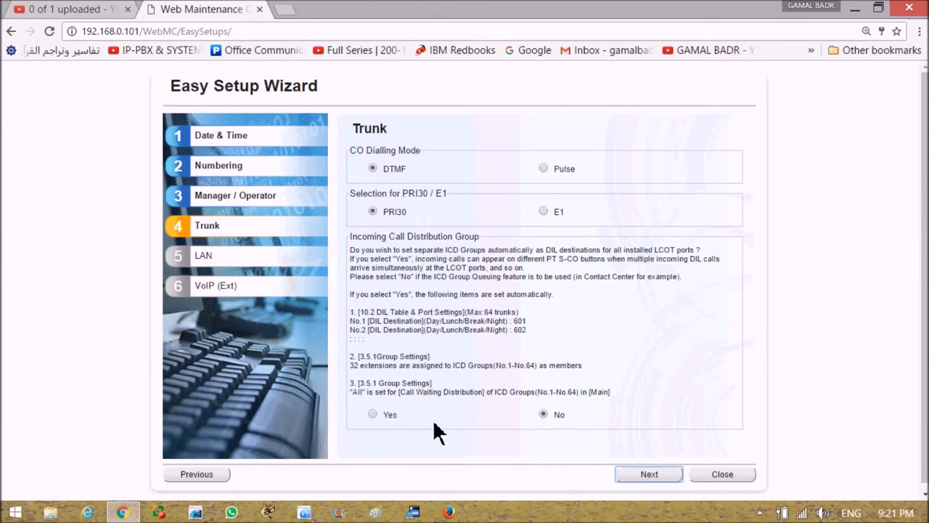
mouse_move(406, 443)
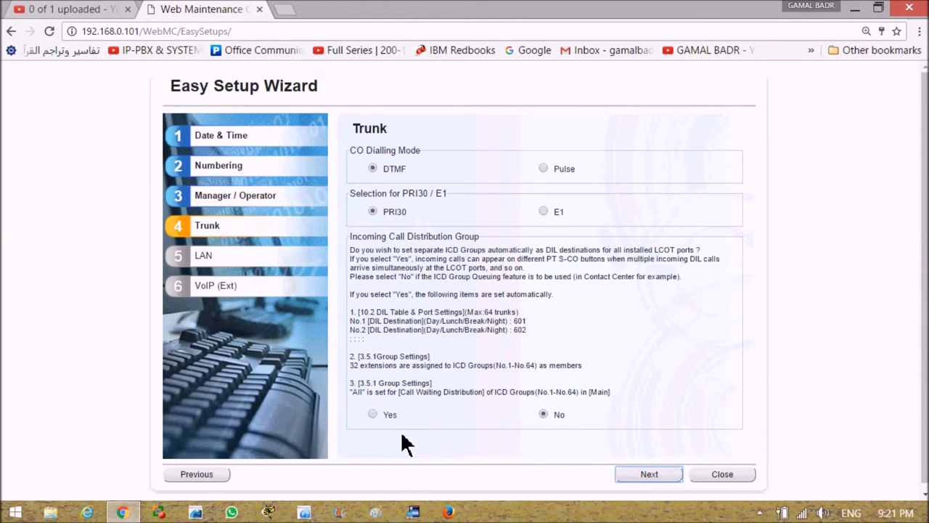
mouse_move(491, 249)
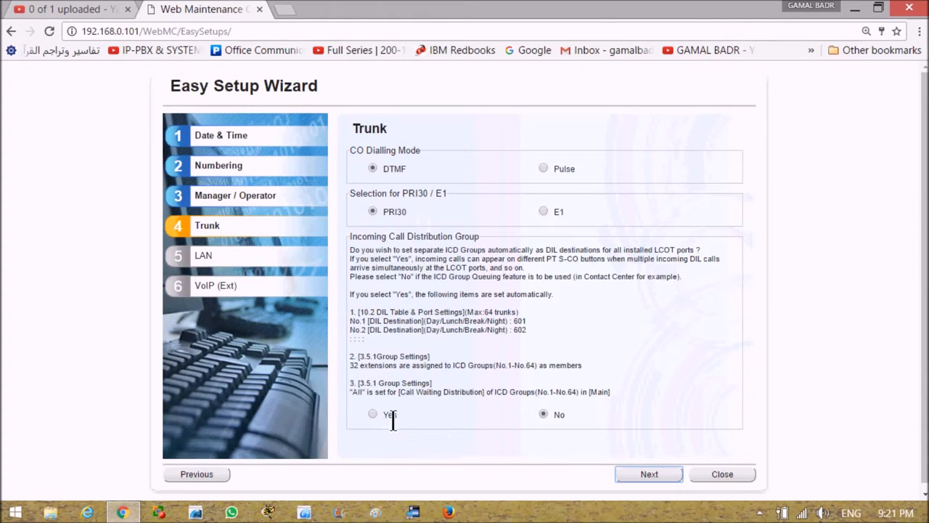
mouse_move(374, 428)
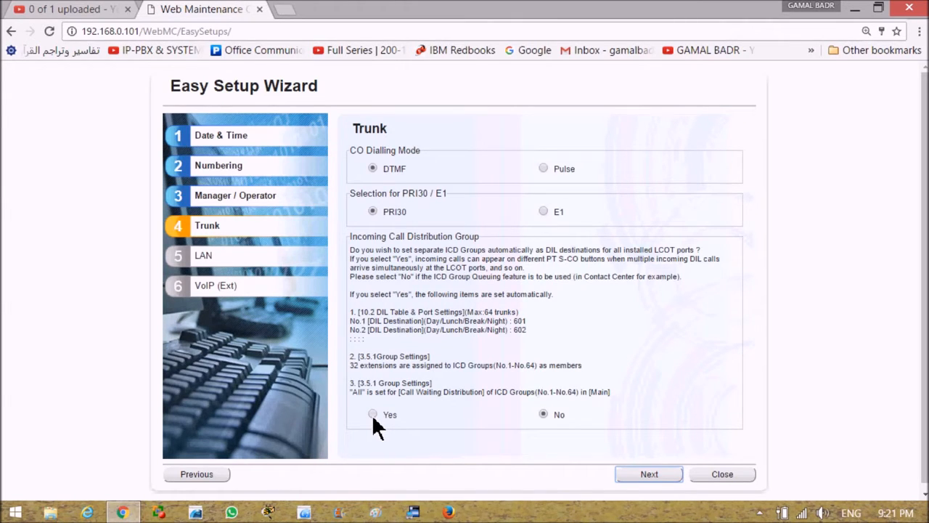
mouse_move(429, 313)
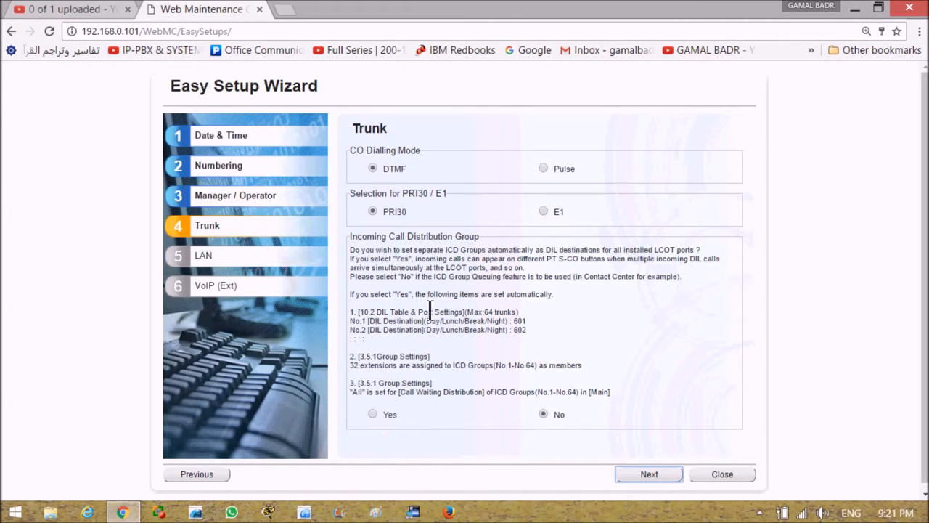
mouse_move(578, 319)
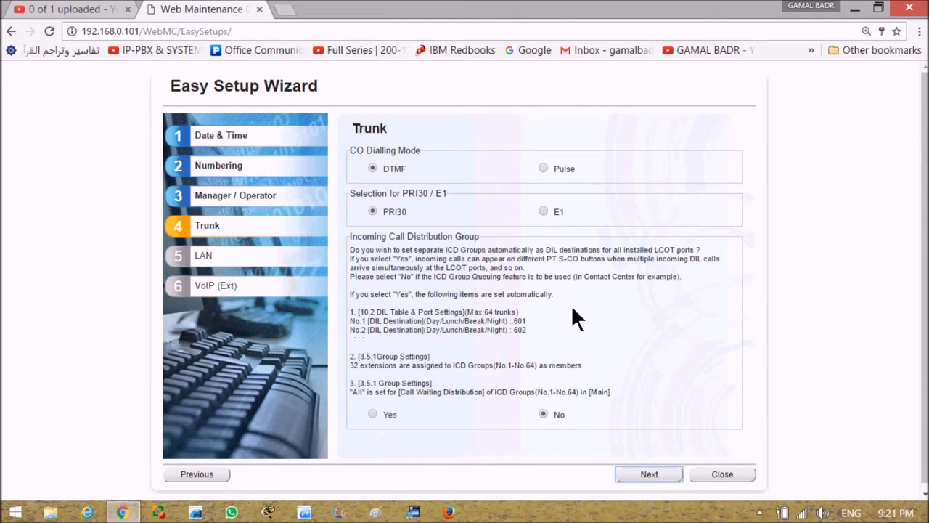
mouse_move(526, 335)
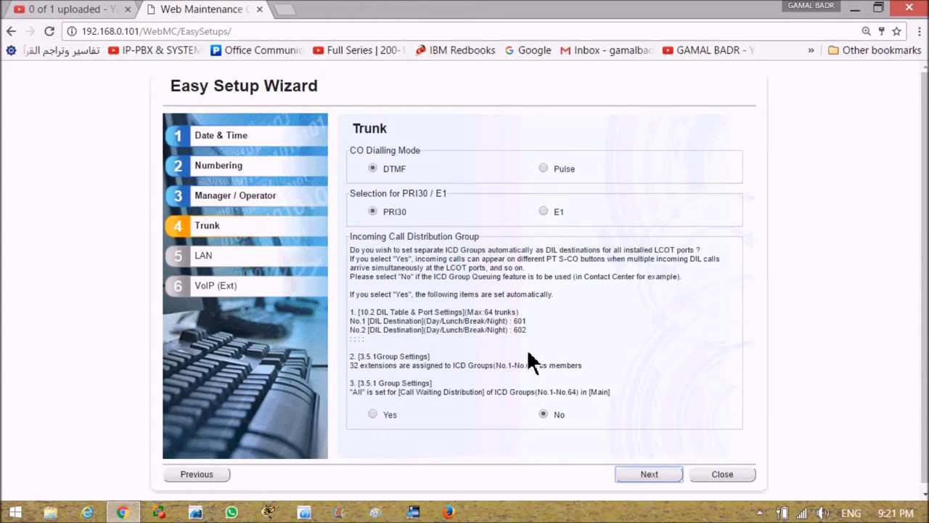
mouse_move(548, 345)
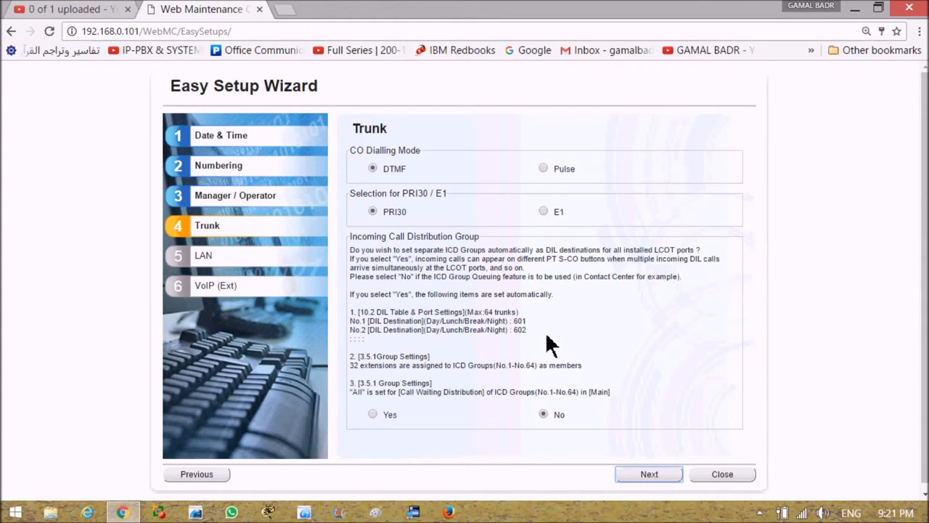
mouse_move(636, 326)
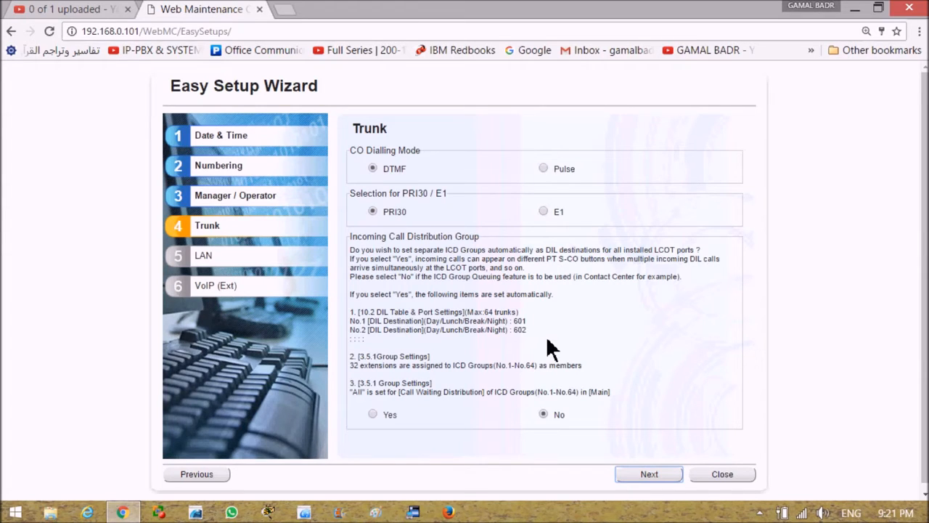
mouse_move(581, 339)
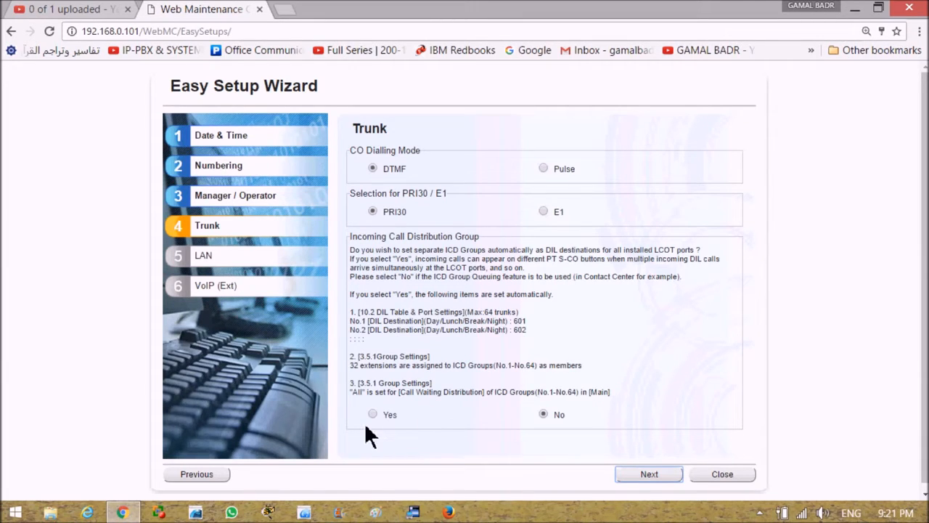
mouse_move(530, 429)
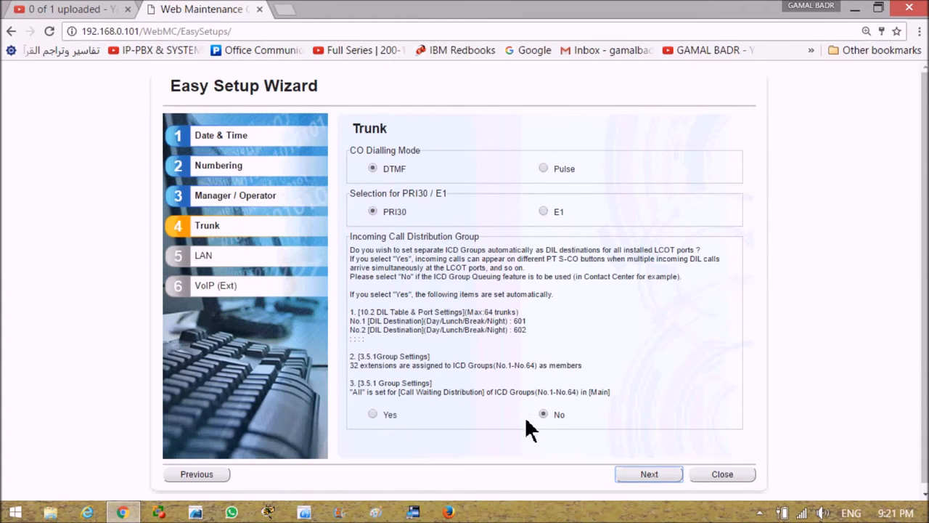
click(647, 473)
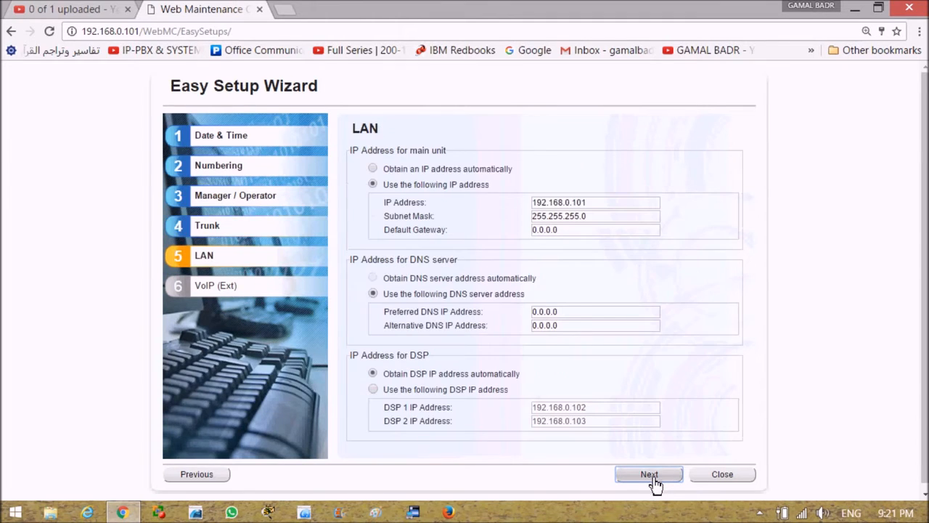
mouse_move(408, 177)
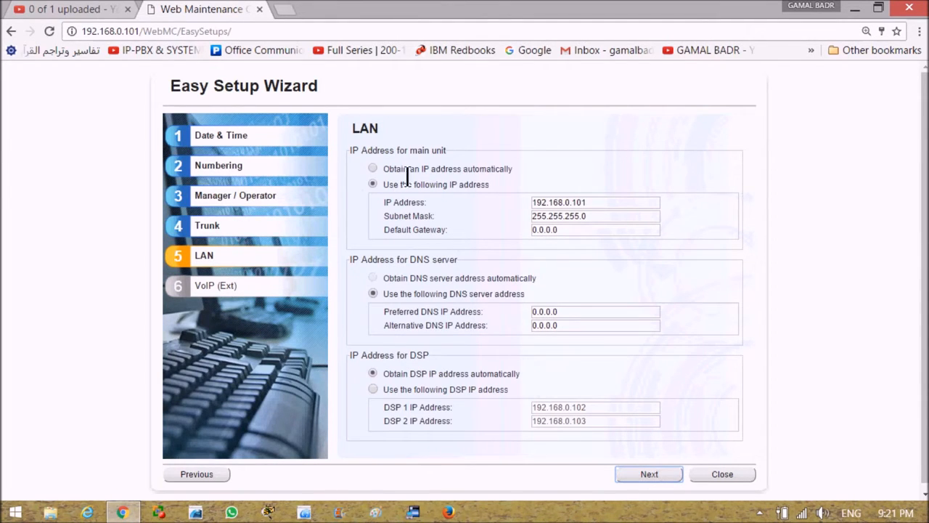
mouse_move(508, 220)
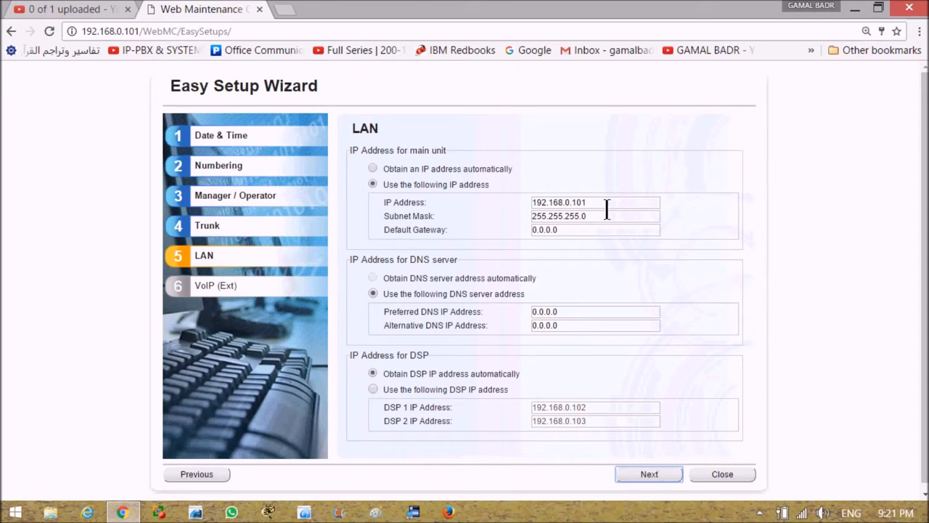
mouse_move(530, 217)
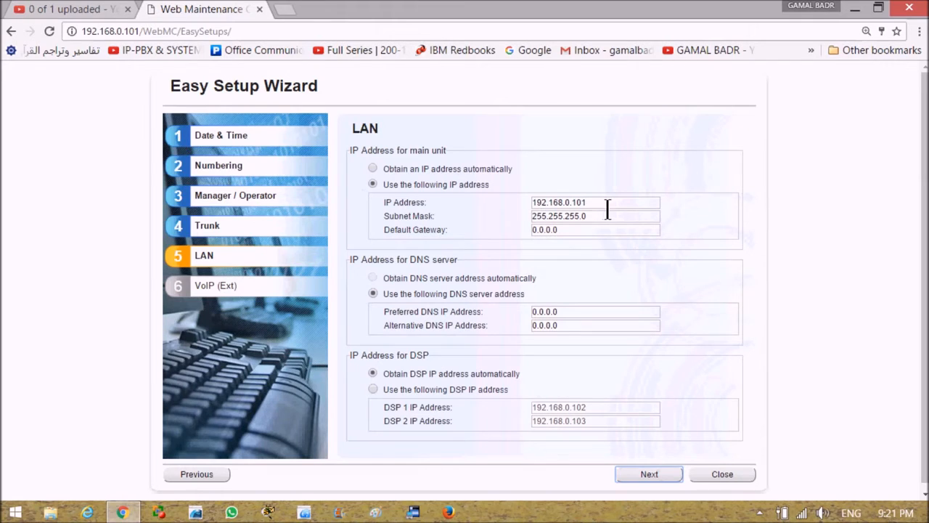
mouse_move(509, 217)
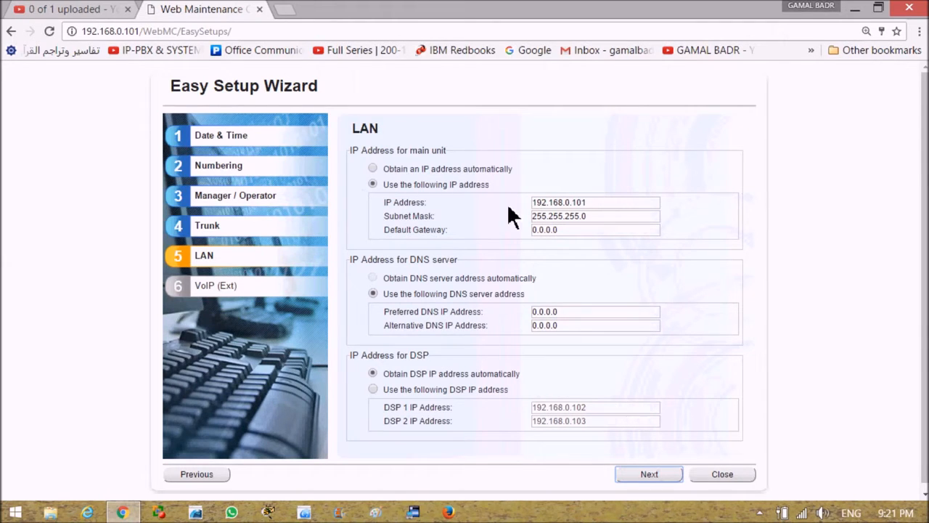
click(596, 202)
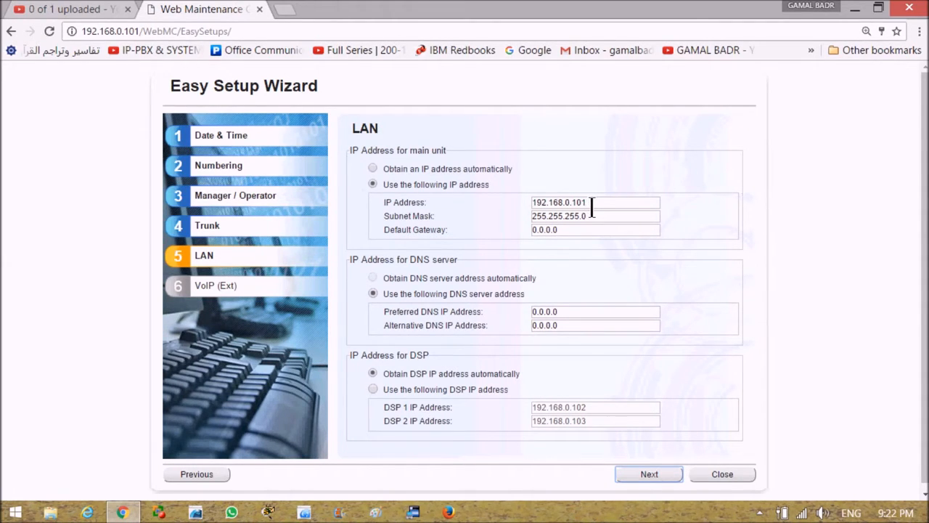
mouse_move(465, 443)
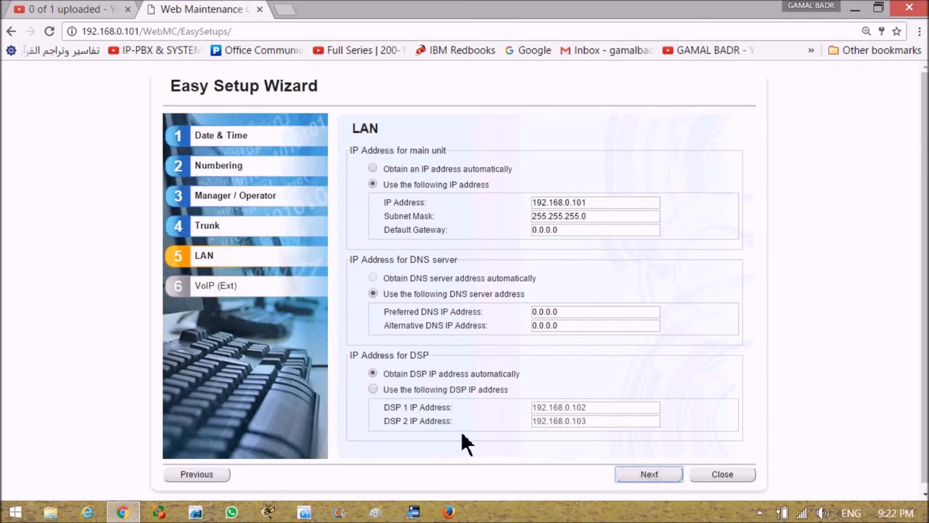
mouse_move(409, 281)
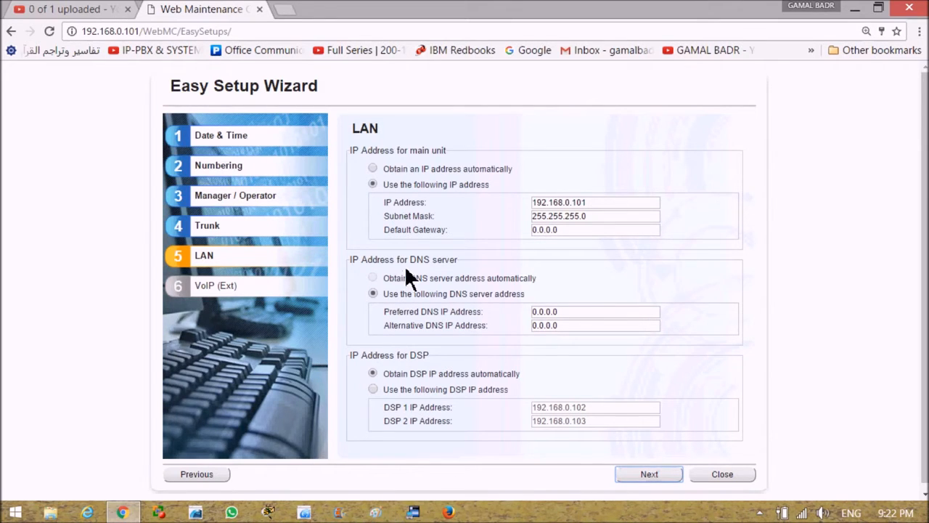
mouse_move(456, 264)
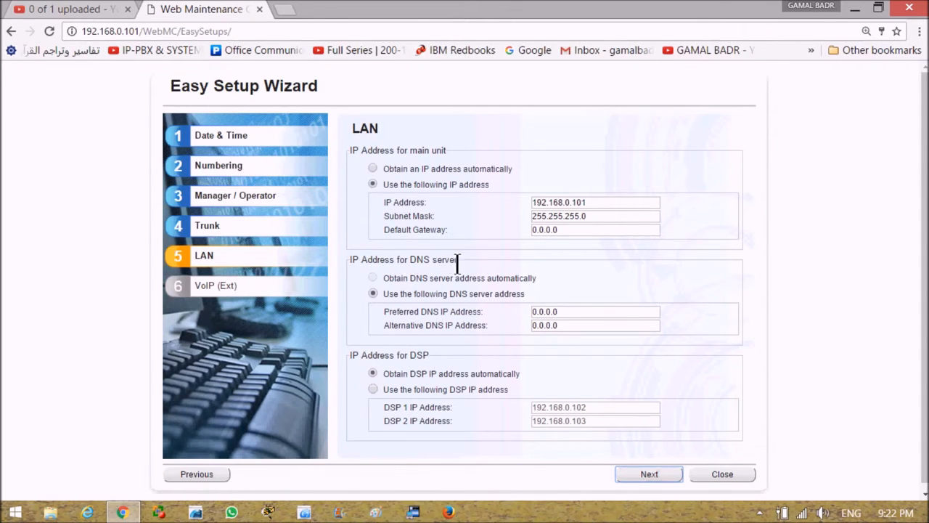
mouse_move(537, 381)
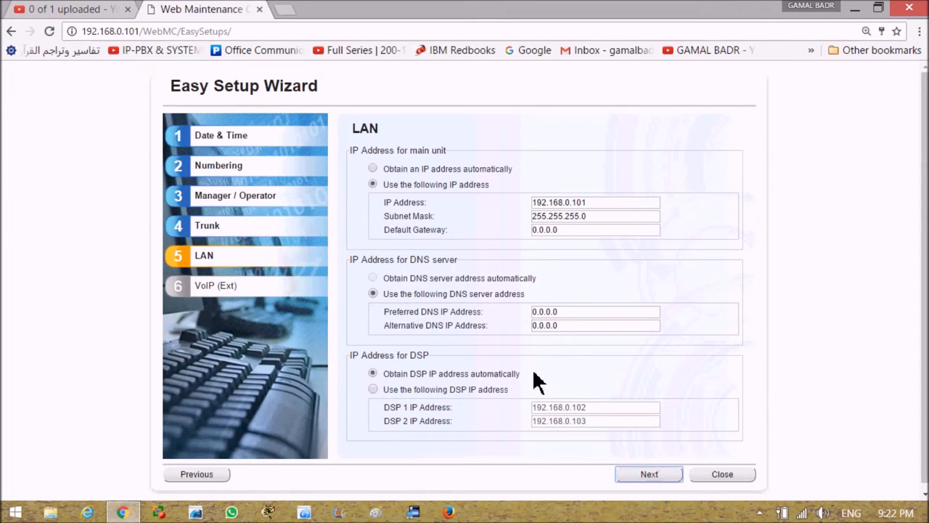
mouse_move(622, 406)
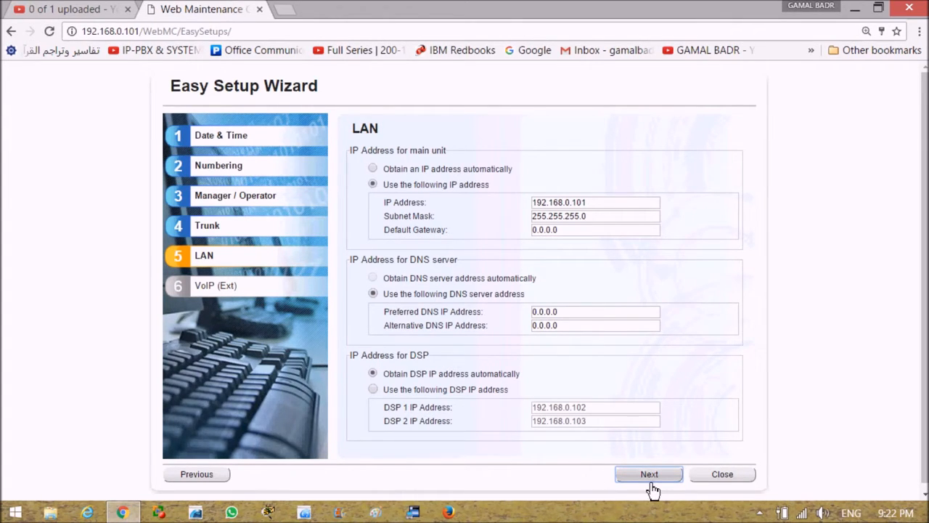
Step: On the VoIP (Ext) step, raise IP-PT (NT) to 4 and finish the wizard
click(648, 473)
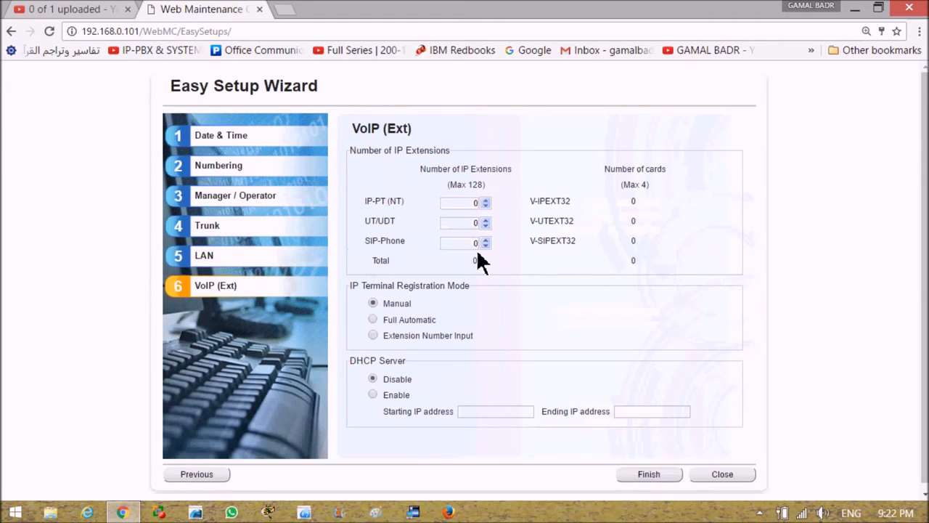
mouse_move(494, 215)
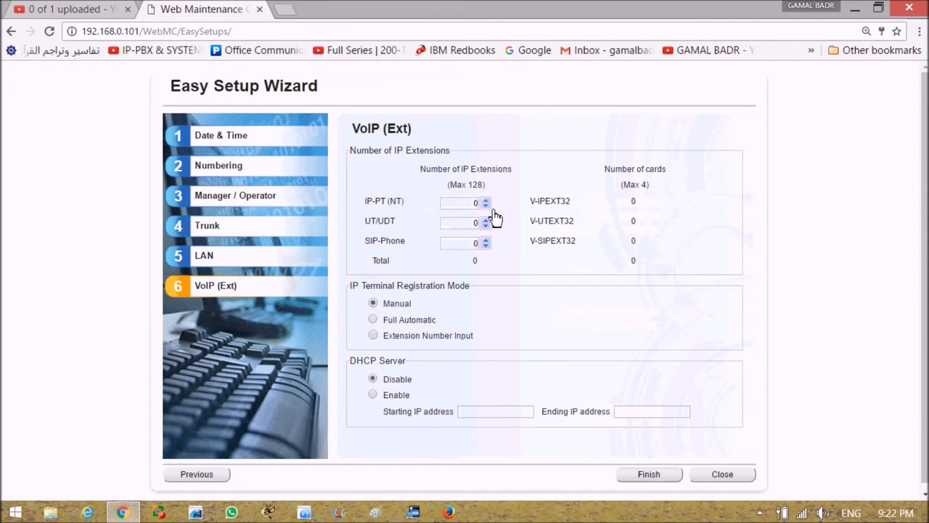
click(485, 198)
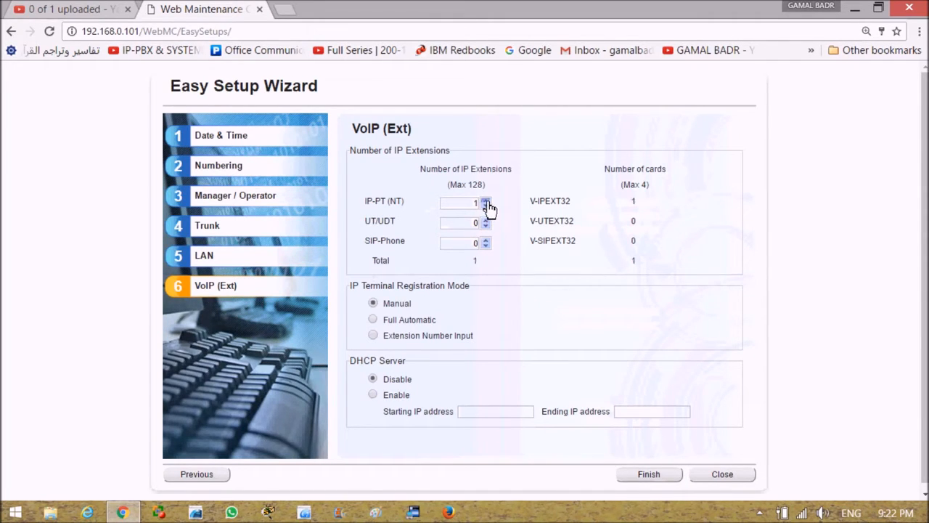
click(485, 198)
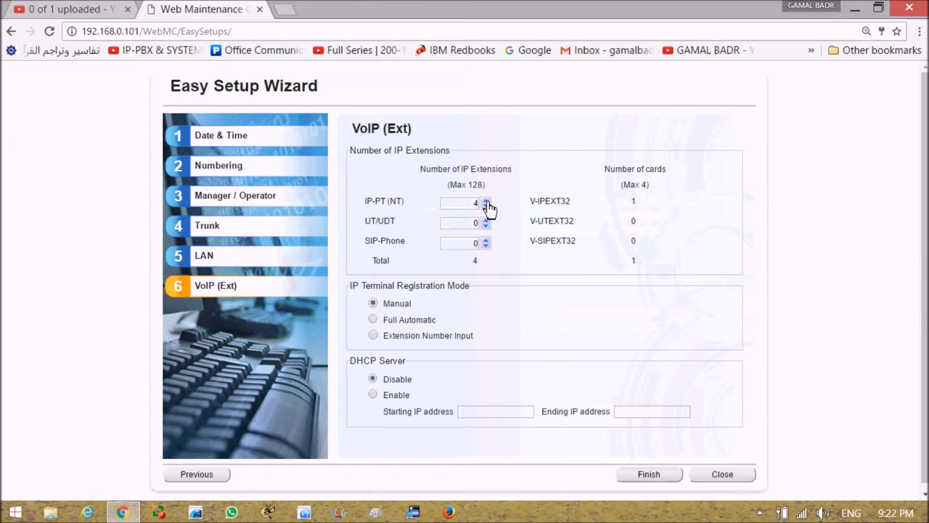
mouse_move(506, 256)
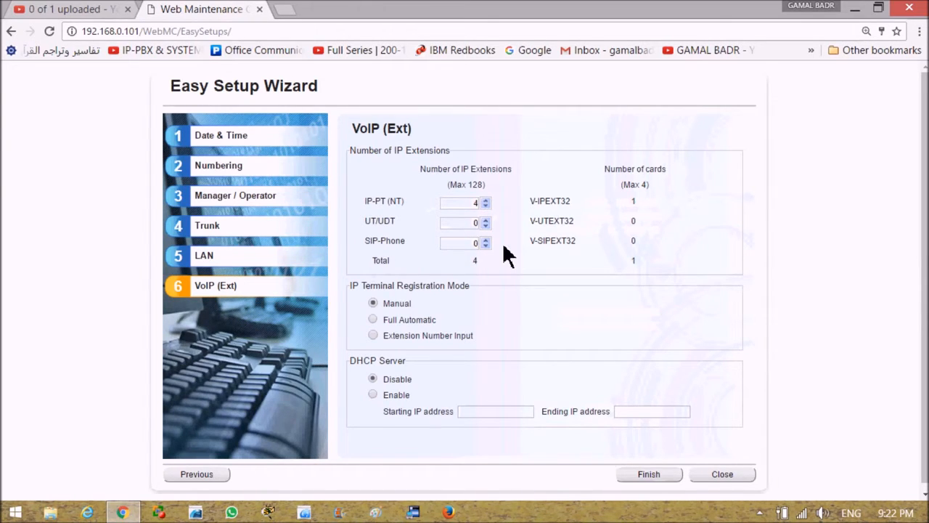
mouse_move(403, 209)
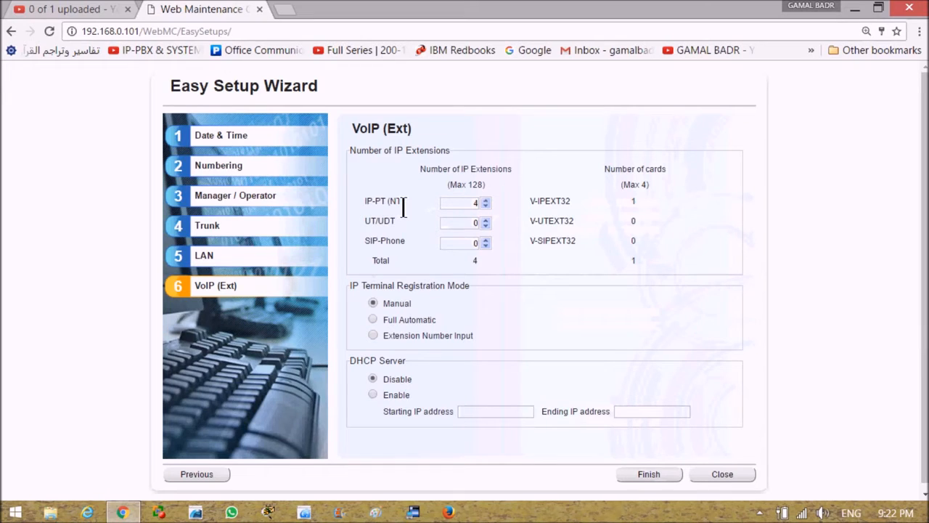
mouse_move(418, 210)
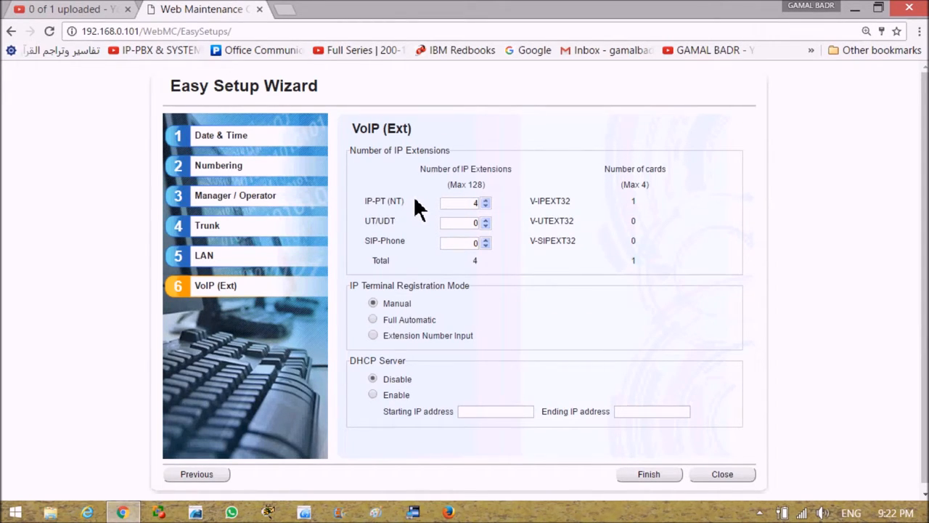
mouse_move(496, 215)
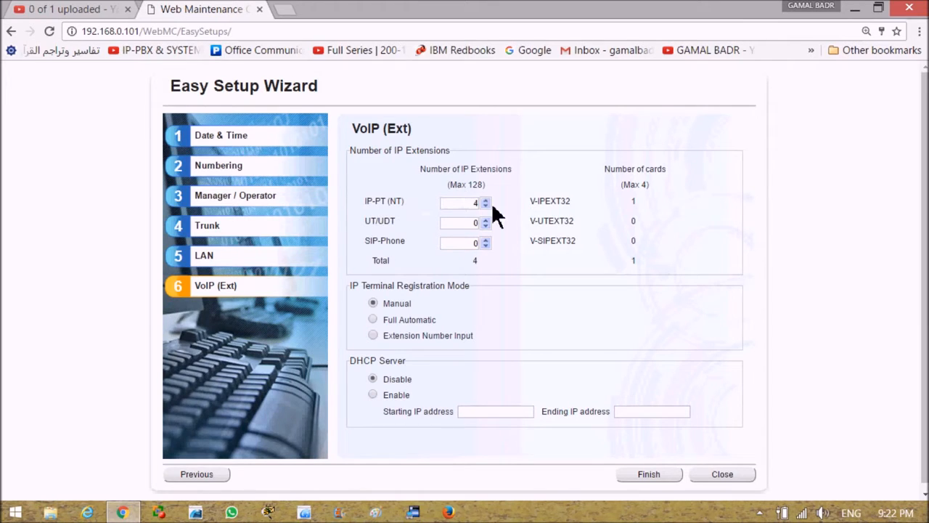
mouse_move(492, 210)
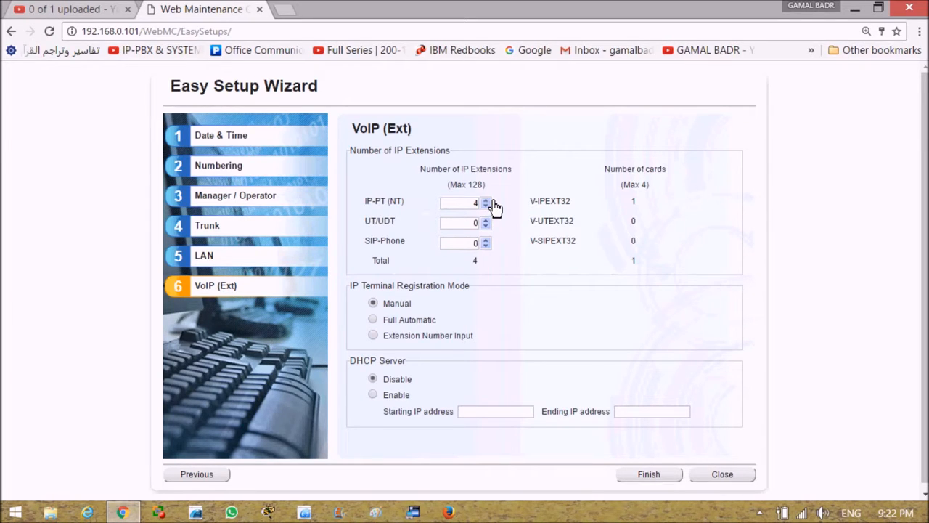
mouse_move(507, 196)
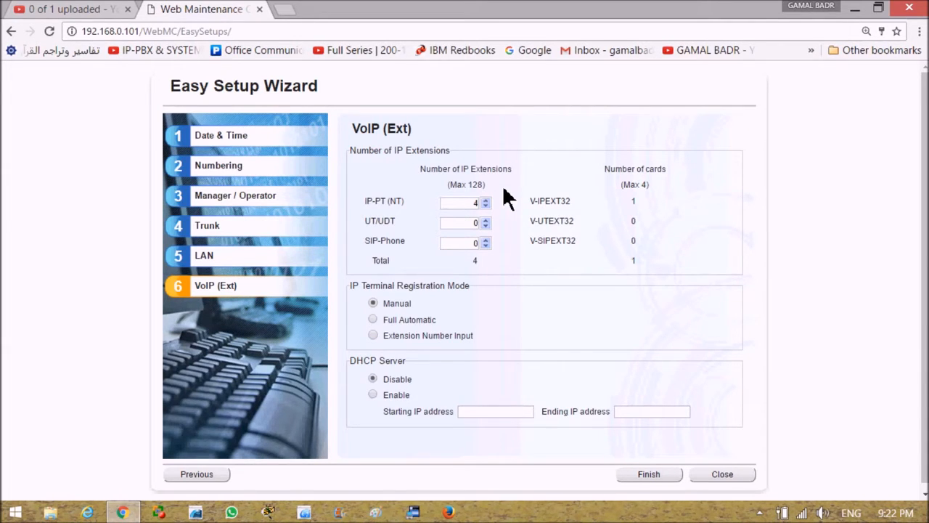
mouse_move(501, 211)
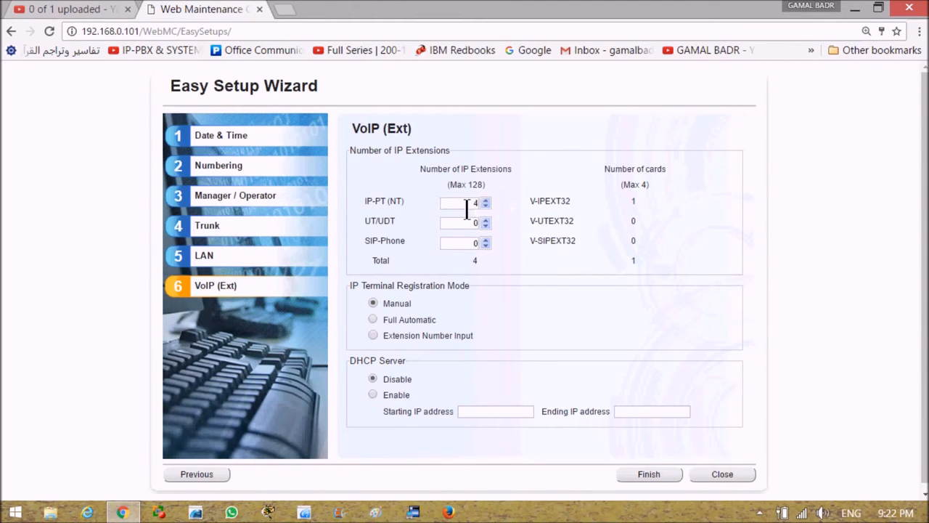
mouse_move(496, 218)
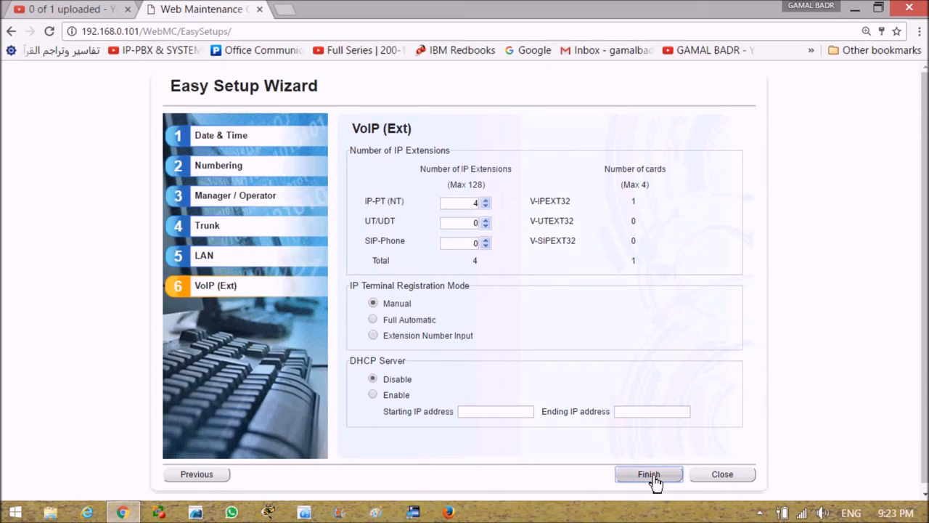
click(648, 474)
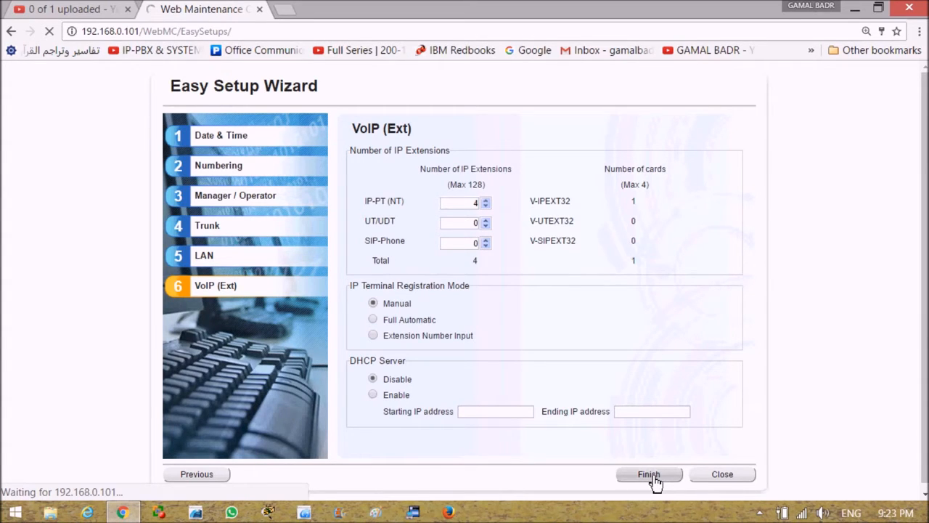
Step: Complete the wizard and dismiss Chrome's update-password prompt
click(647, 473)
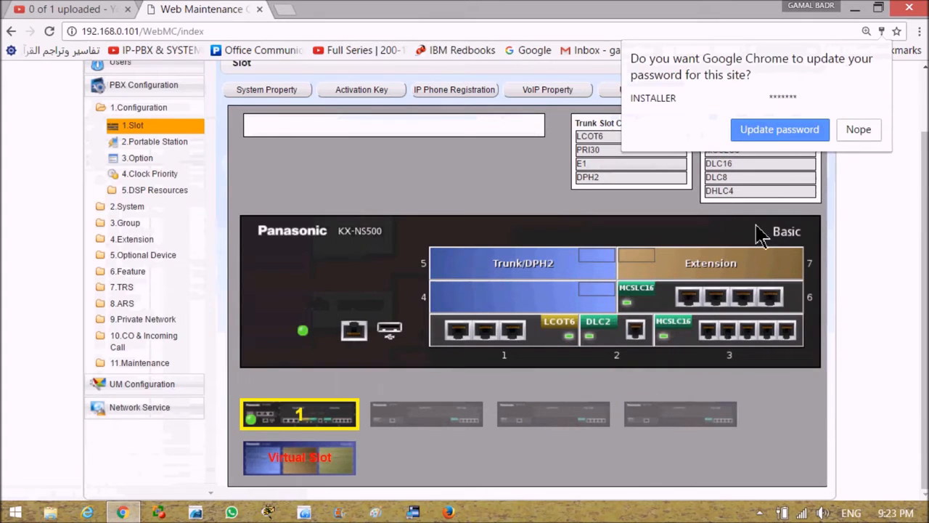
click(858, 129)
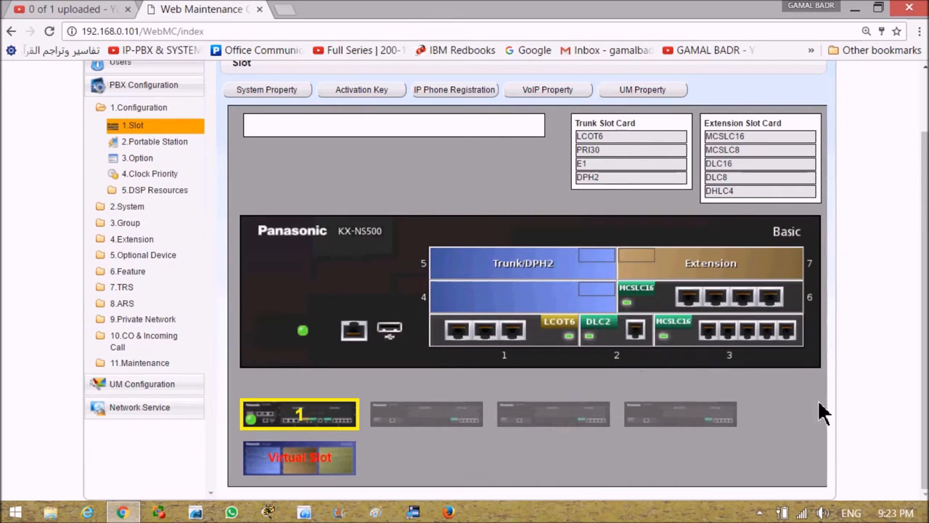
mouse_move(871, 313)
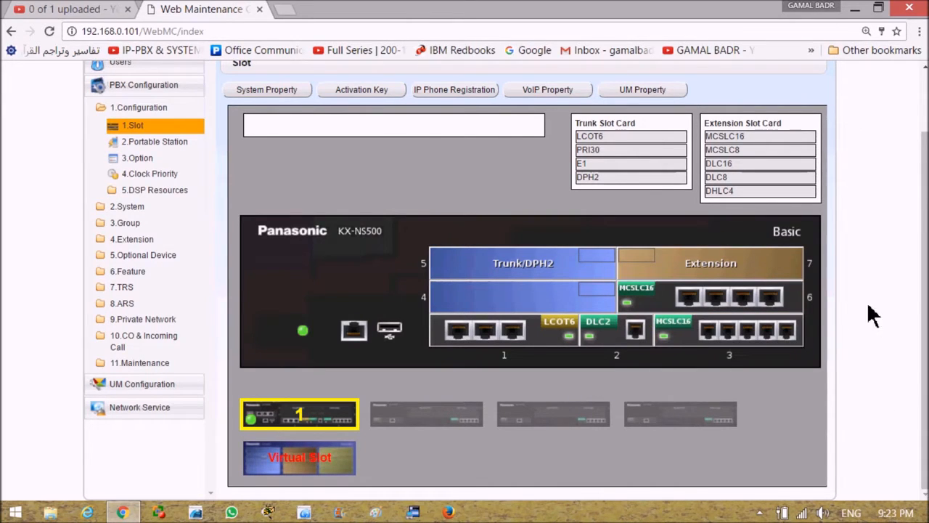
mouse_move(883, 305)
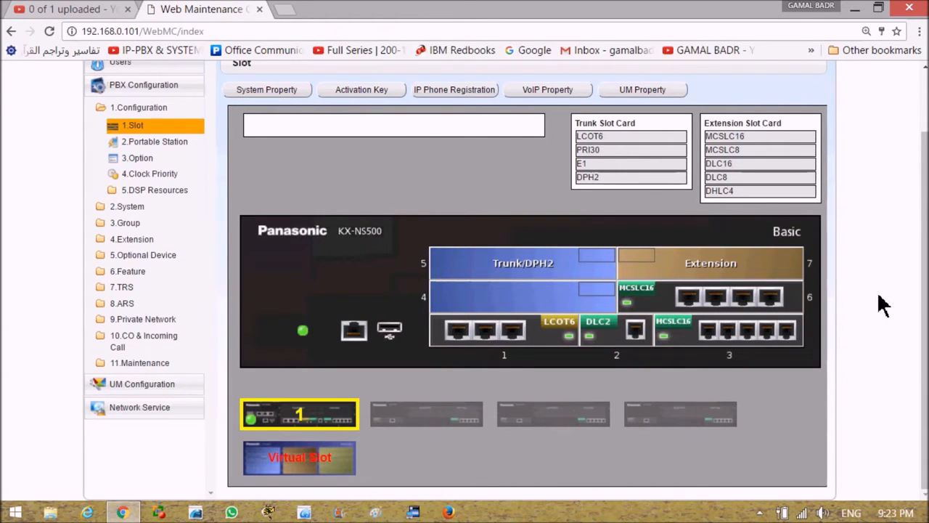
mouse_move(880, 279)
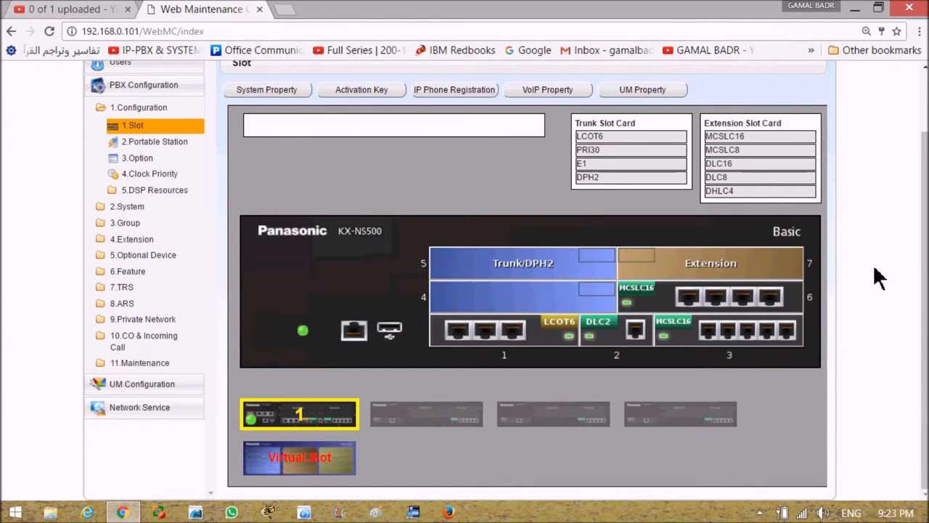
mouse_move(893, 334)
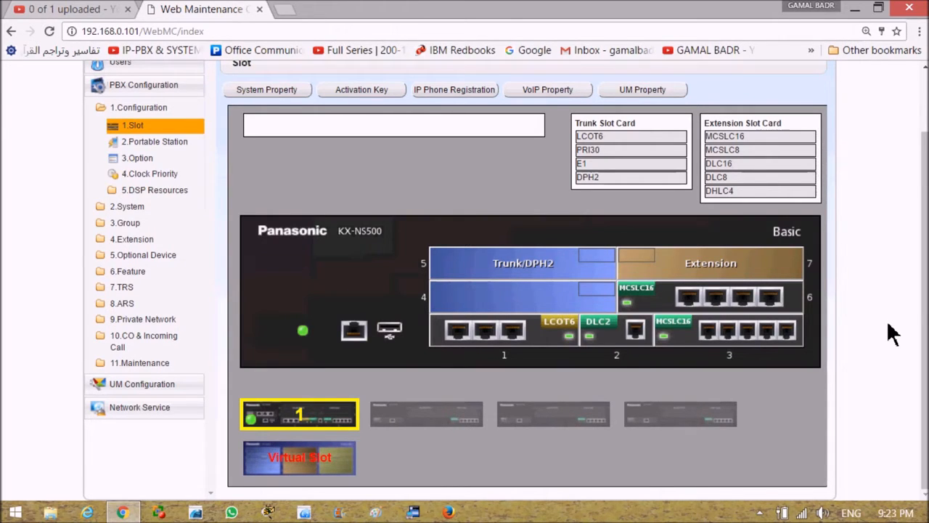
mouse_move(893, 325)
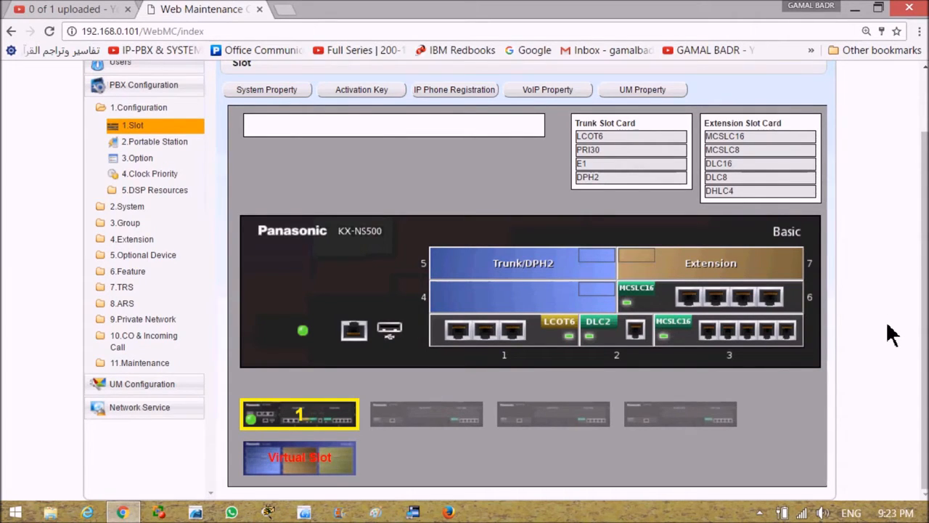
mouse_move(304, 341)
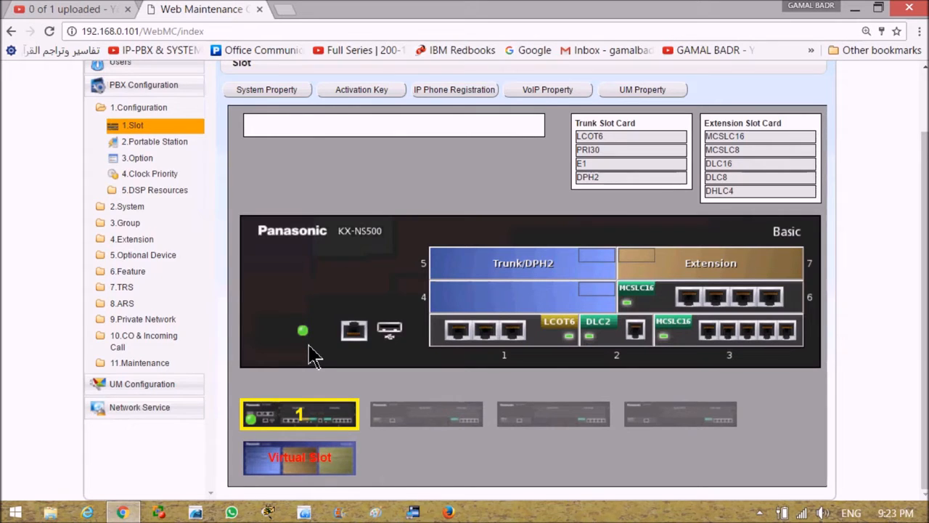
mouse_move(319, 363)
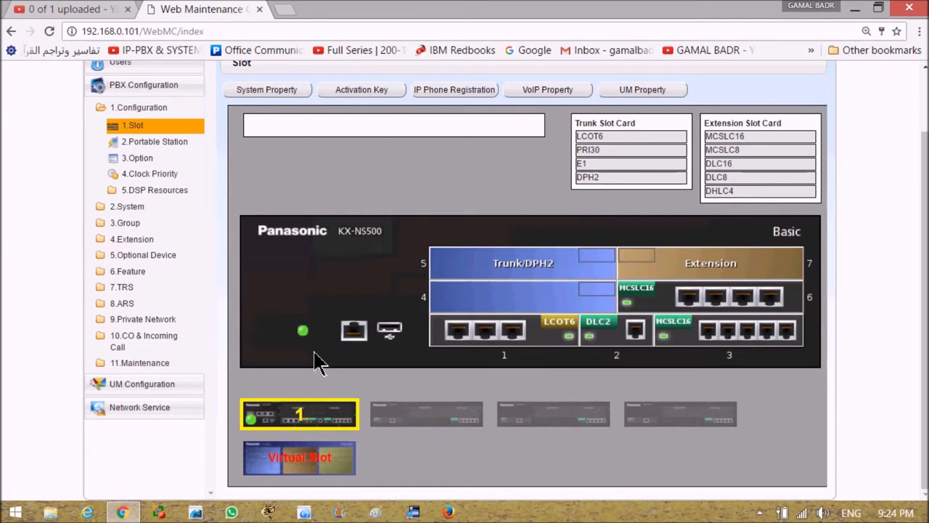
mouse_move(31, 247)
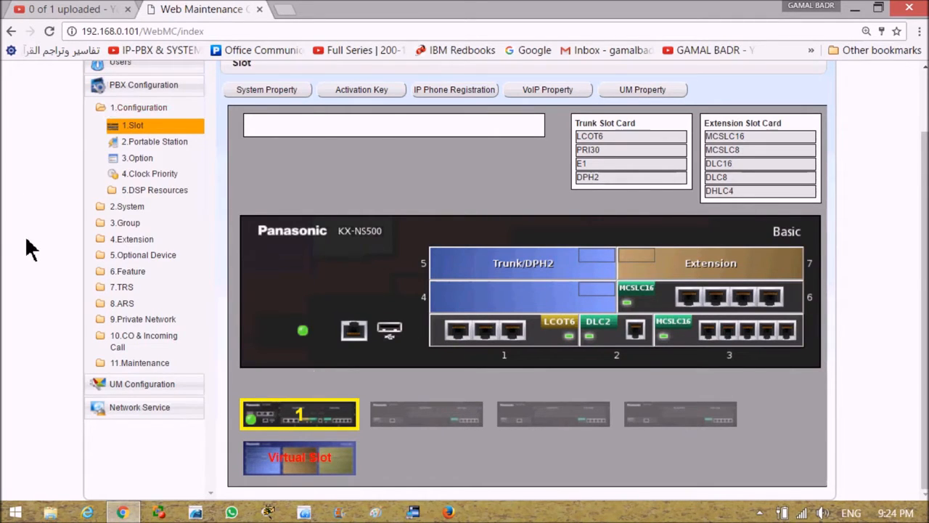
mouse_move(149, 381)
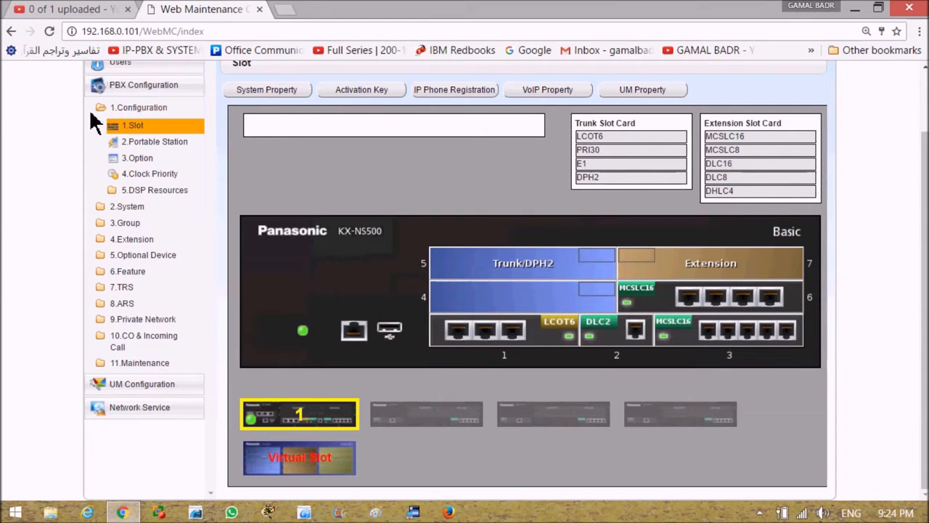
mouse_move(29, 203)
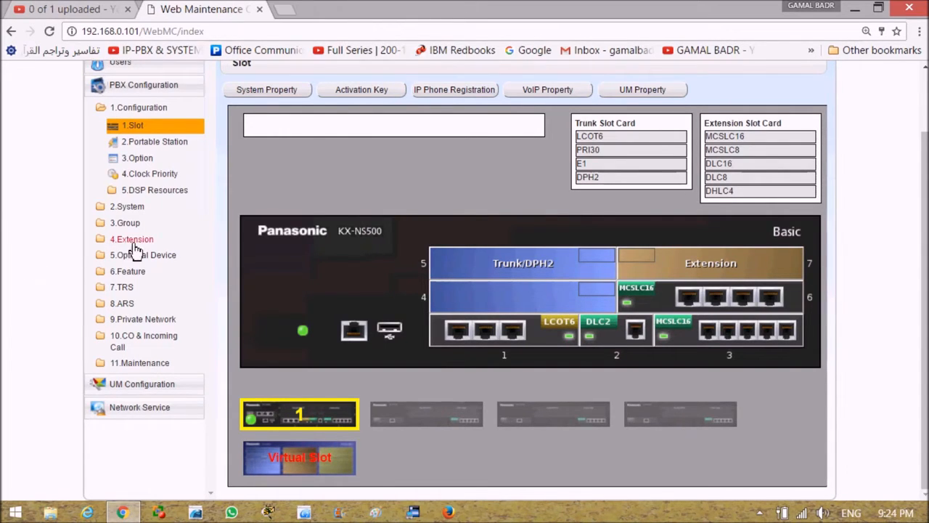
click(131, 238)
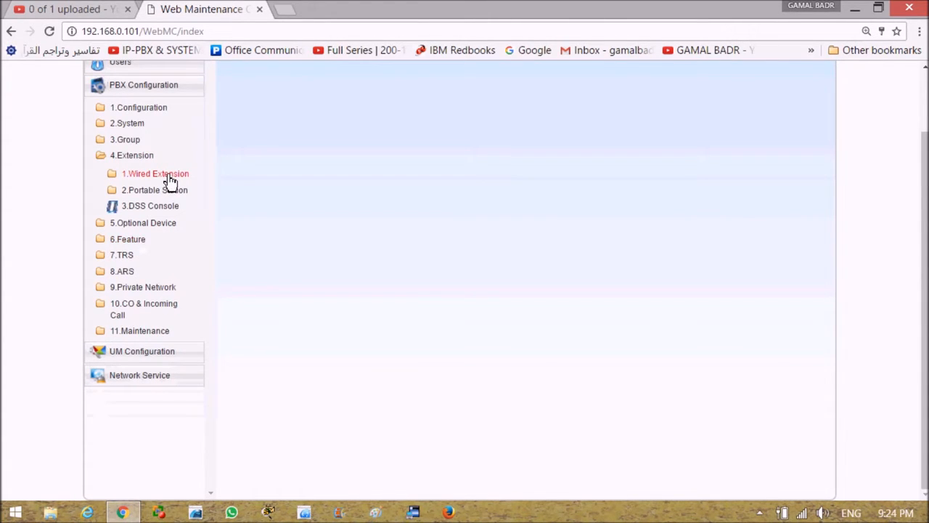
click(154, 174)
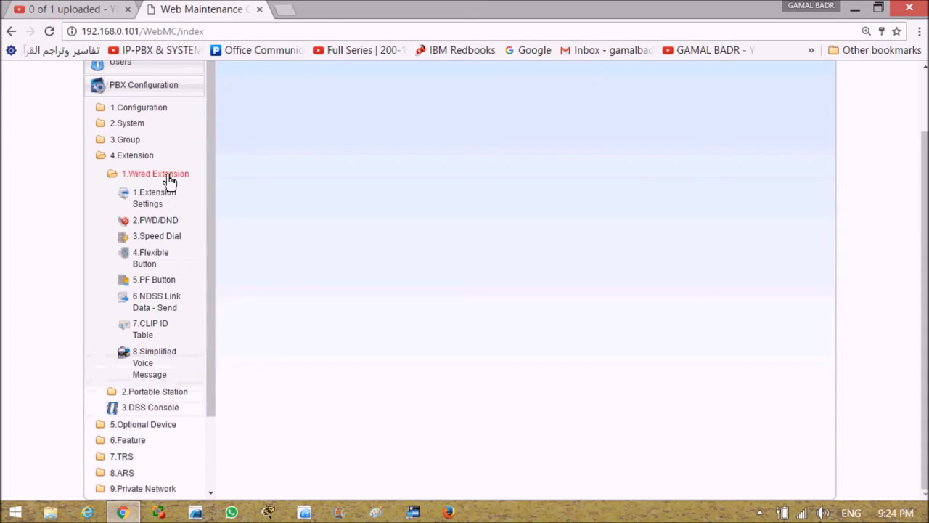
mouse_move(153, 198)
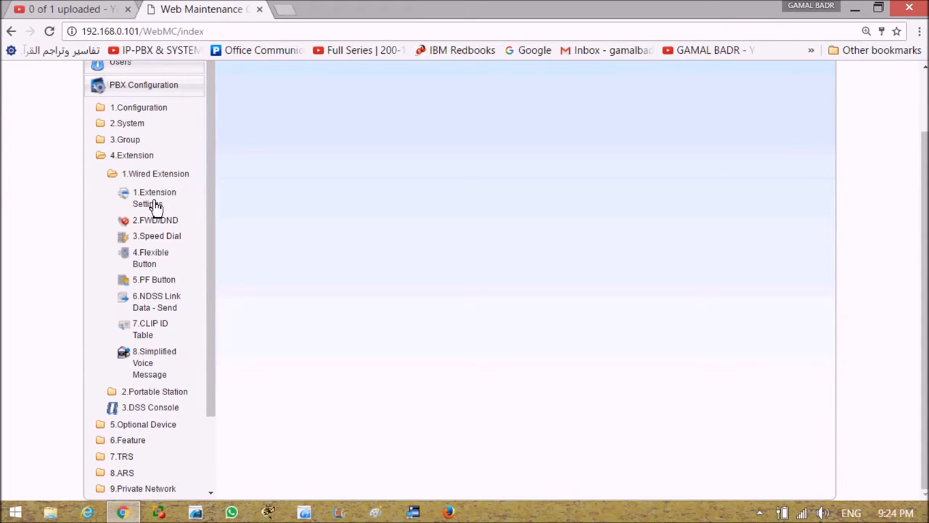
click(154, 198)
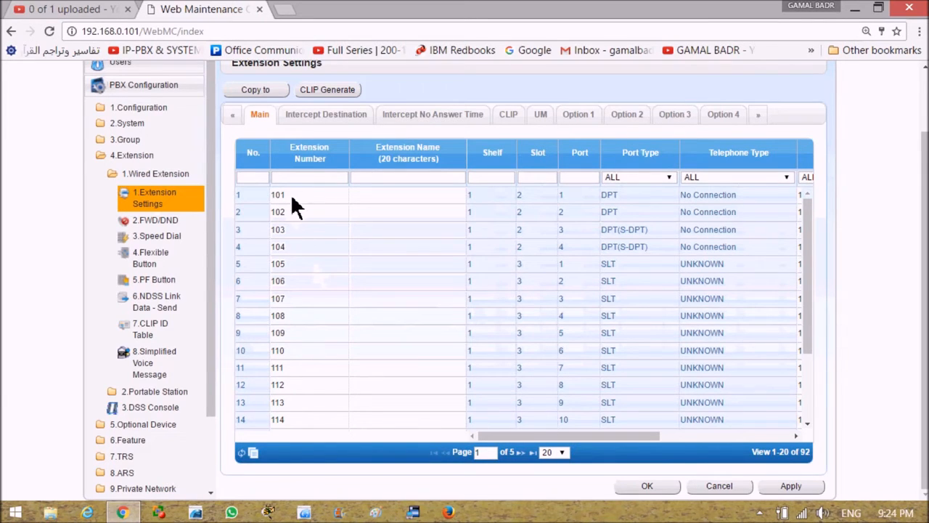
mouse_move(296, 197)
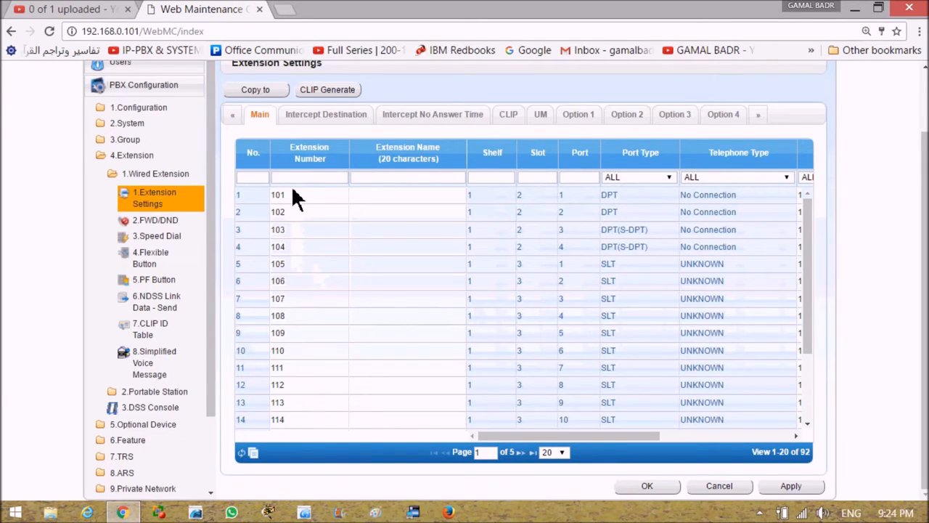
mouse_move(303, 234)
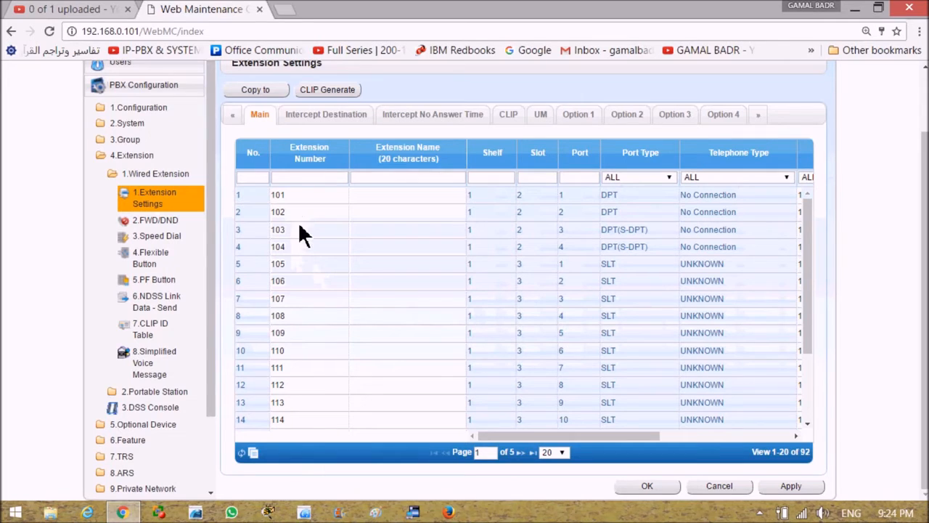
mouse_move(304, 200)
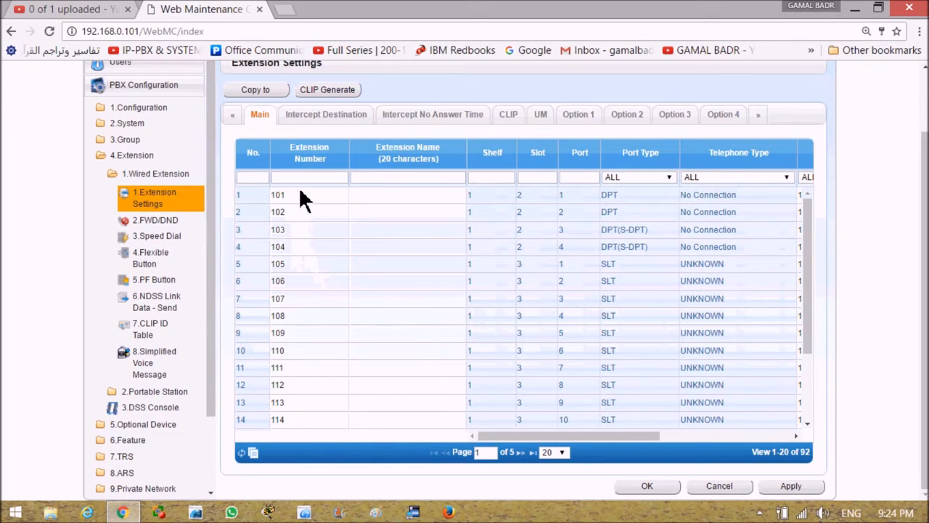
mouse_move(392, 233)
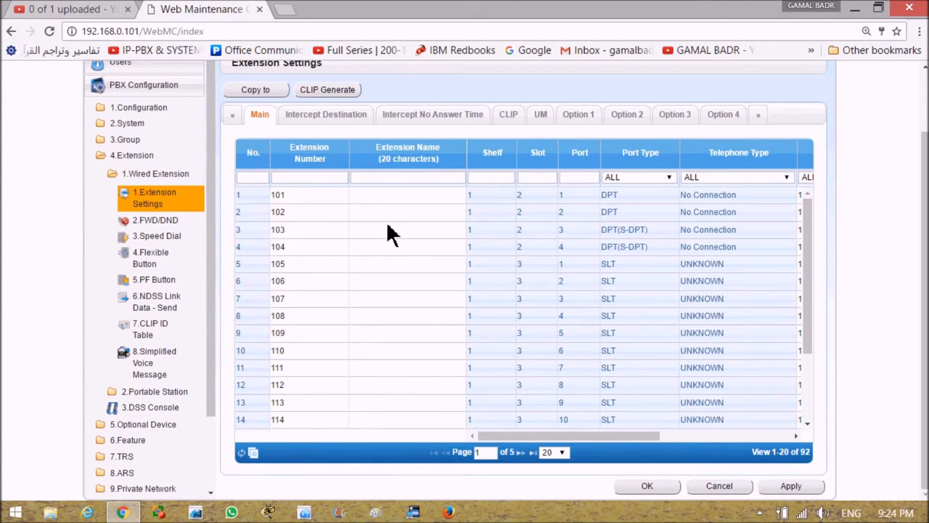
mouse_move(421, 240)
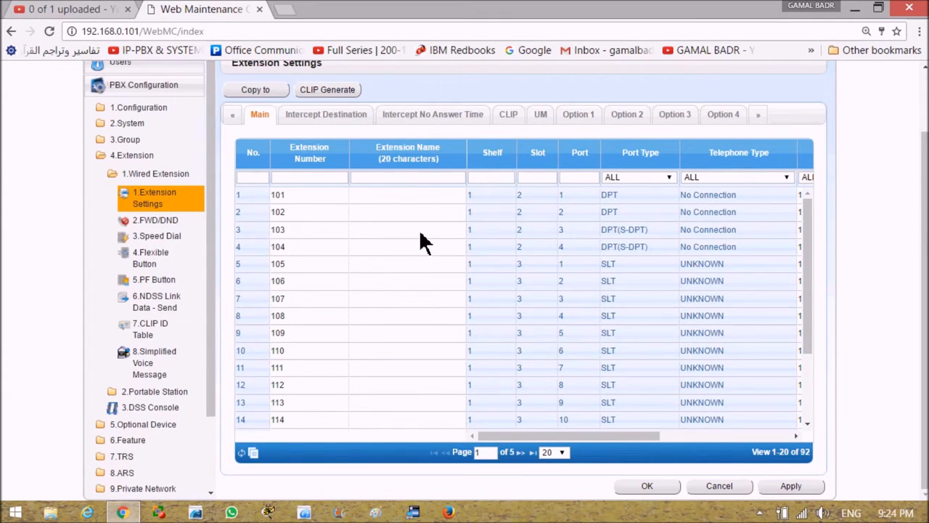
mouse_move(294, 203)
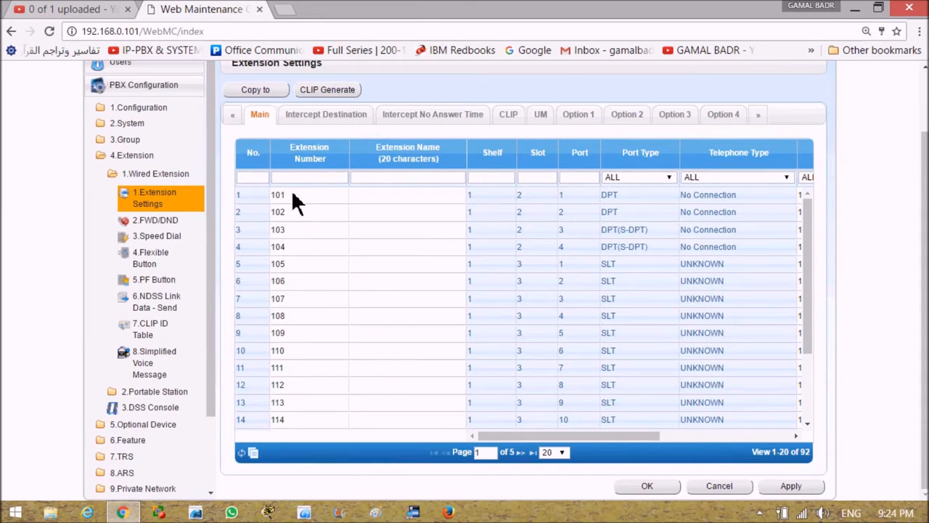
mouse_move(298, 218)
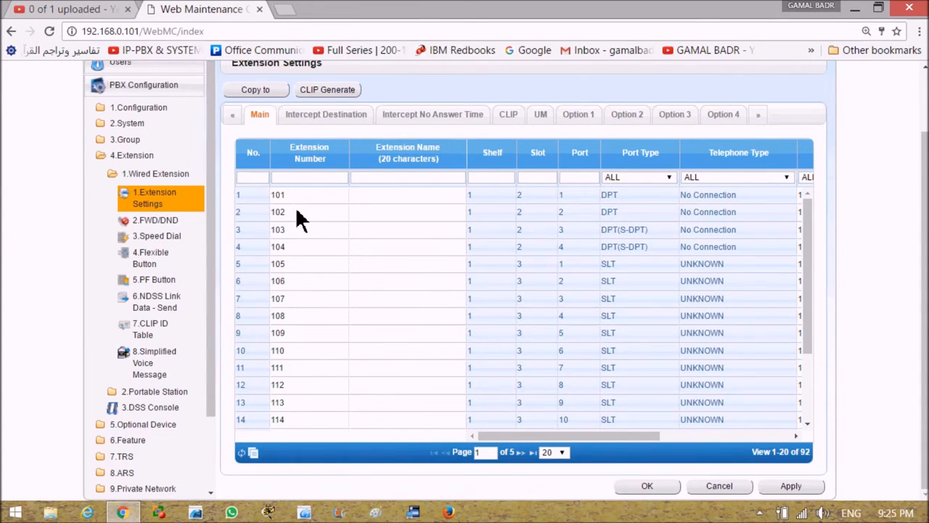
mouse_move(312, 220)
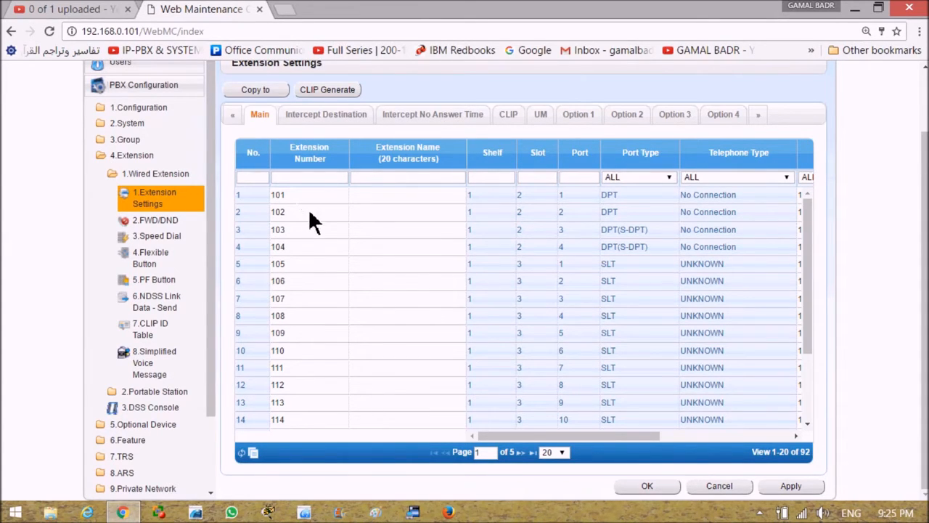
mouse_move(322, 230)
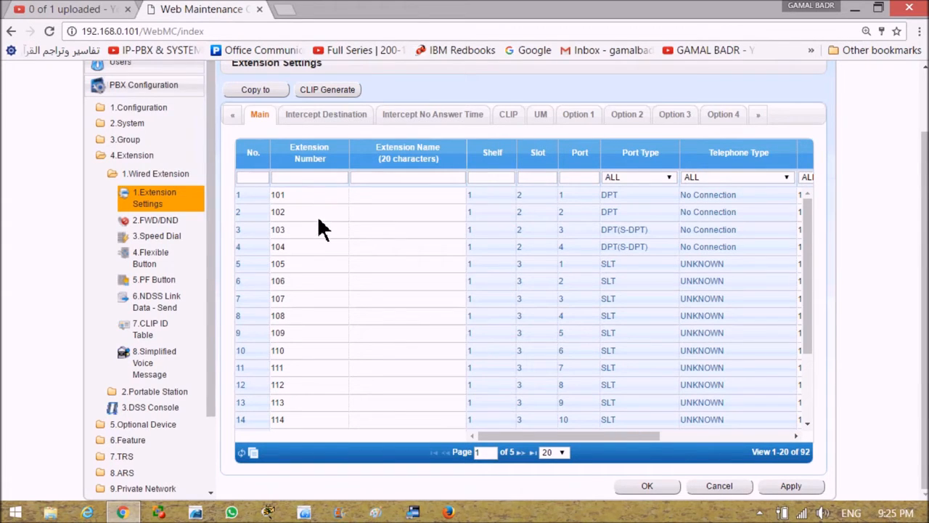
mouse_move(302, 254)
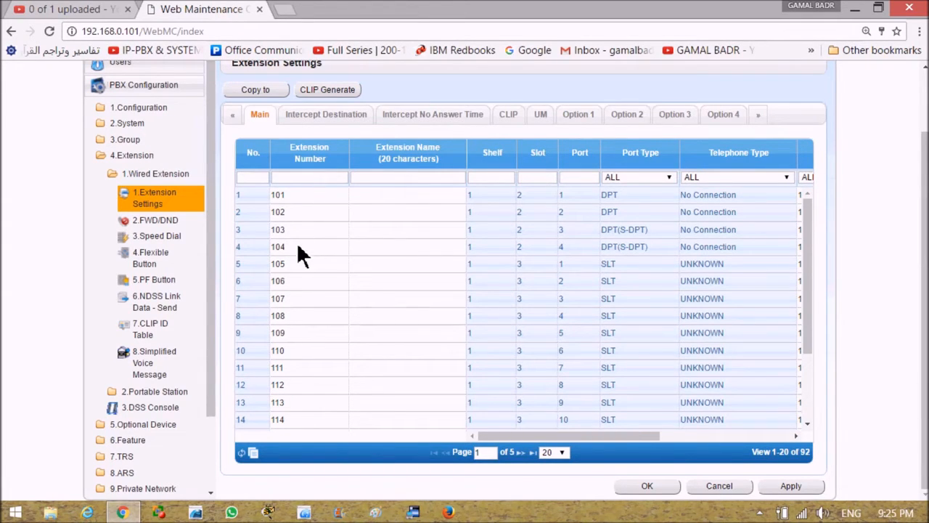
mouse_move(303, 203)
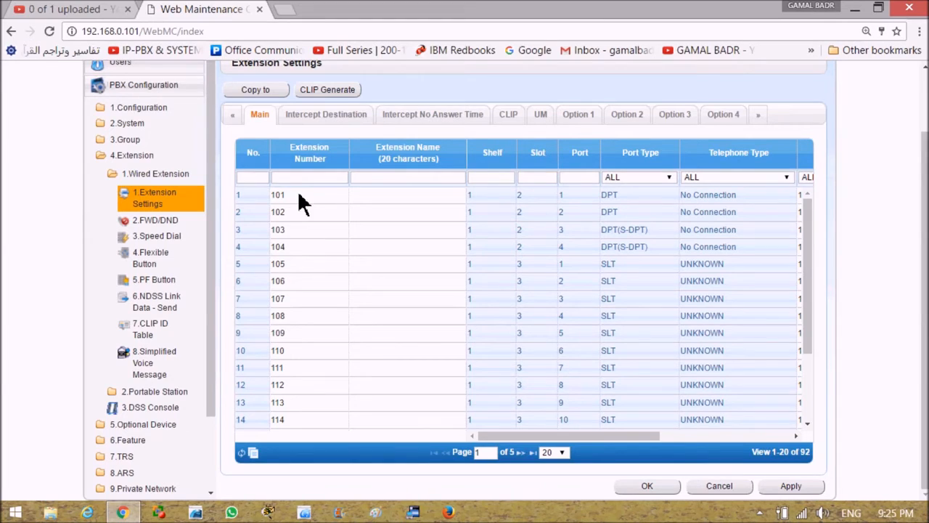
mouse_move(312, 218)
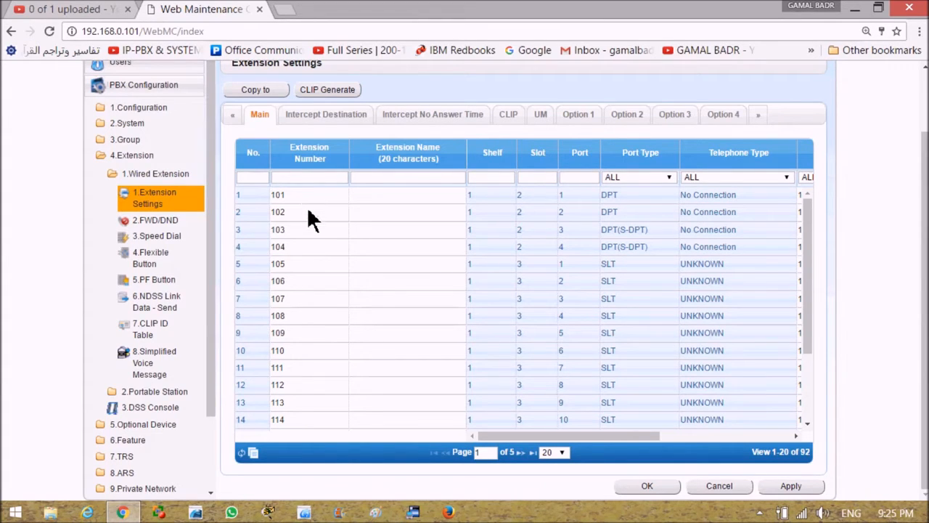
mouse_move(293, 283)
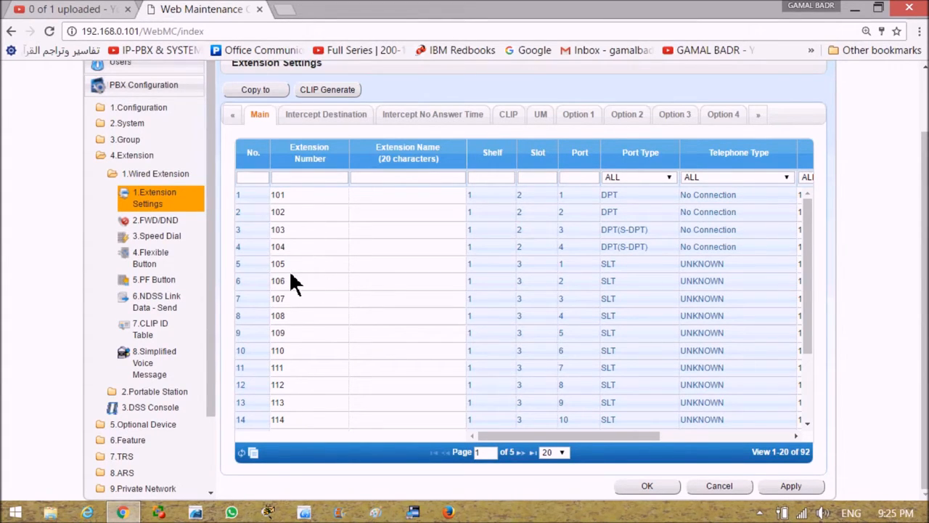
mouse_move(325, 284)
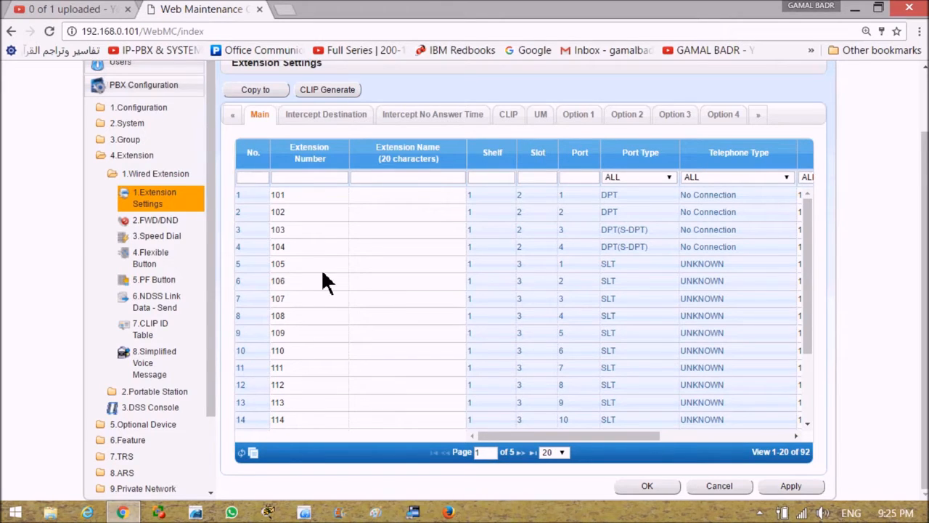
mouse_move(296, 276)
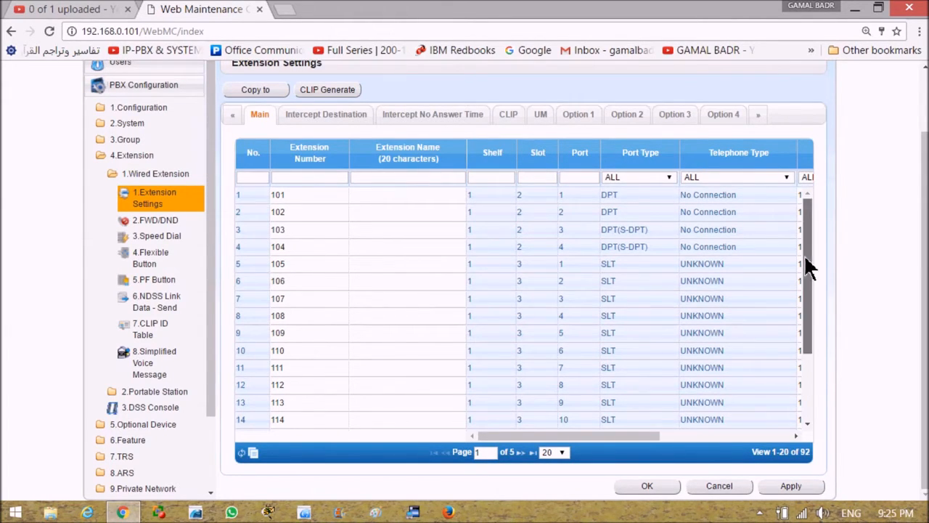
scroll(down, 3)
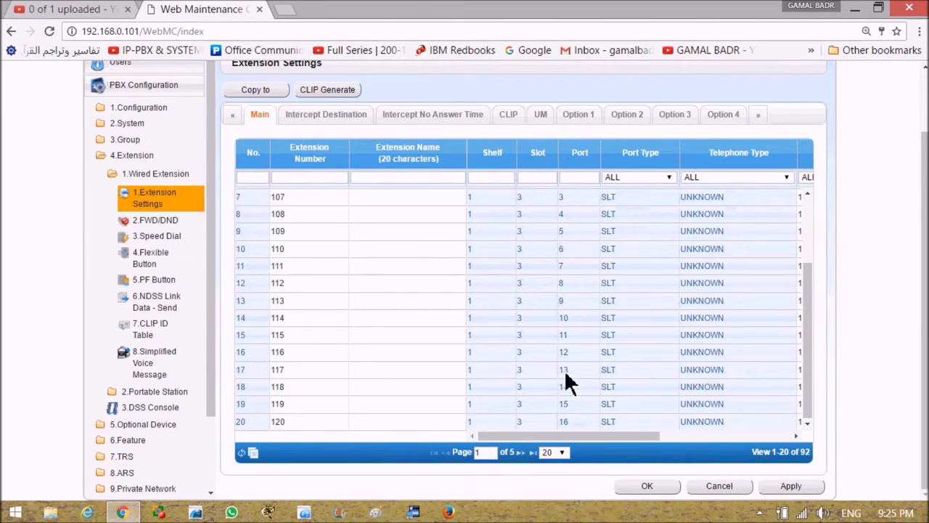
mouse_move(578, 476)
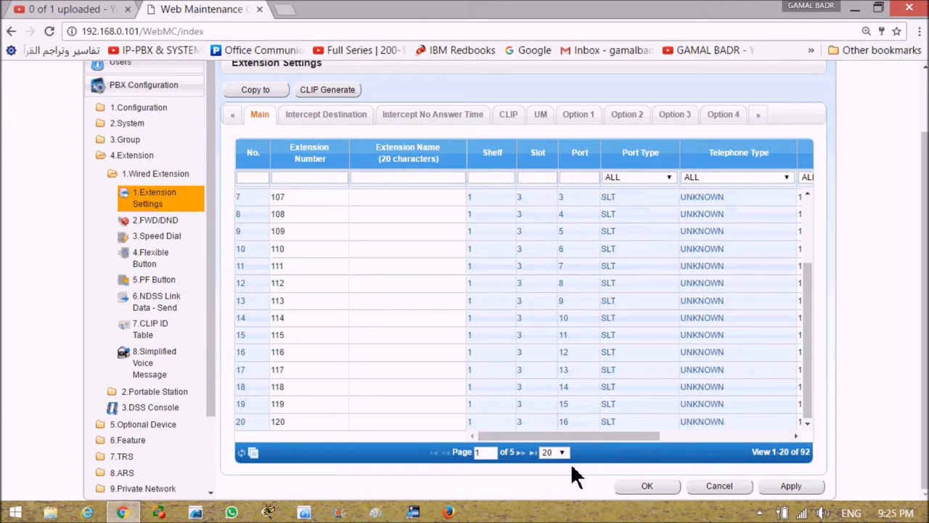
click(554, 451)
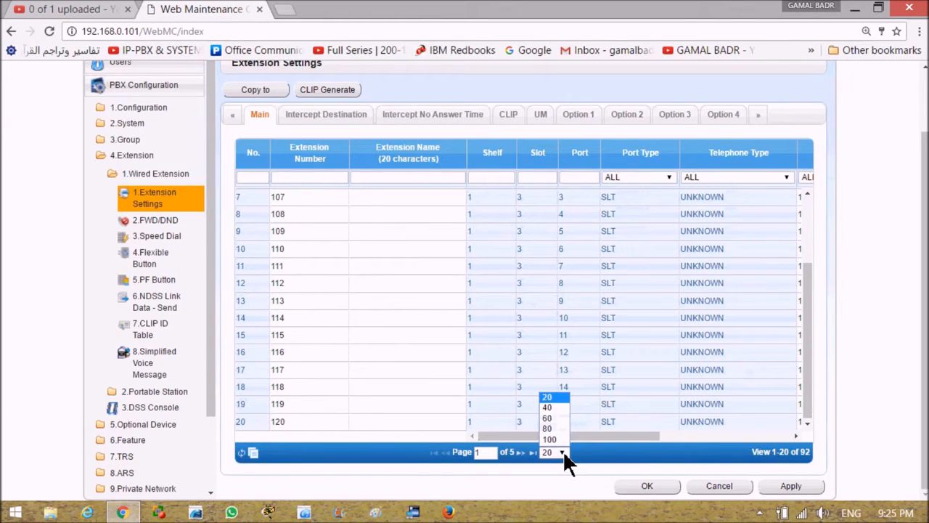
click(546, 418)
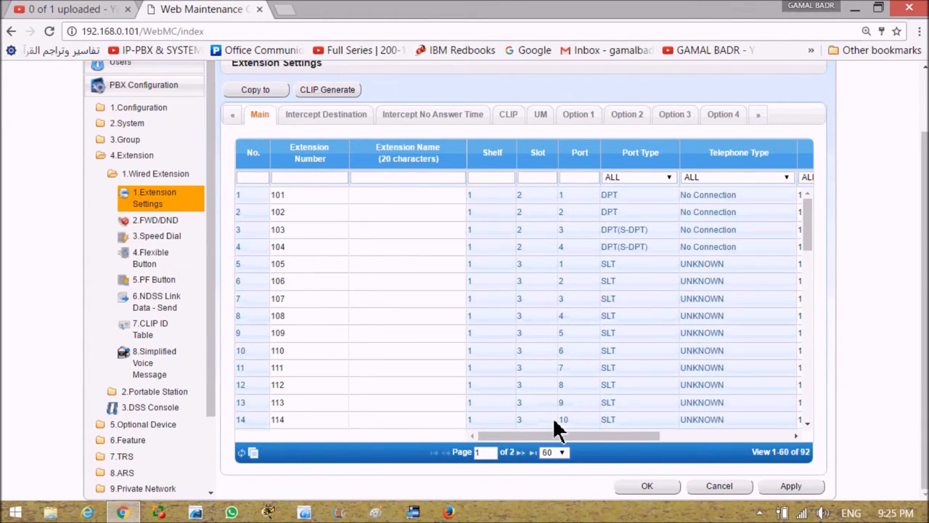
scroll(down, 3)
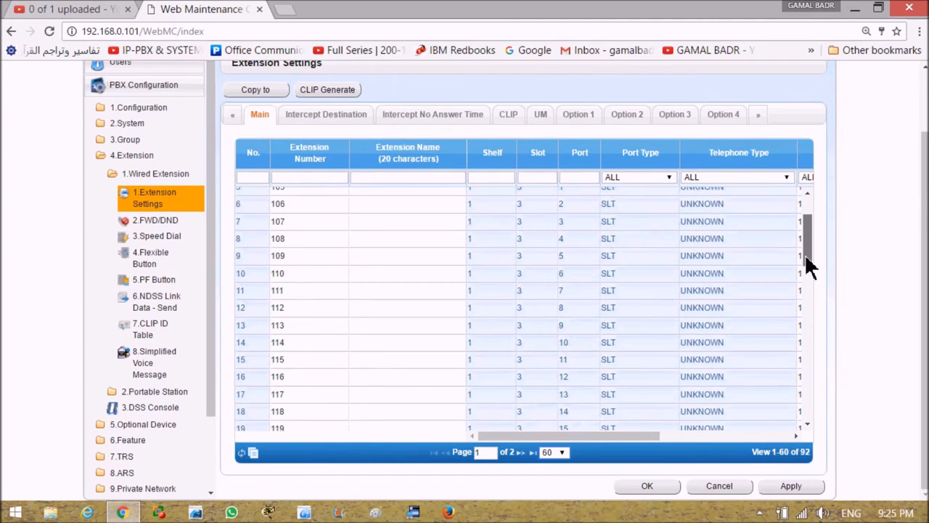
scroll(down, 3)
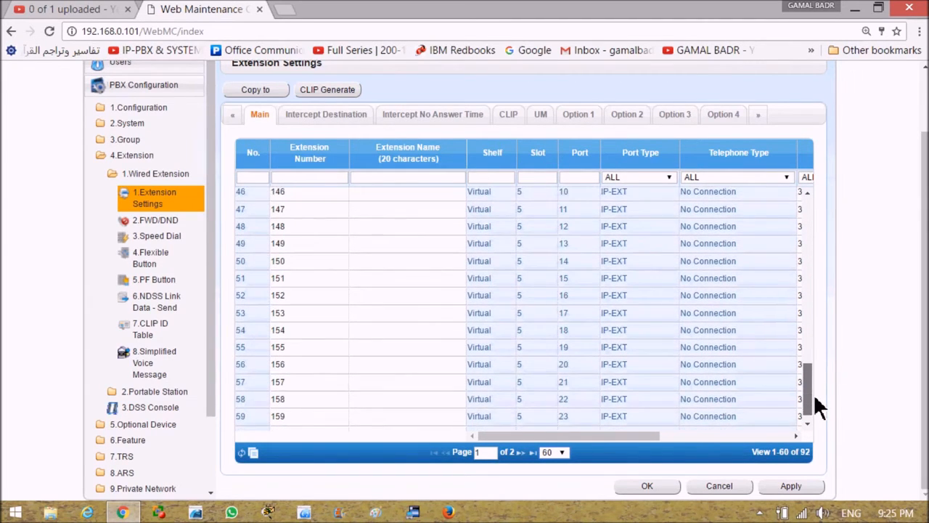
scroll(up, 3)
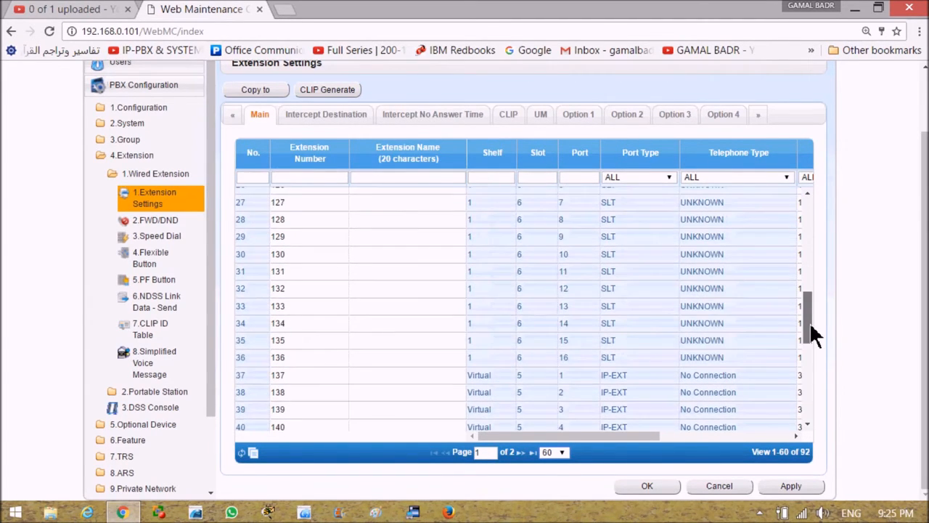
scroll(down, 3)
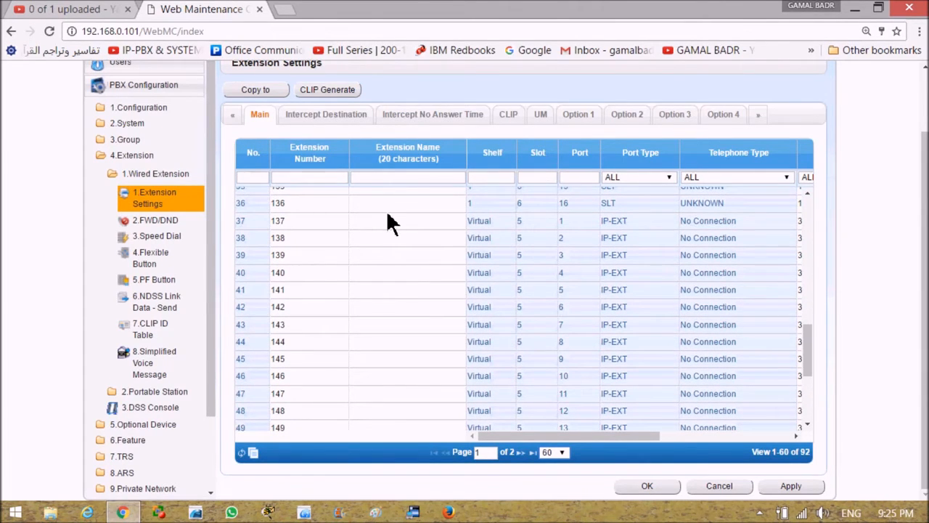
mouse_move(522, 233)
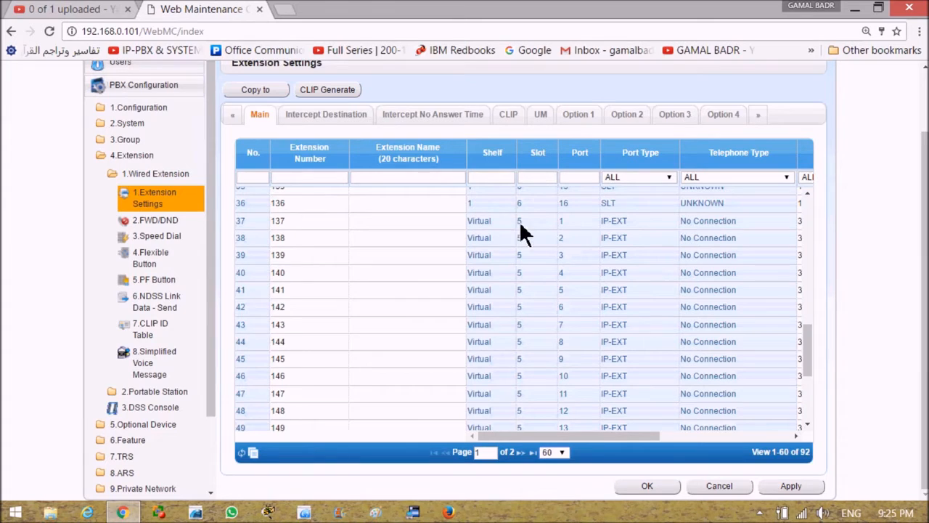
mouse_move(566, 233)
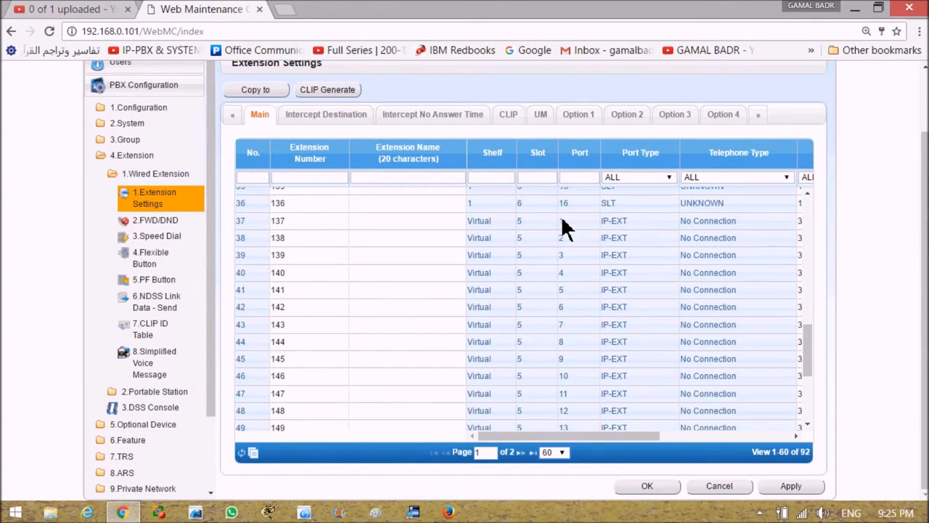
mouse_move(566, 269)
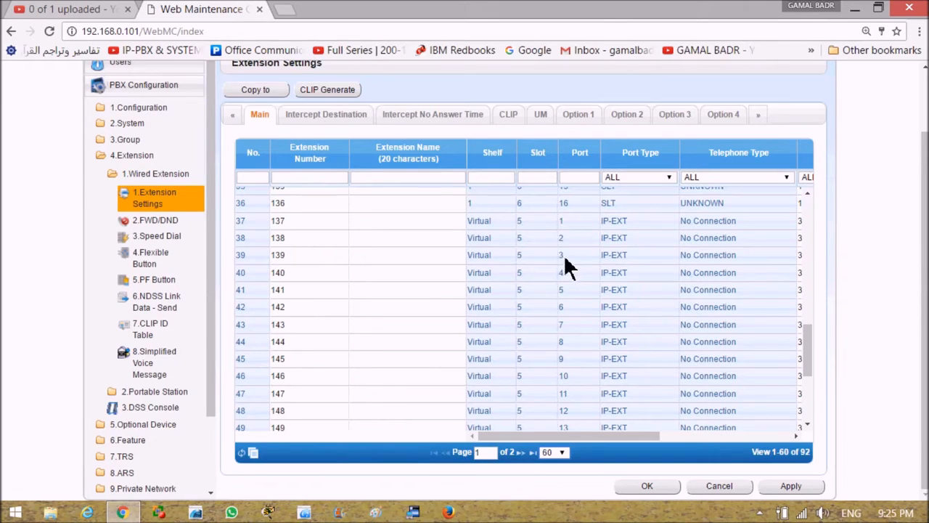
mouse_move(573, 279)
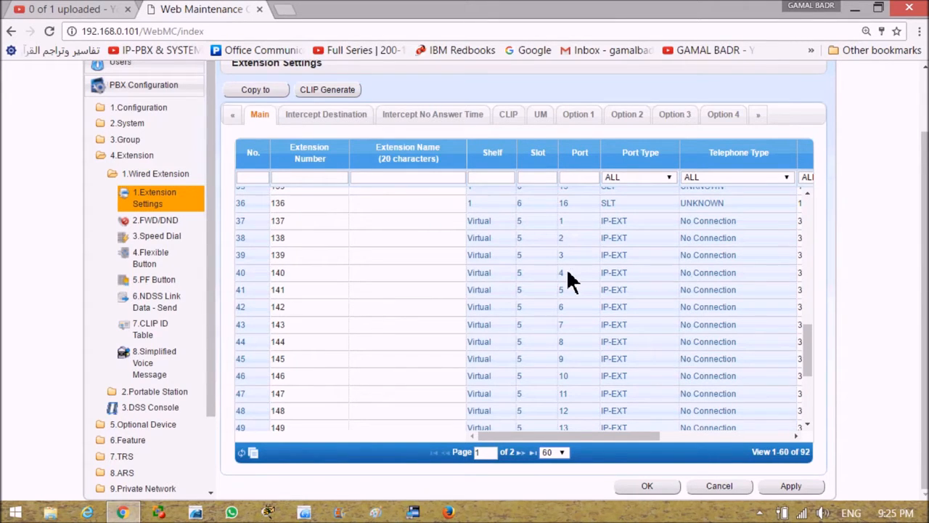
mouse_move(490, 229)
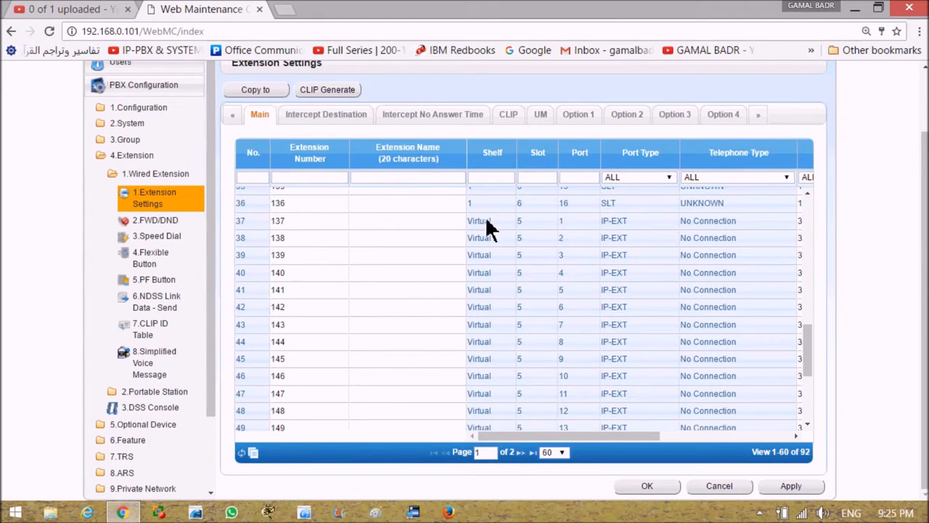
mouse_move(505, 220)
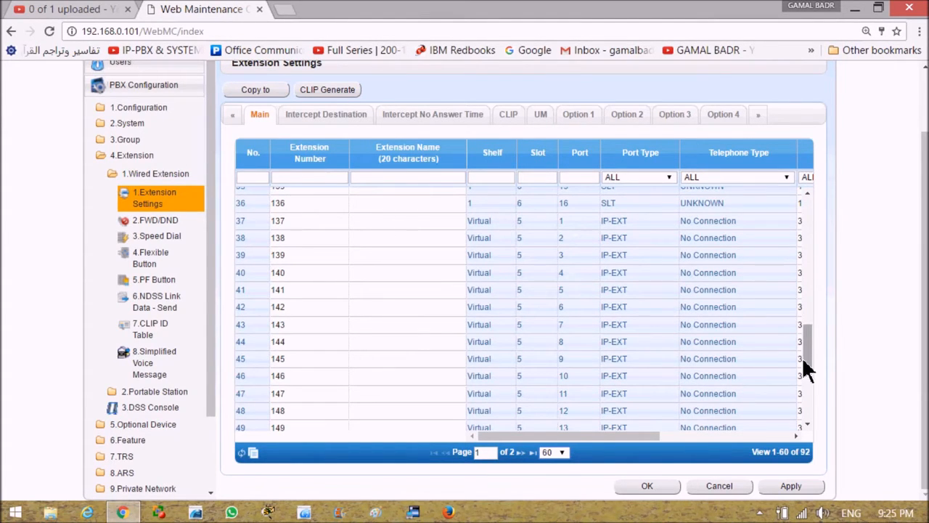
scroll(down, 3)
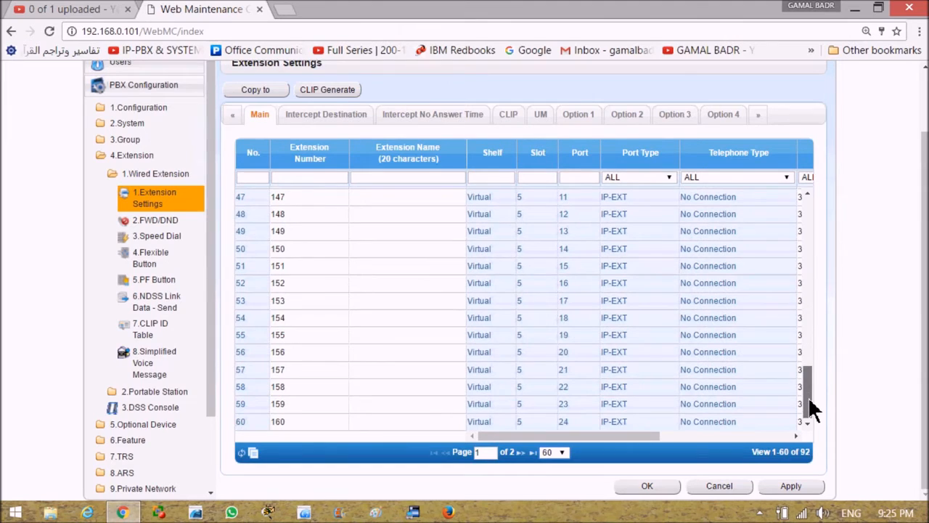
scroll(up, 3)
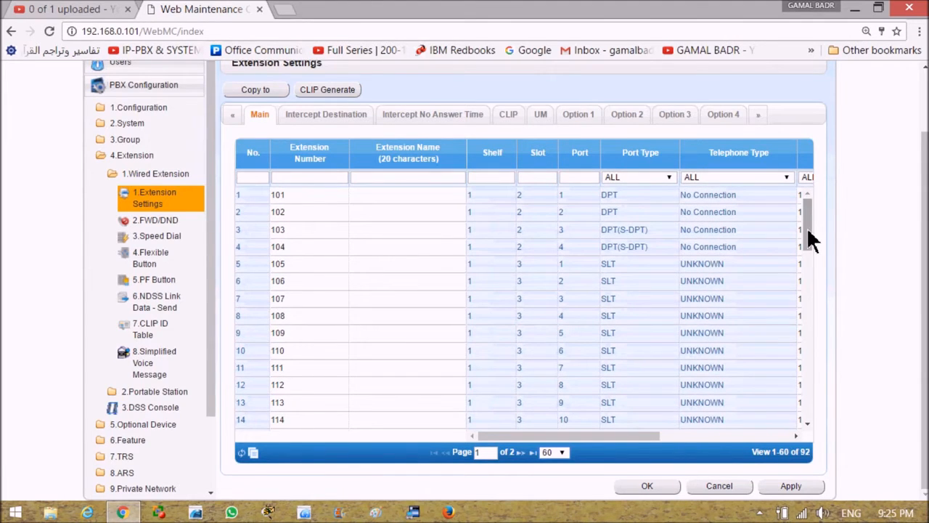
mouse_move(900, 217)
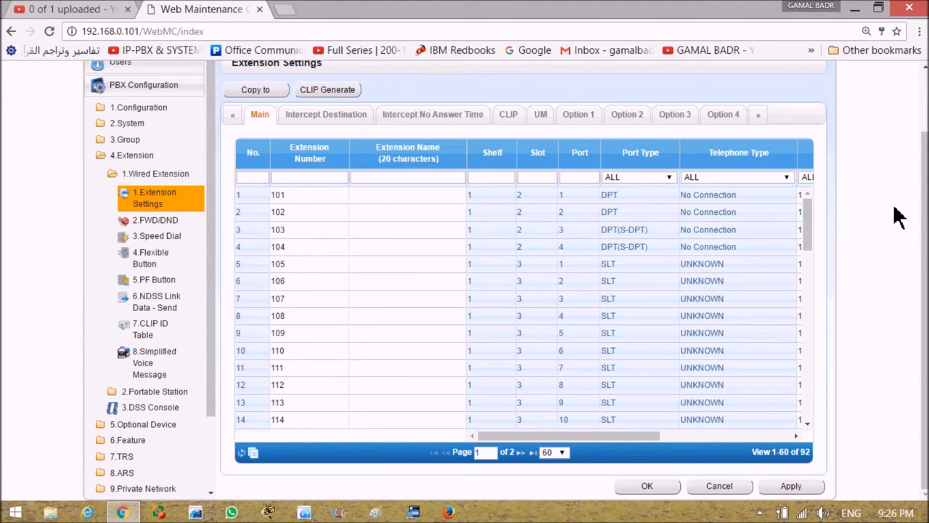
mouse_move(889, 264)
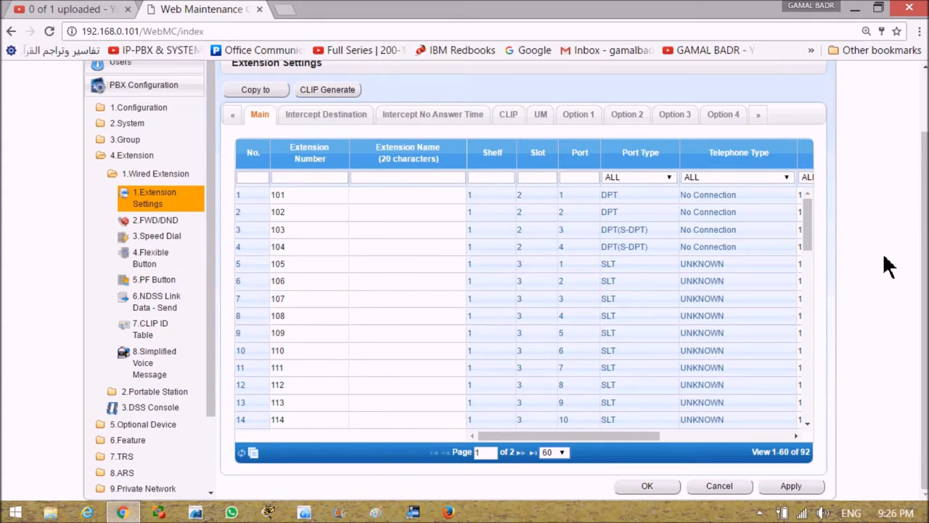
scroll(down, 3)
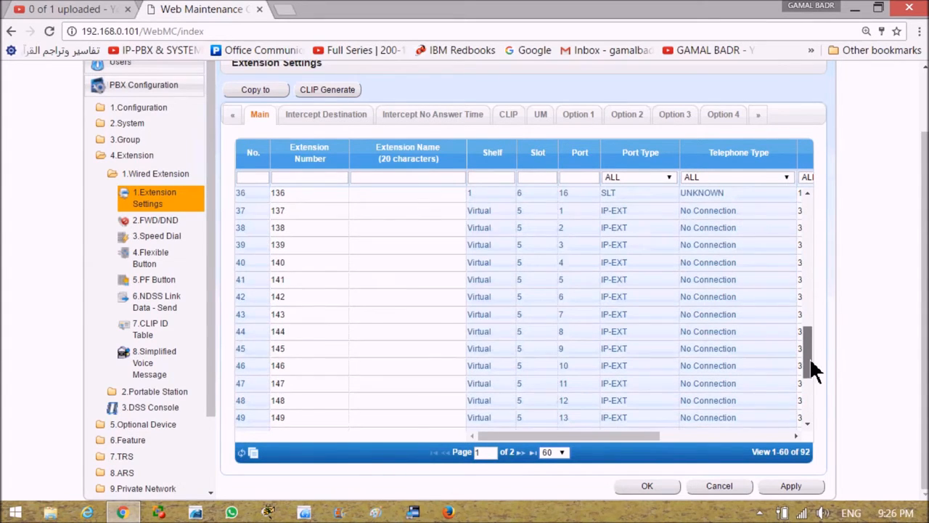
scroll(down, 3)
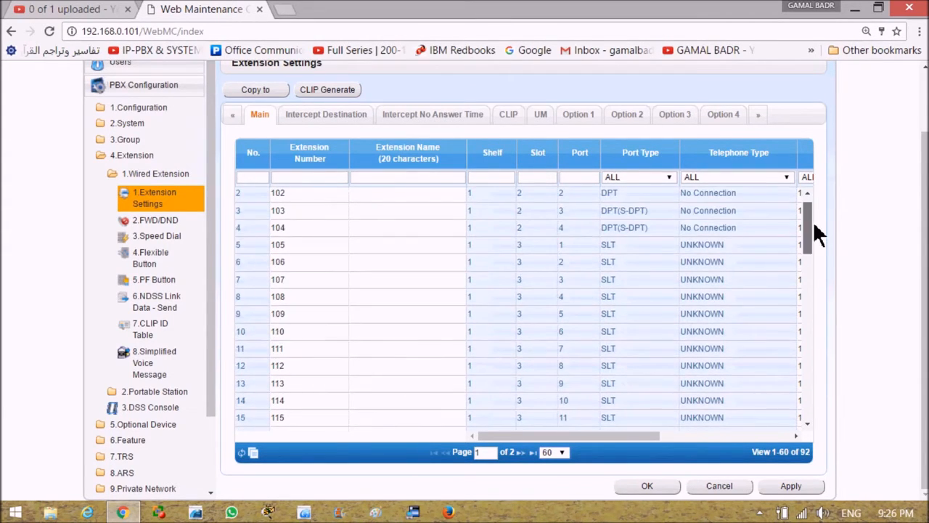
scroll(up, 3)
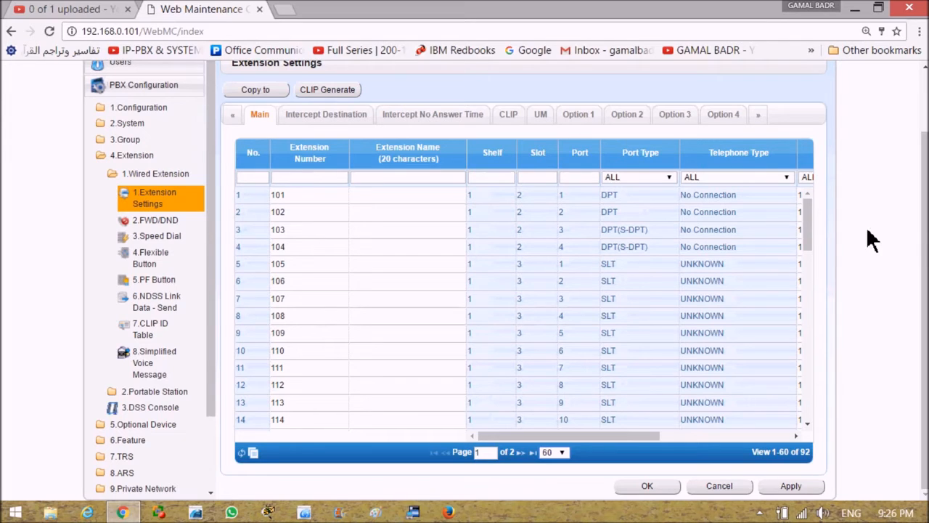
mouse_move(870, 304)
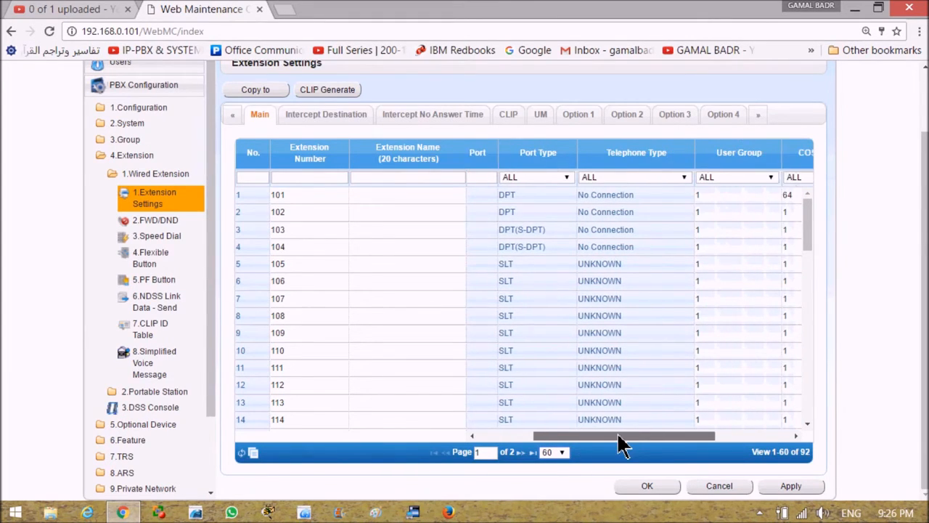
scroll(right, 3)
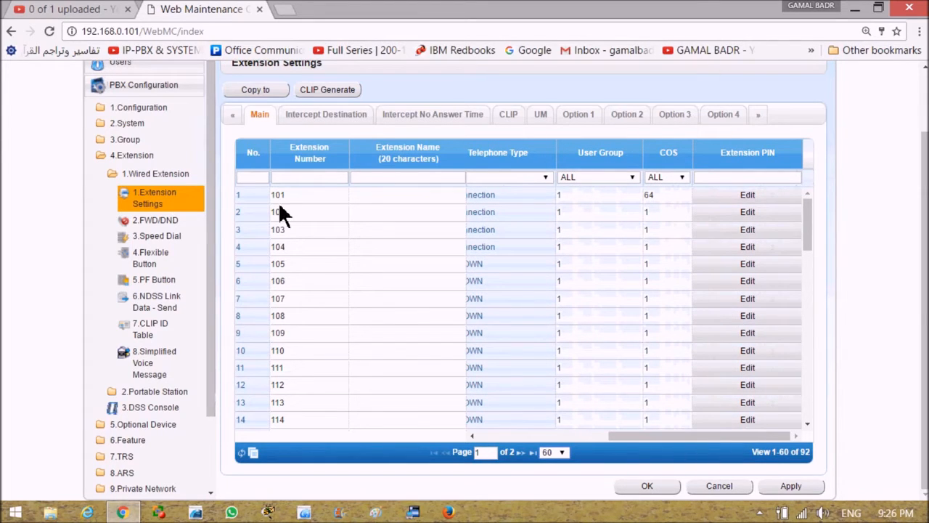
mouse_move(668, 218)
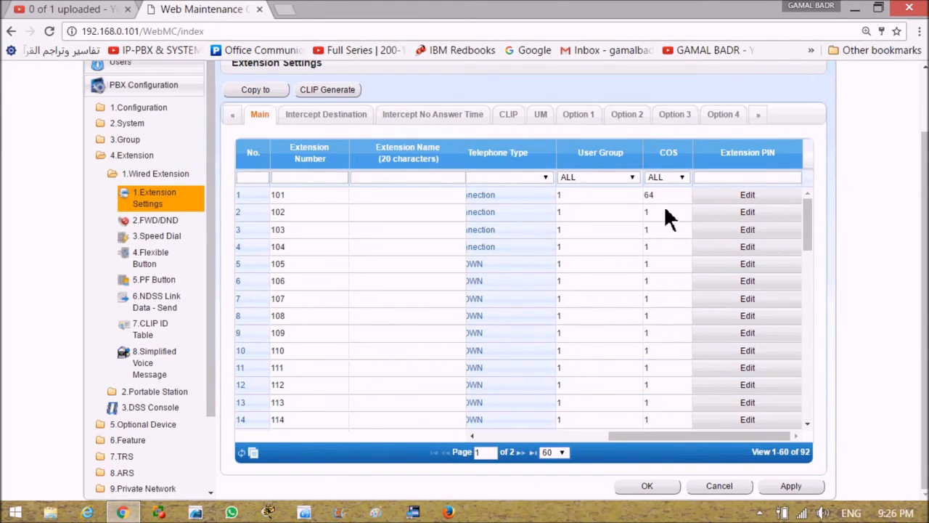
mouse_move(668, 308)
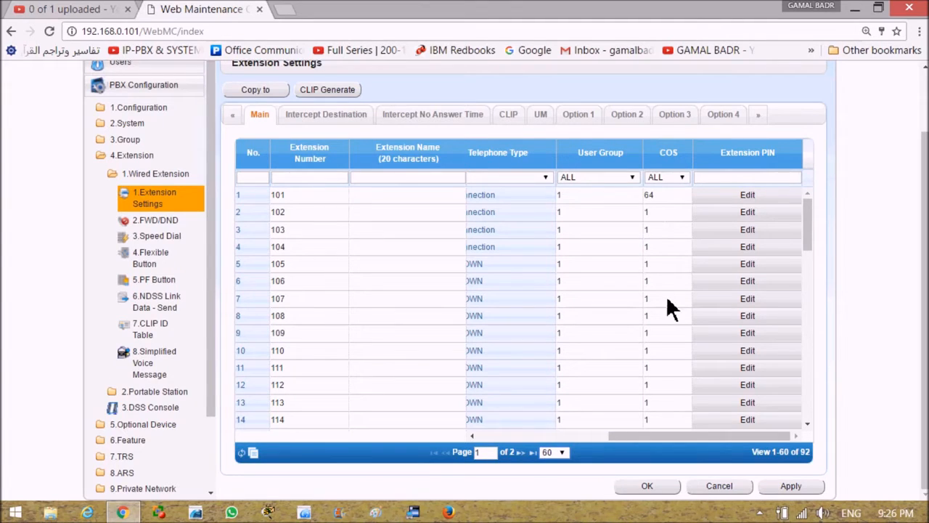
click(666, 212)
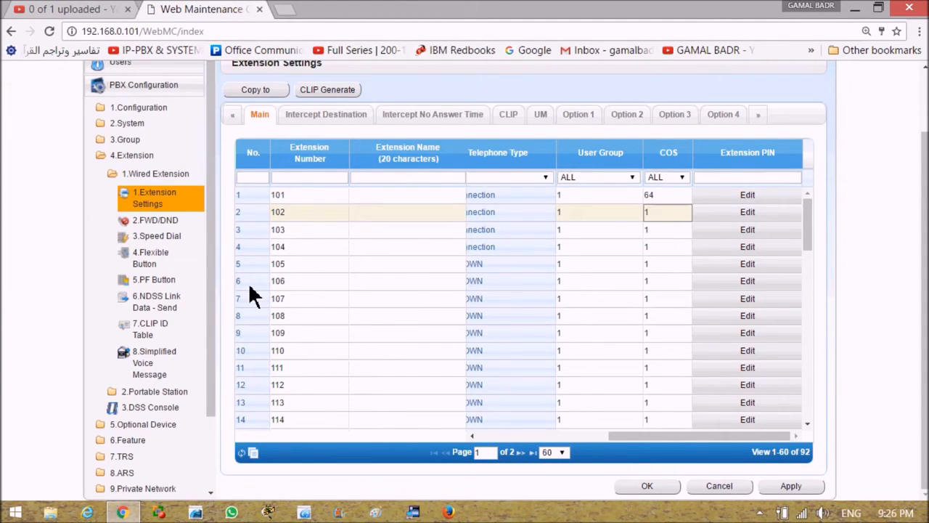
mouse_move(322, 311)
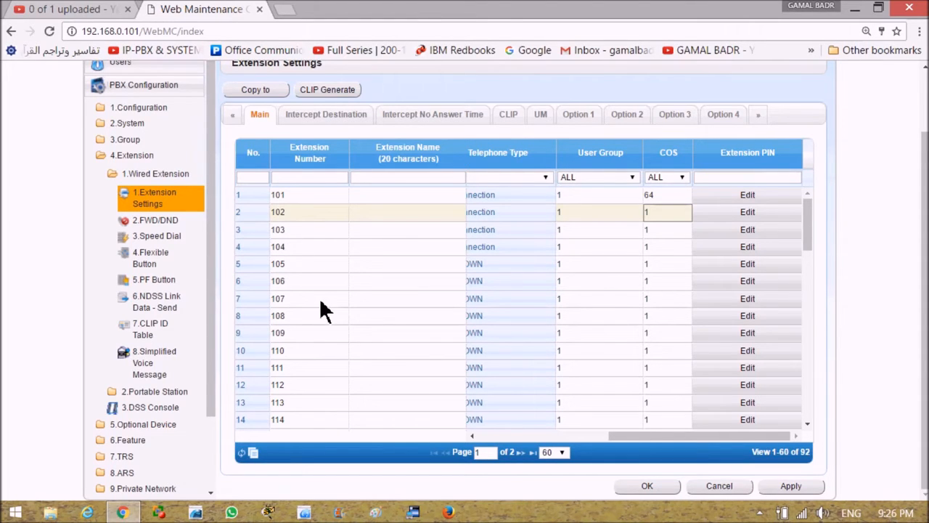
mouse_move(636, 279)
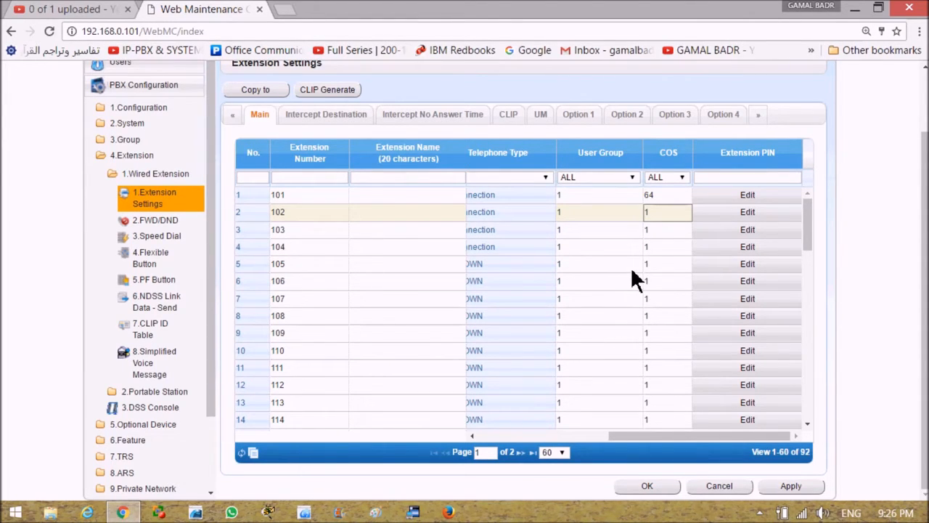
mouse_move(581, 247)
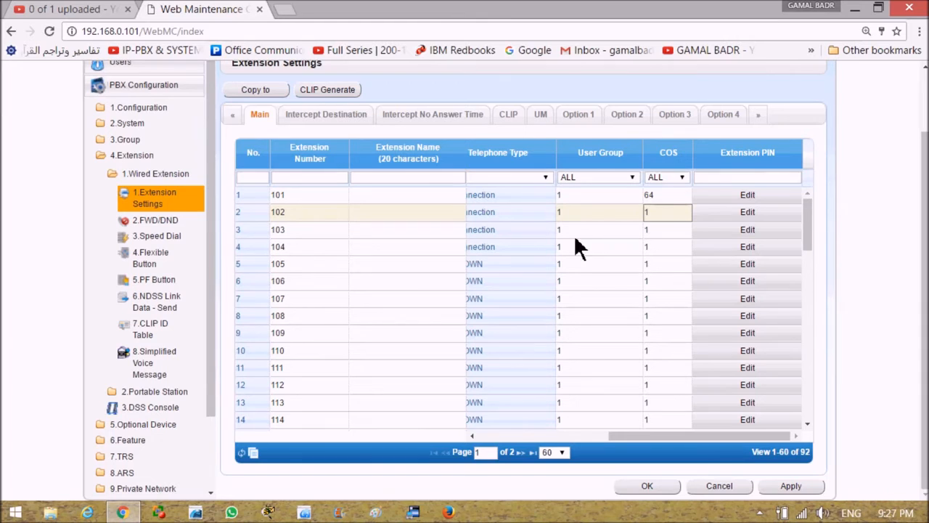
click(596, 212)
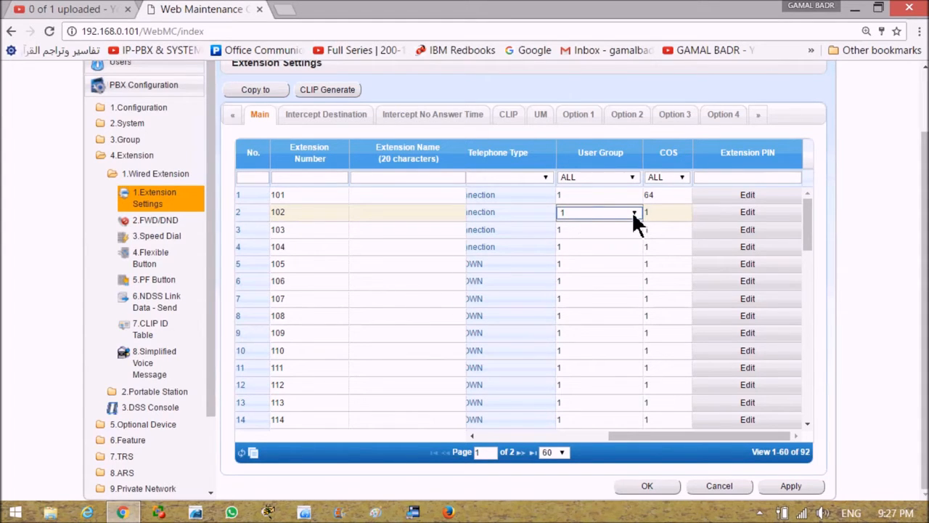
click(634, 212)
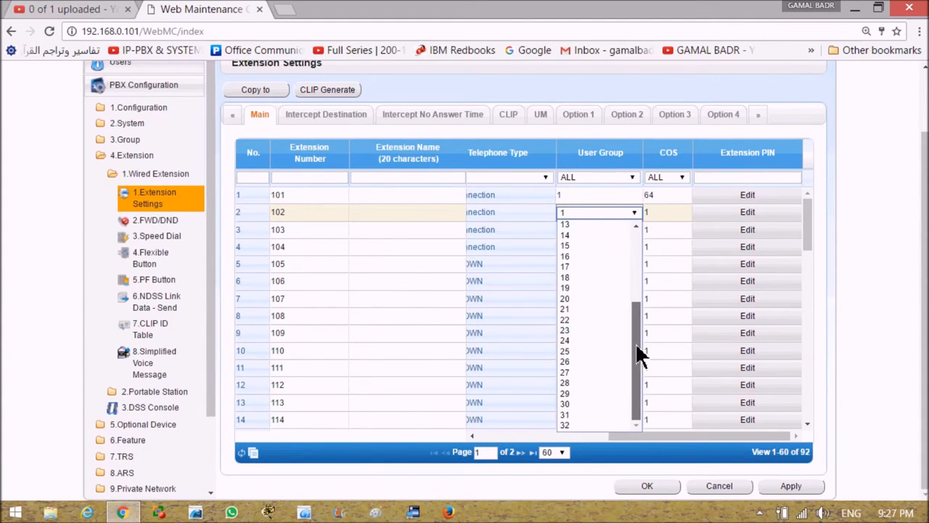
scroll(up, 3)
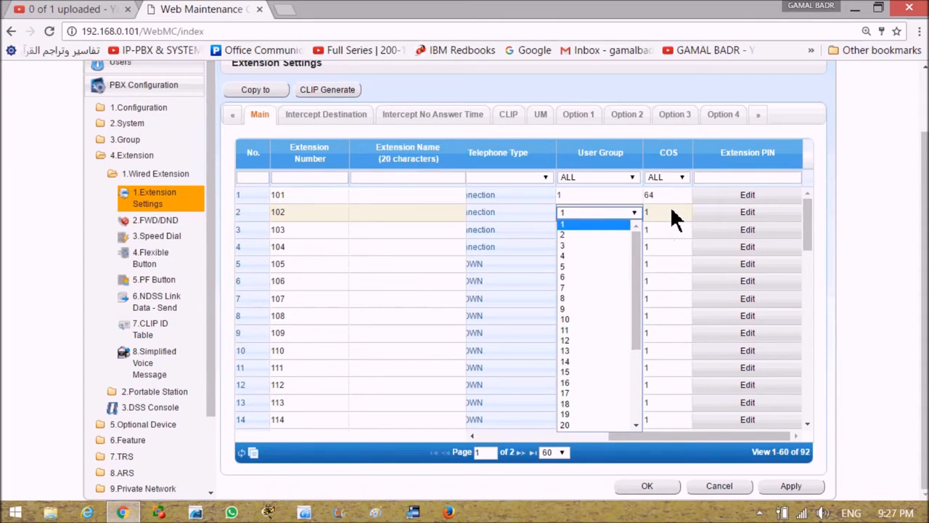
click(562, 224)
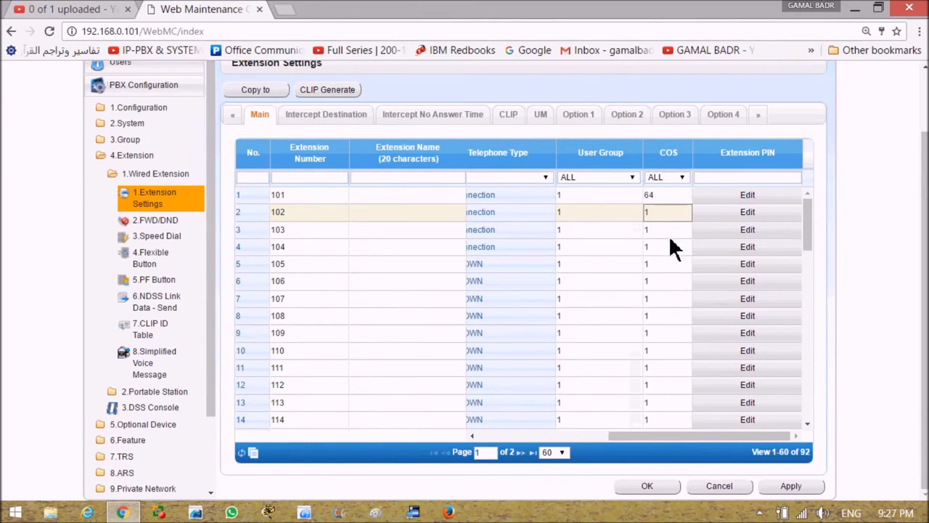
mouse_move(661, 230)
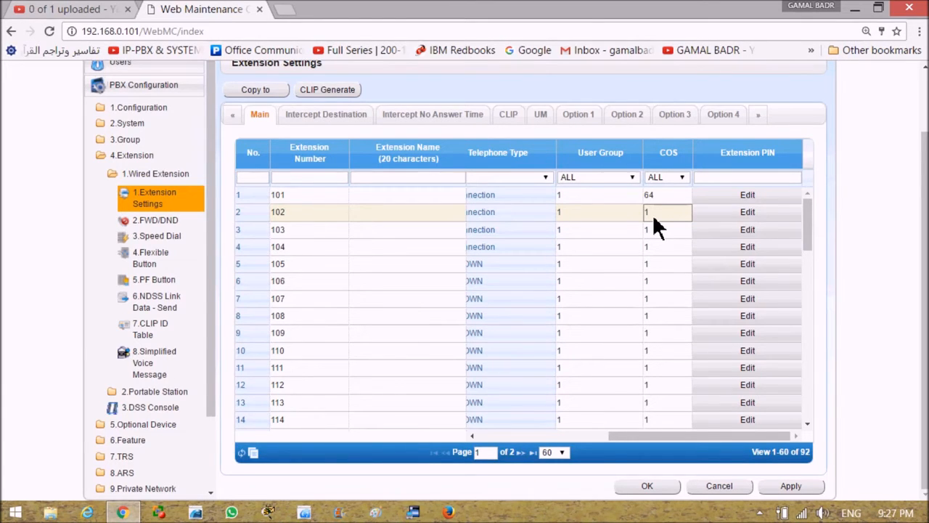
mouse_move(642, 458)
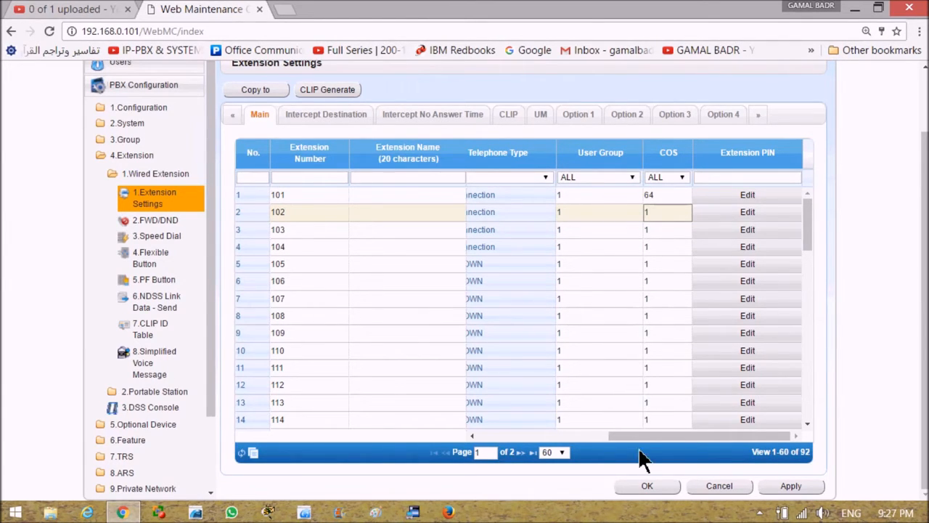
scroll(right, 3)
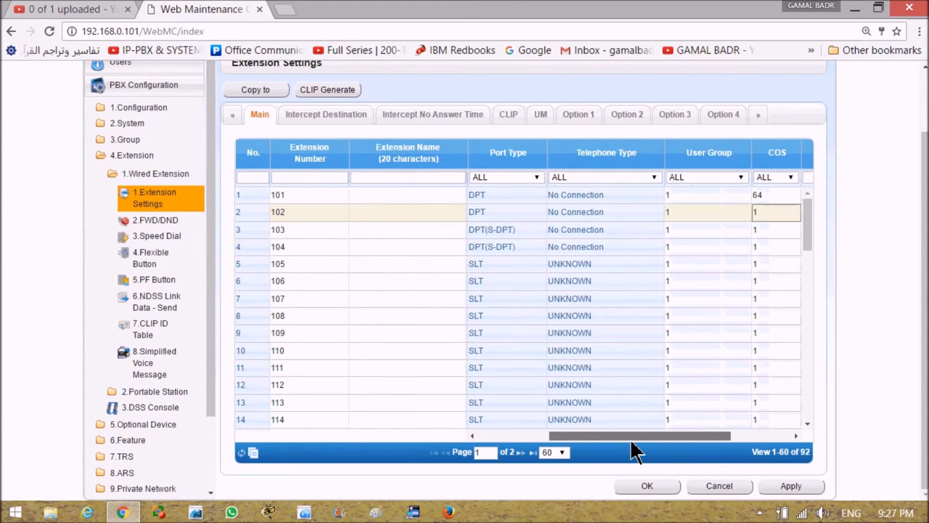
mouse_move(690, 212)
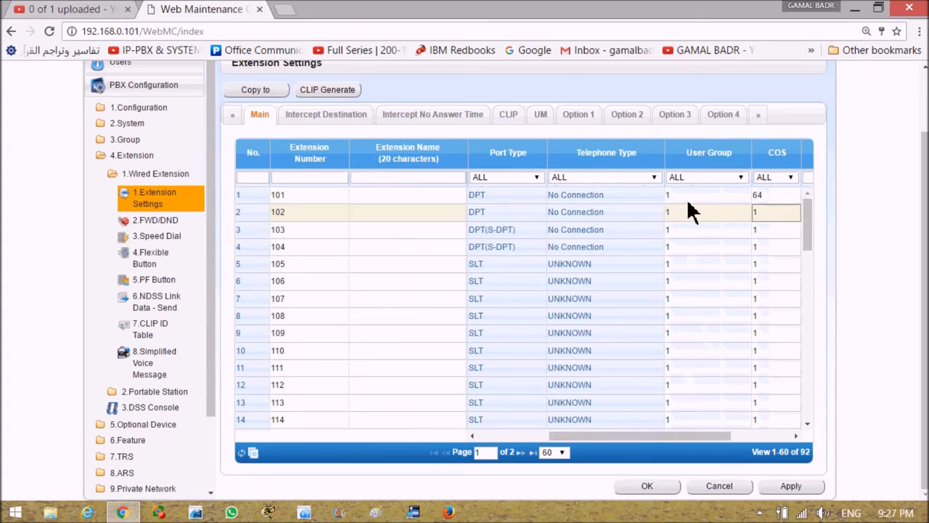
mouse_move(781, 217)
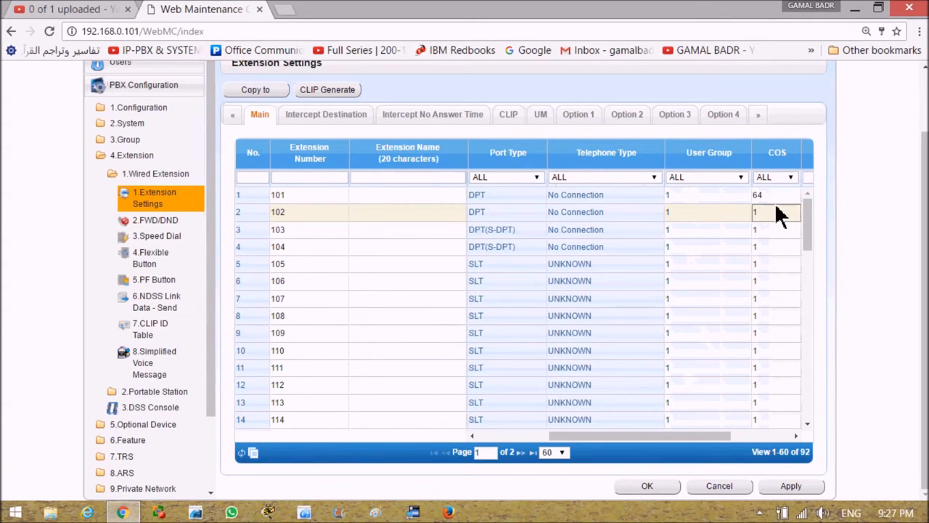
mouse_move(636, 485)
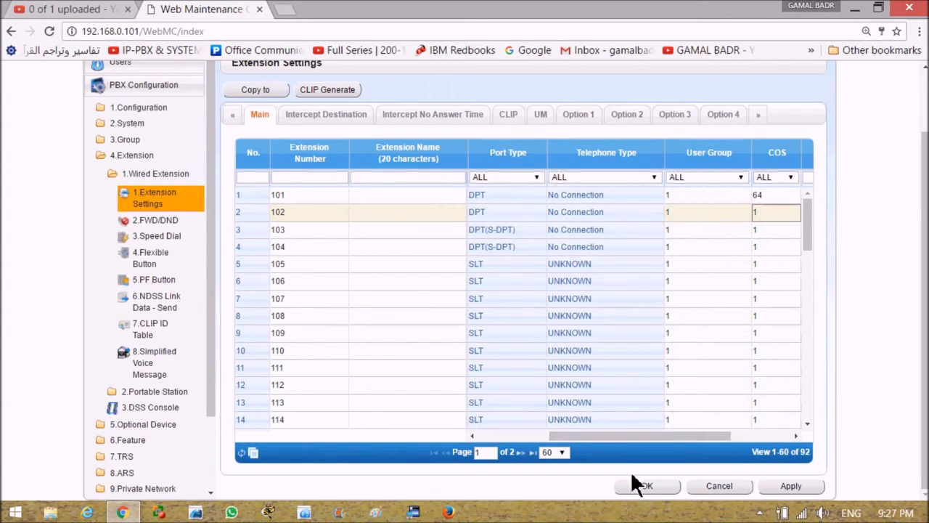
mouse_move(646, 436)
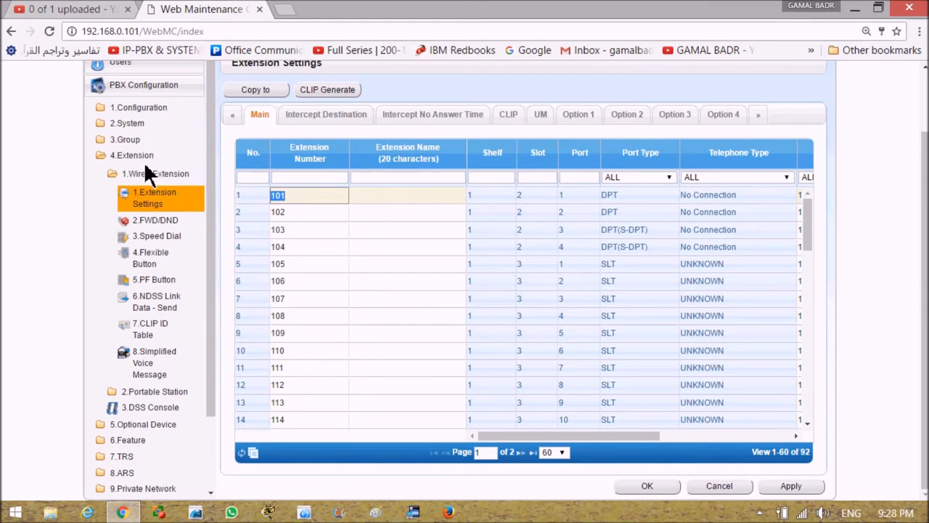
mouse_move(305, 209)
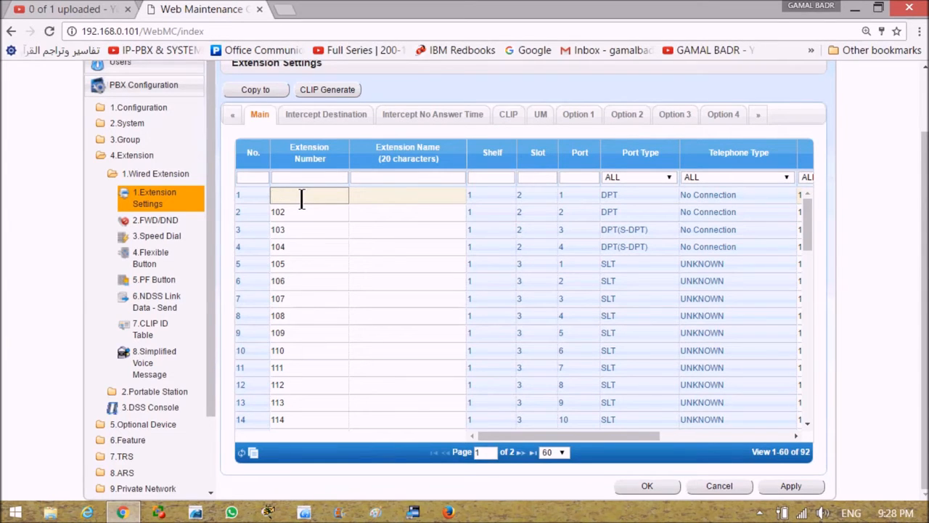
Step: Enter 550 for extension 101, accept the duplicate-number error and discard the unsaved change
text(55)
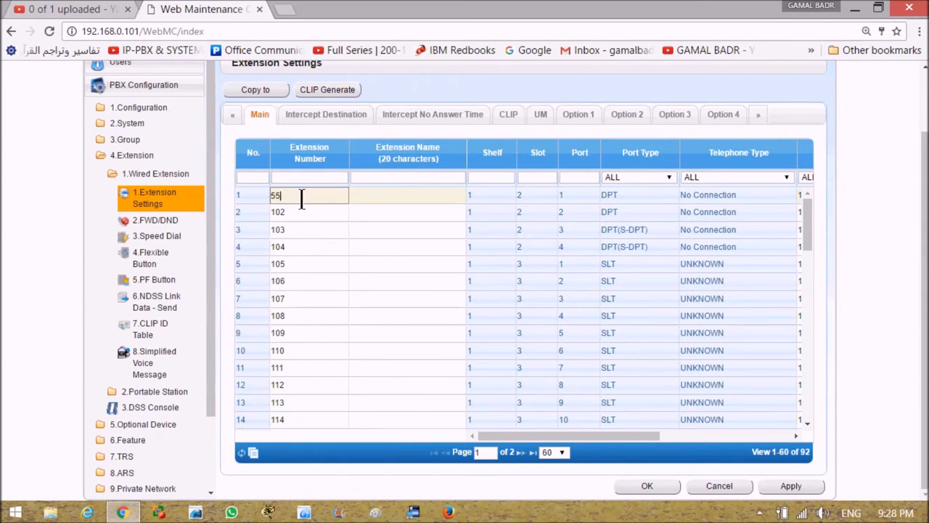
text(0)
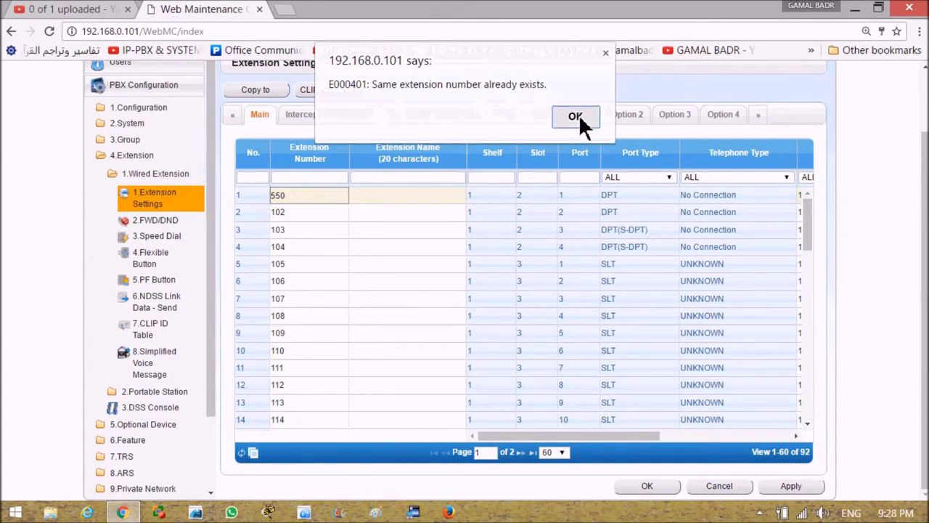
click(575, 116)
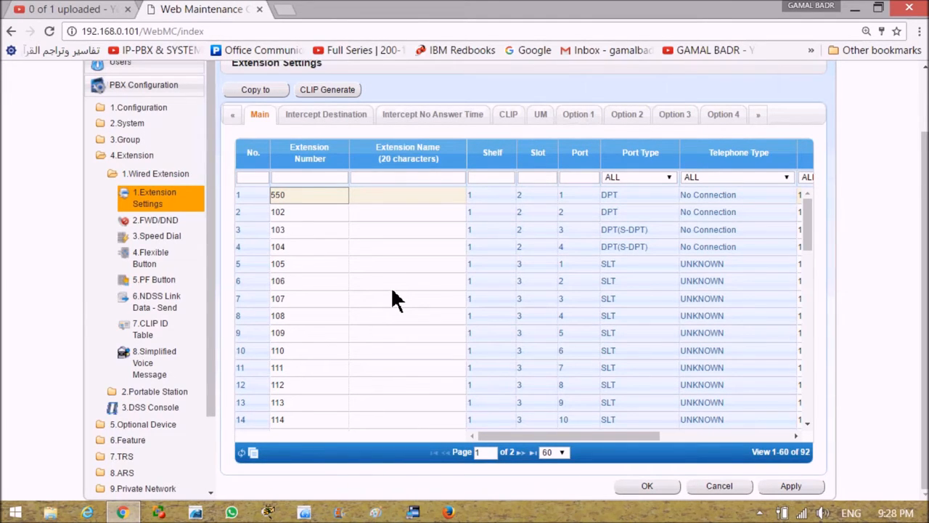
mouse_move(303, 206)
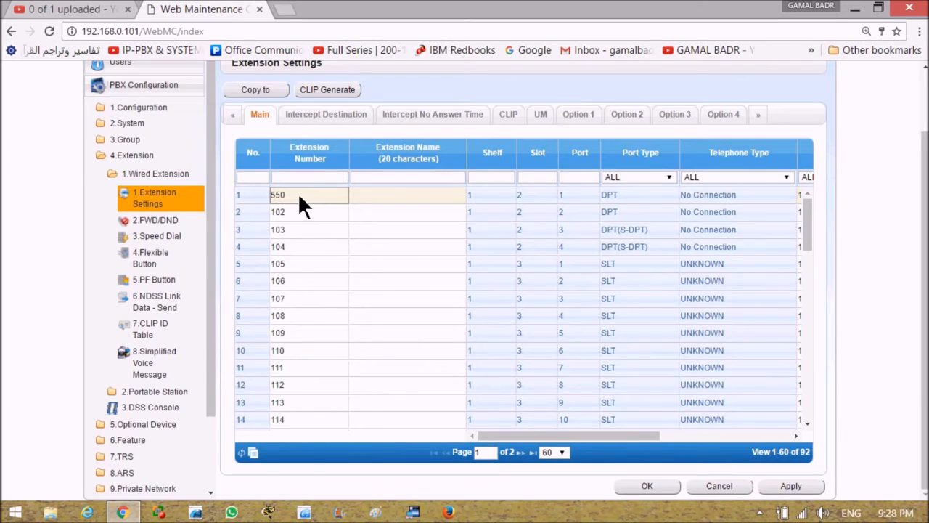
mouse_move(292, 206)
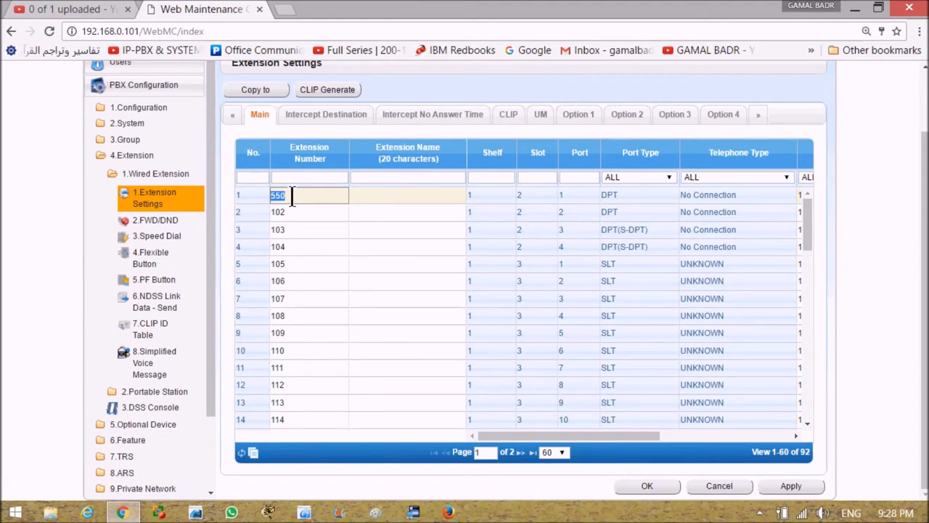
mouse_move(207, 244)
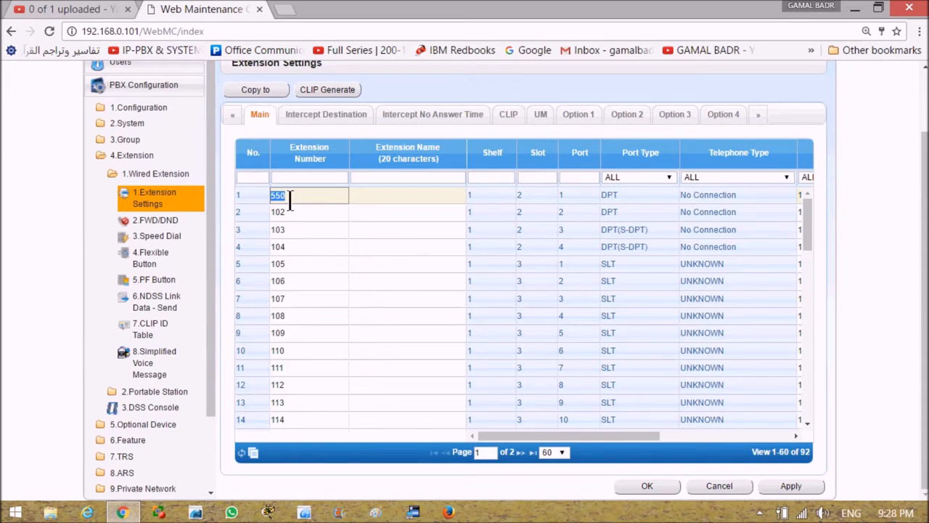
mouse_move(99, 160)
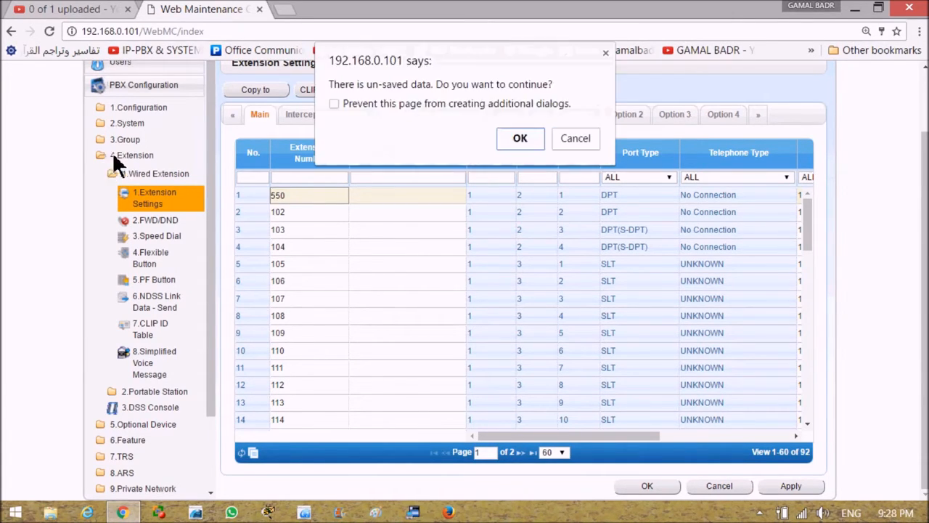
click(520, 138)
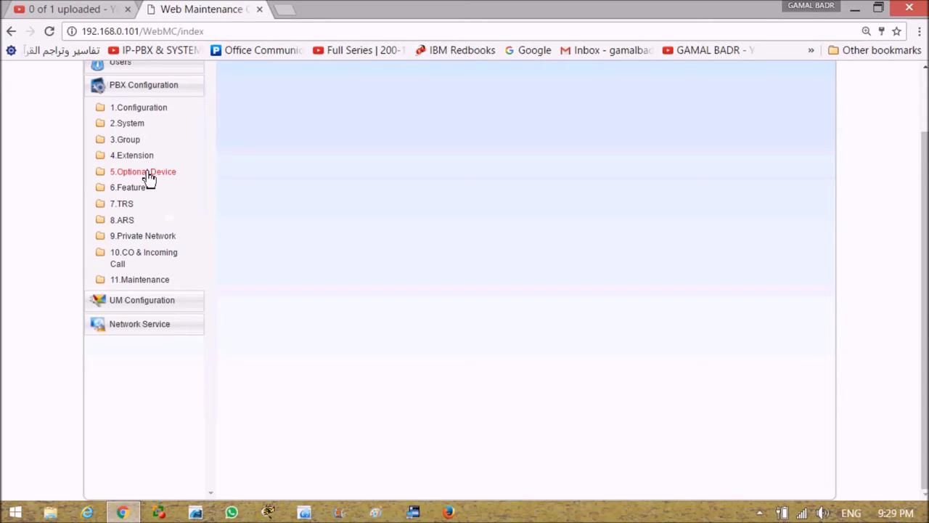
Step: Navigate to Optional Device > Voice Message > DISA Message and show 40 rows per page
click(142, 172)
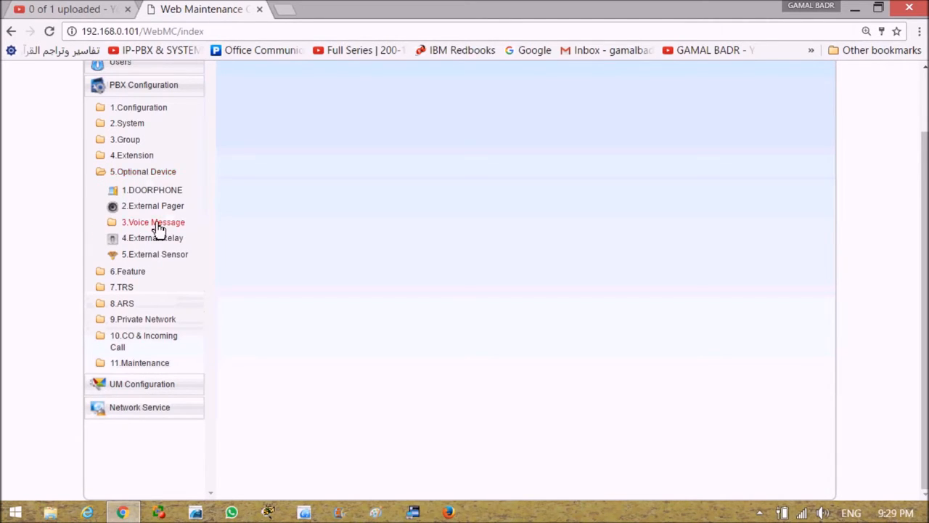
click(154, 220)
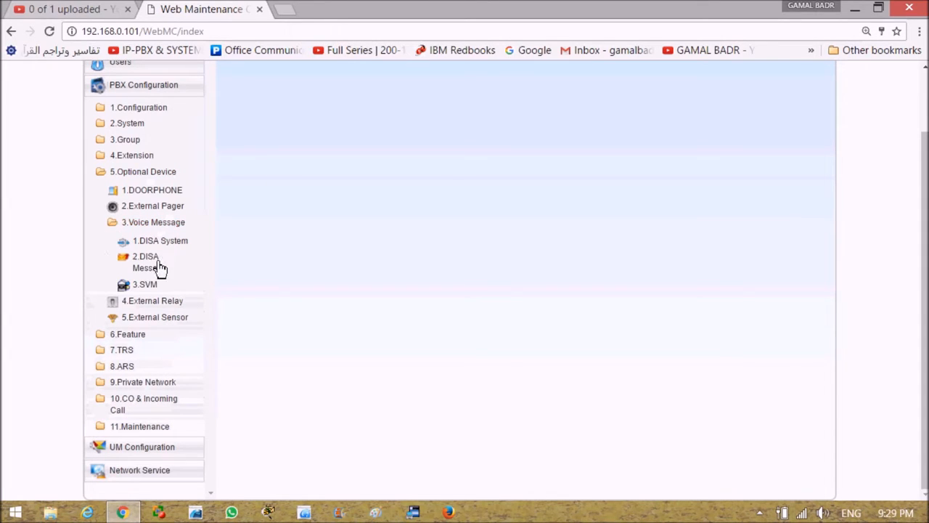
mouse_move(154, 267)
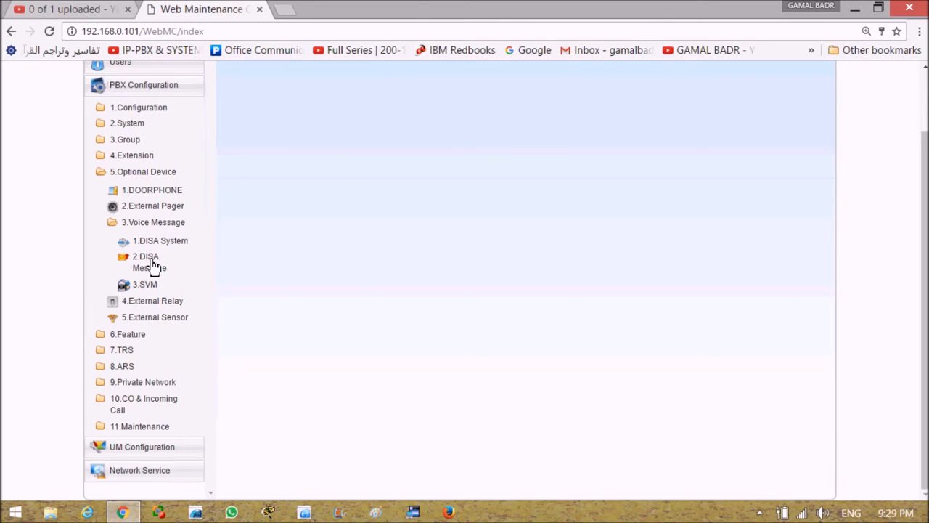
click(148, 261)
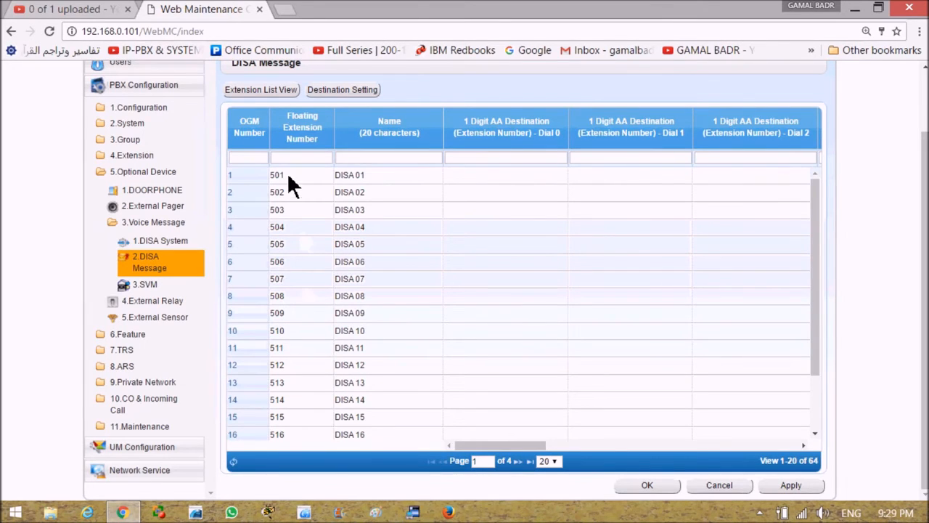
click(549, 462)
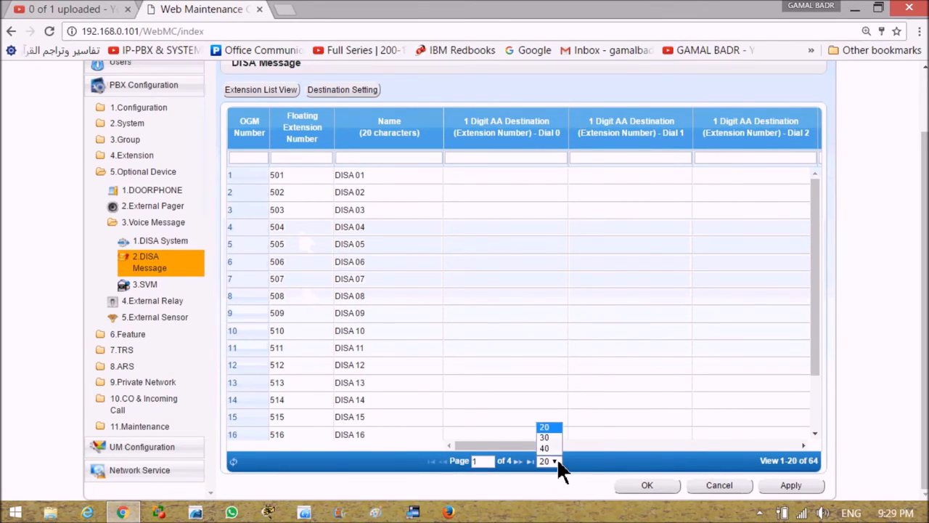
click(543, 447)
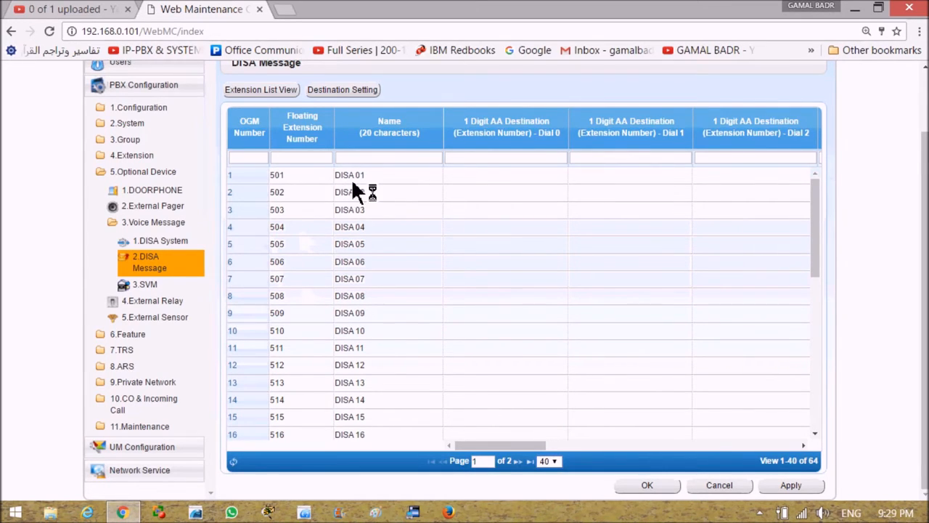
mouse_move(284, 191)
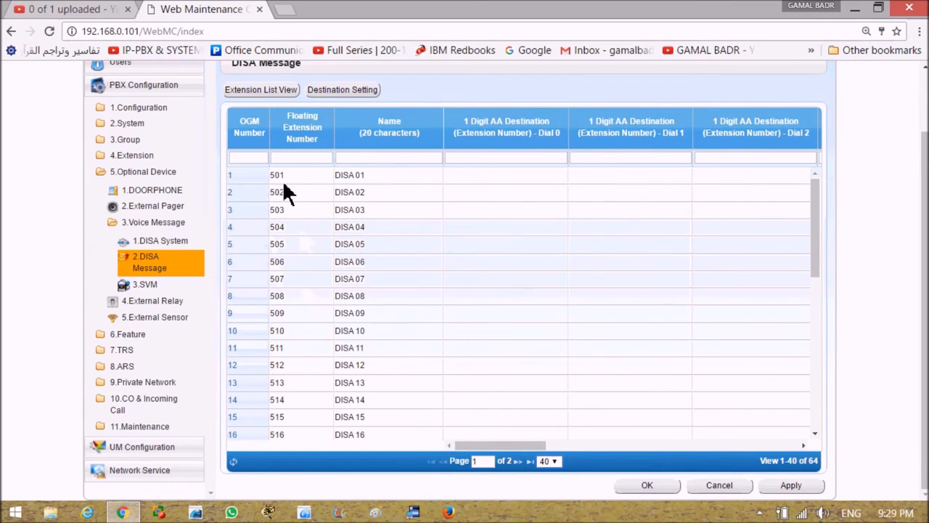
mouse_move(708, 212)
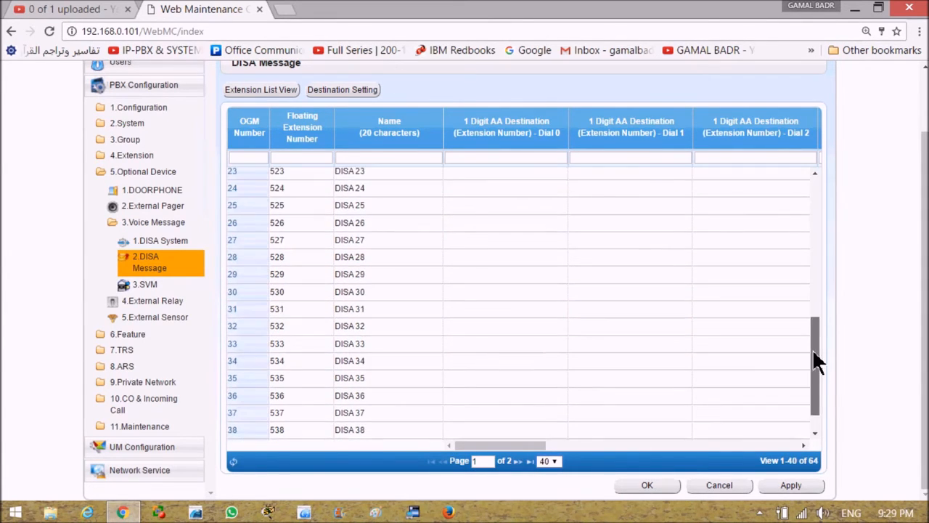
Step: On page 2, change DISA 50's floating extension number to 565 and save with OK
scroll(down, 3)
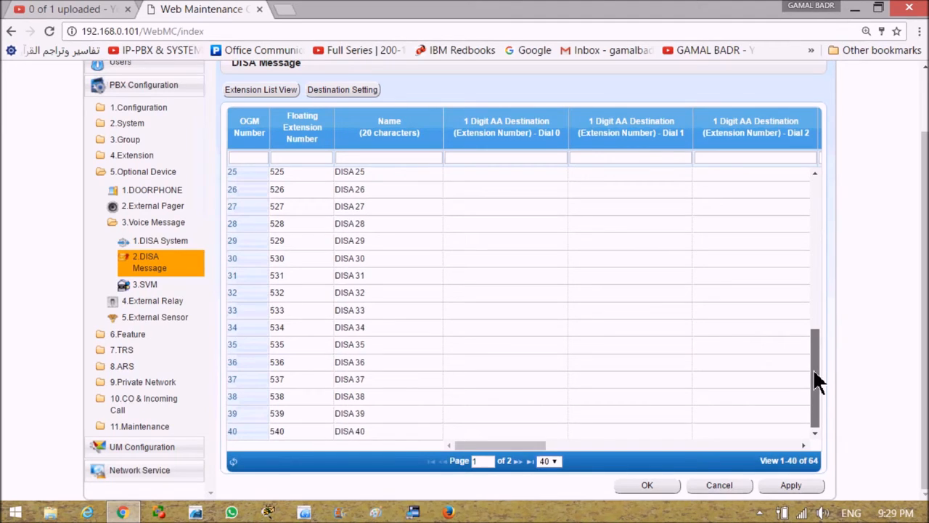
mouse_move(752, 435)
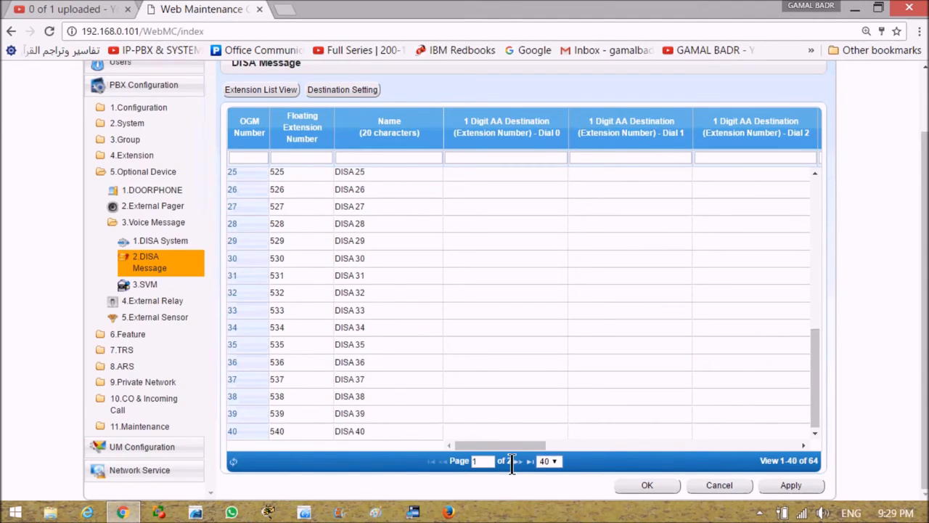
click(529, 460)
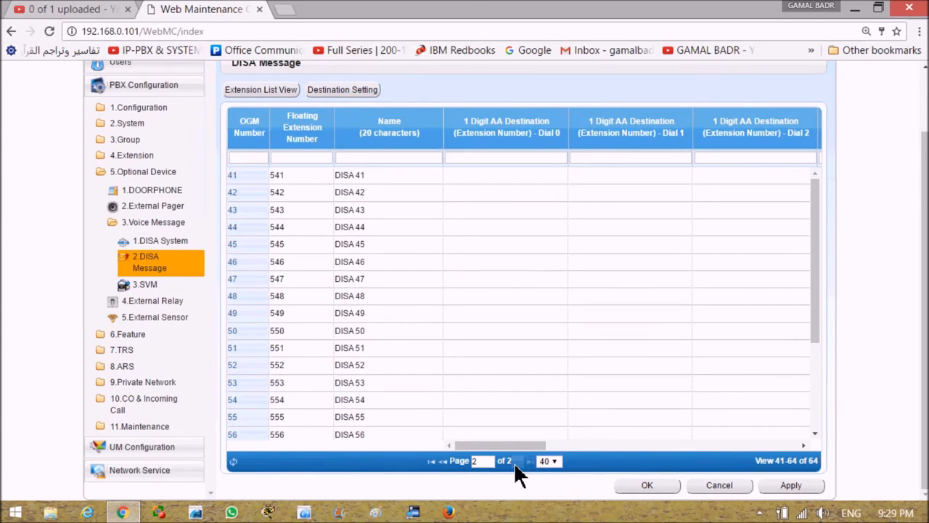
scroll(down, 3)
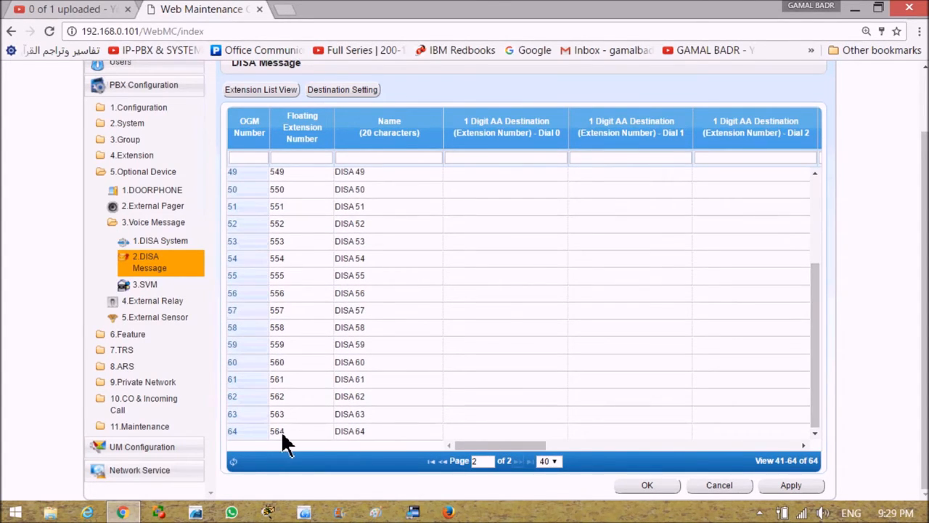
mouse_move(293, 201)
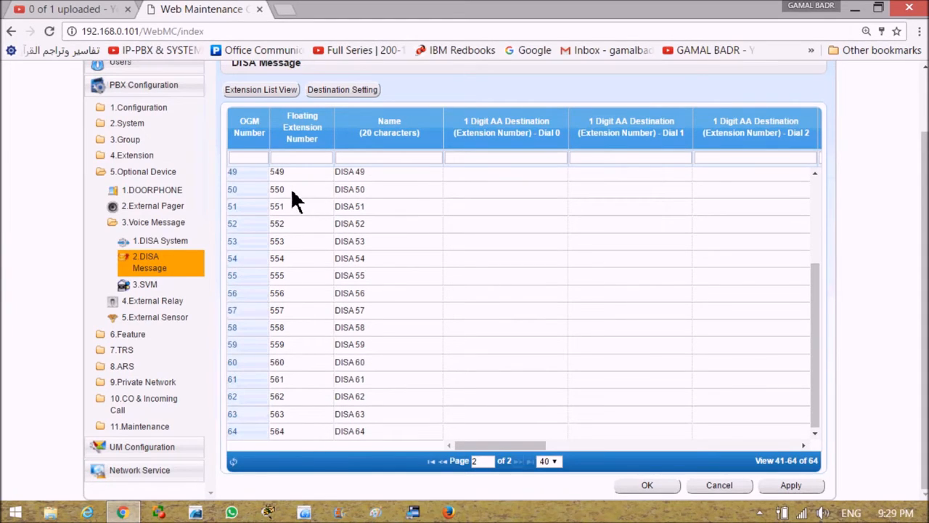
click(276, 189)
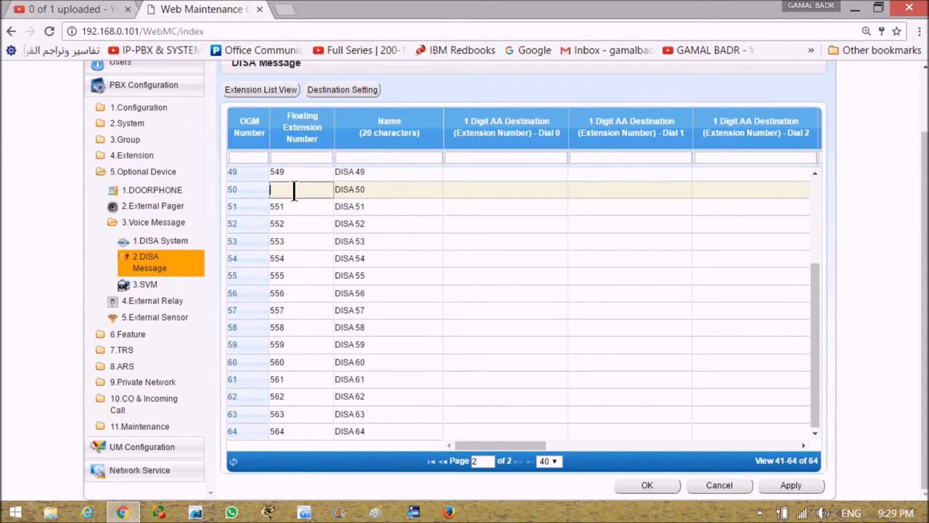
mouse_move(293, 404)
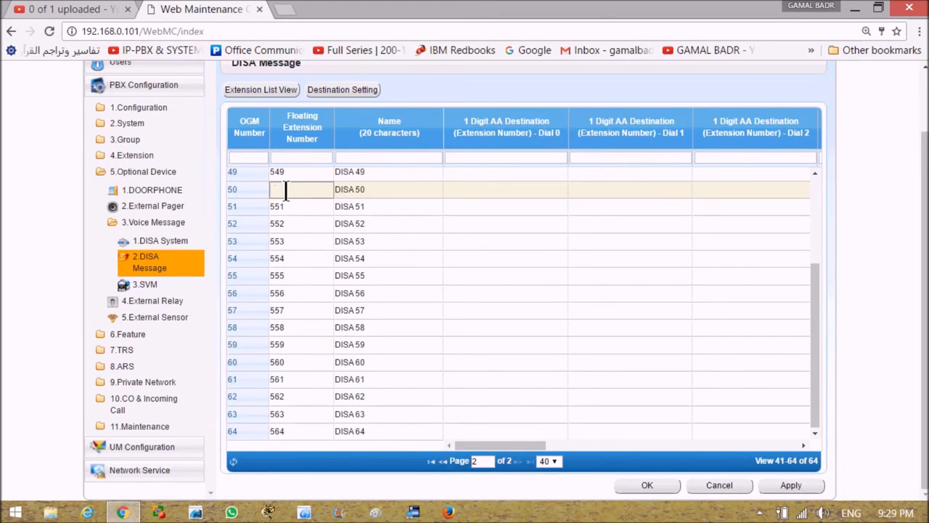
text(565)
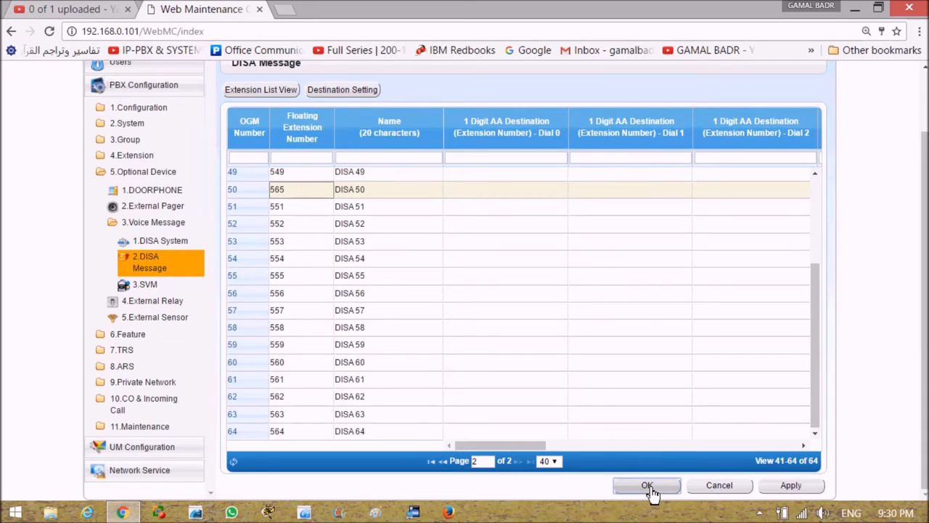
click(648, 485)
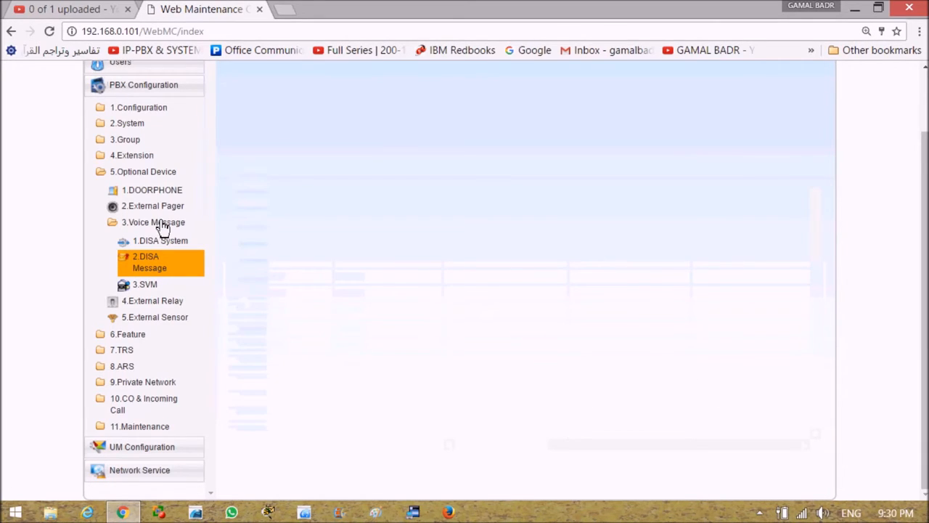
Step: Renumber extension 101 to 550 in the wired Extension Settings table, save and reload it
click(131, 154)
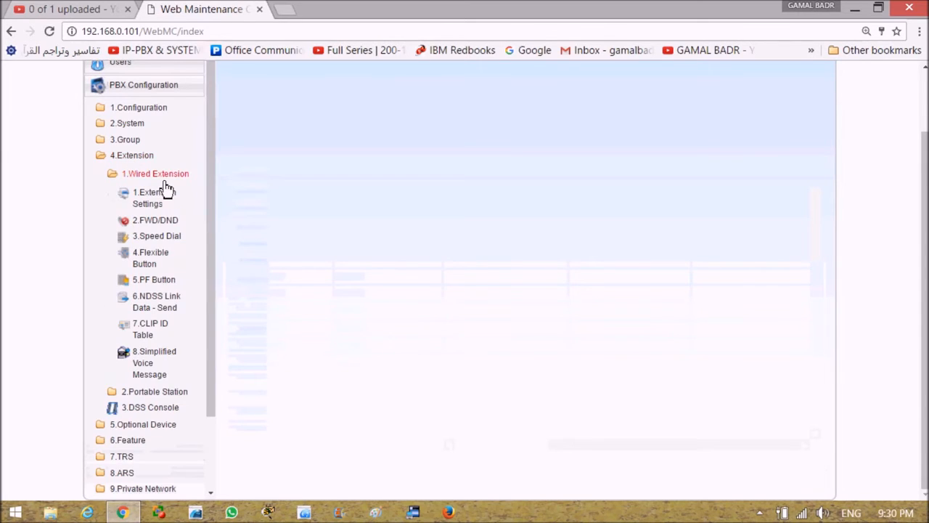
mouse_move(154, 197)
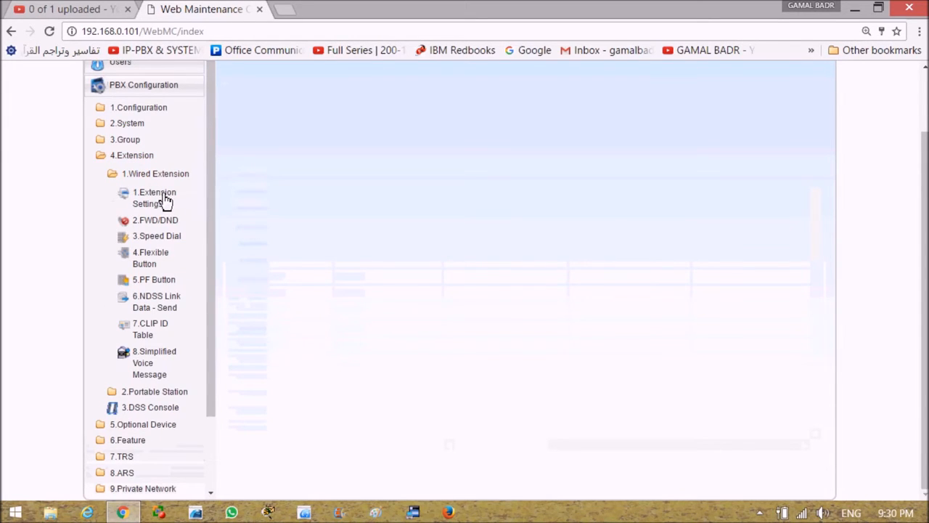
click(154, 197)
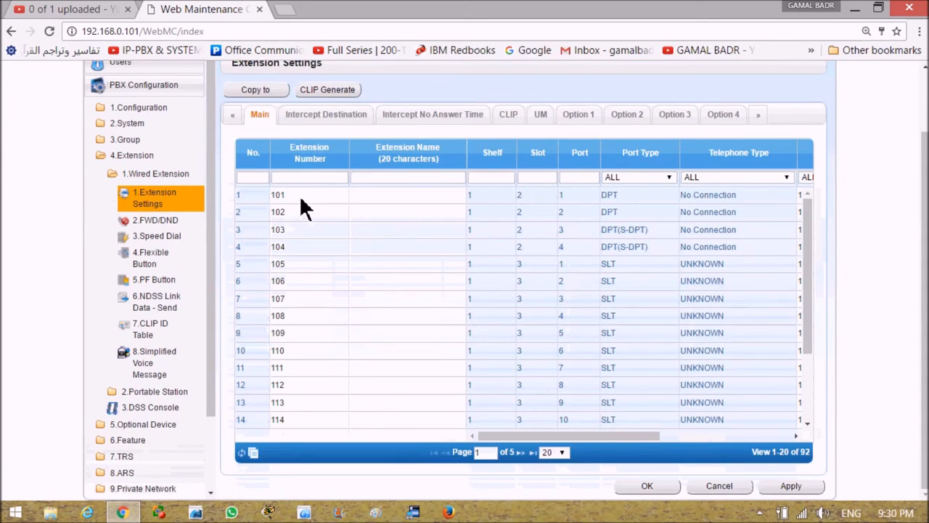
double_click(278, 194)
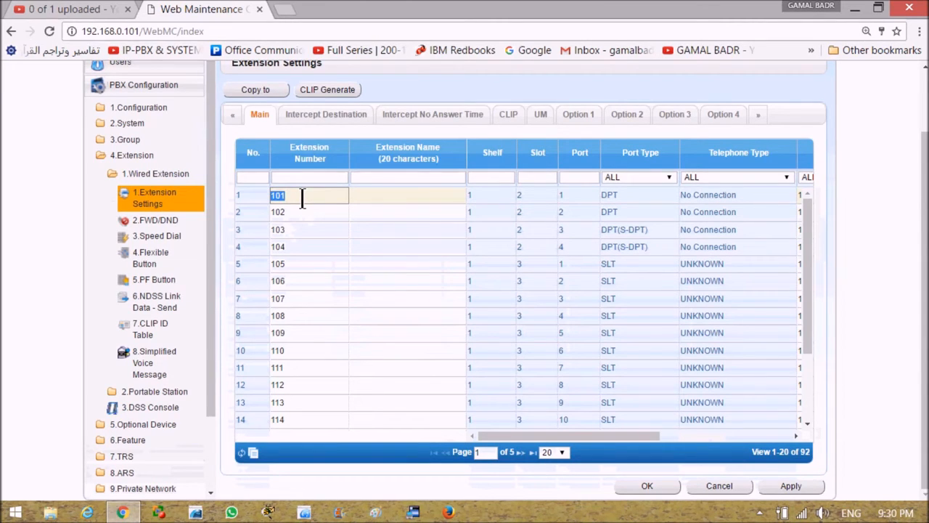
text(550)
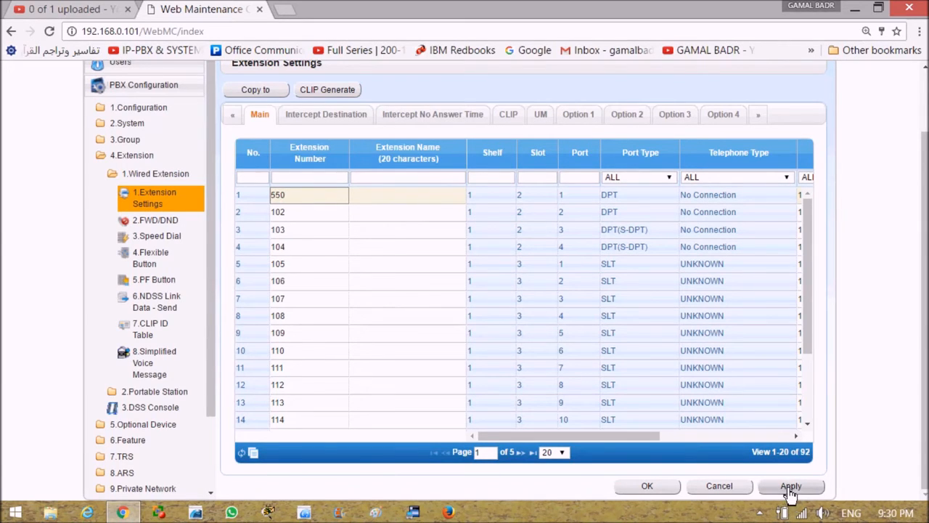
mouse_move(646, 485)
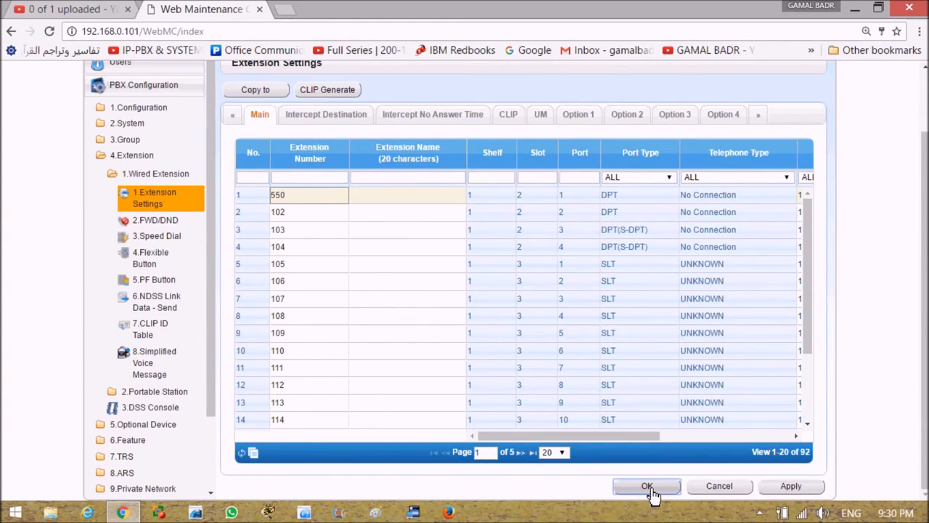
click(648, 485)
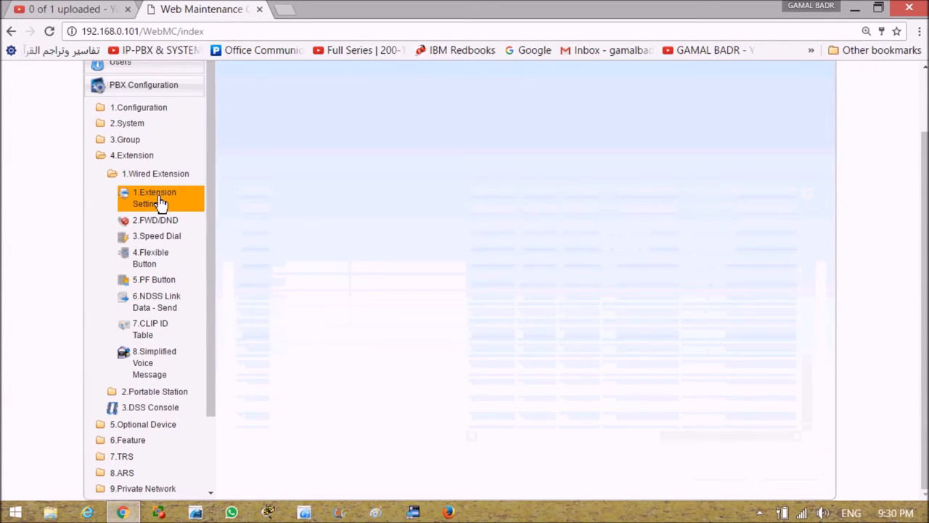
click(154, 198)
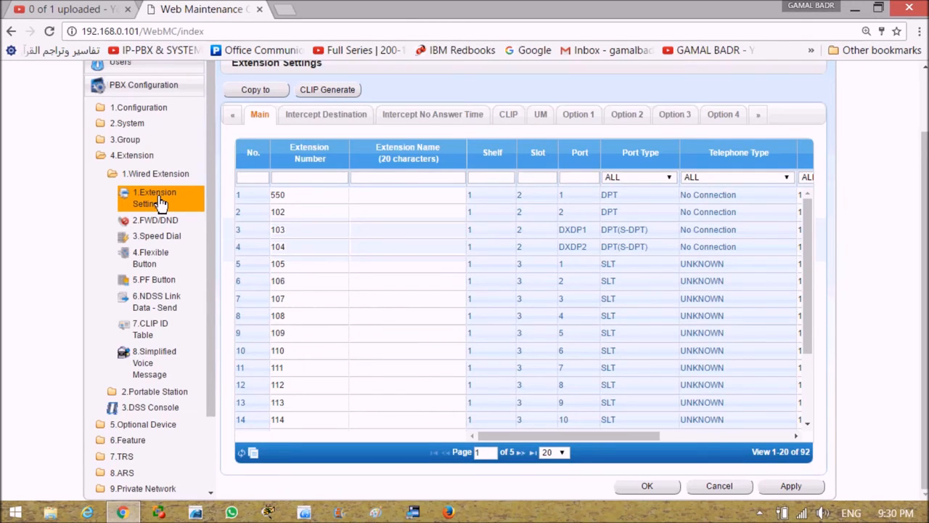
mouse_move(299, 212)
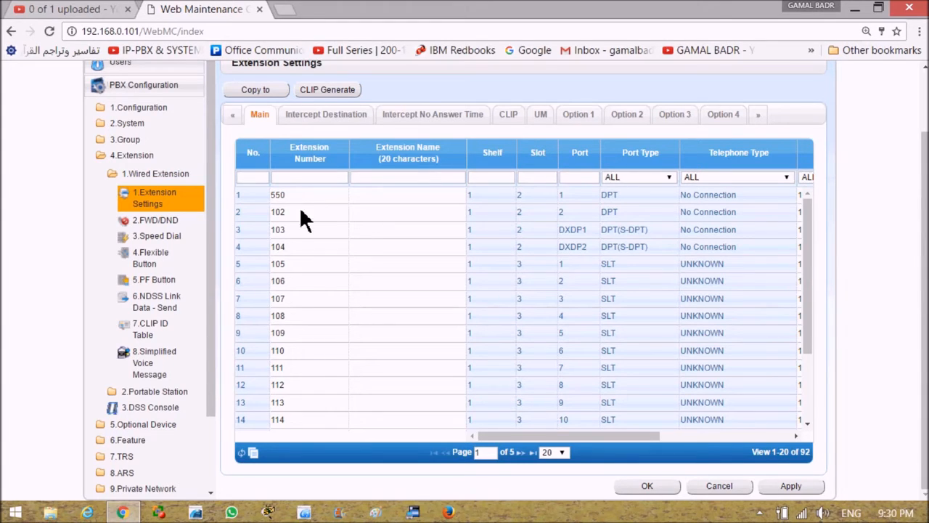
mouse_move(569, 472)
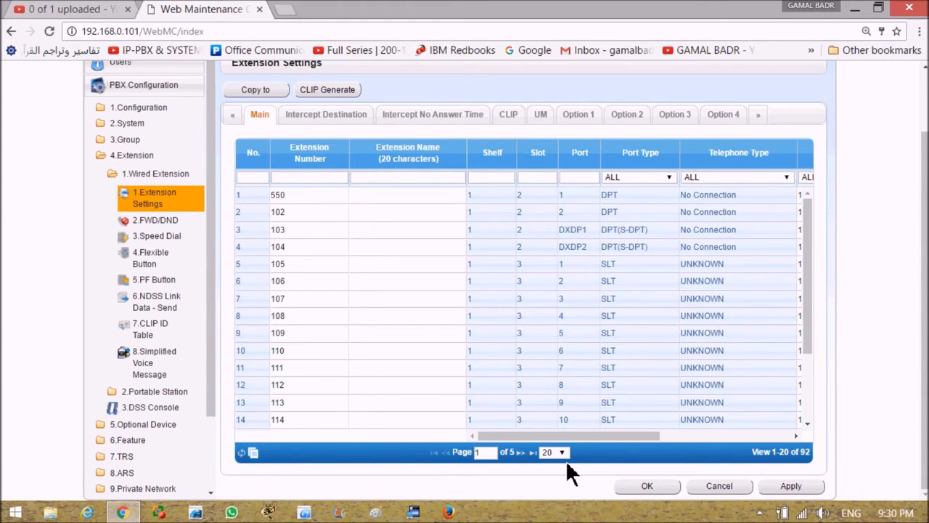
Step: Show 100 rows per page and renumber extension 124 to 222
click(555, 451)
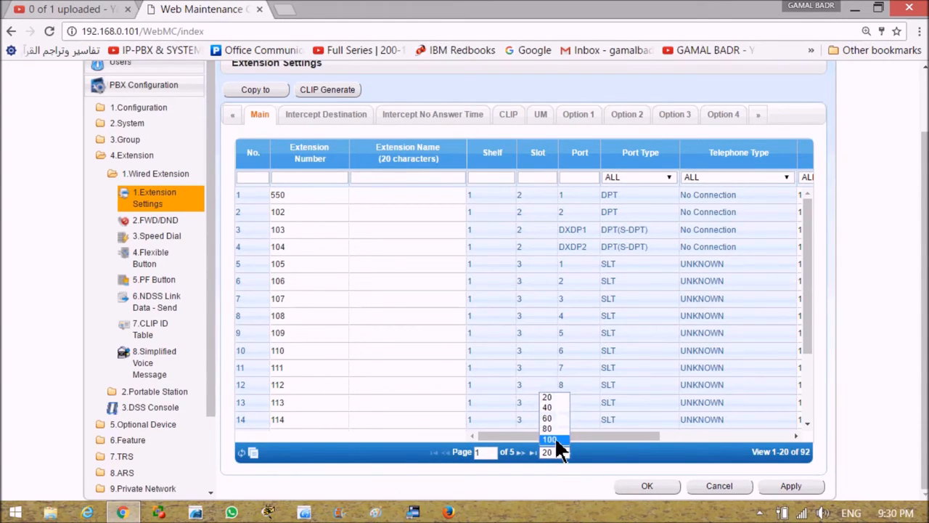
click(549, 439)
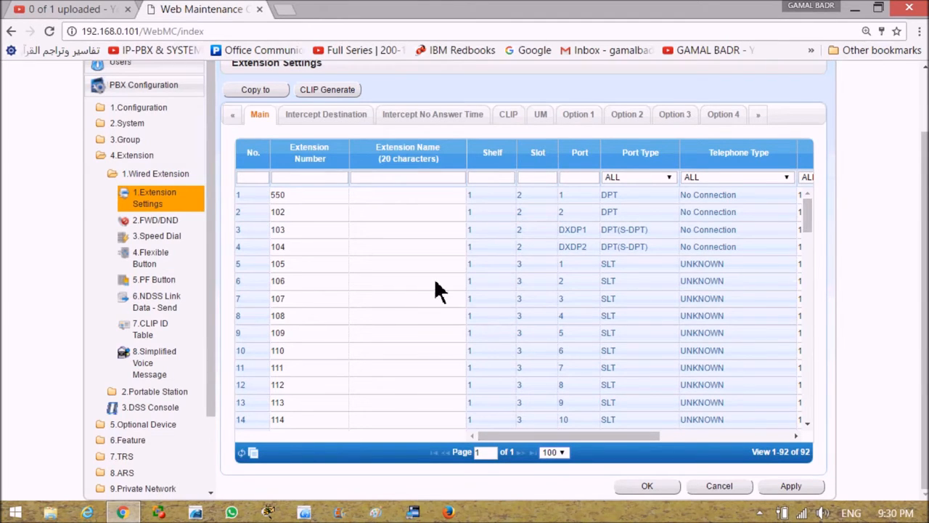
mouse_move(651, 332)
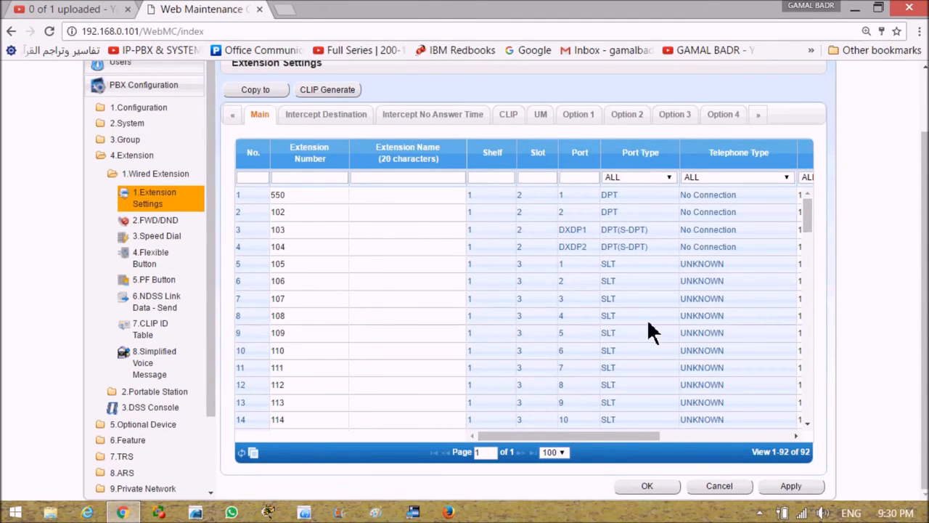
scroll(down, 3)
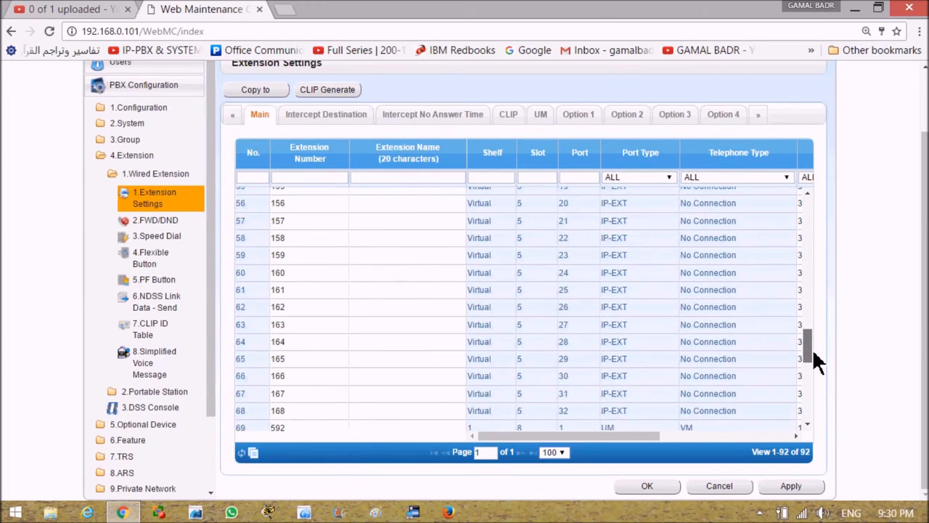
scroll(up, 3)
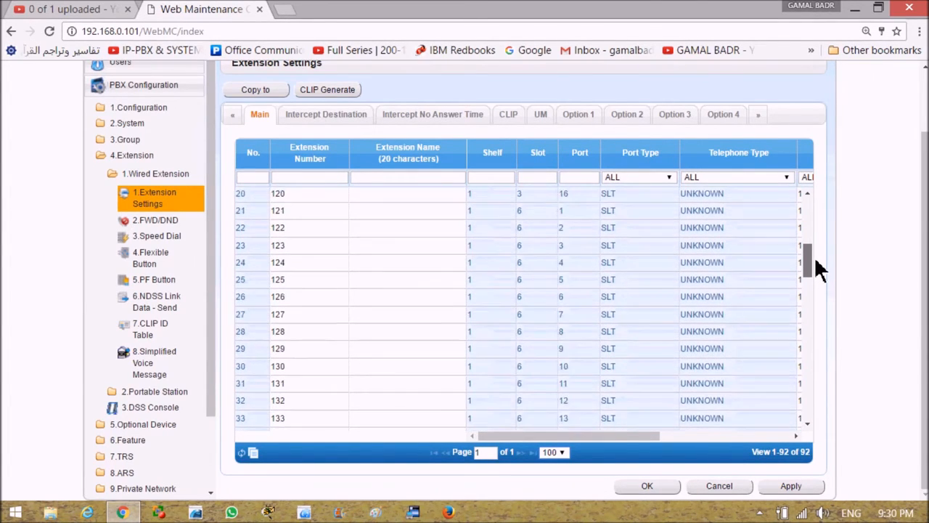
scroll(up, 3)
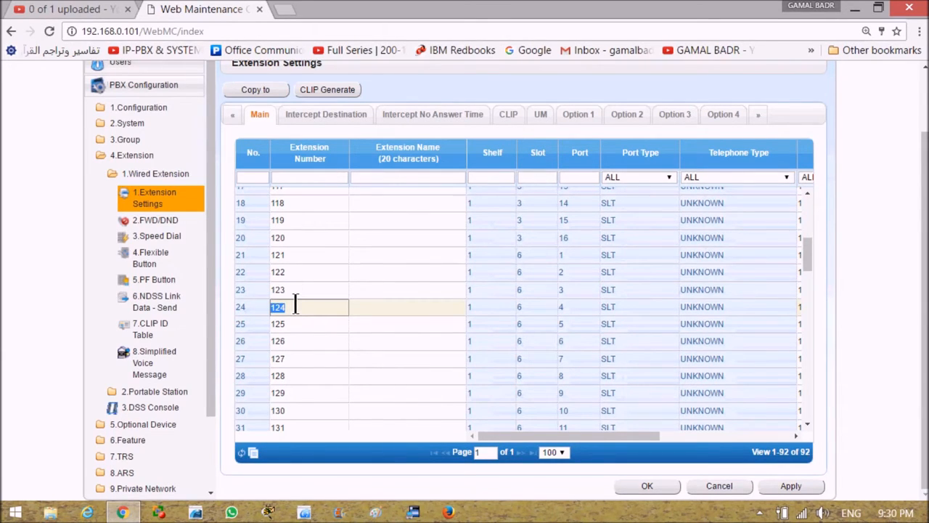
text(222)
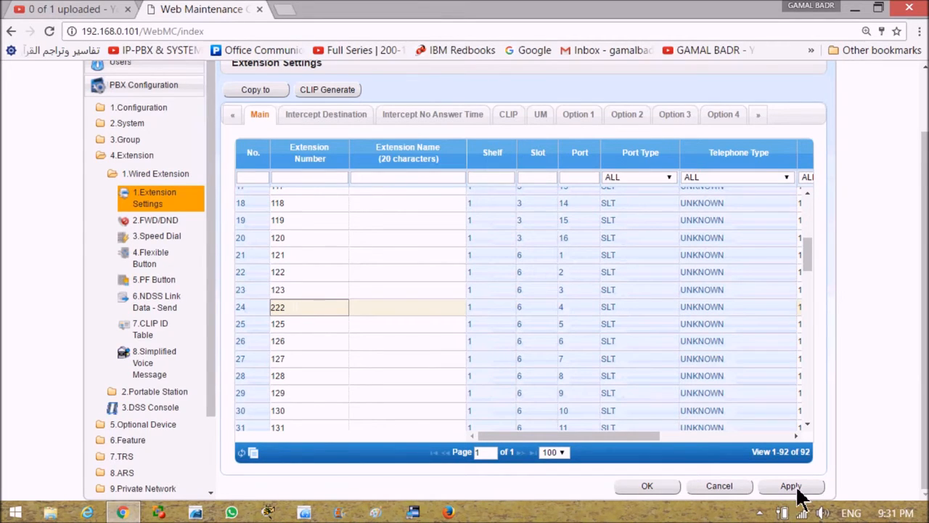
mouse_move(807, 283)
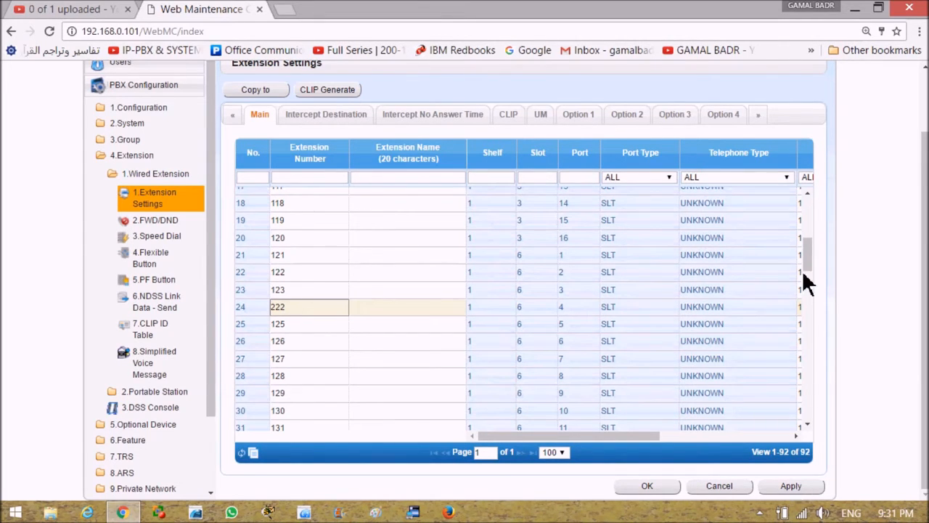
Step: Renumber extension 102 to 124, save the numbers and reload the extension list
scroll(up, 3)
text(1)
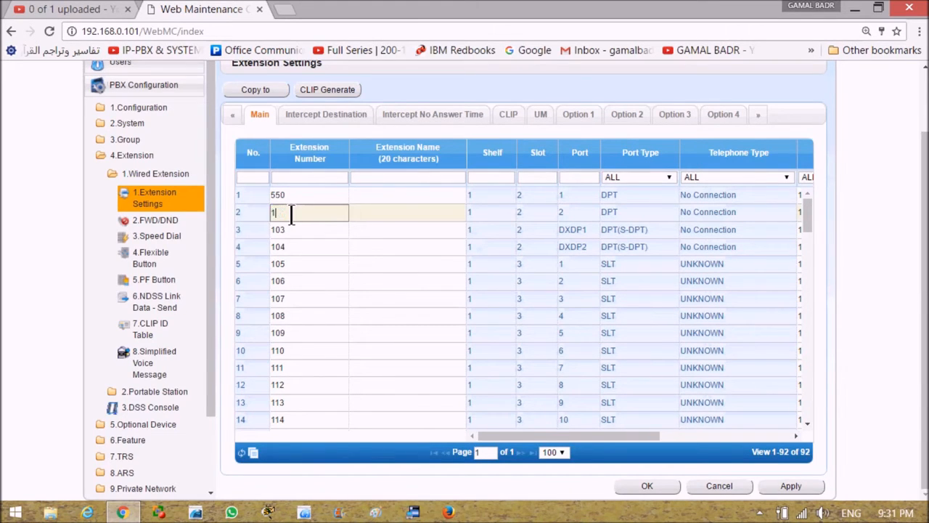
text(24)
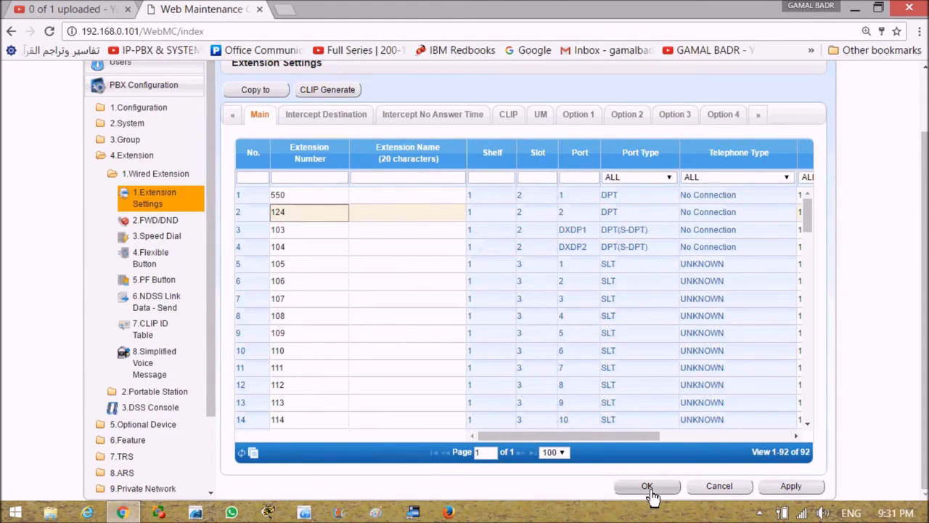
click(647, 485)
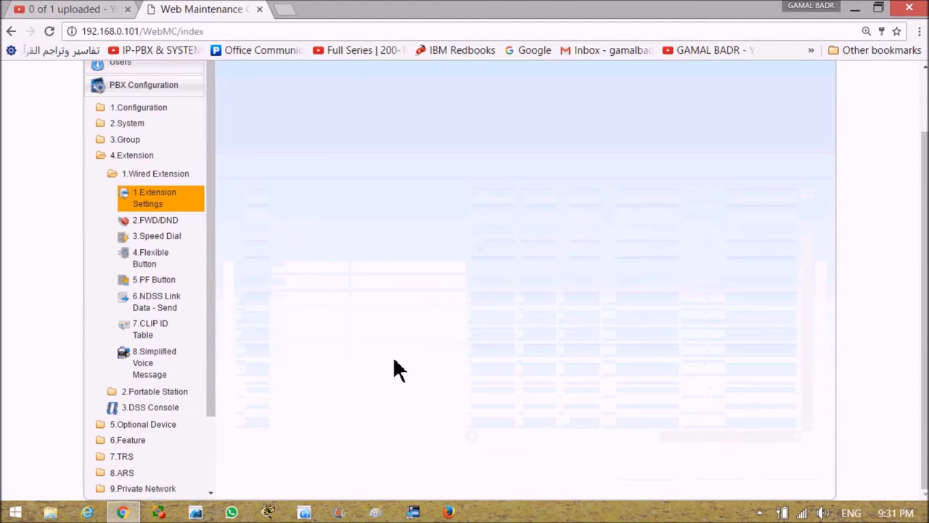
mouse_move(201, 229)
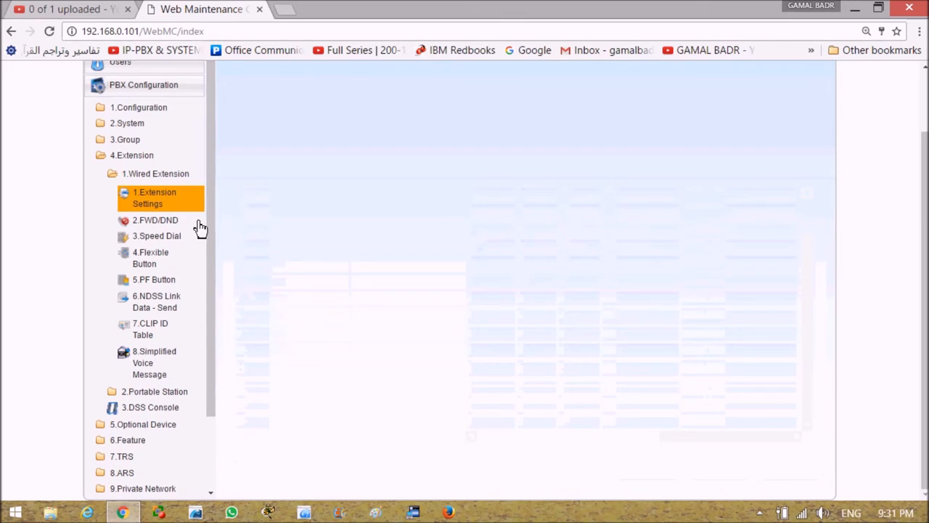
click(154, 197)
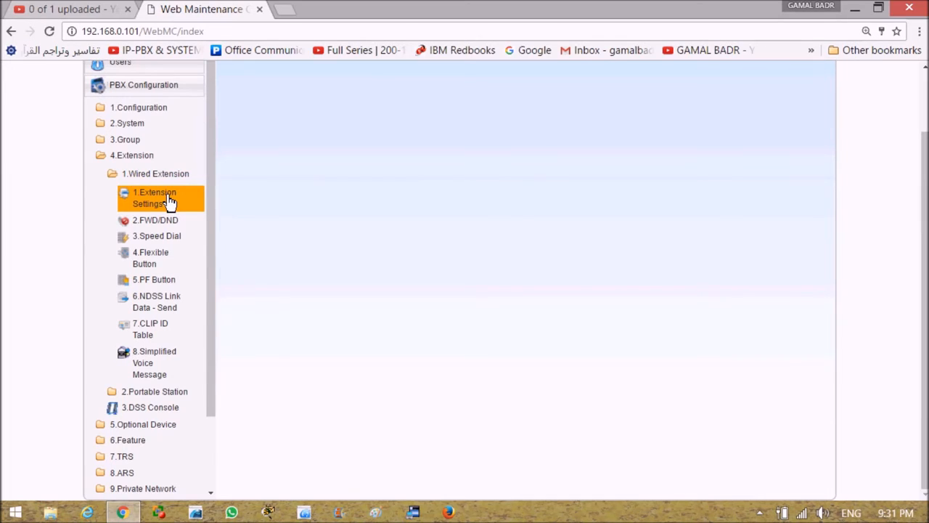
click(154, 197)
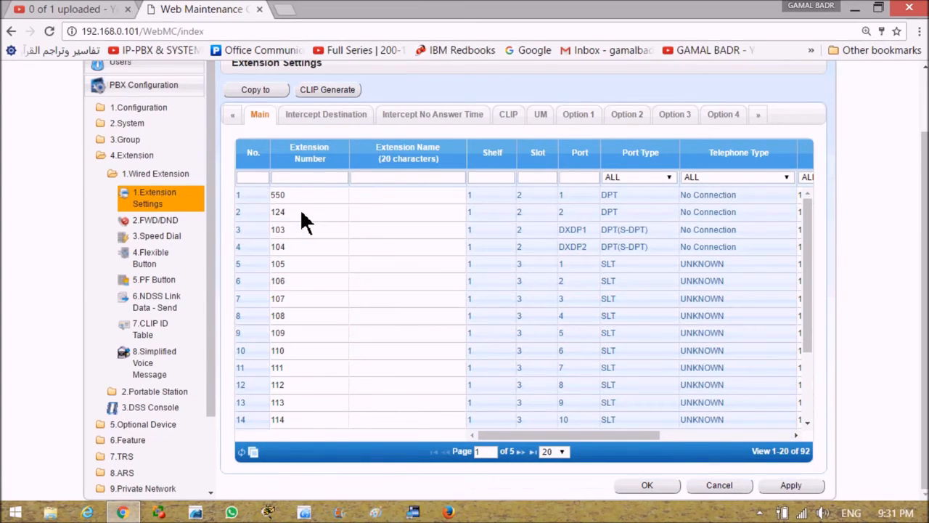
click(131, 154)
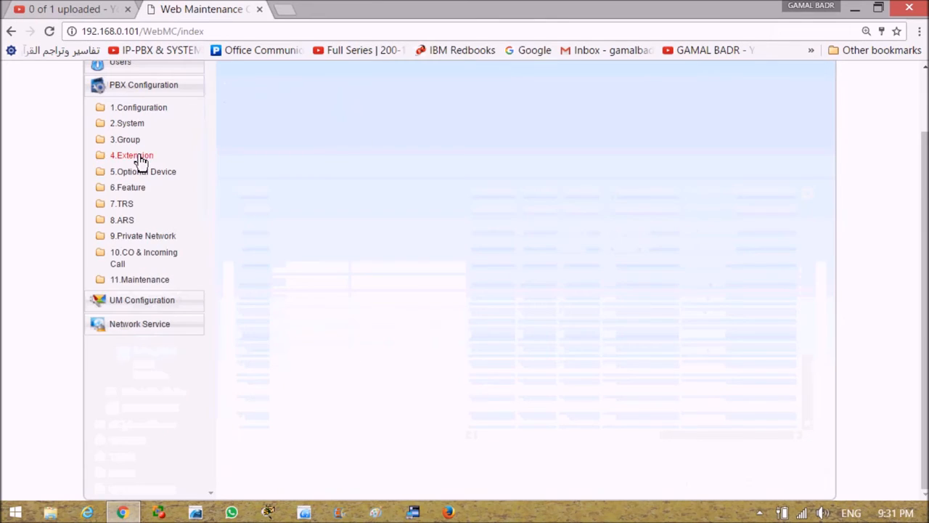
click(128, 122)
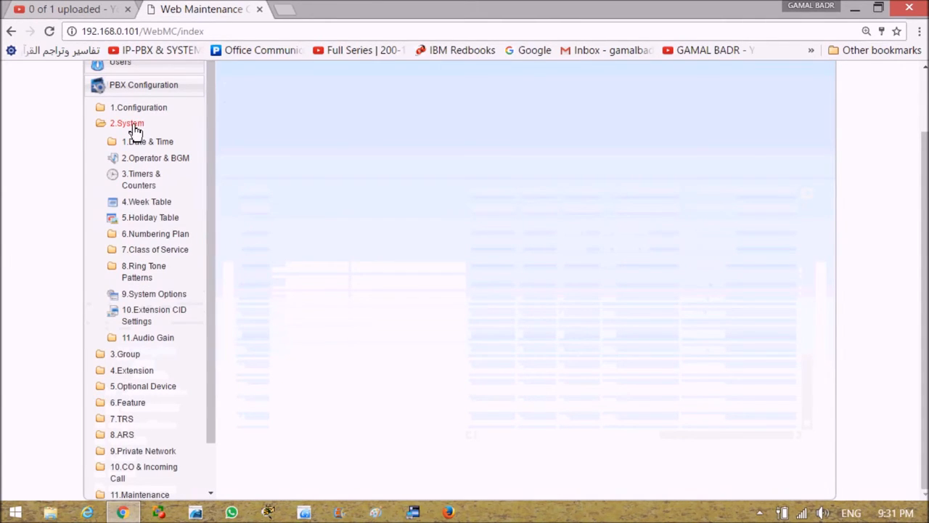
click(155, 232)
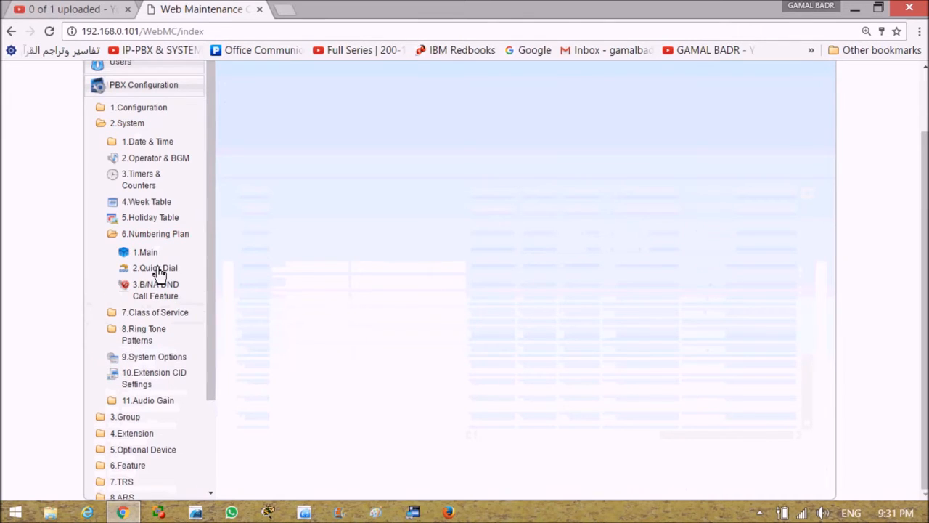
mouse_move(148, 254)
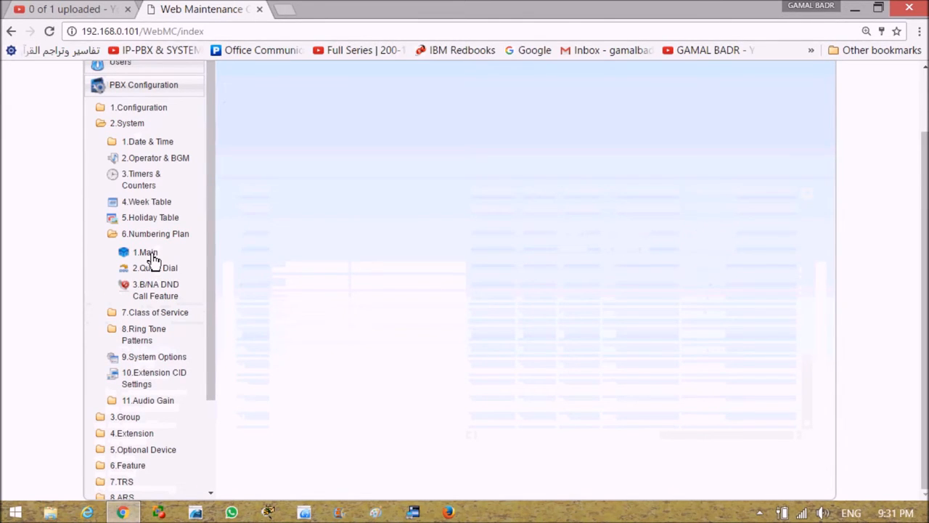
click(145, 253)
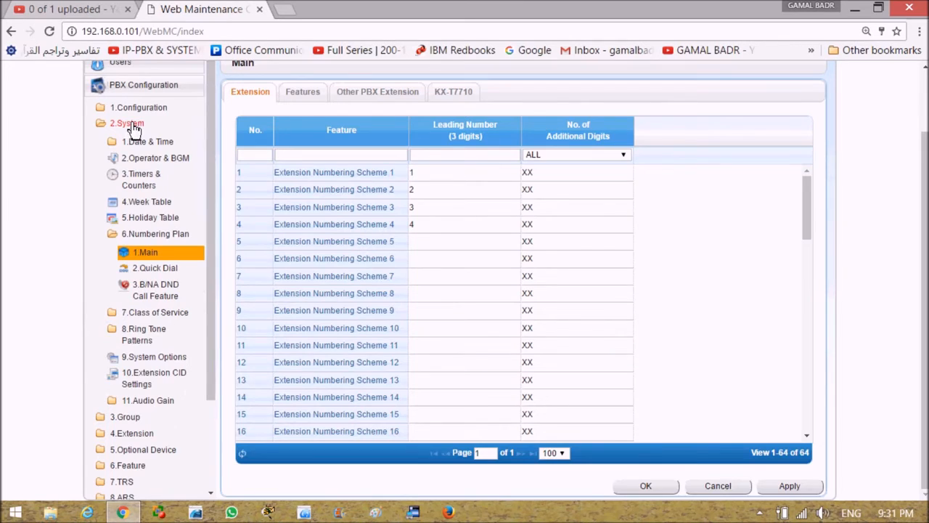
click(128, 122)
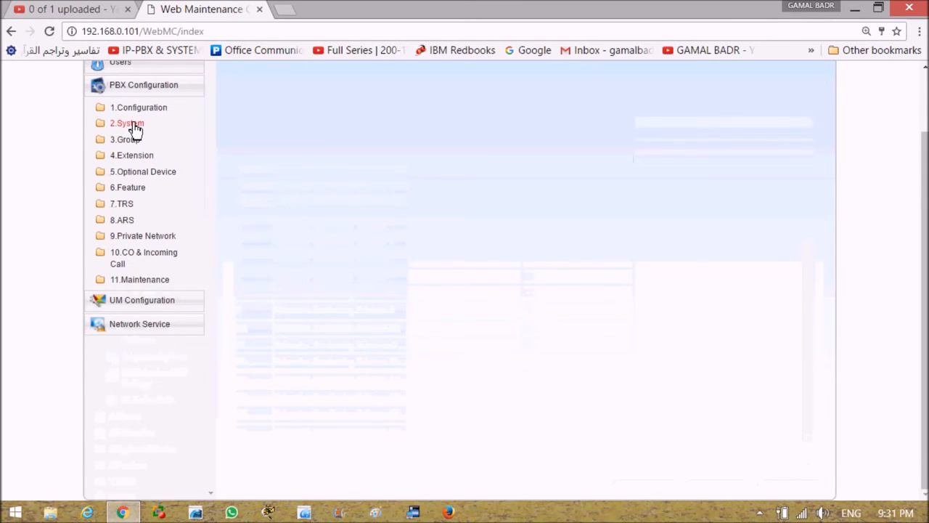
click(127, 122)
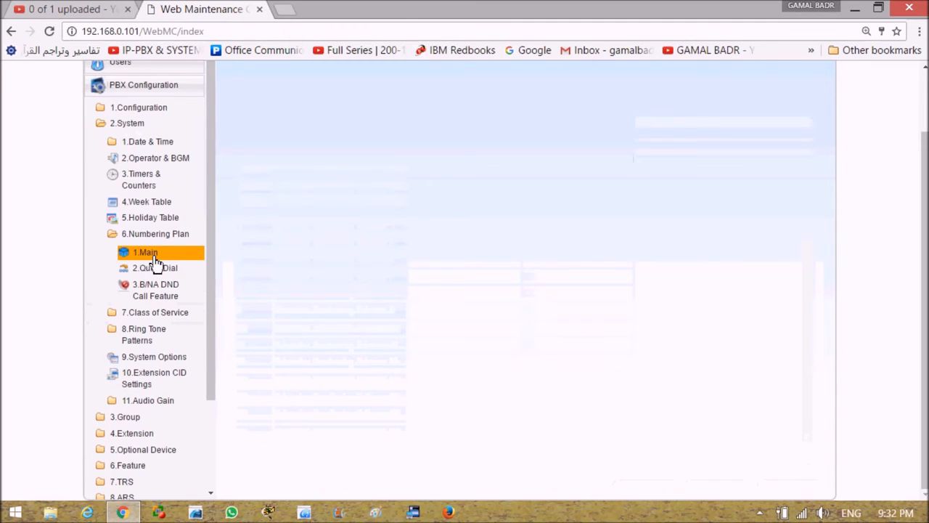
click(145, 253)
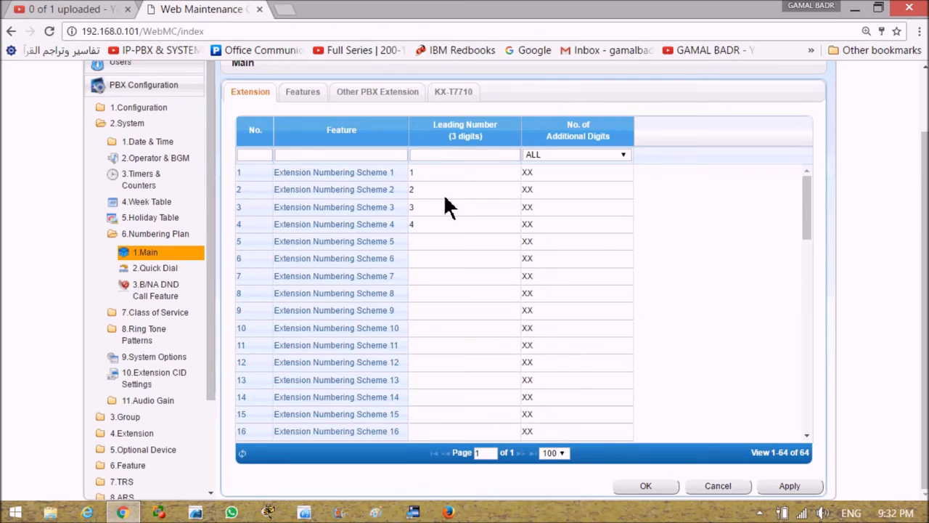
mouse_move(427, 188)
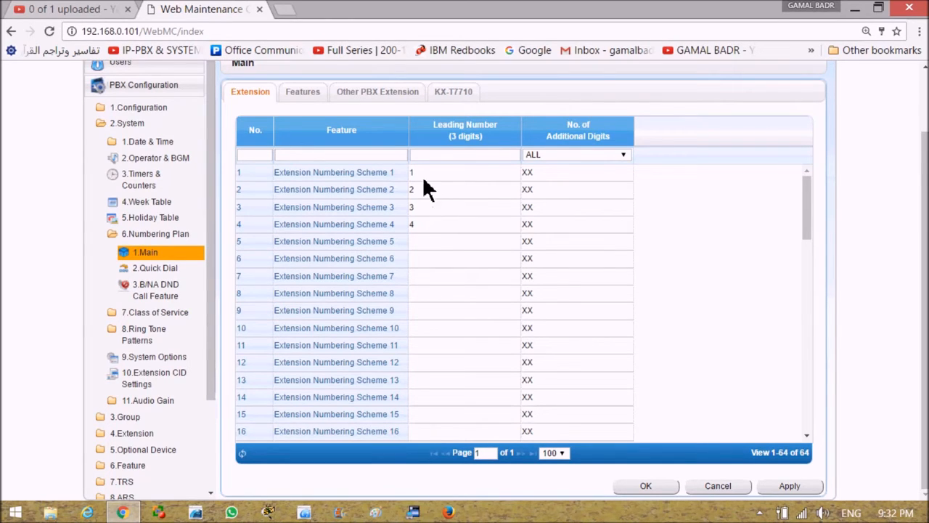
mouse_move(429, 215)
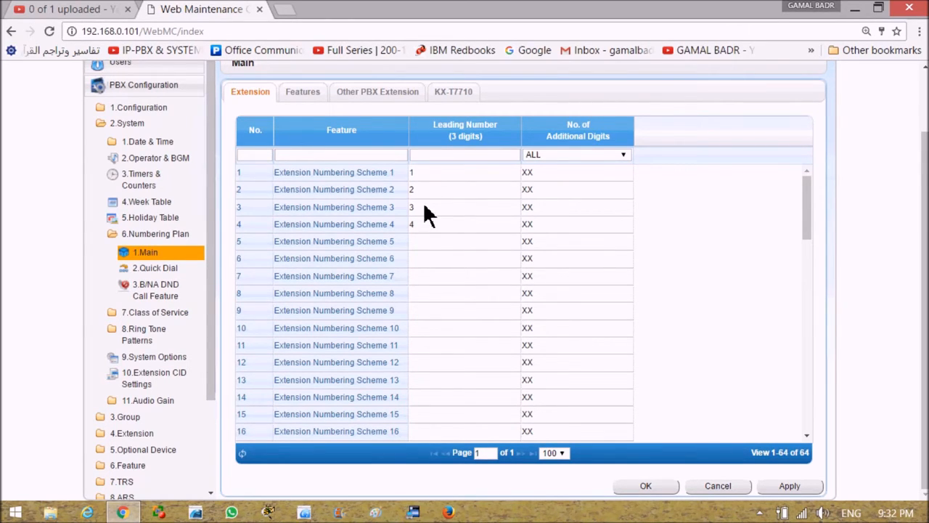
mouse_move(710, 261)
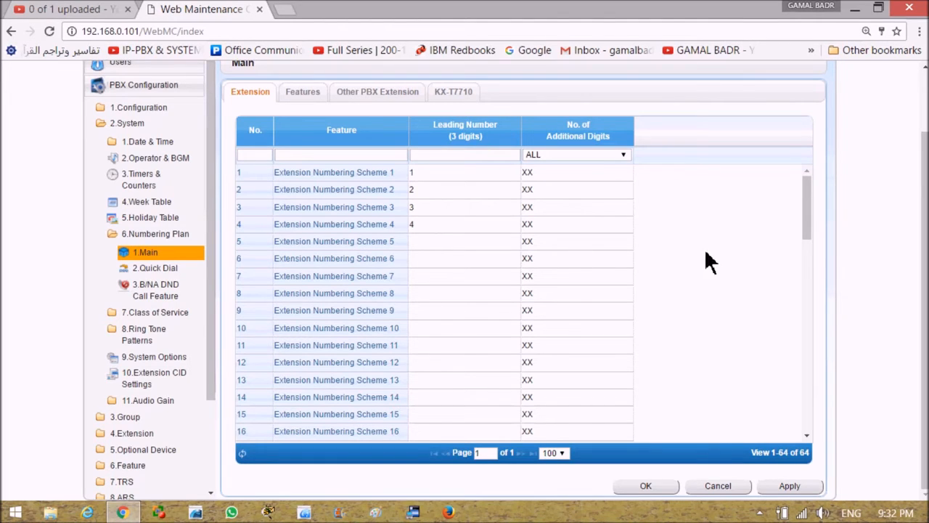
scroll(down, 3)
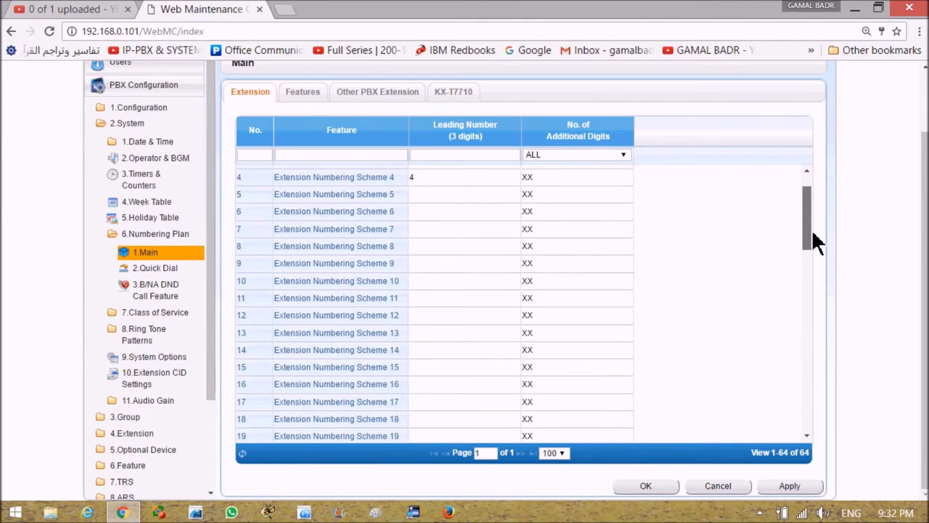
scroll(down, 3)
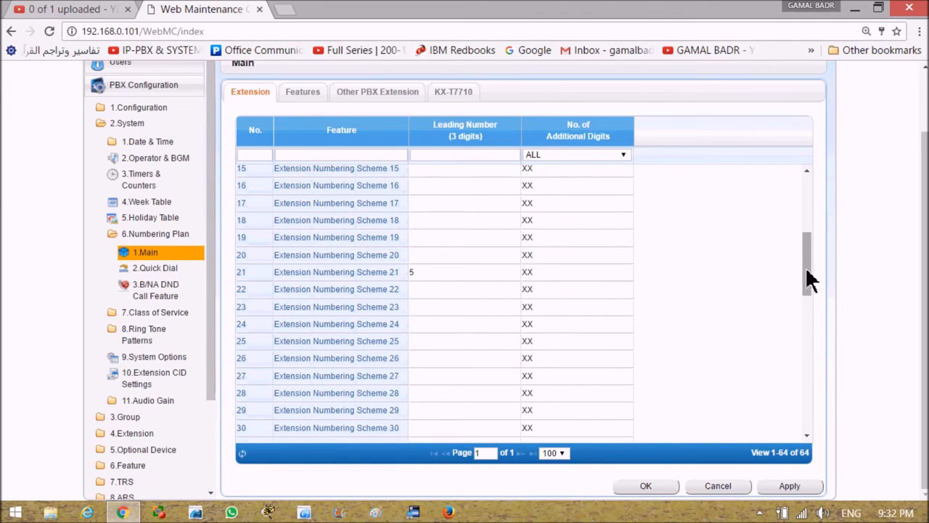
scroll(down, 3)
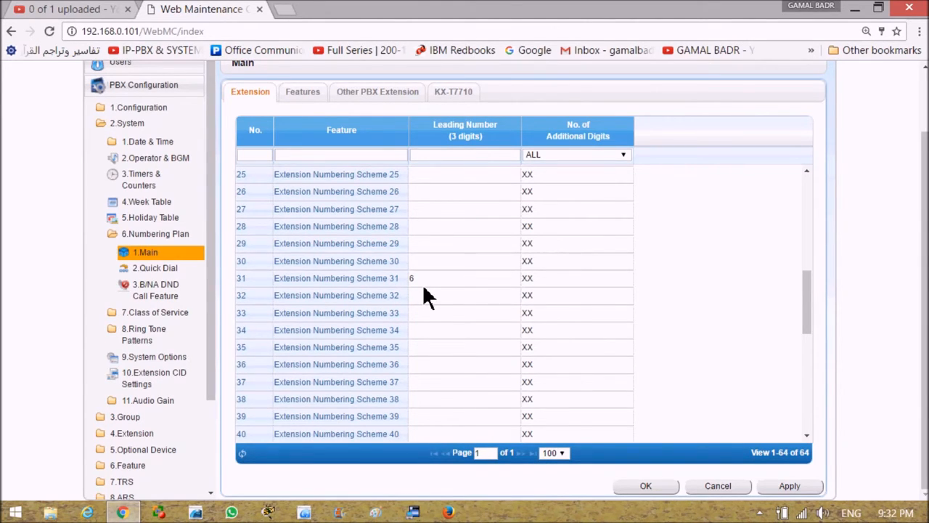
mouse_move(430, 287)
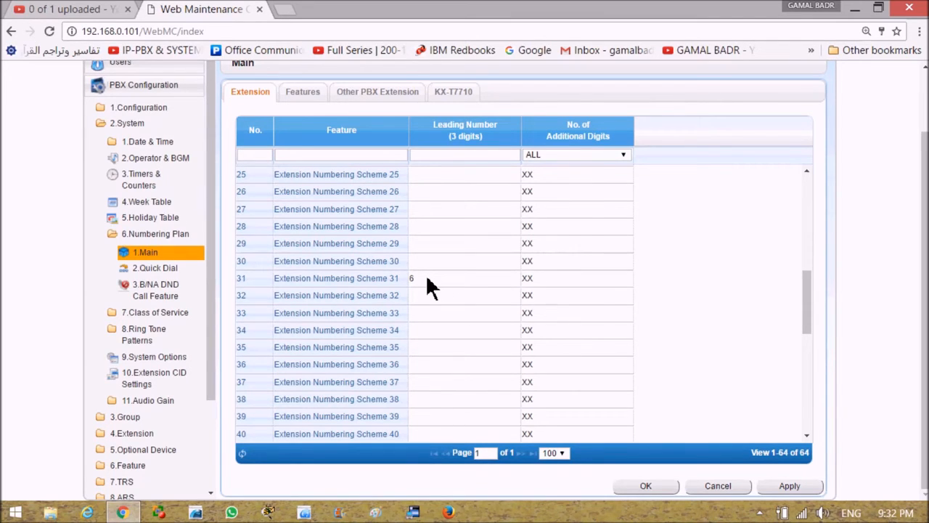
mouse_move(494, 298)
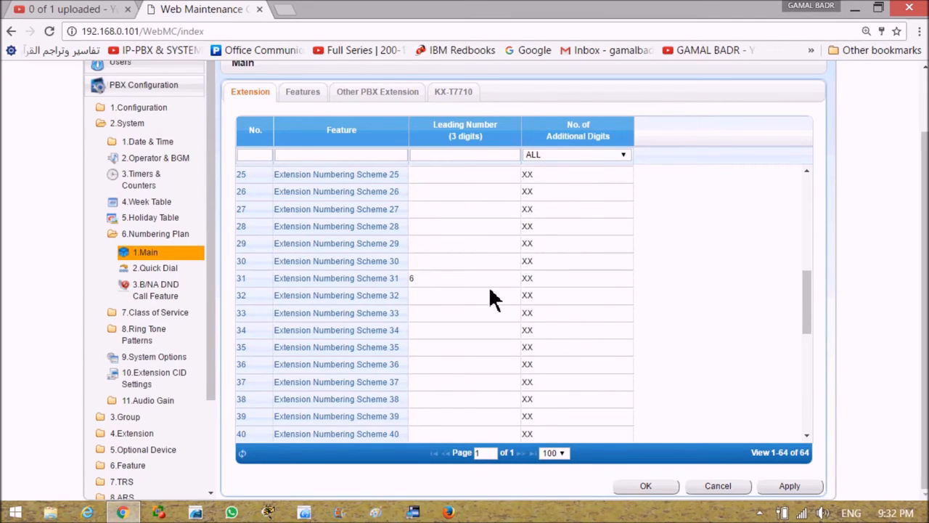
scroll(up, 3)
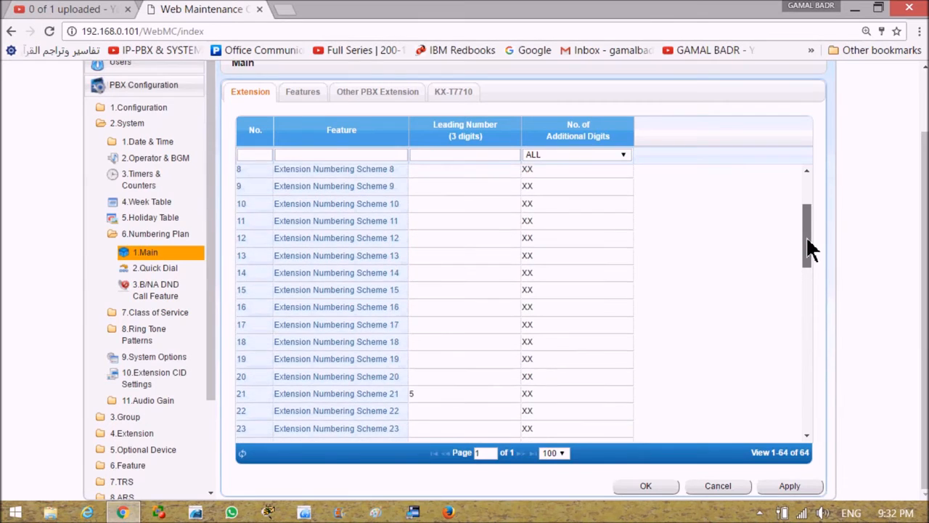
scroll(up, 3)
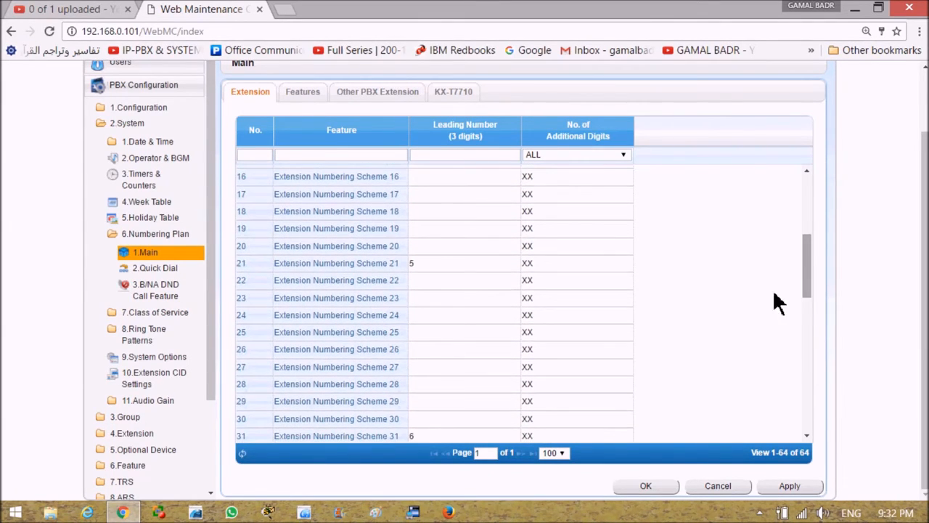
mouse_move(427, 276)
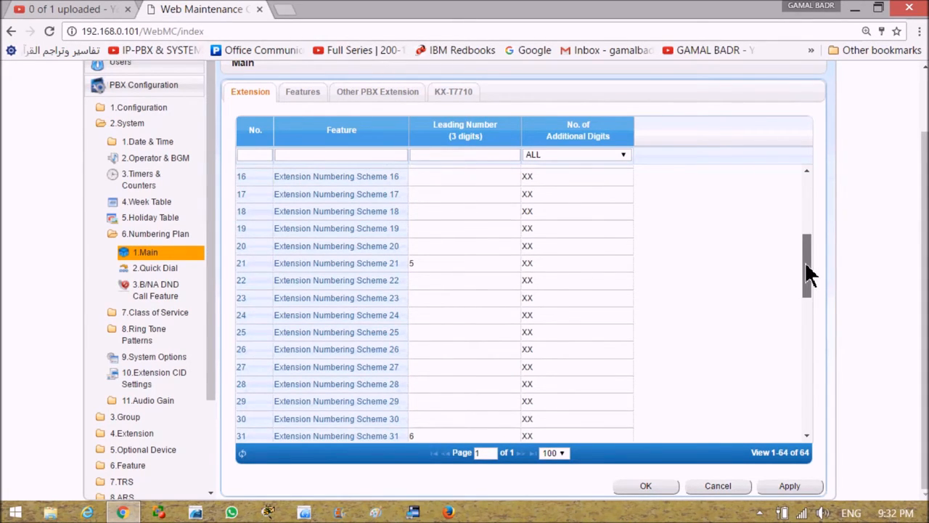
scroll(up, 3)
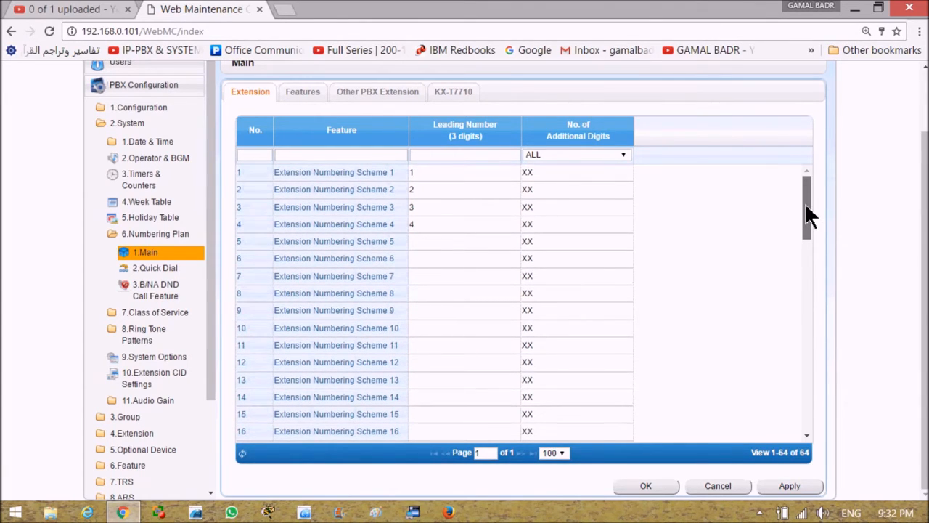
mouse_move(418, 232)
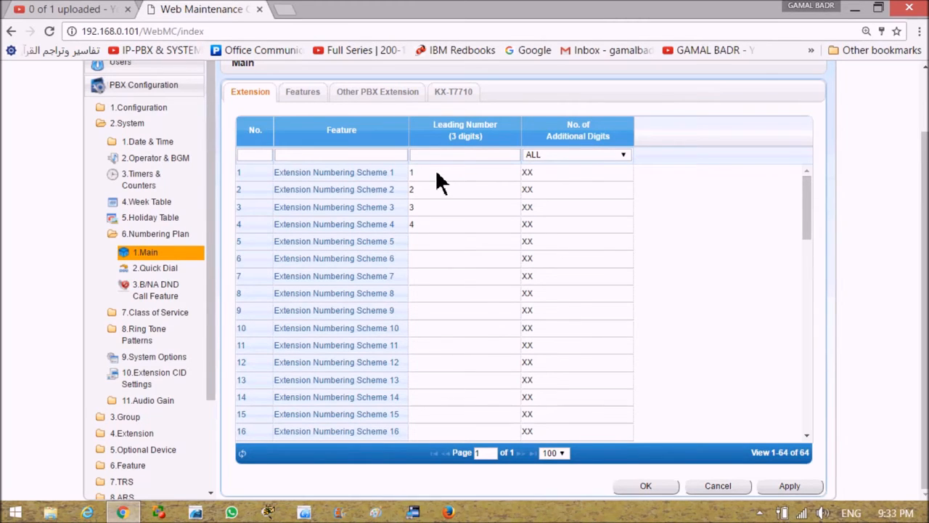
mouse_move(447, 229)
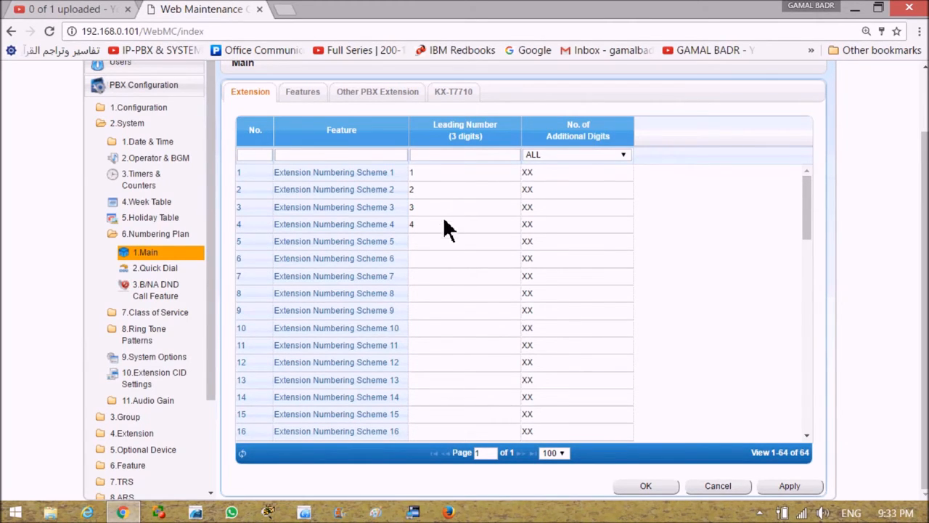
mouse_move(427, 177)
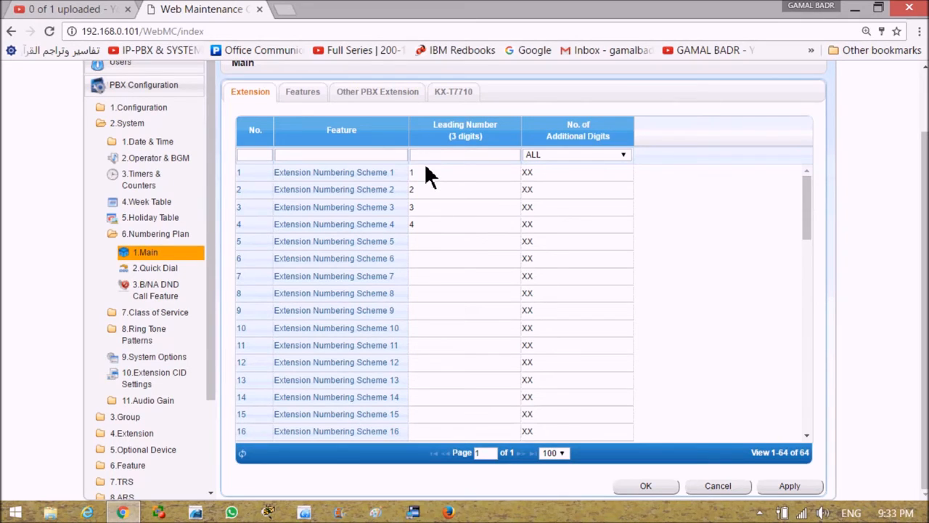
mouse_move(530, 181)
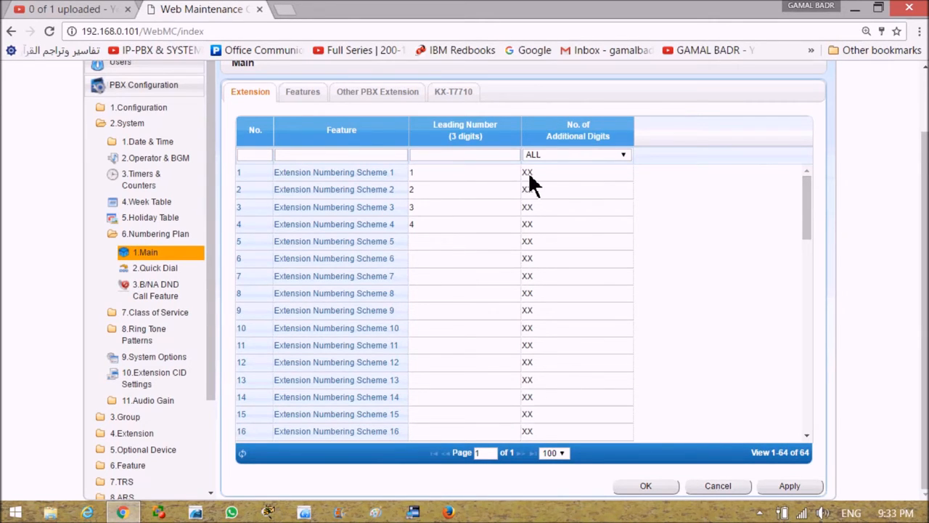
mouse_move(545, 189)
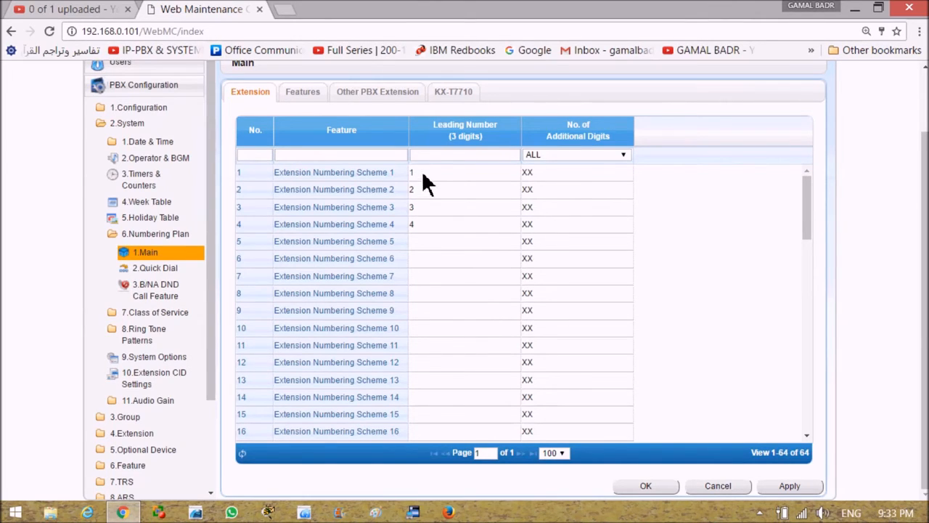
mouse_move(528, 182)
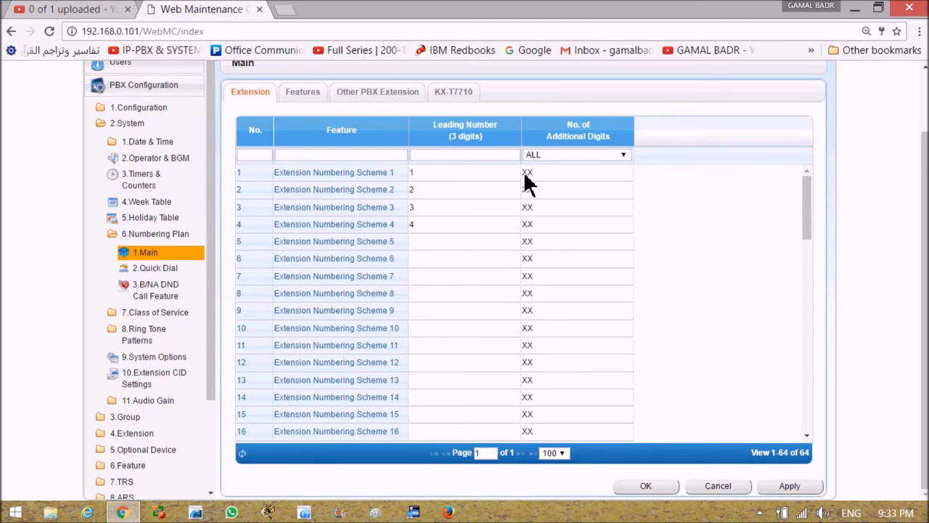
mouse_move(421, 183)
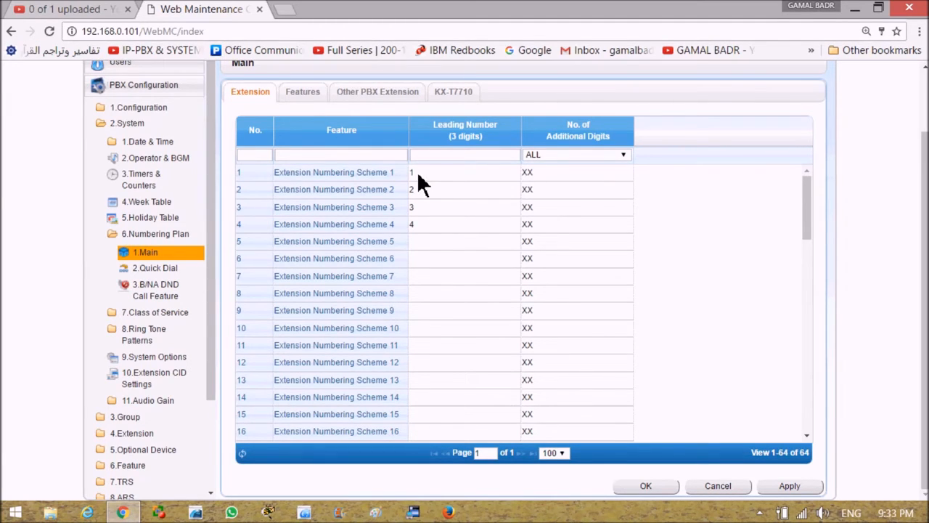
mouse_move(523, 183)
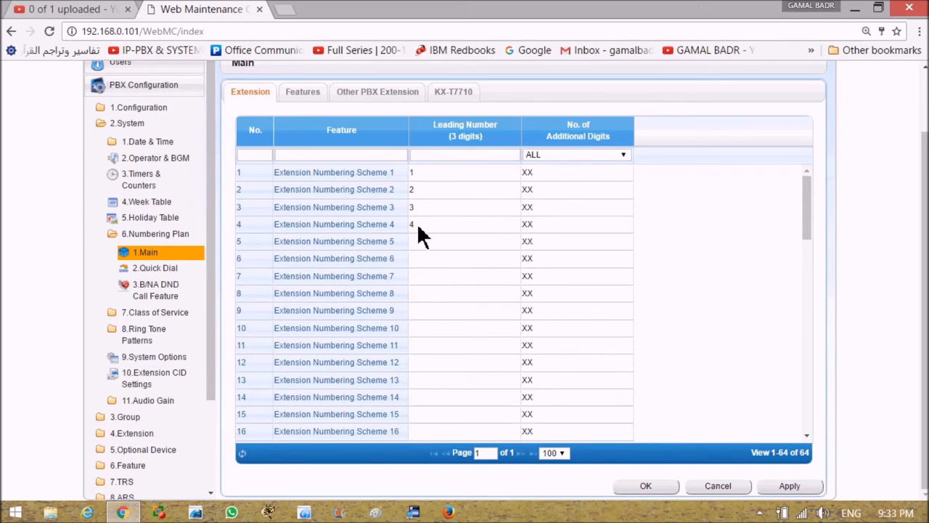
mouse_move(427, 304)
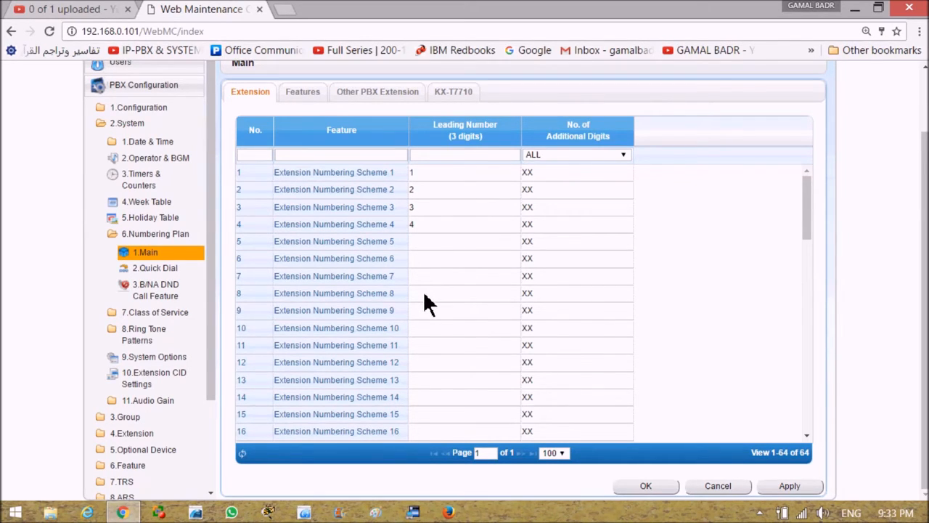
mouse_move(429, 275)
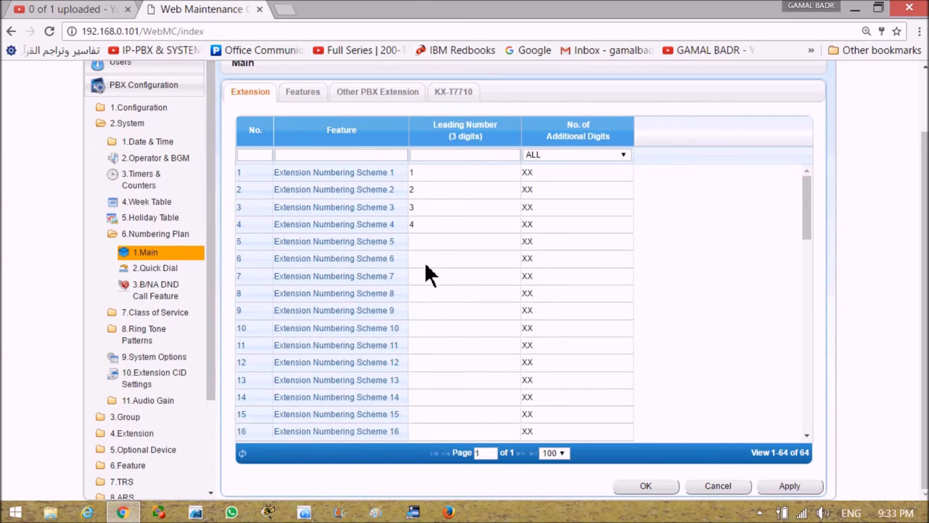
mouse_move(427, 235)
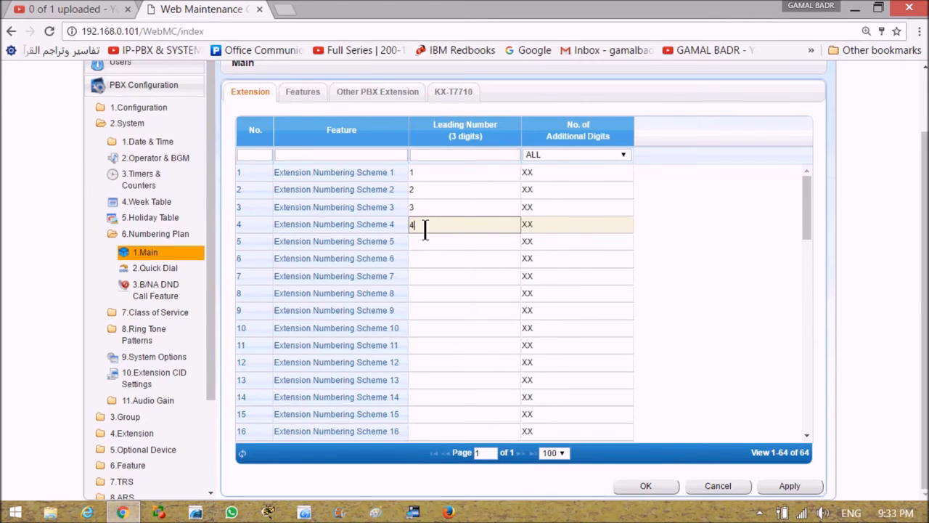
Step: Enter leading numbers 41–45 for Extension Numbering Schemes 4–8 and save the numbering plan
text(1)
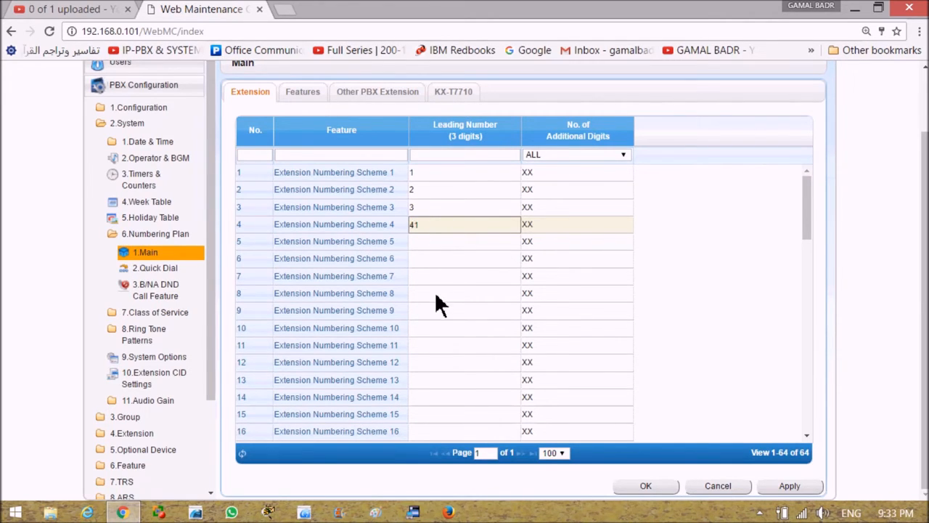
mouse_move(717, 485)
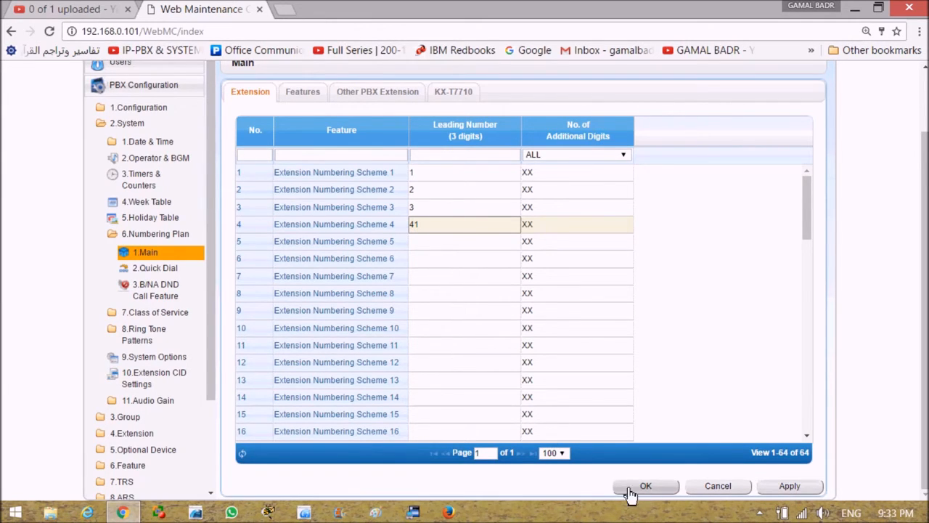
mouse_move(421, 244)
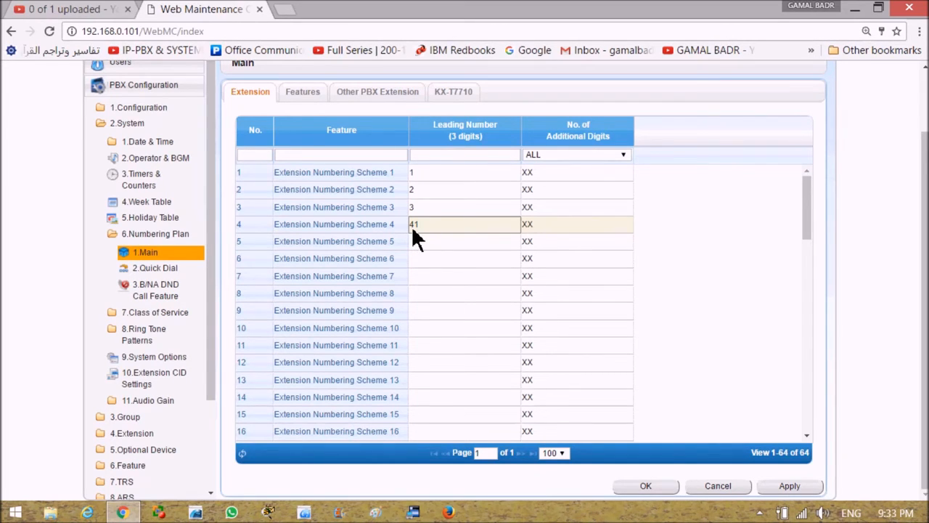
mouse_move(551, 239)
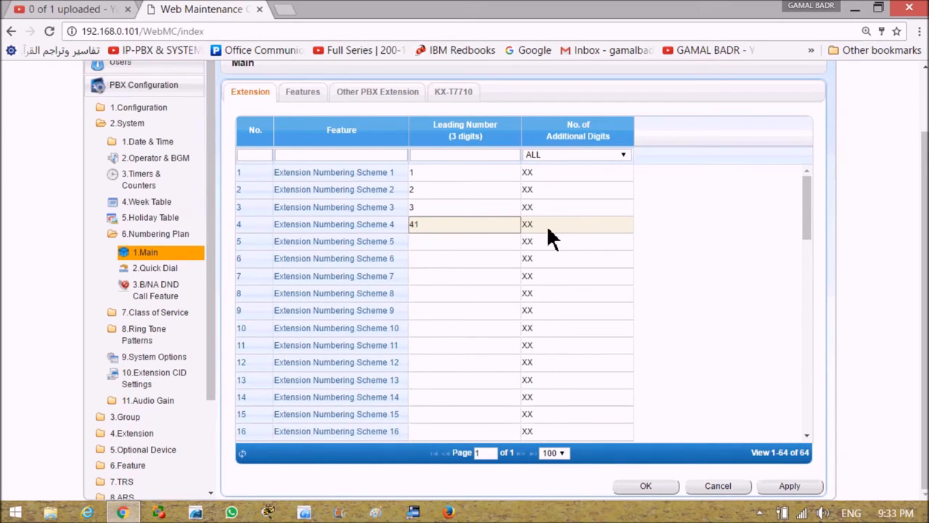
mouse_move(424, 236)
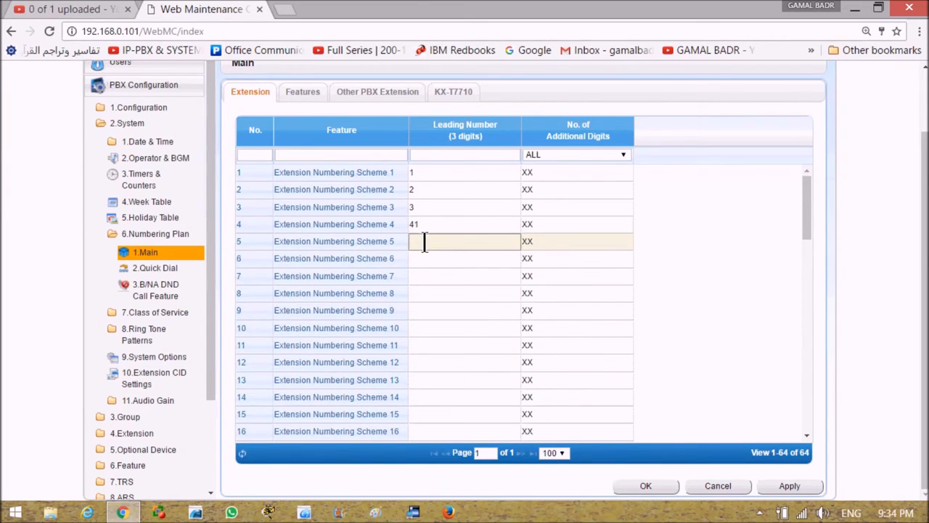
text(42)
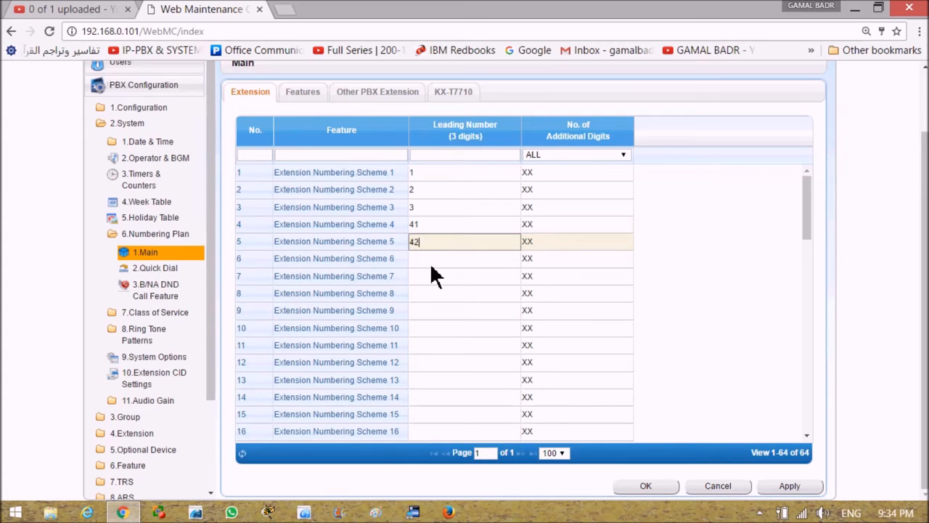
click(465, 258)
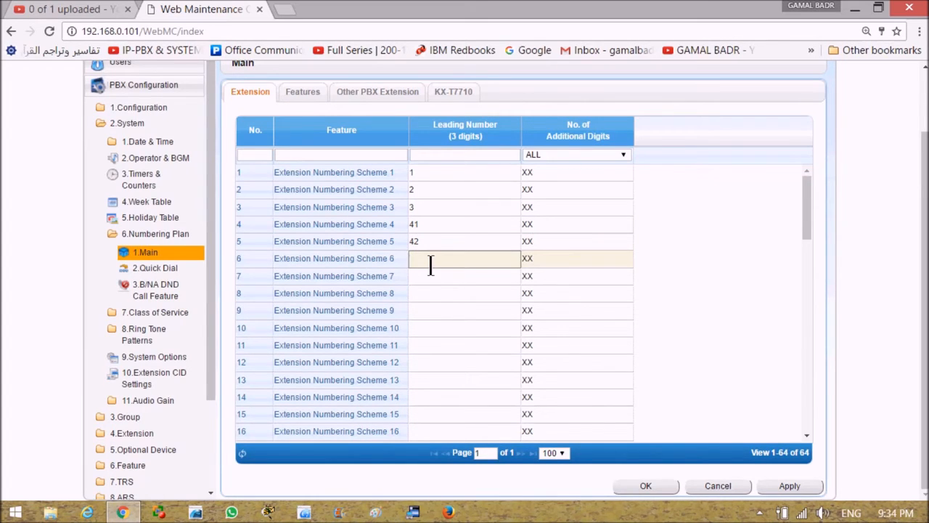
text(43)
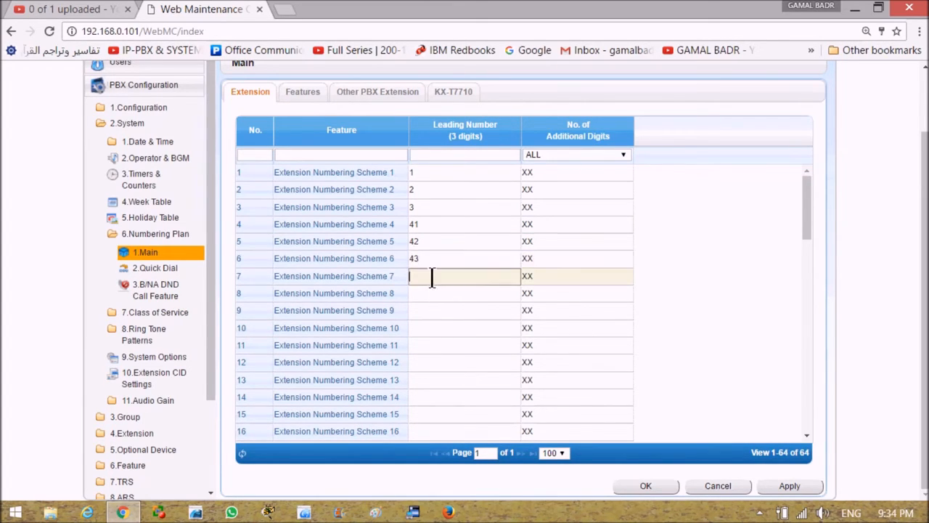
text(44)
click(465, 293)
text(45)
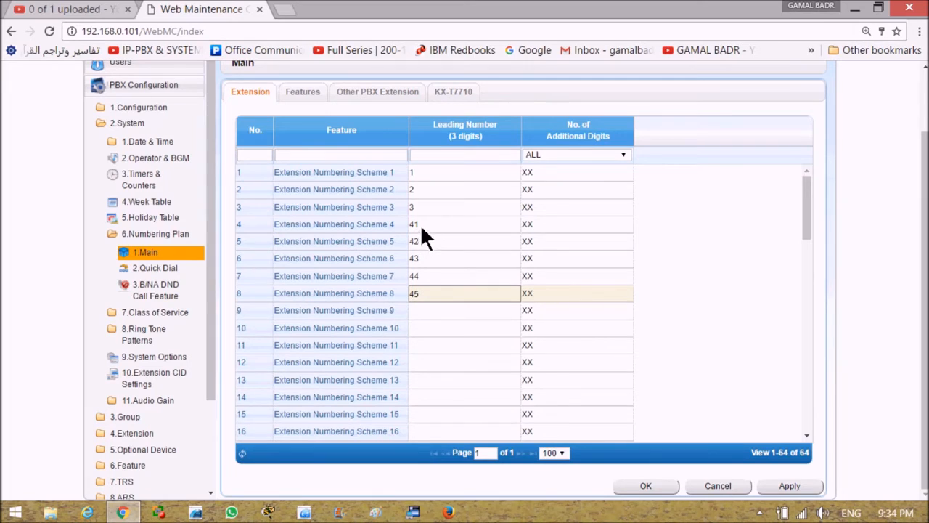
mouse_move(436, 232)
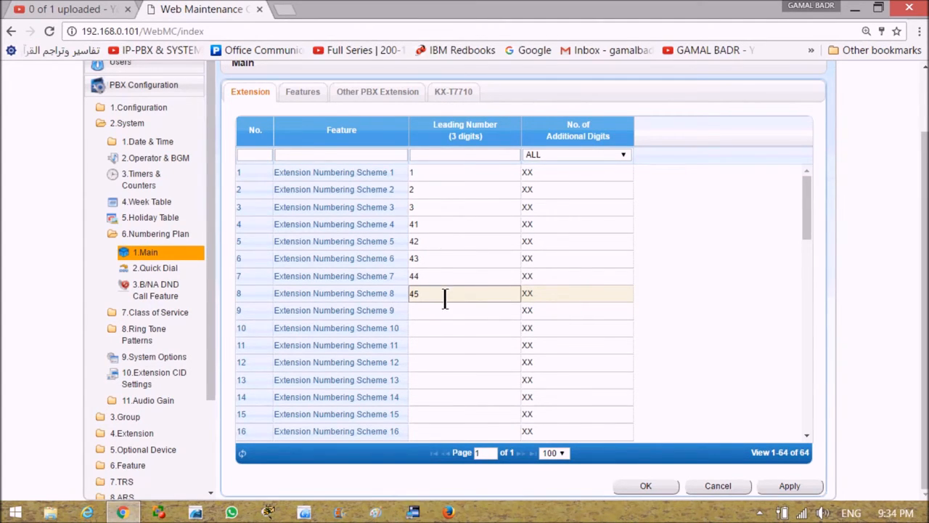
mouse_move(472, 233)
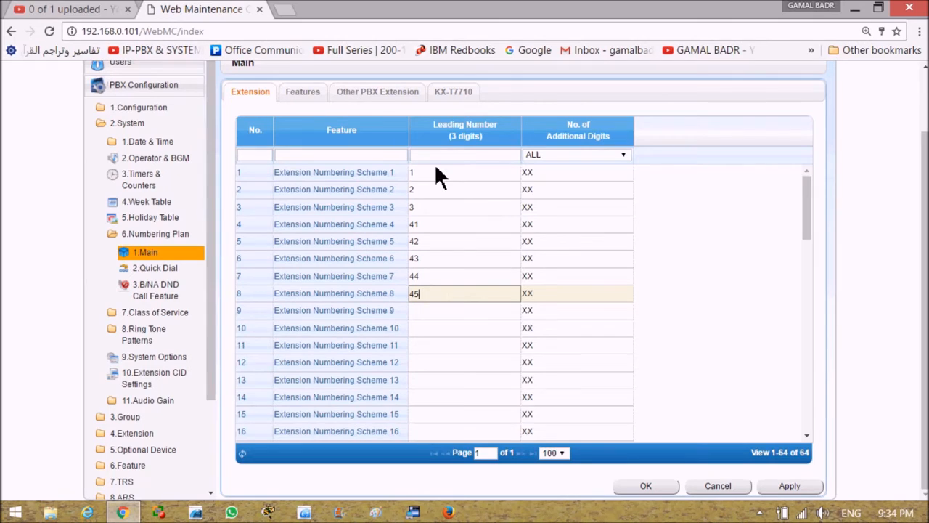
mouse_move(437, 302)
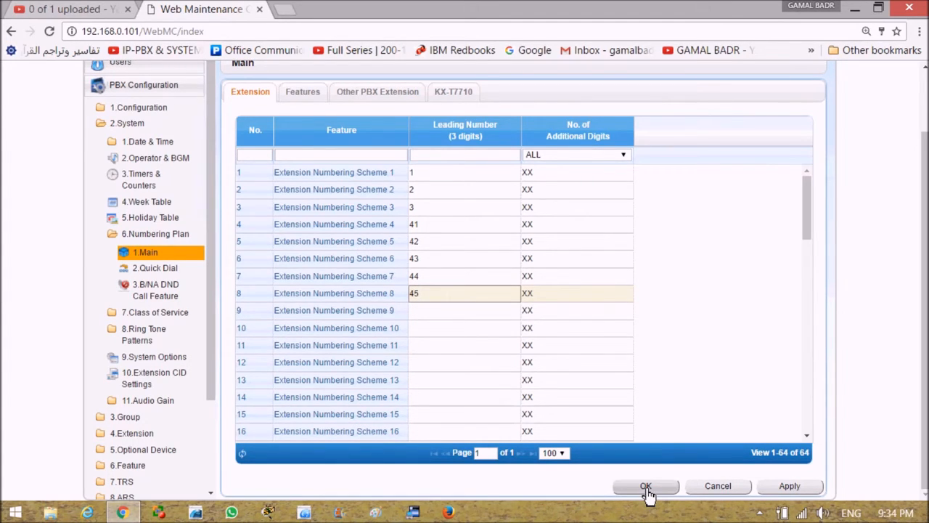
click(645, 485)
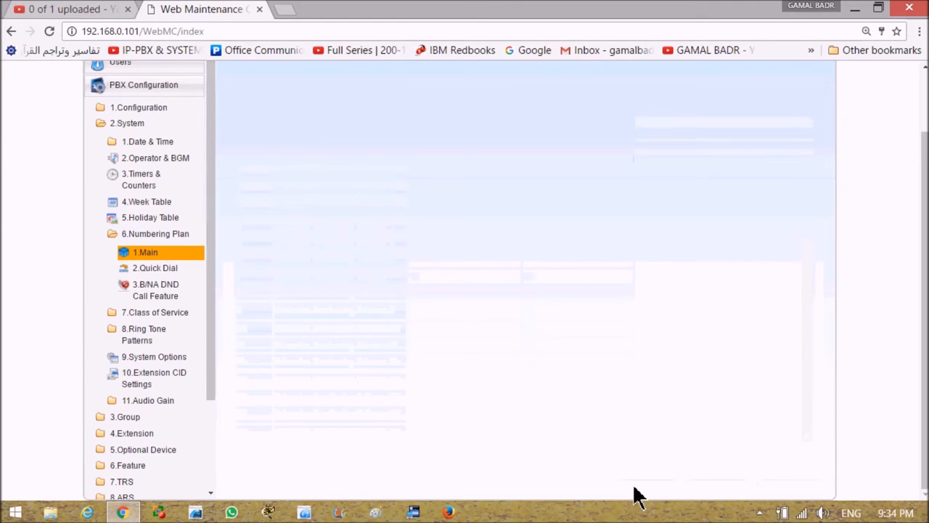
mouse_move(154, 232)
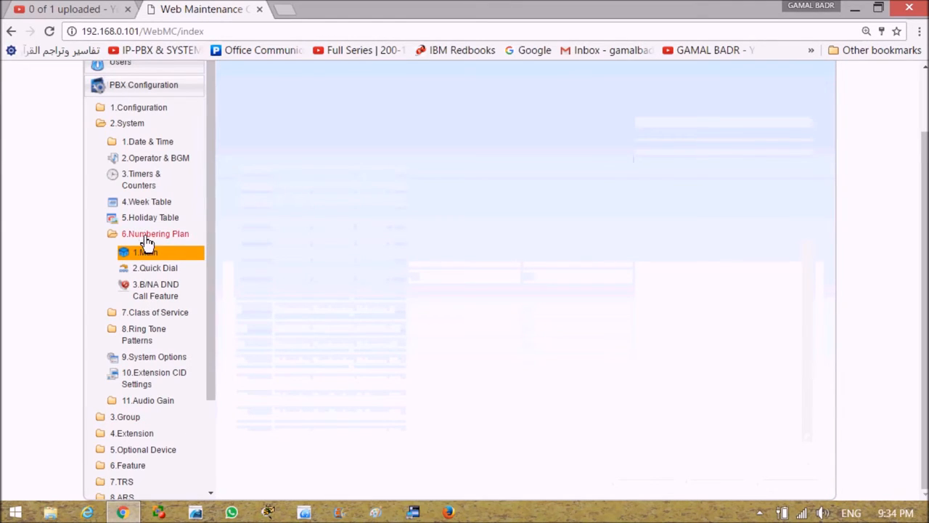
Step: Collapse the Numbering Plan group and expand Class of Service in the tree
click(153, 232)
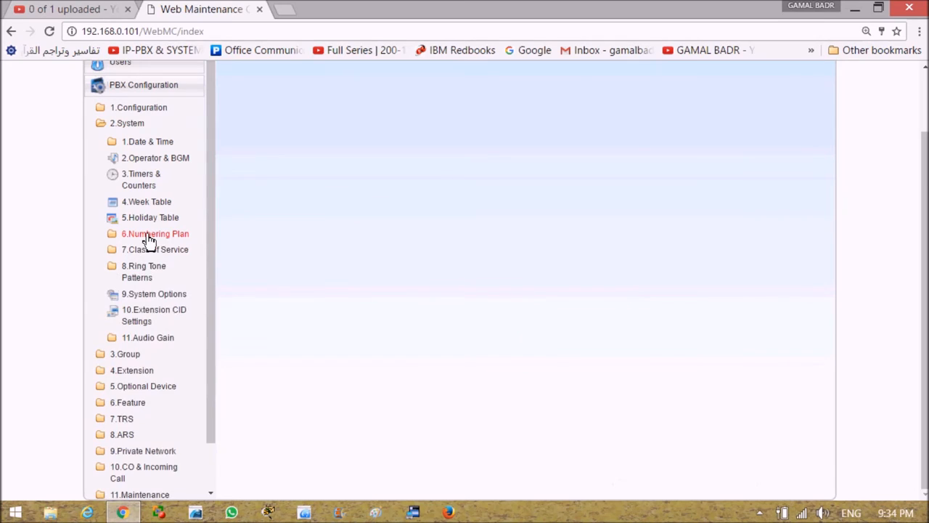
mouse_move(142, 271)
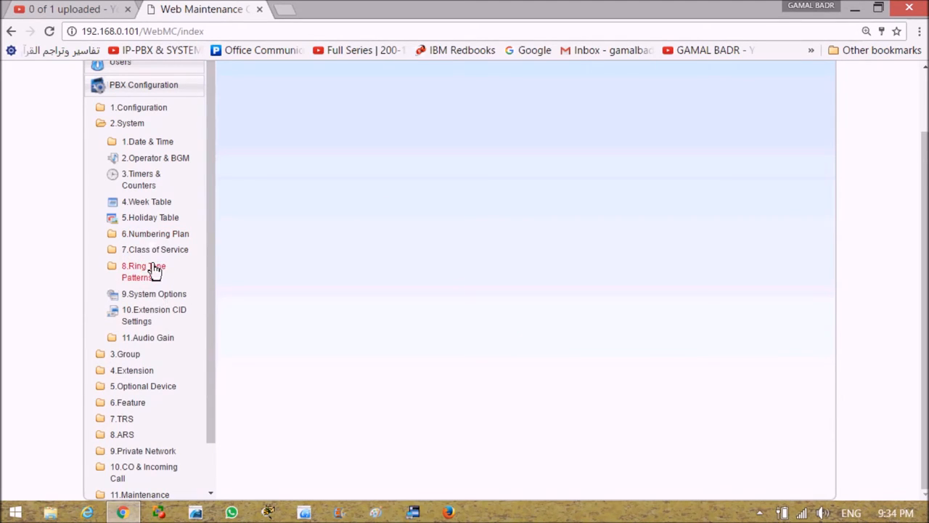
mouse_move(154, 250)
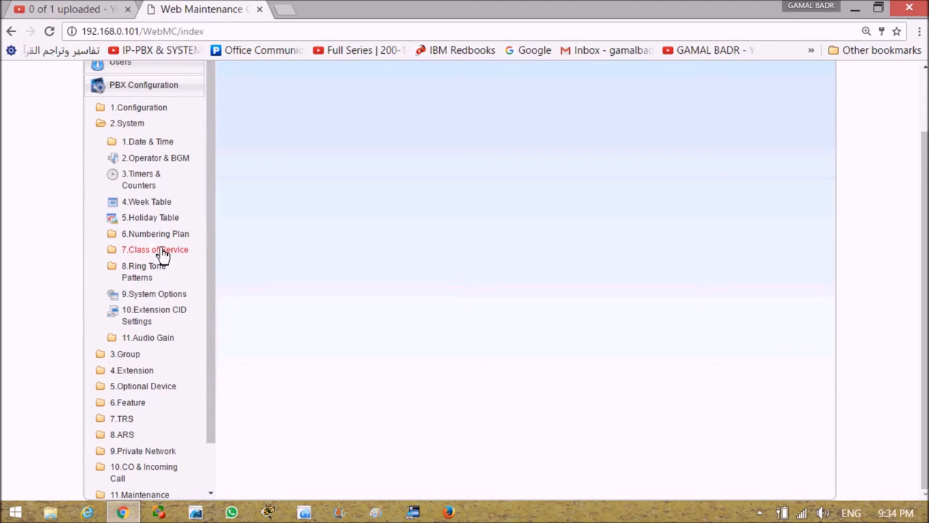
click(154, 250)
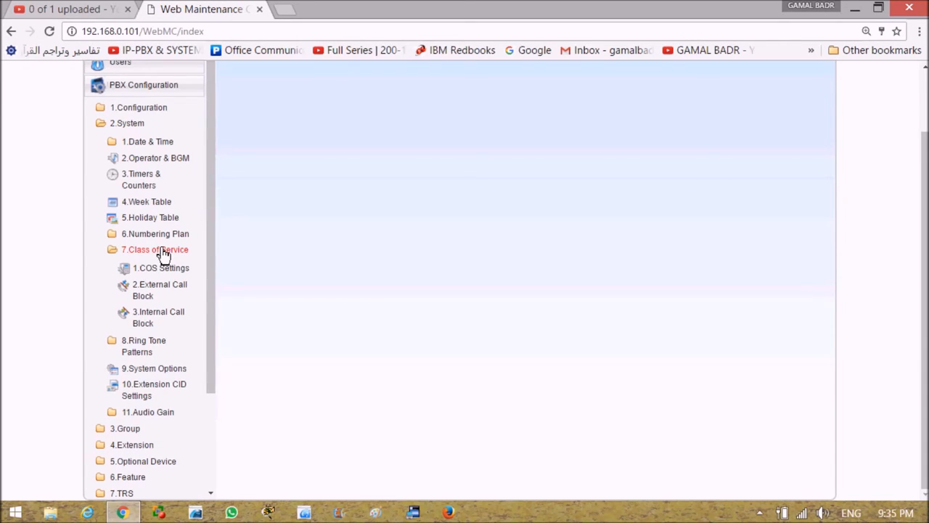
mouse_move(165, 274)
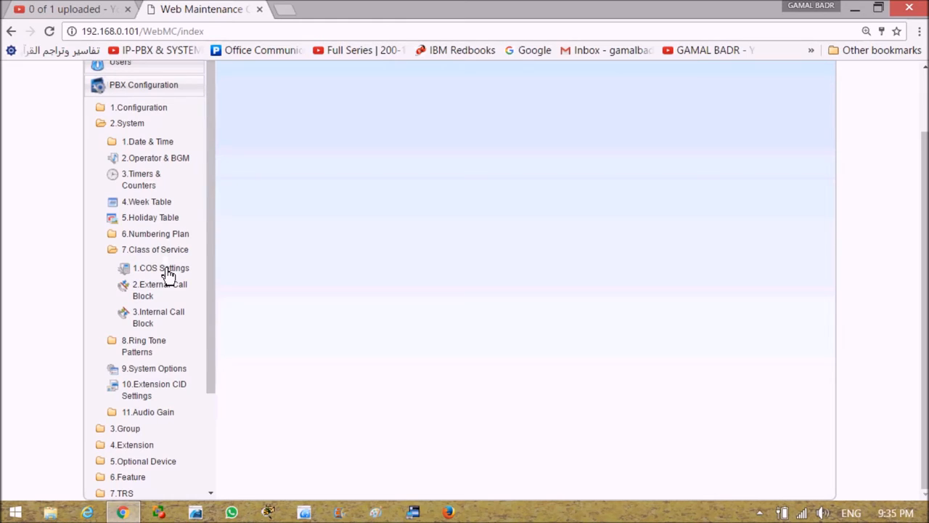
mouse_move(154, 283)
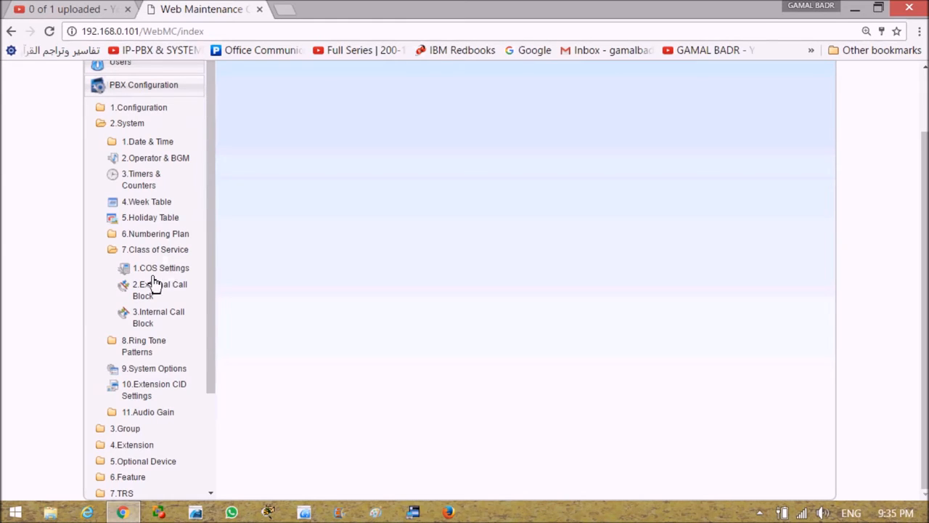
mouse_move(187, 276)
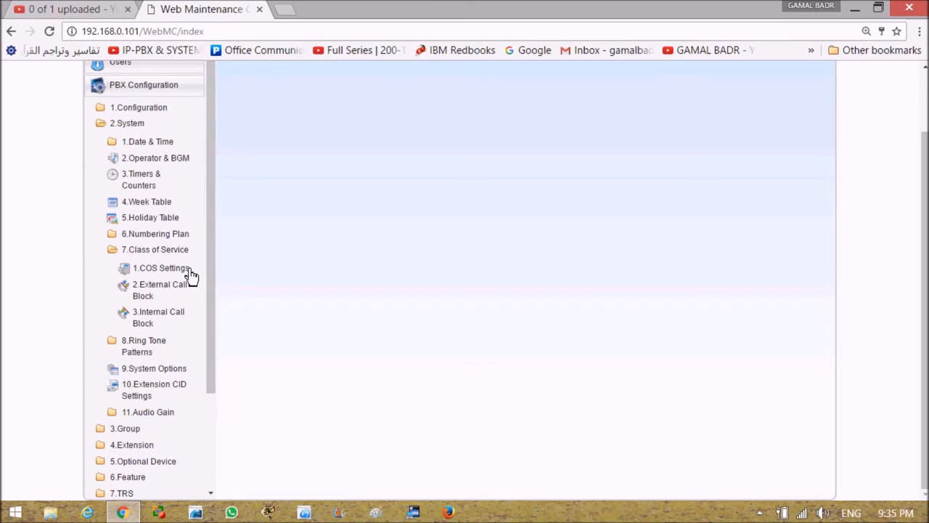
mouse_move(183, 290)
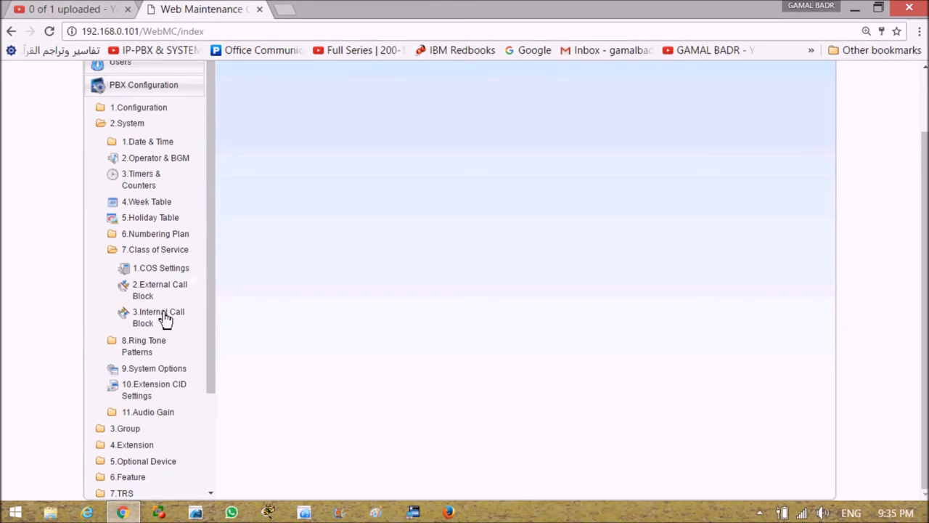
mouse_move(151, 333)
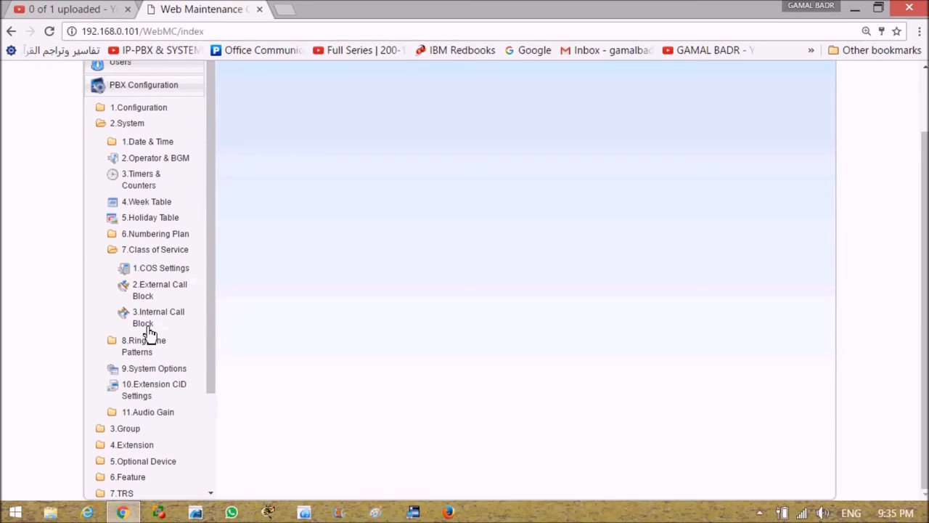
mouse_move(158, 316)
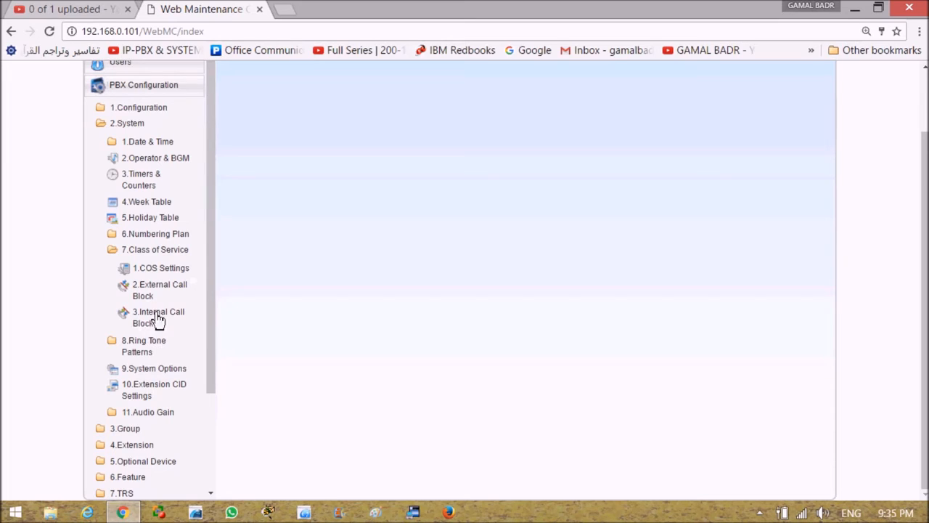
mouse_move(163, 319)
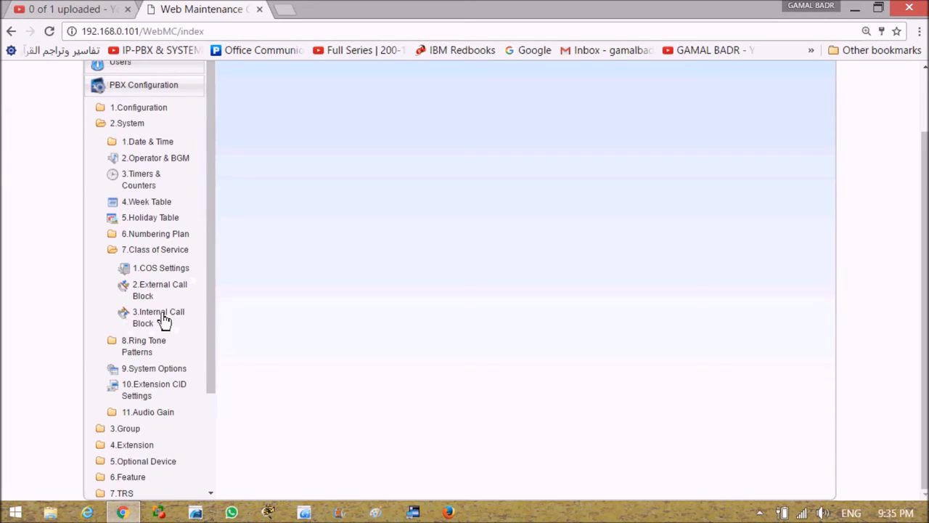
mouse_move(153, 317)
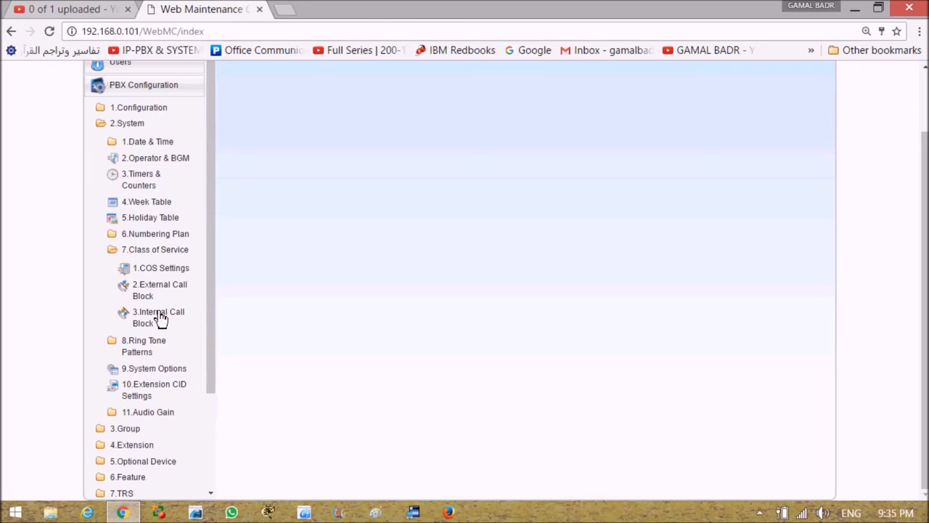
mouse_move(158, 310)
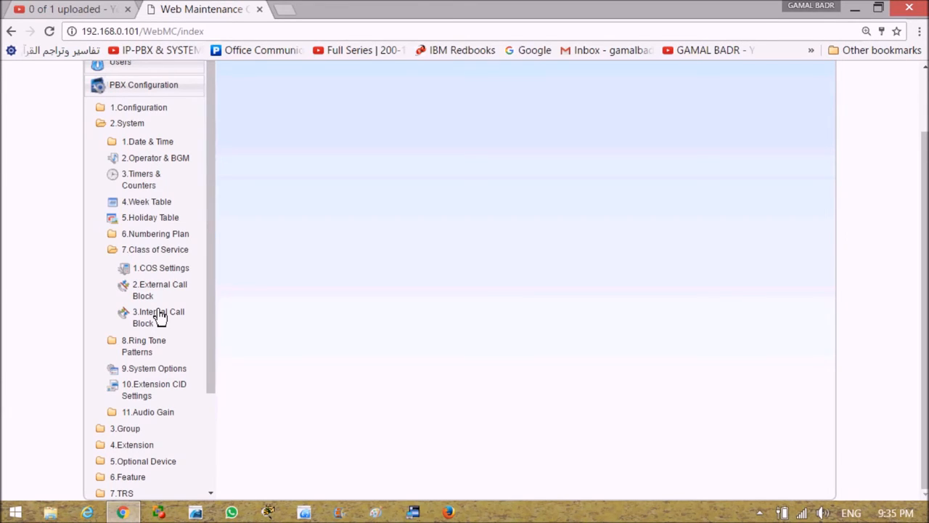
mouse_move(148, 334)
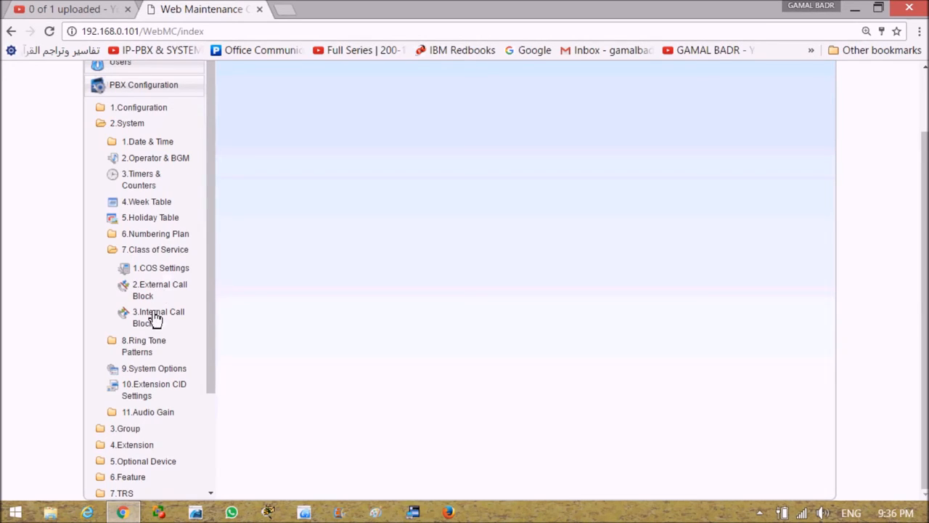
mouse_move(148, 331)
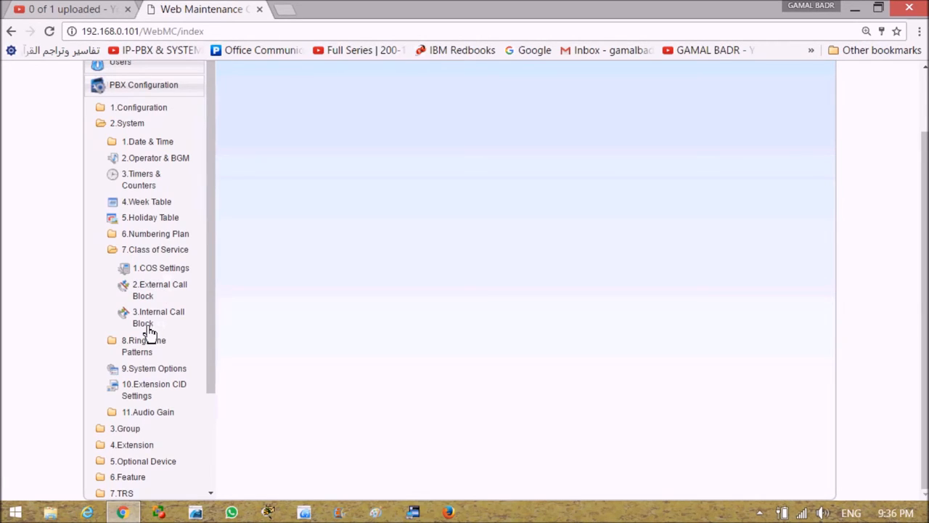
mouse_move(152, 321)
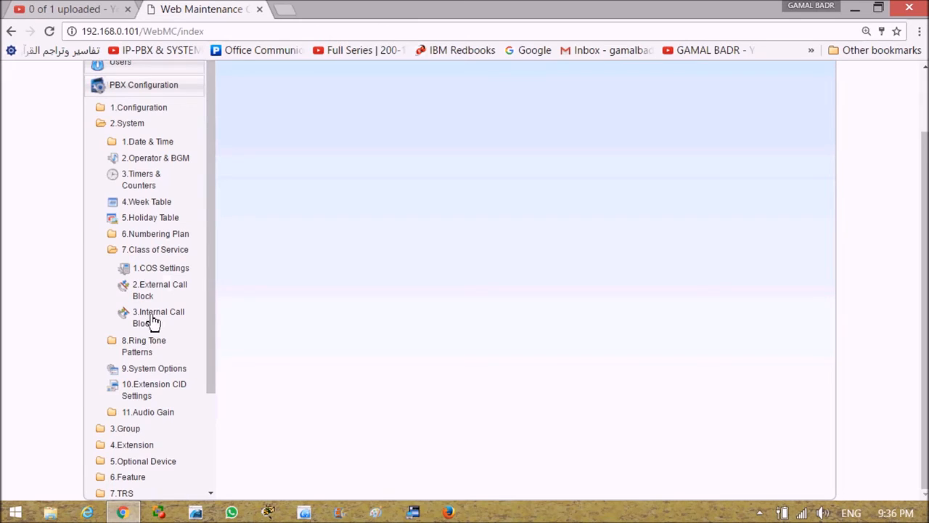
mouse_move(183, 290)
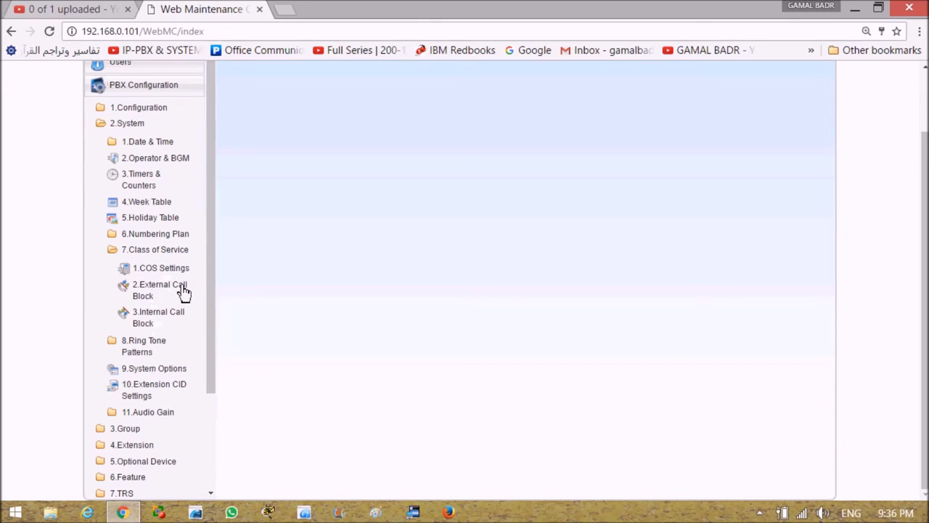
mouse_move(158, 299)
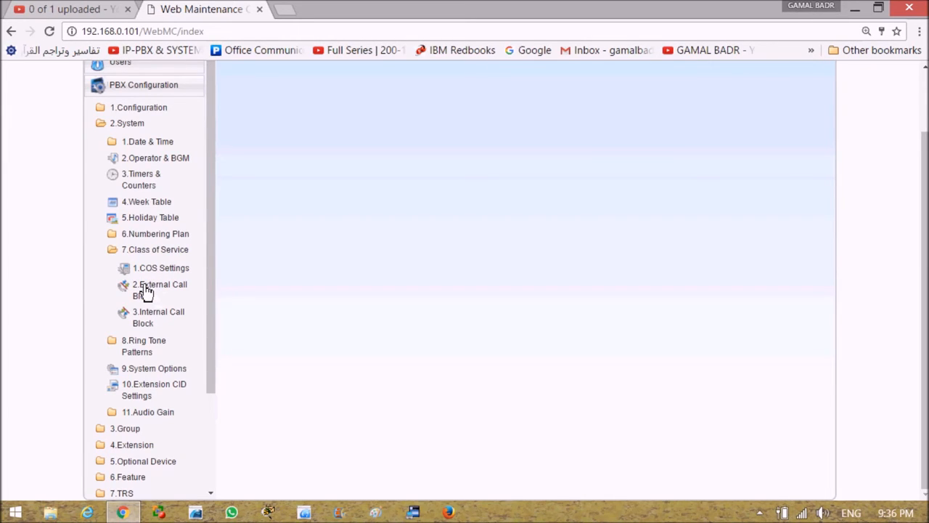
Step: Bring up the External Call Block page with its empty Day TRG 01-16 grid
click(160, 289)
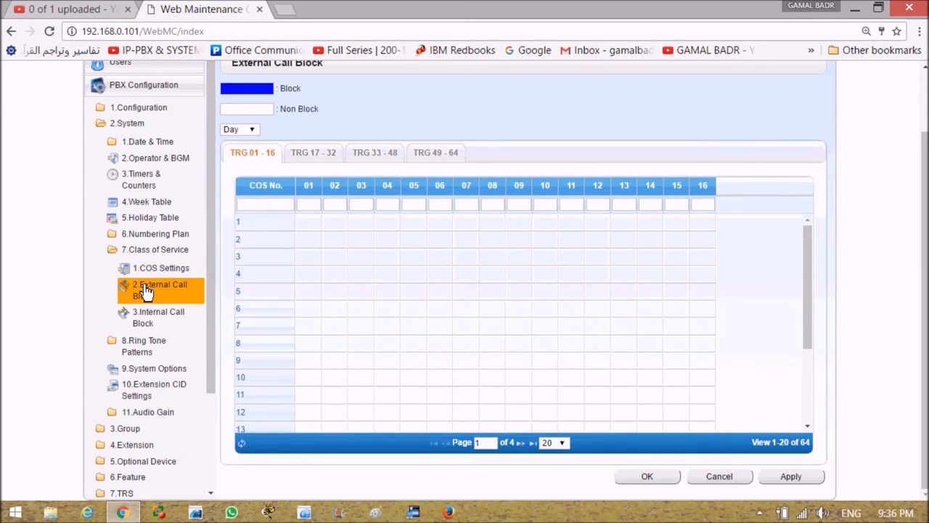
mouse_move(289, 307)
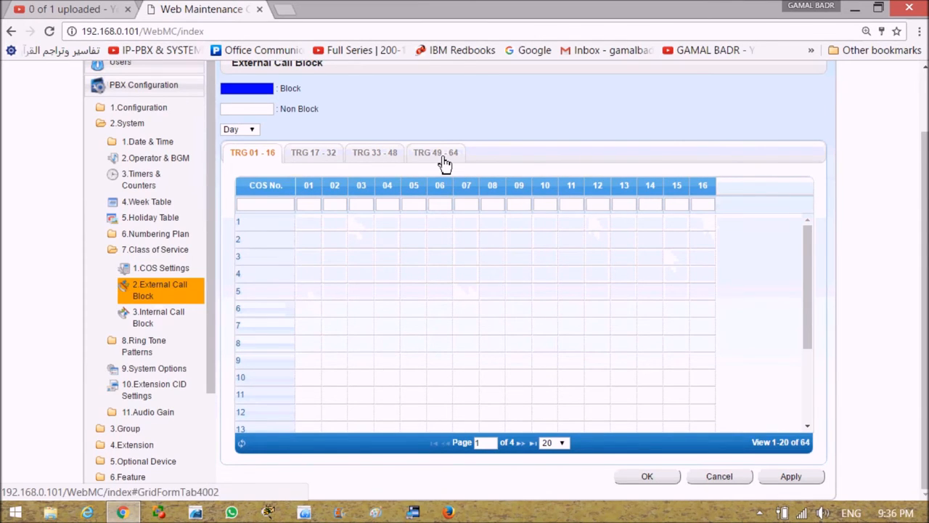
mouse_move(462, 158)
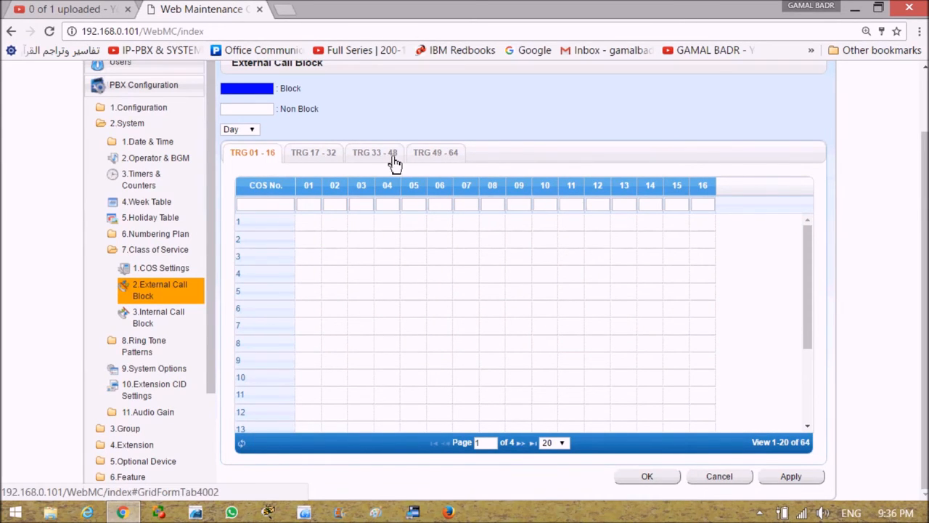
mouse_move(230, 448)
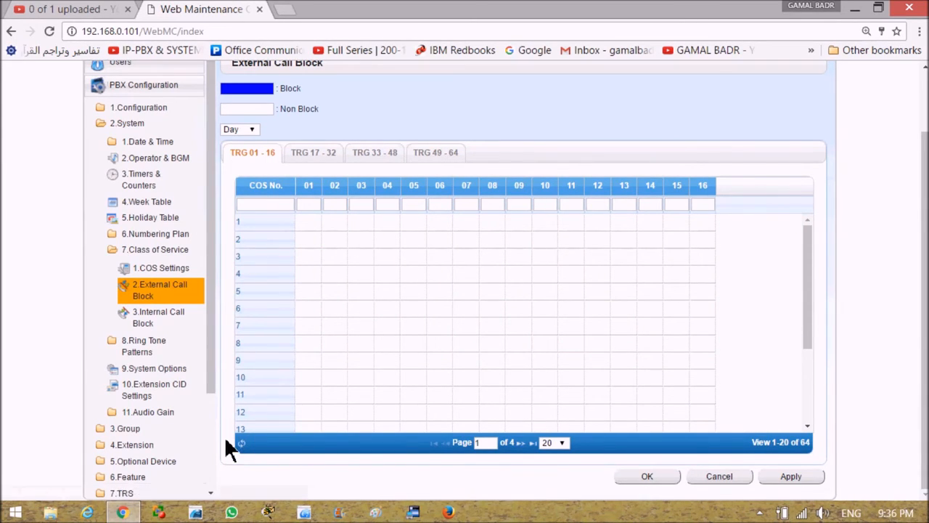
mouse_move(61, 418)
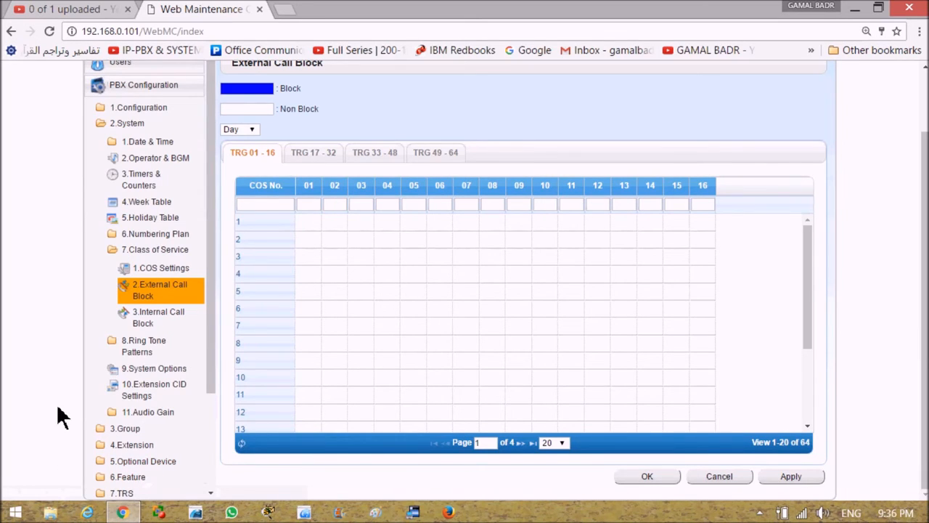
mouse_move(69, 389)
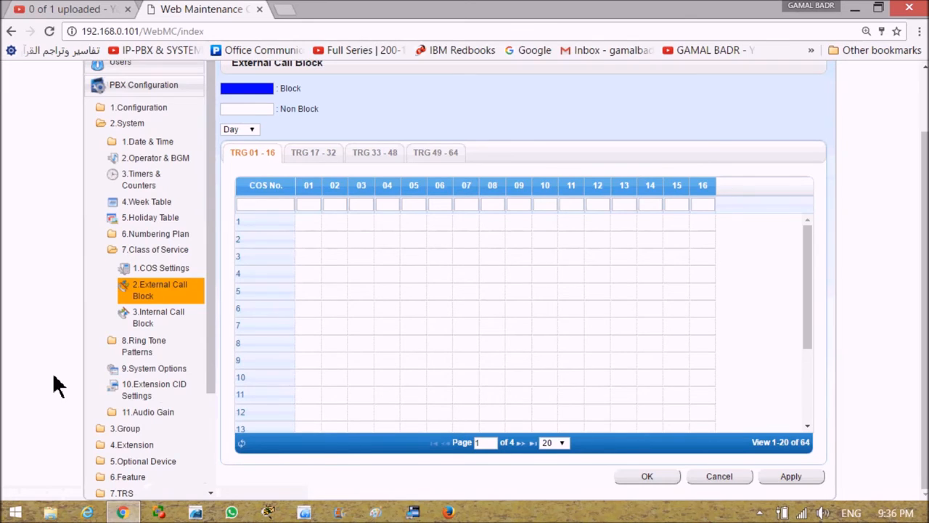
mouse_move(80, 476)
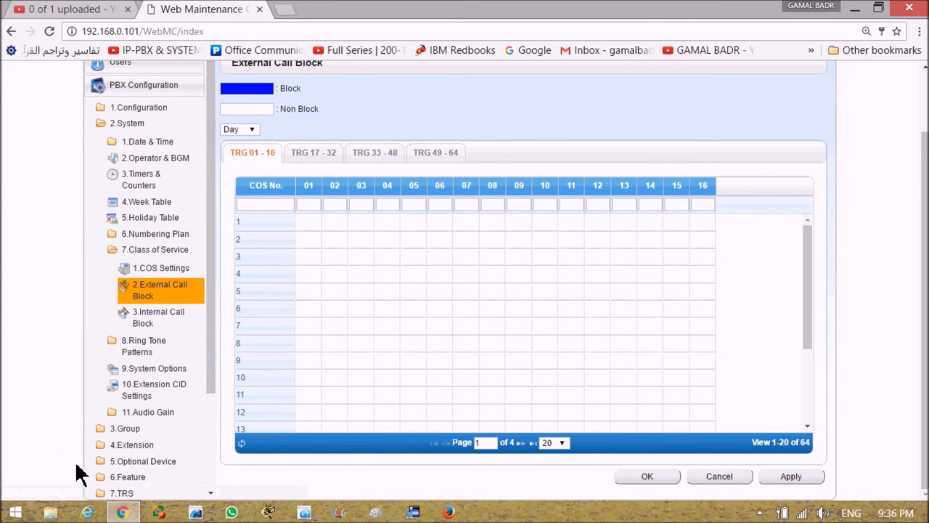
scroll(down, 3)
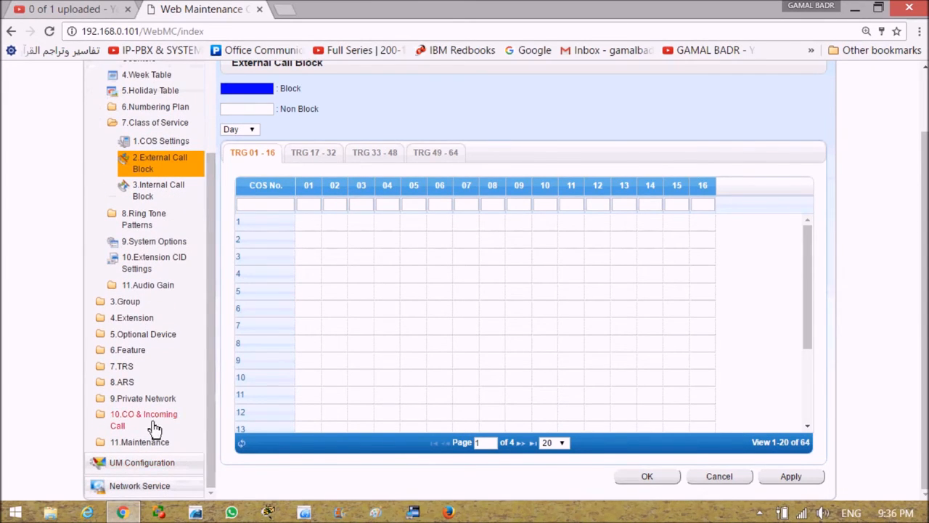
mouse_move(105, 427)
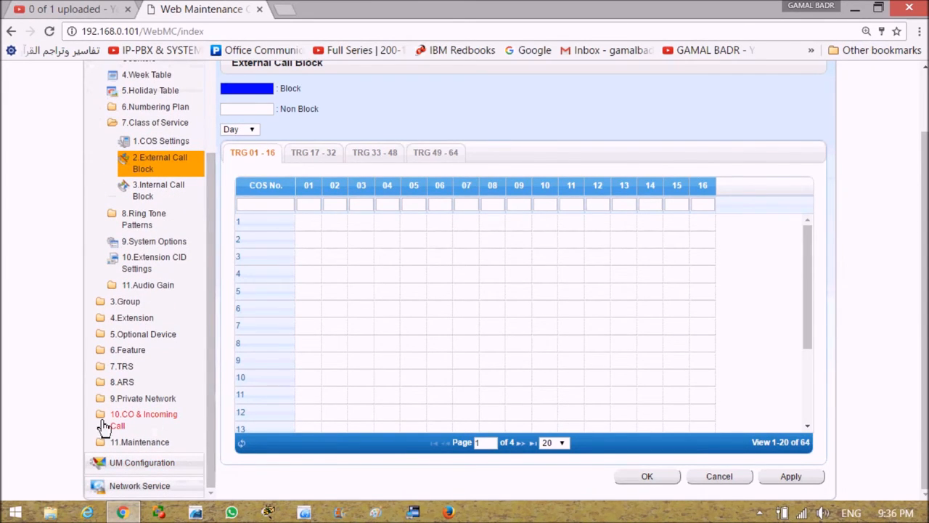
scroll(down, 3)
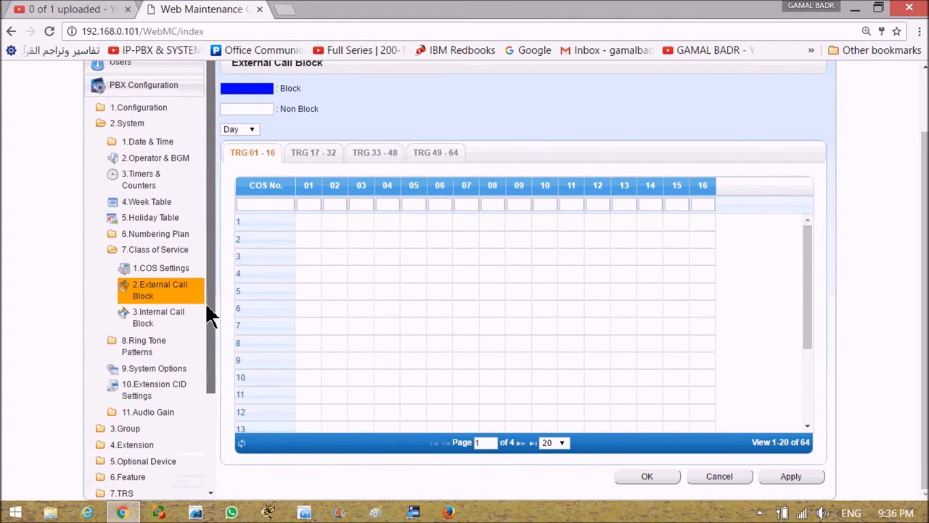
mouse_move(395, 250)
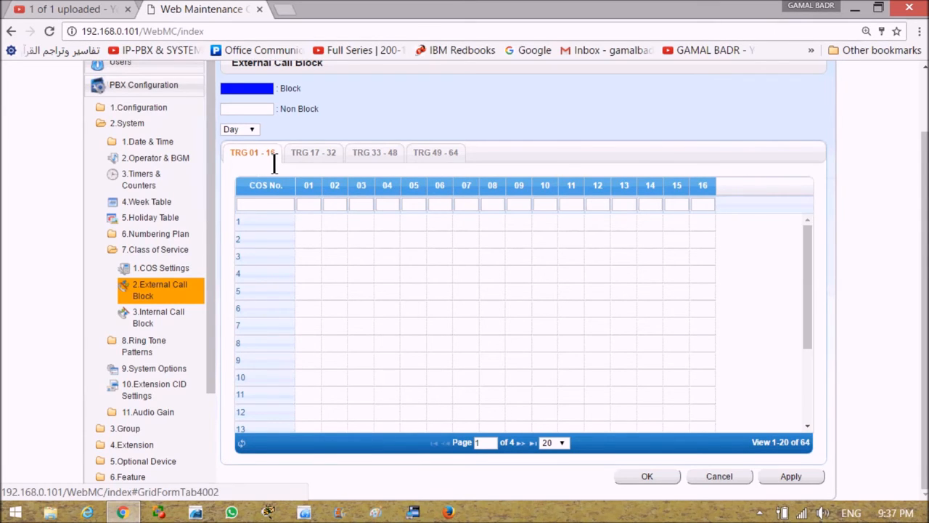
mouse_move(472, 167)
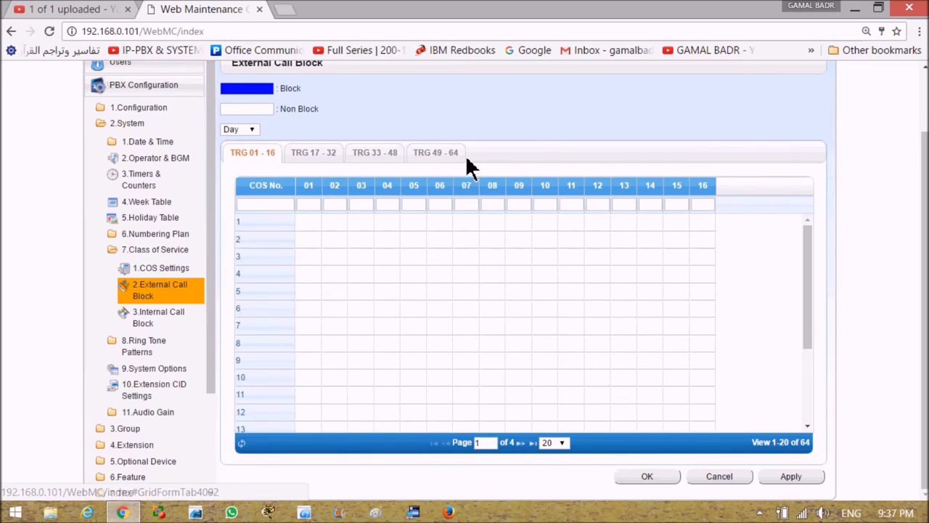
mouse_move(337, 291)
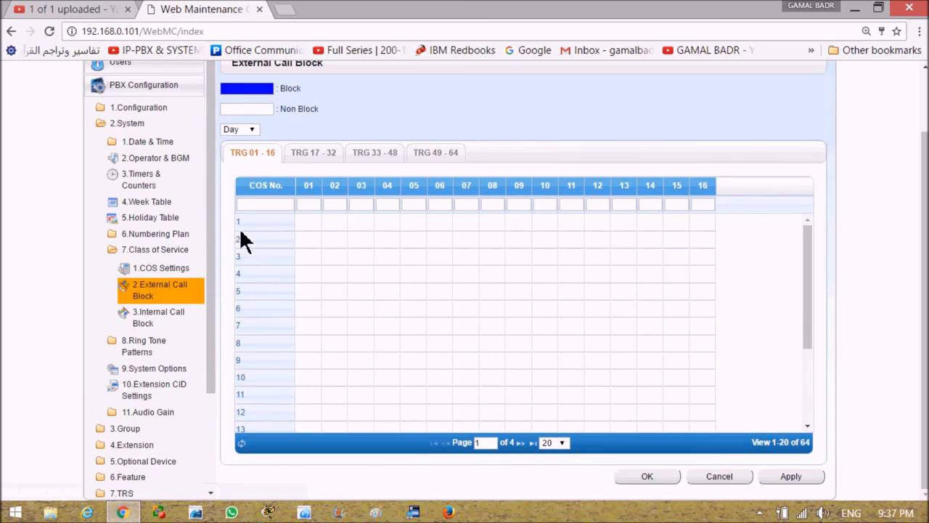
mouse_move(246, 236)
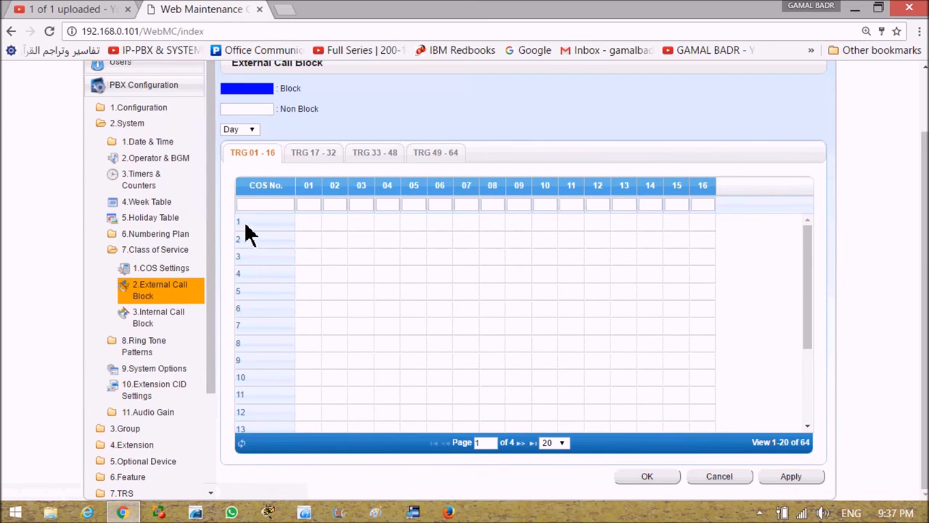
mouse_move(308, 231)
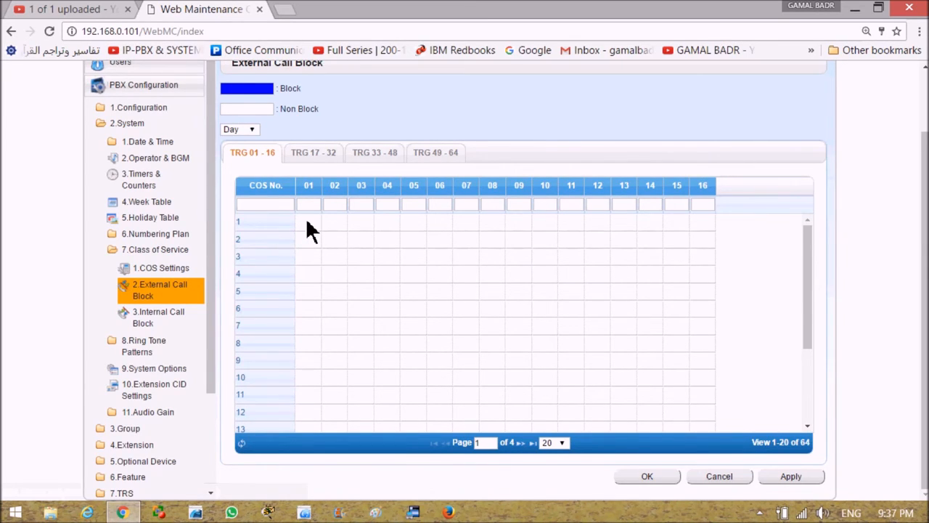
Step: Toggle COS 1 blocking on trunk groups 01, 03, 05 and 06, then clear 03 and 01 again
click(308, 224)
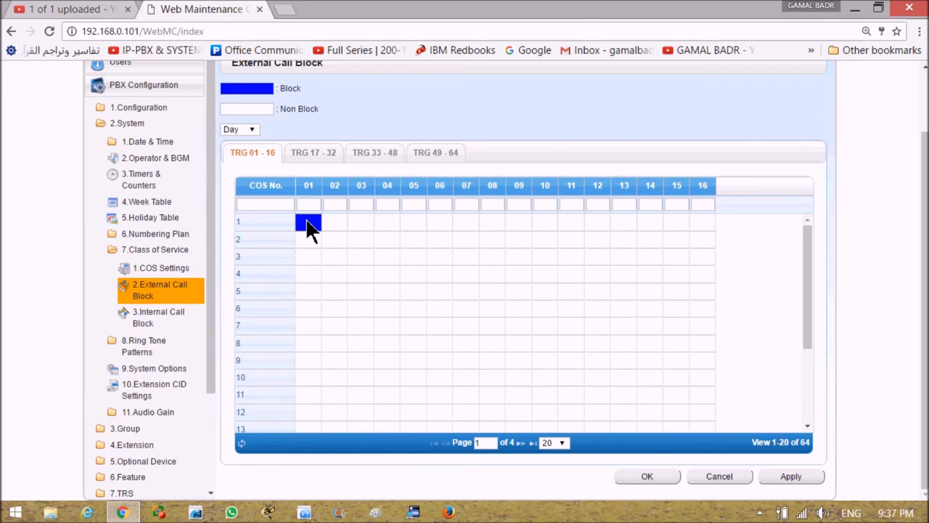
mouse_move(276, 232)
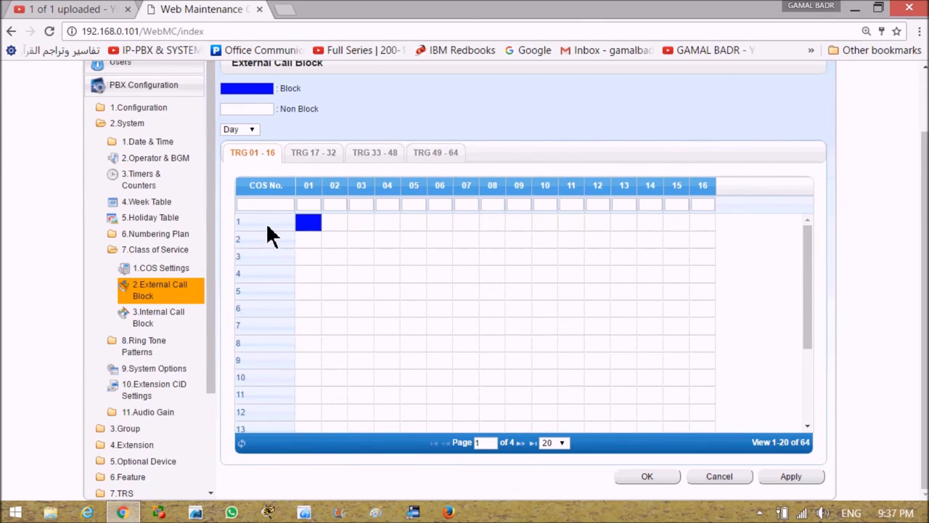
mouse_move(260, 235)
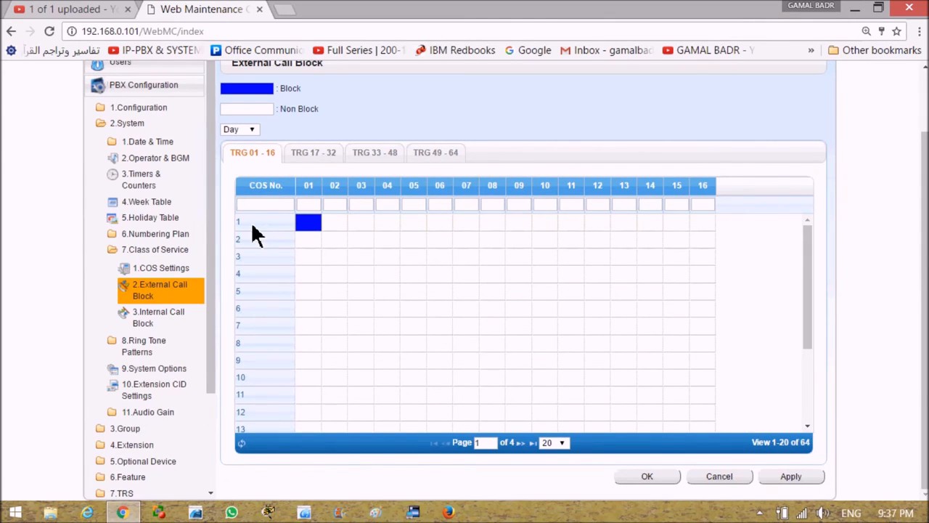
mouse_move(308, 235)
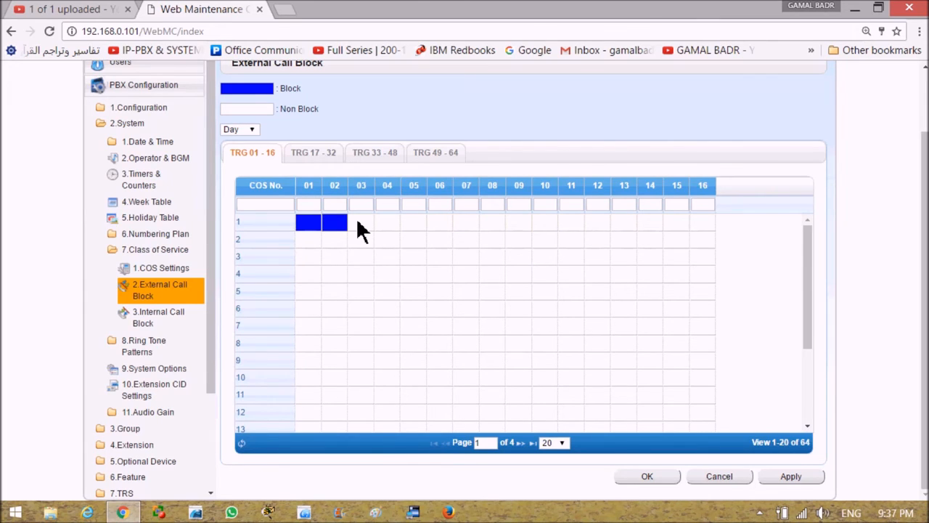
click(360, 223)
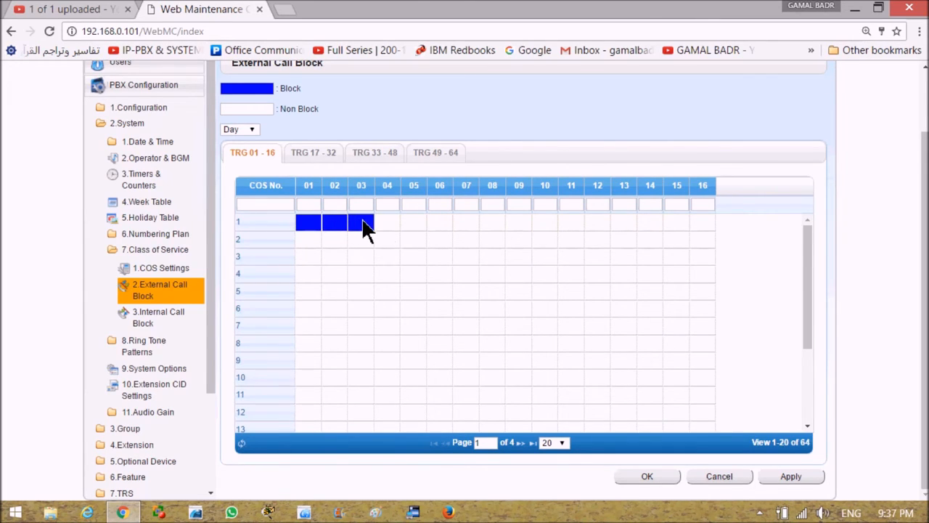
click(414, 222)
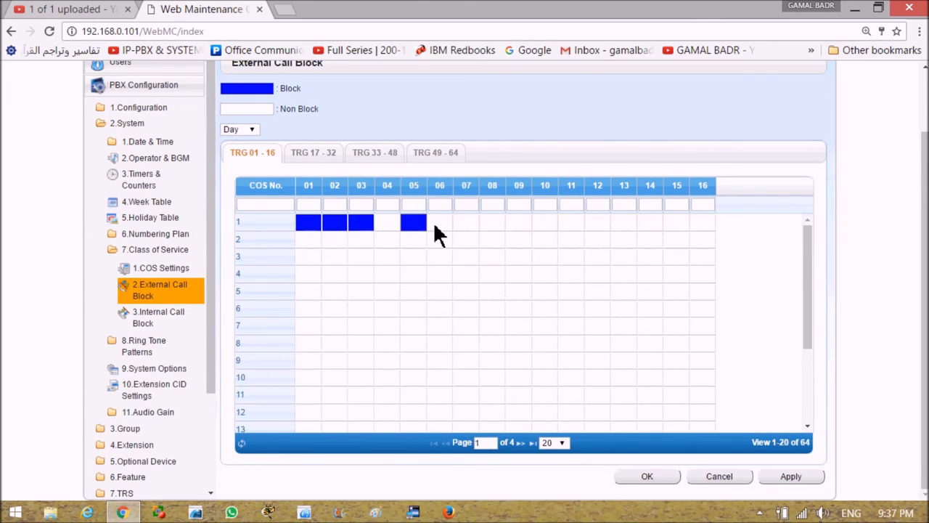
click(438, 220)
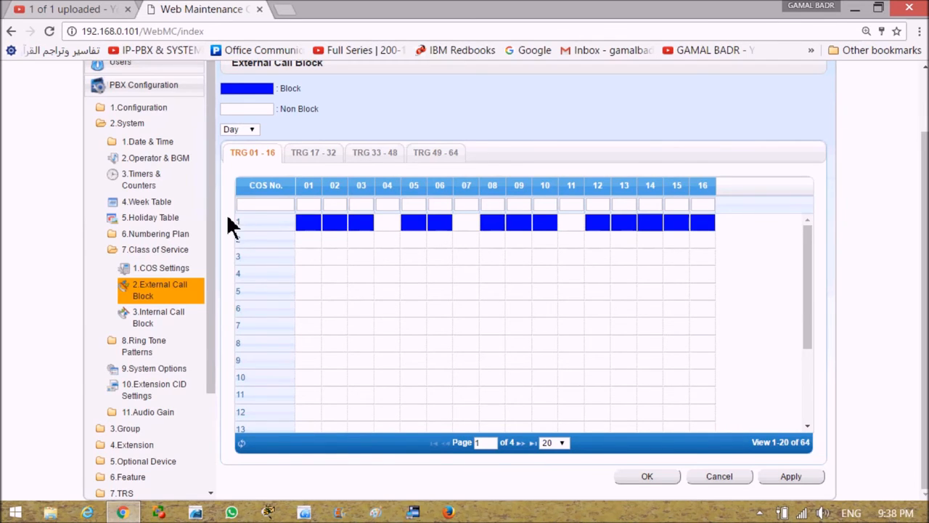
mouse_move(668, 203)
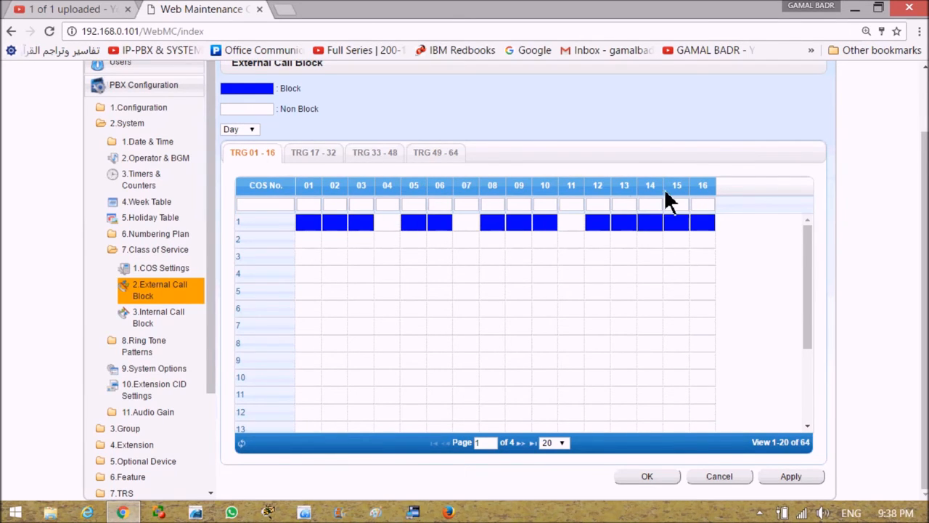
mouse_move(263, 244)
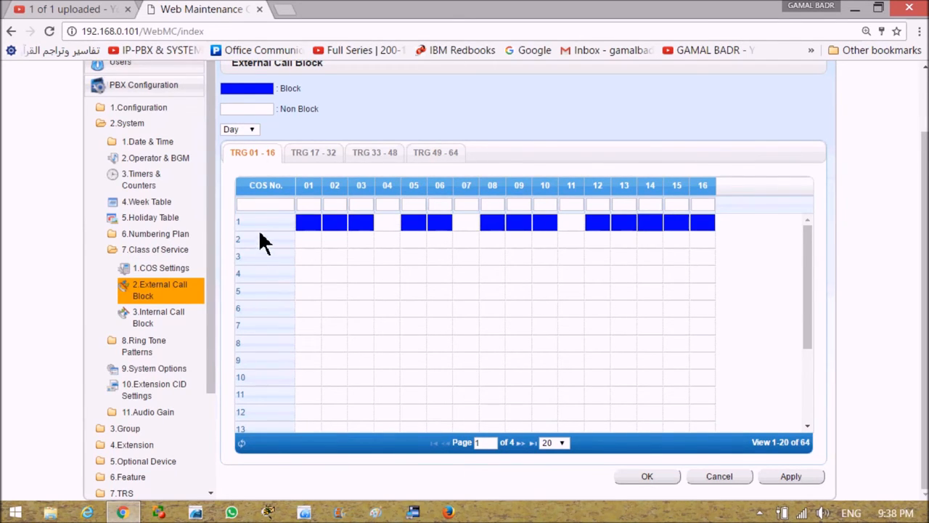
mouse_move(273, 206)
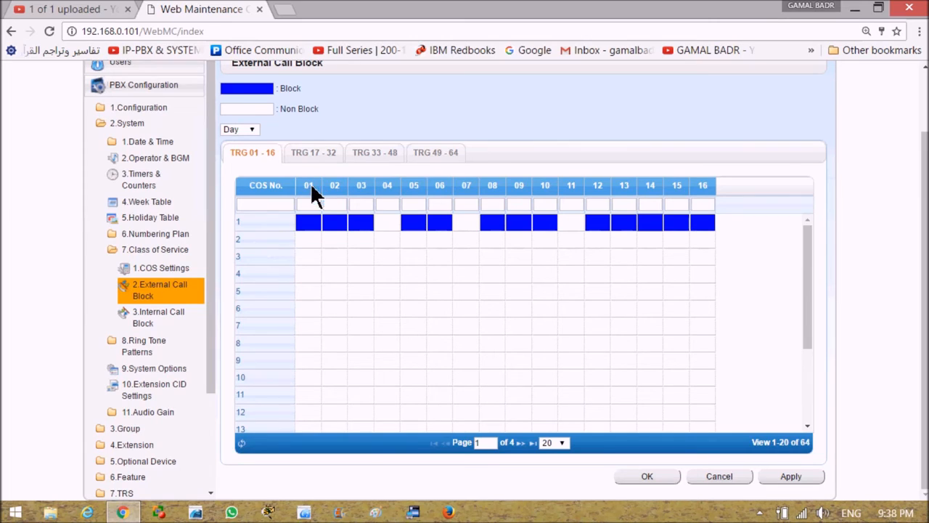
mouse_move(331, 232)
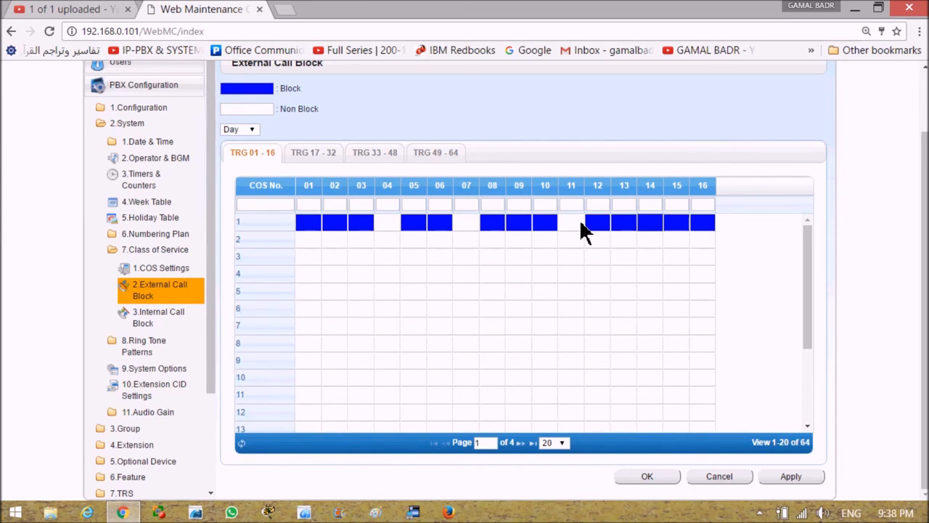
click(360, 222)
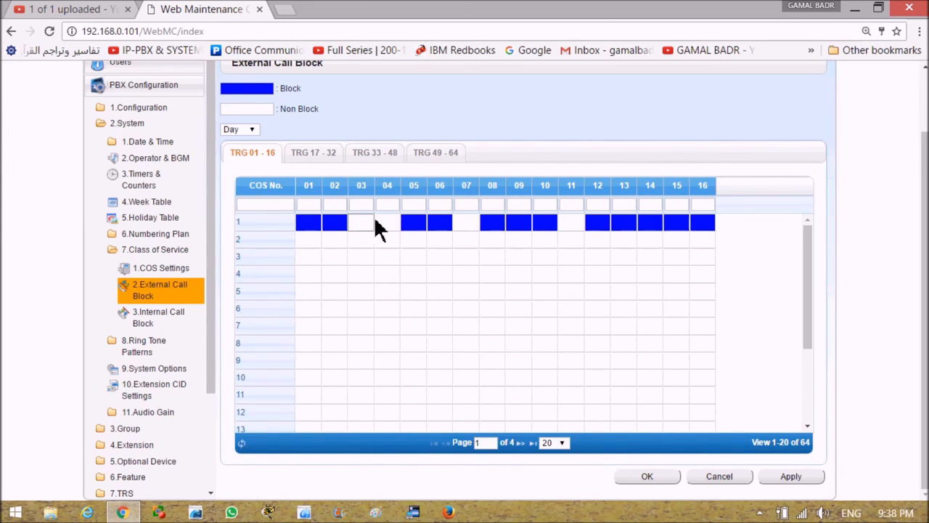
click(308, 222)
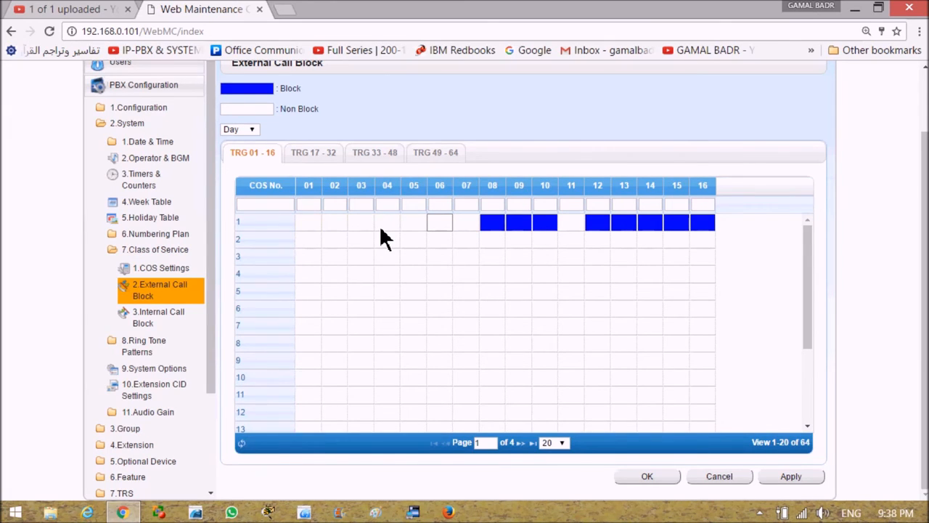
mouse_move(243, 224)
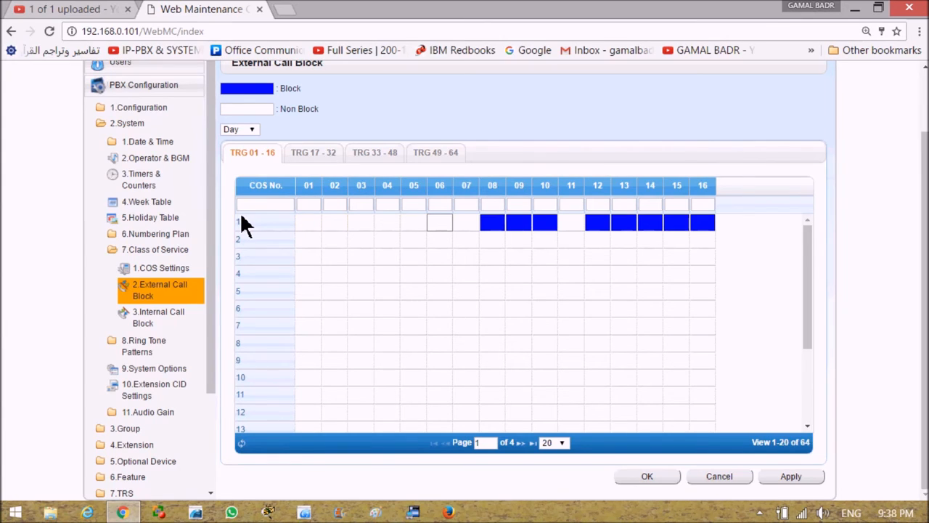
mouse_move(248, 224)
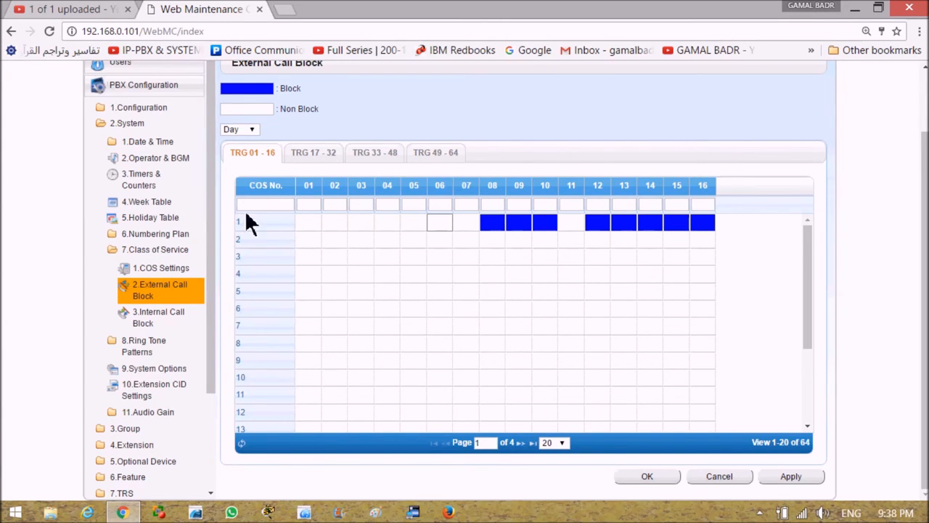
Step: Toggle the trunk group 08 cell for COS 1 so it stays Non Block while the rest are blocked
scroll(up, 3)
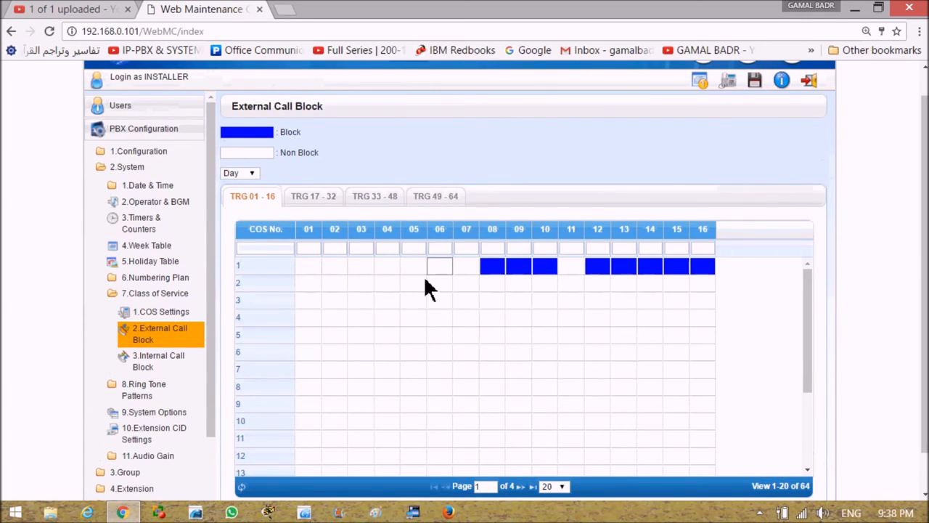
mouse_move(319, 283)
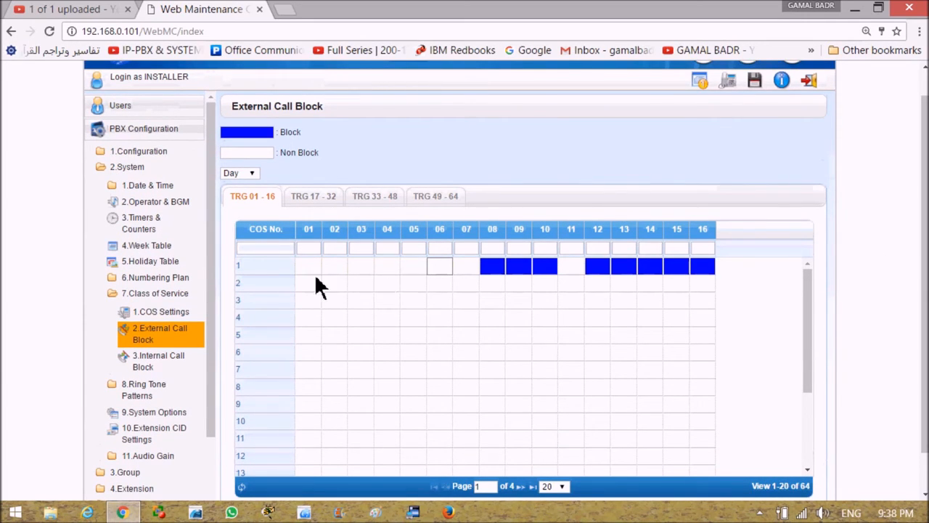
mouse_move(293, 291)
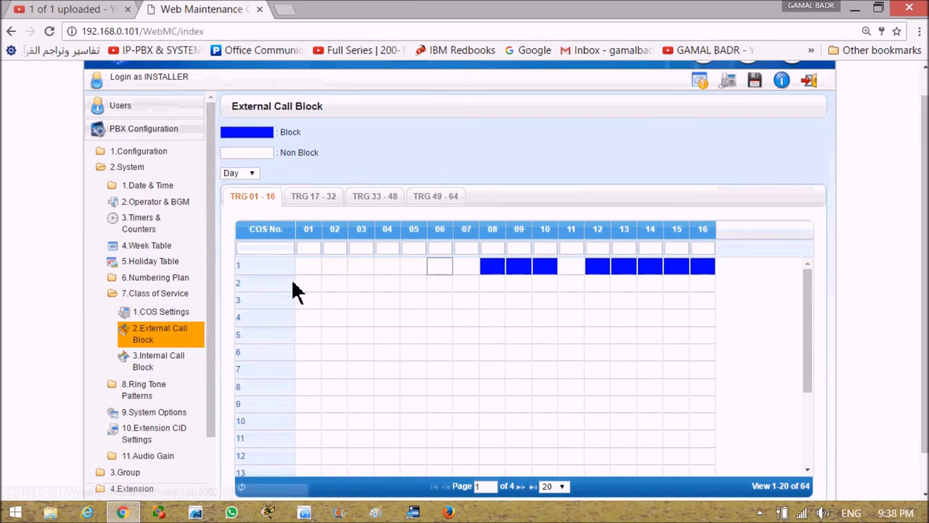
mouse_move(331, 279)
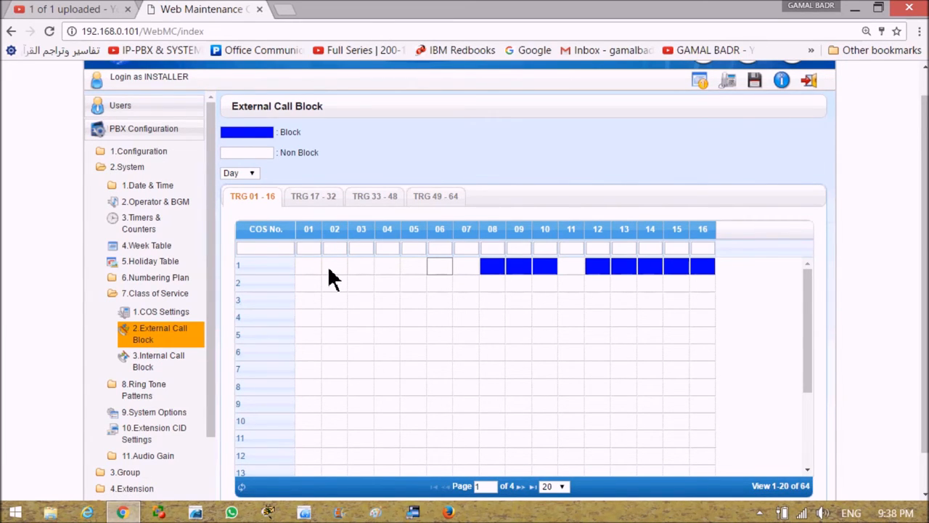
mouse_move(180, 363)
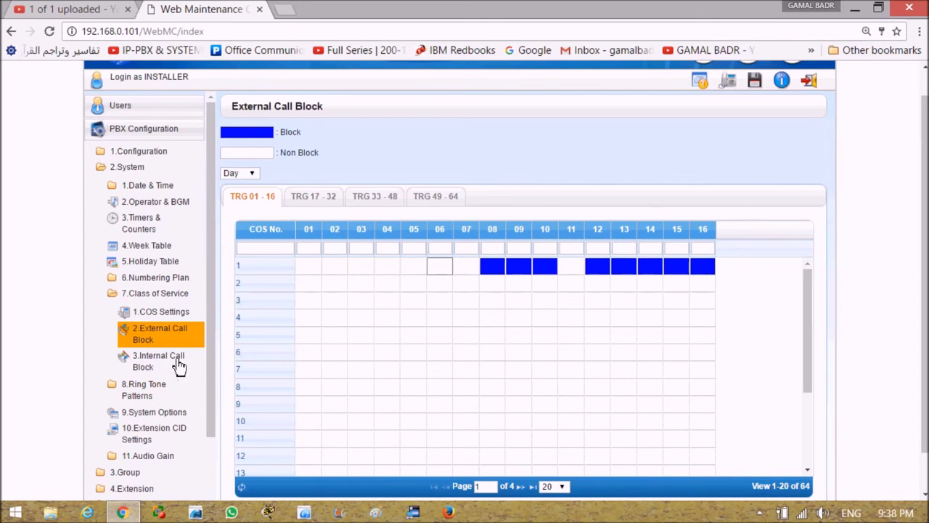
mouse_move(186, 321)
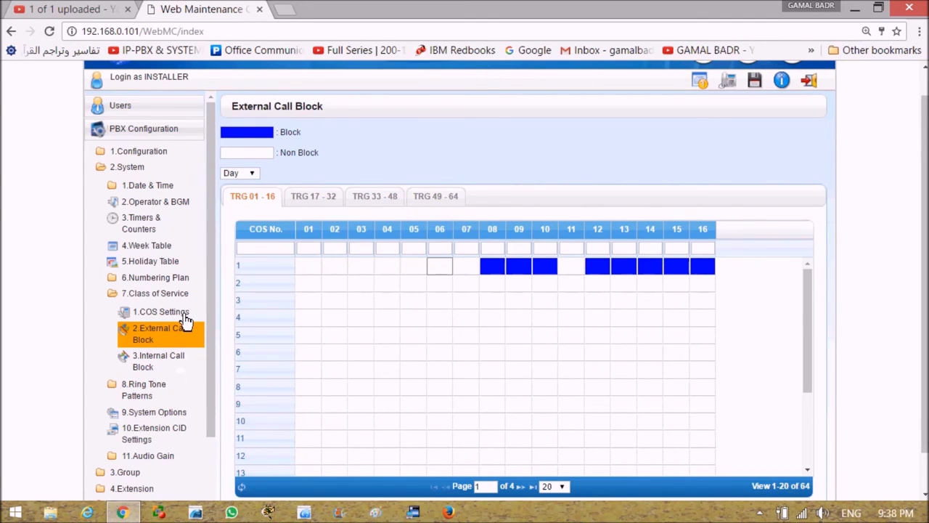
mouse_move(436, 316)
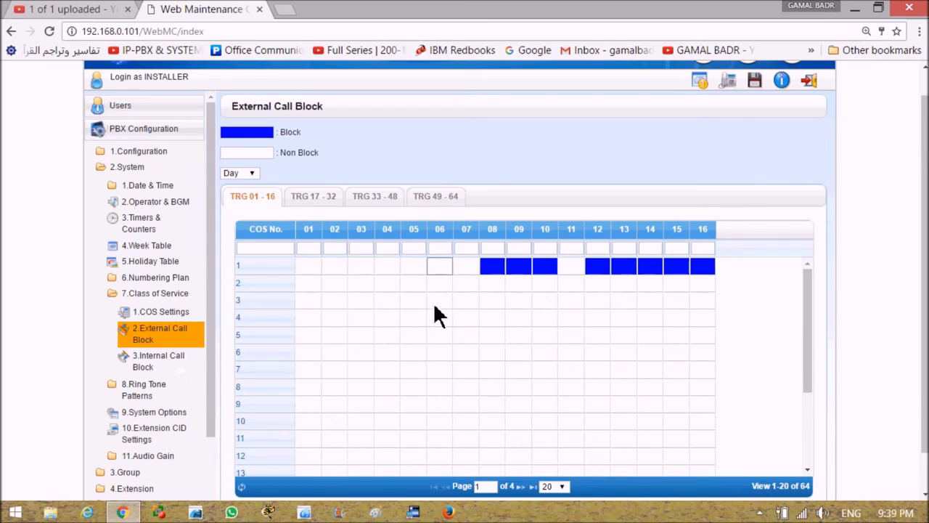
mouse_move(316, 279)
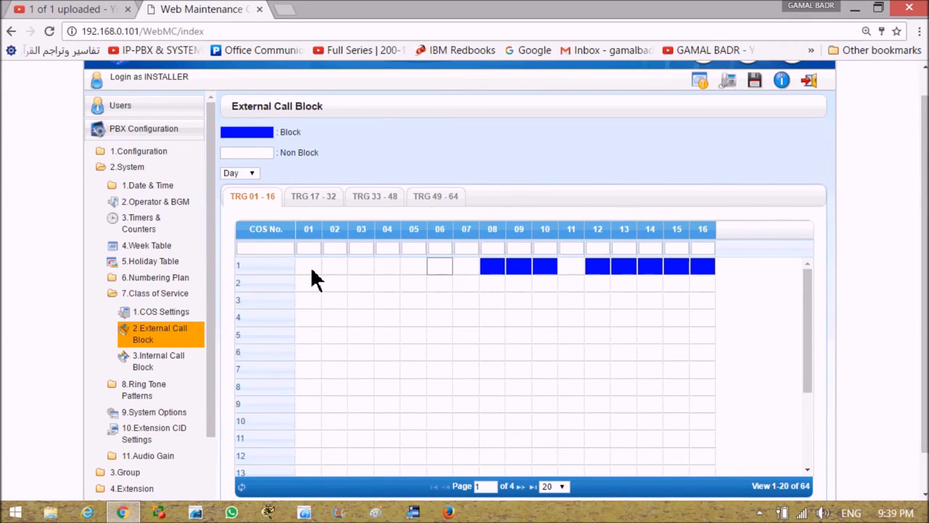
mouse_move(206, 314)
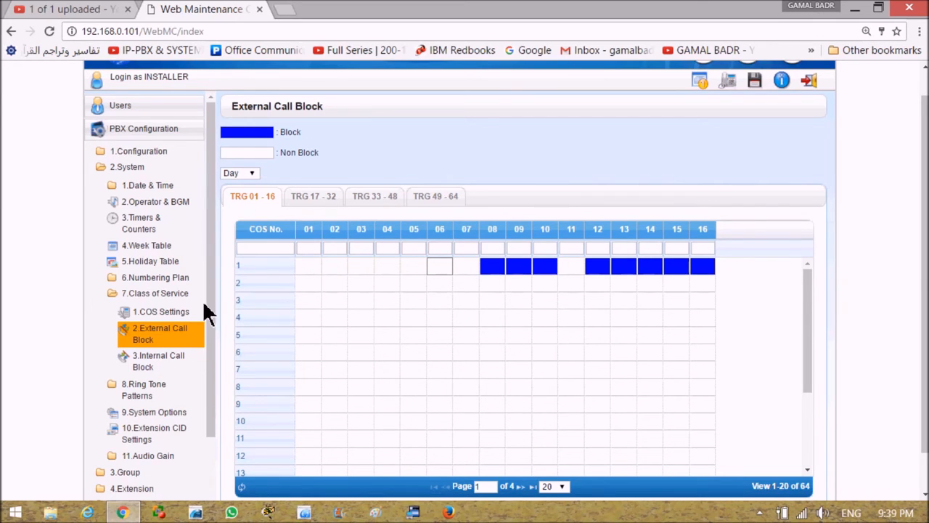
mouse_move(366, 305)
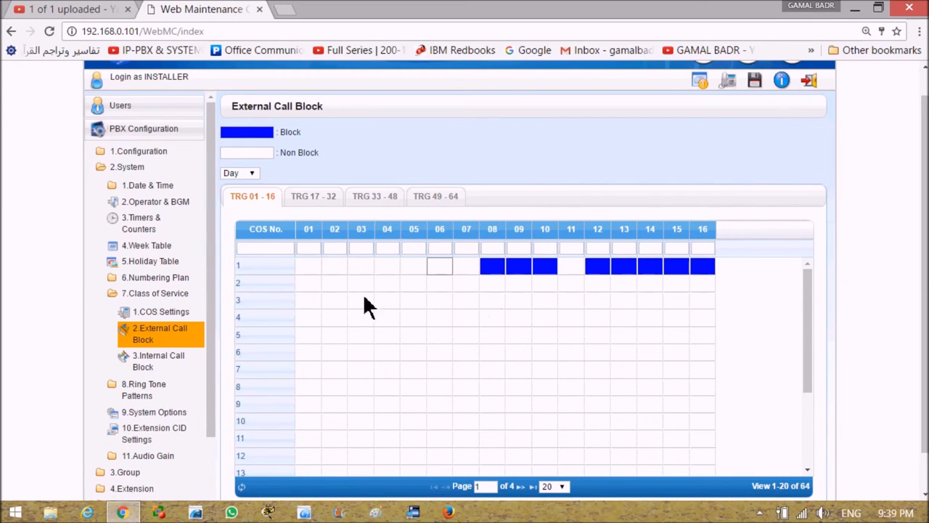
mouse_move(262, 273)
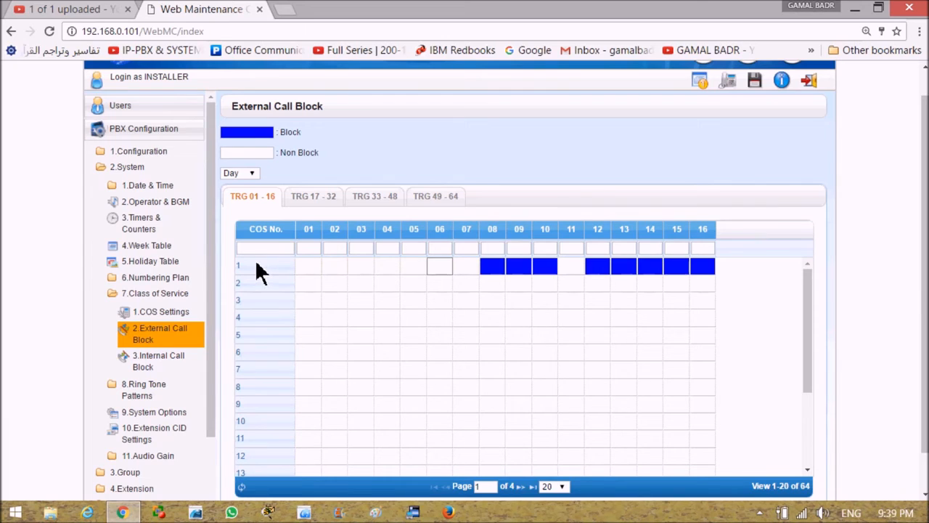
mouse_move(332, 277)
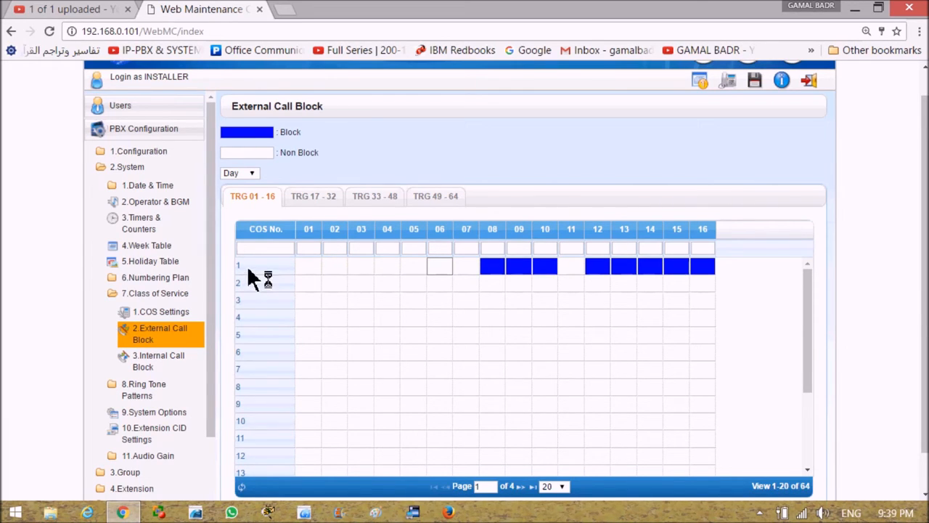
mouse_move(275, 278)
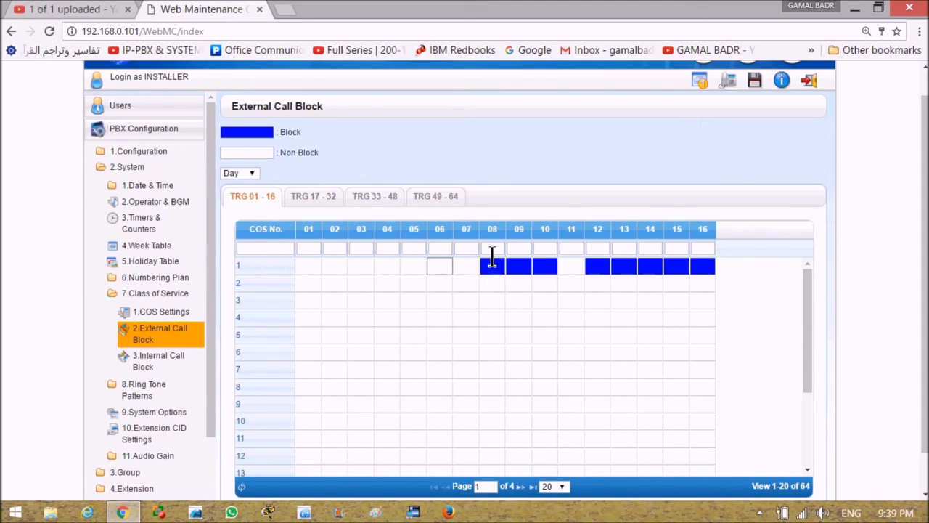
mouse_move(494, 240)
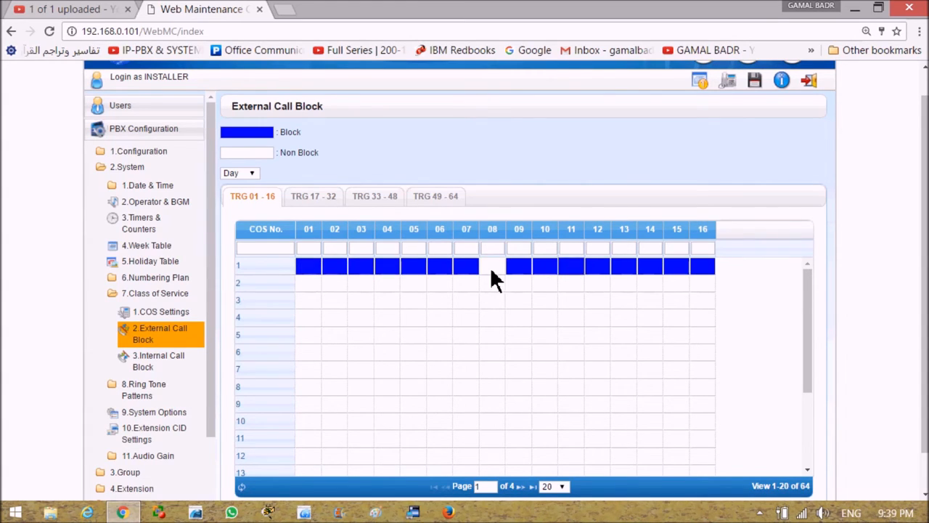
click(492, 266)
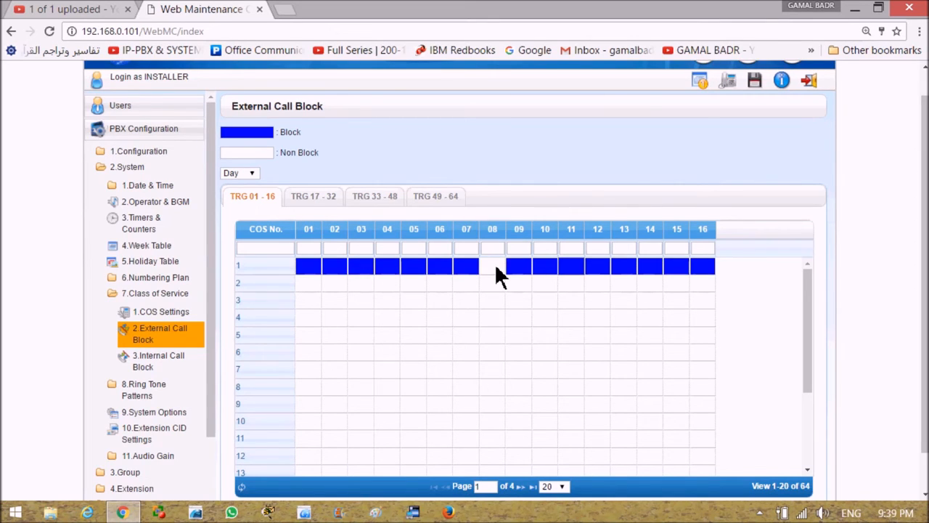
click(492, 266)
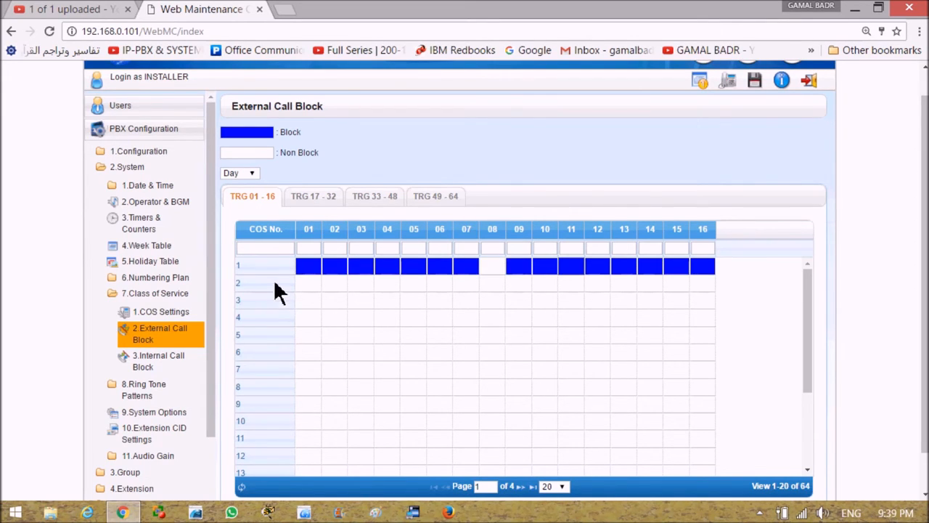
mouse_move(282, 250)
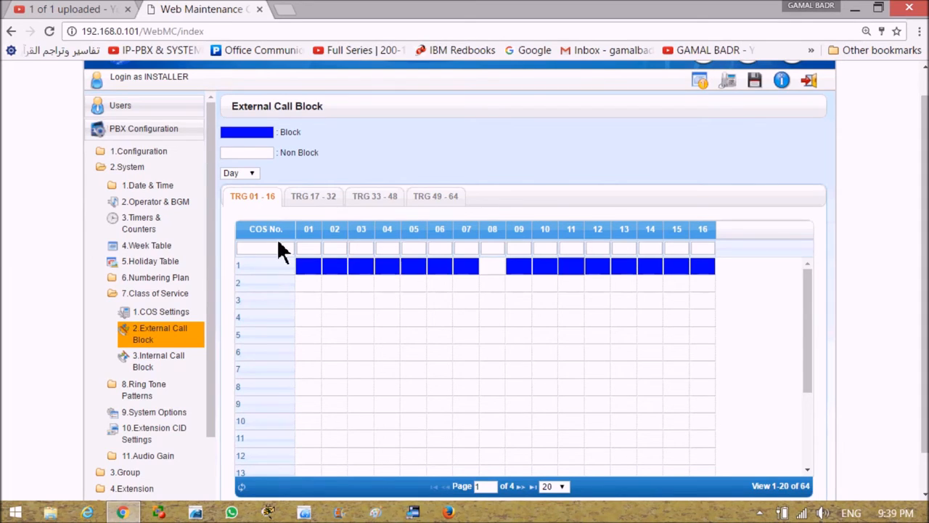
mouse_move(270, 282)
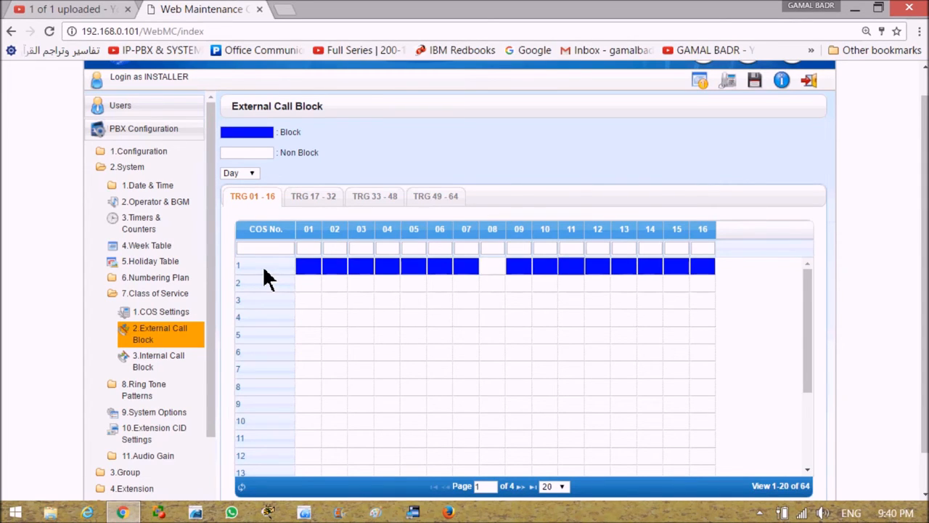
mouse_move(491, 283)
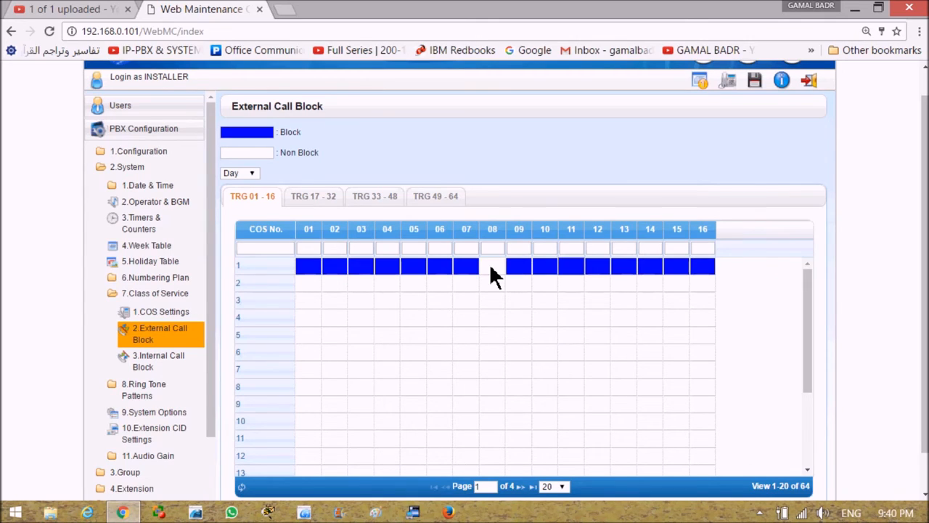
click(492, 266)
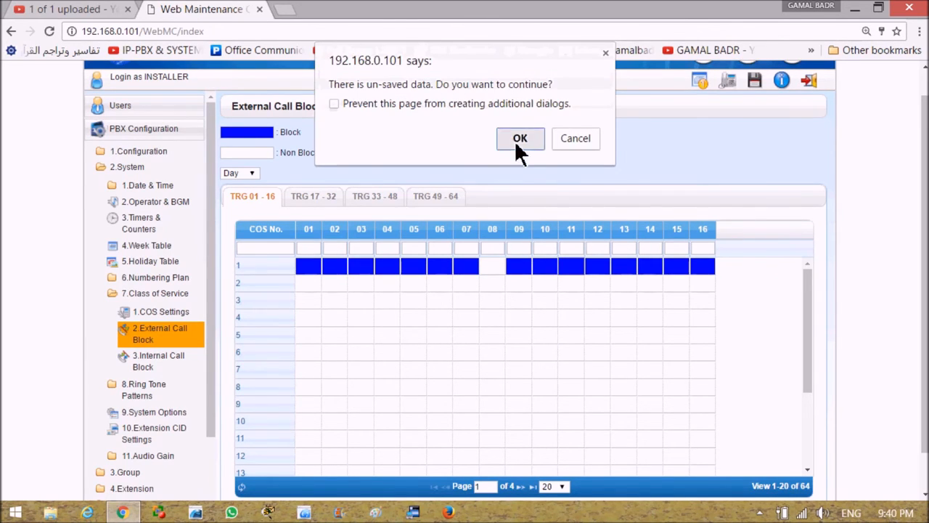
Step: Dismiss the unsaved-data warning and view the COS Settings TRS level table for COS 1–15
click(520, 140)
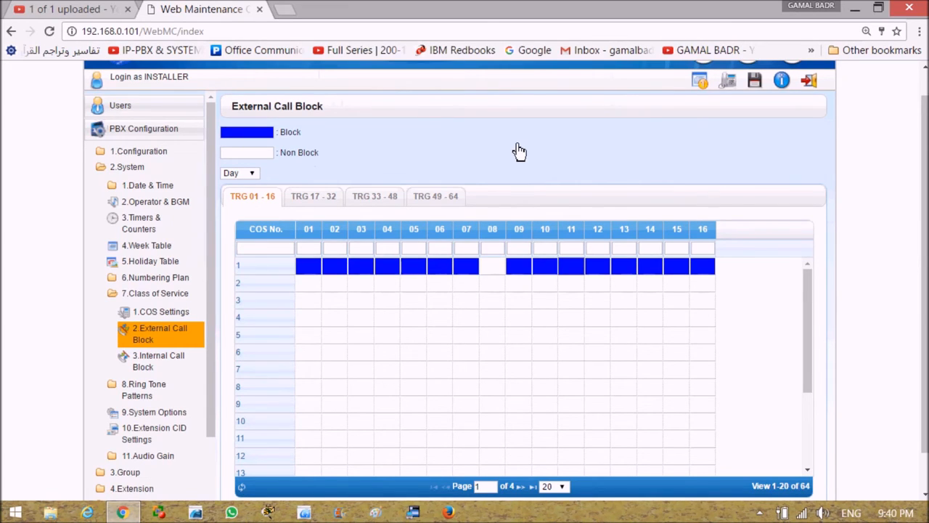
mouse_move(189, 320)
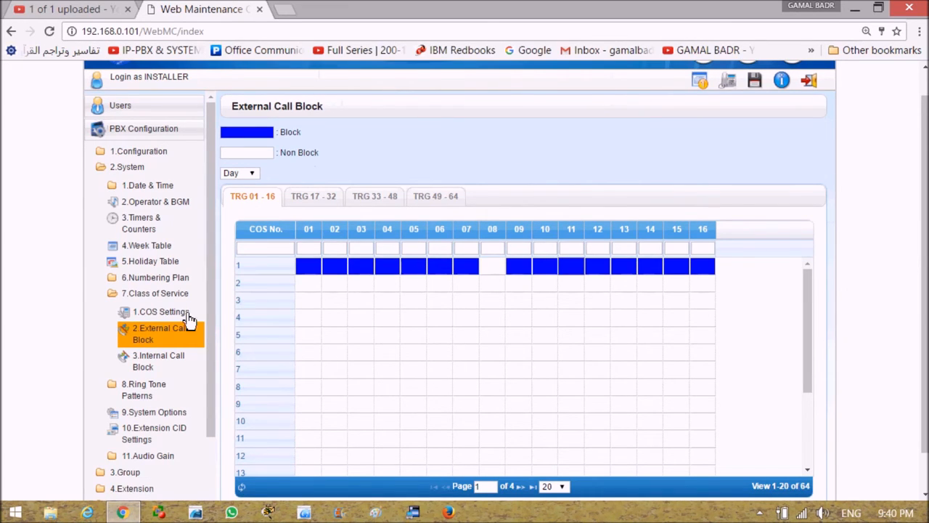
click(161, 311)
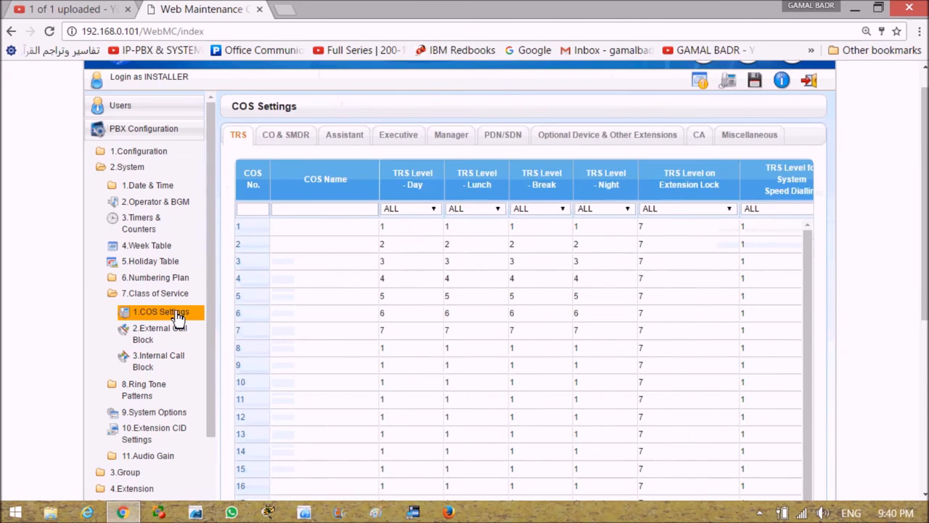
mouse_move(366, 260)
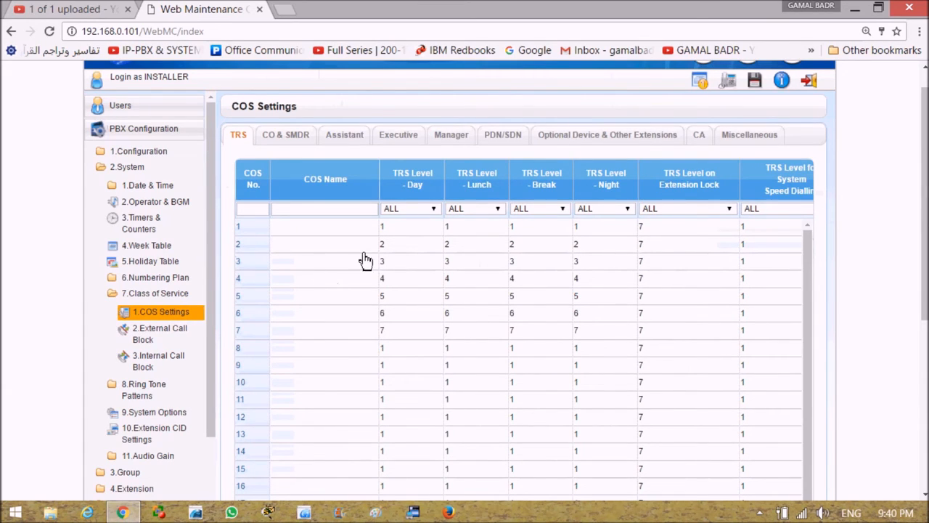
mouse_move(410, 204)
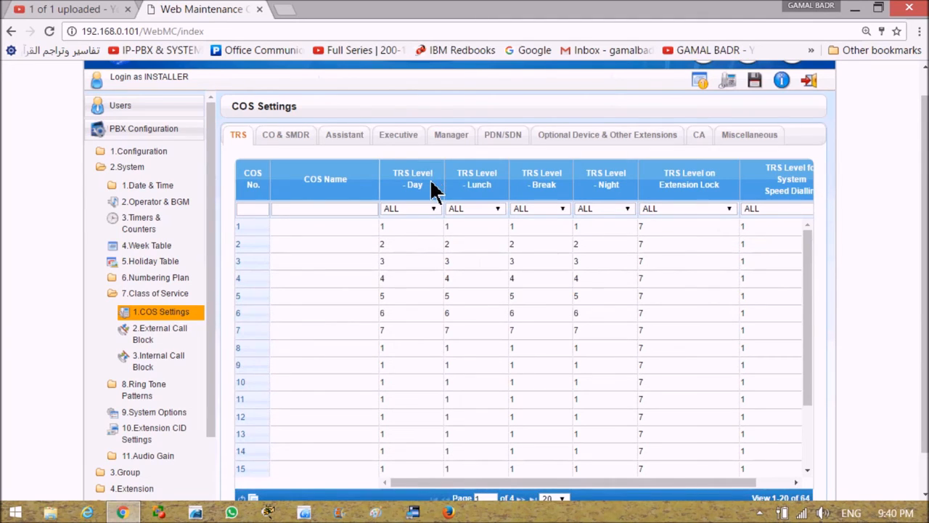
mouse_move(540, 203)
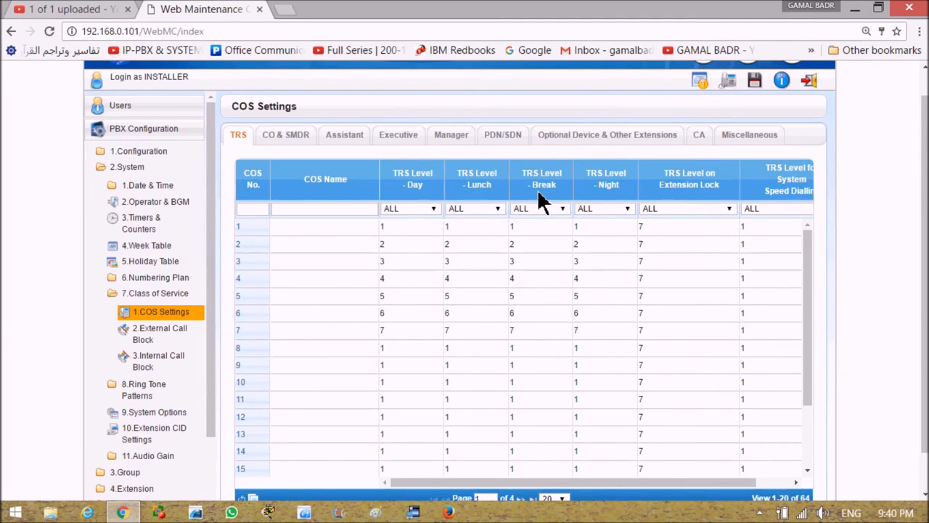
mouse_move(296, 325)
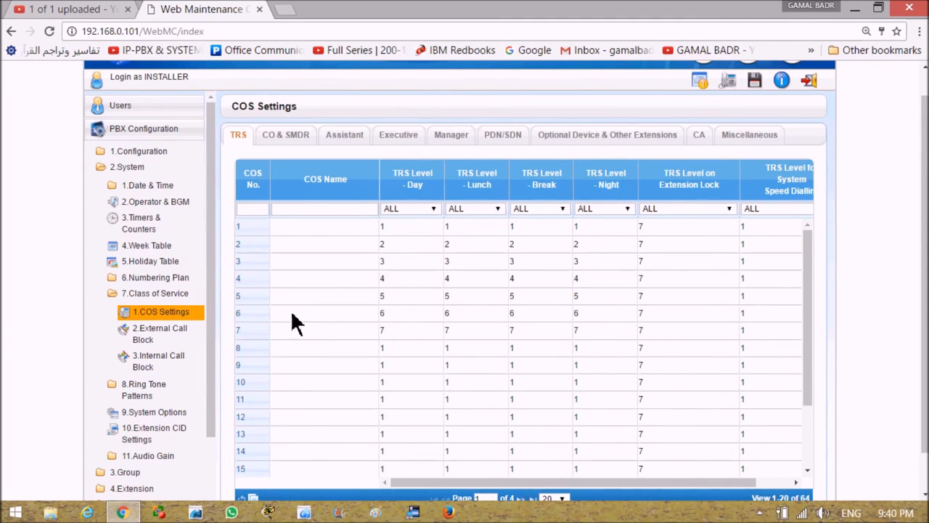
mouse_move(636, 244)
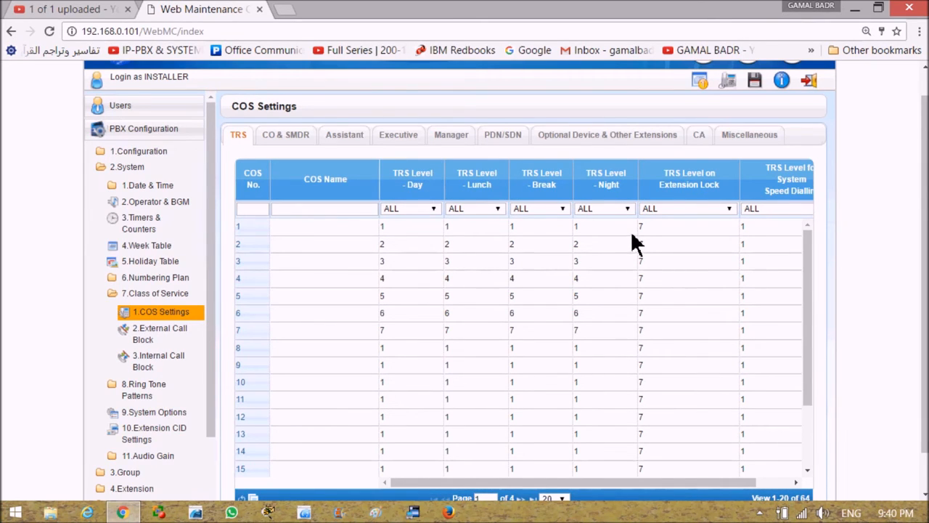
mouse_move(626, 239)
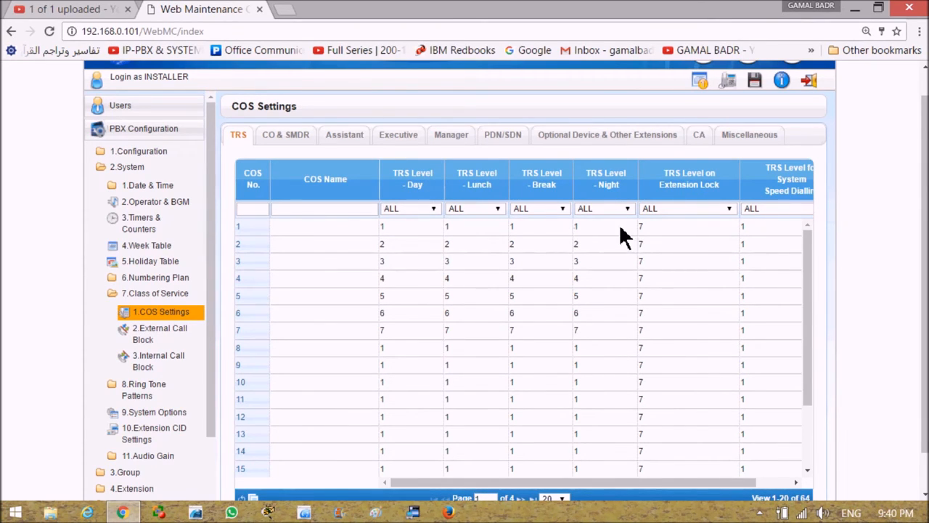
mouse_move(617, 186)
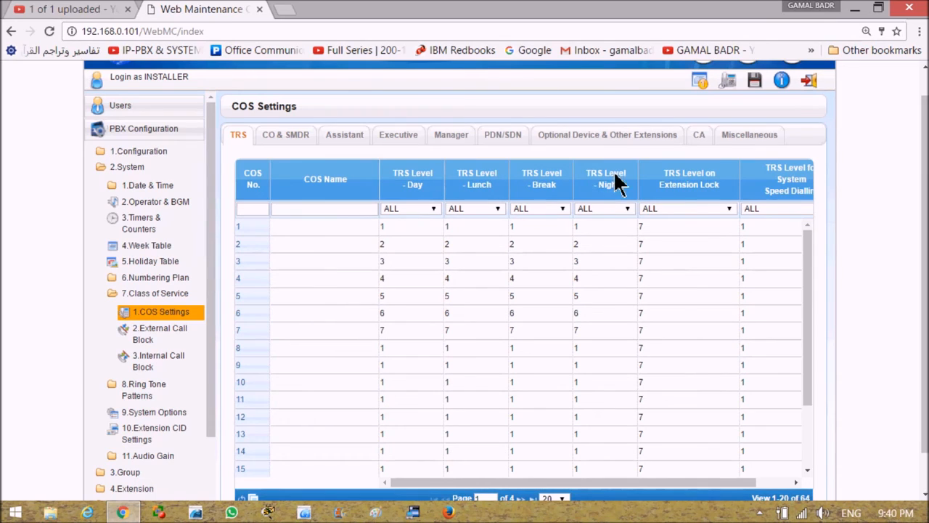
mouse_move(522, 191)
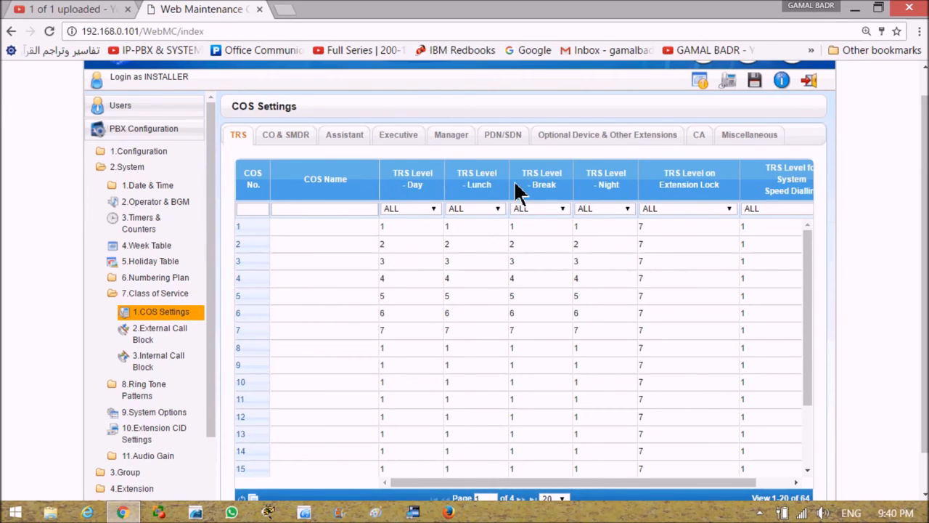
mouse_move(595, 192)
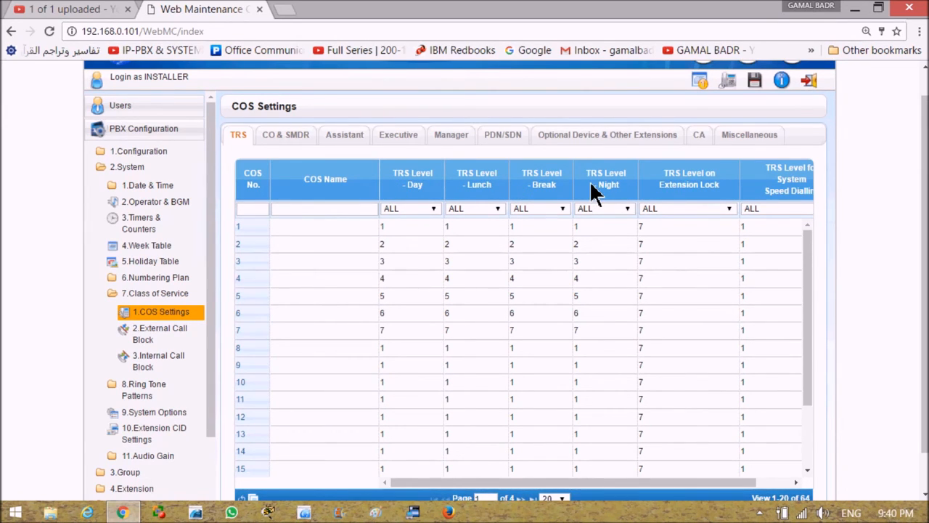
mouse_move(627, 229)
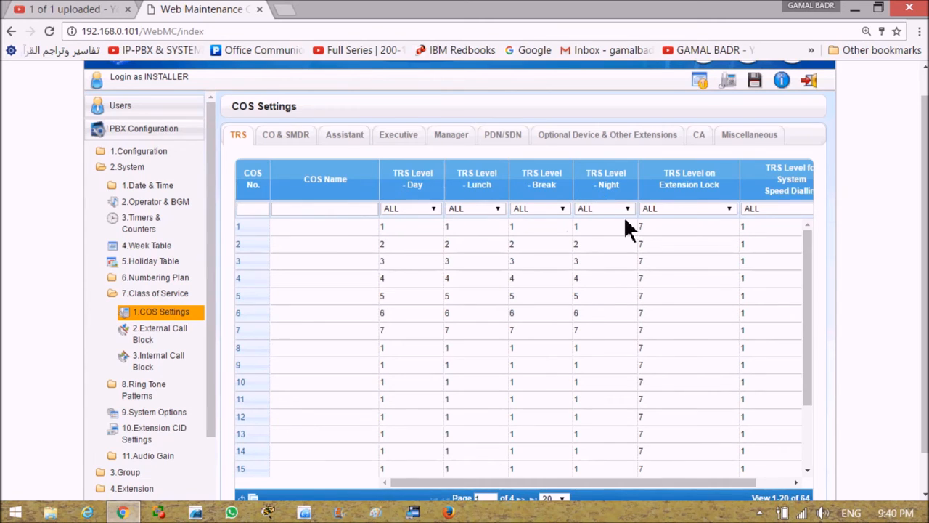
mouse_move(704, 254)
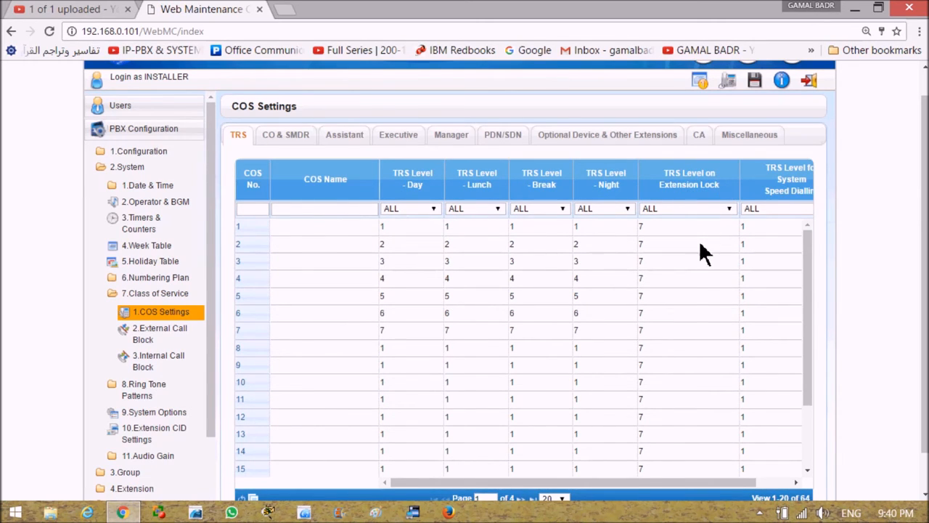
mouse_move(665, 494)
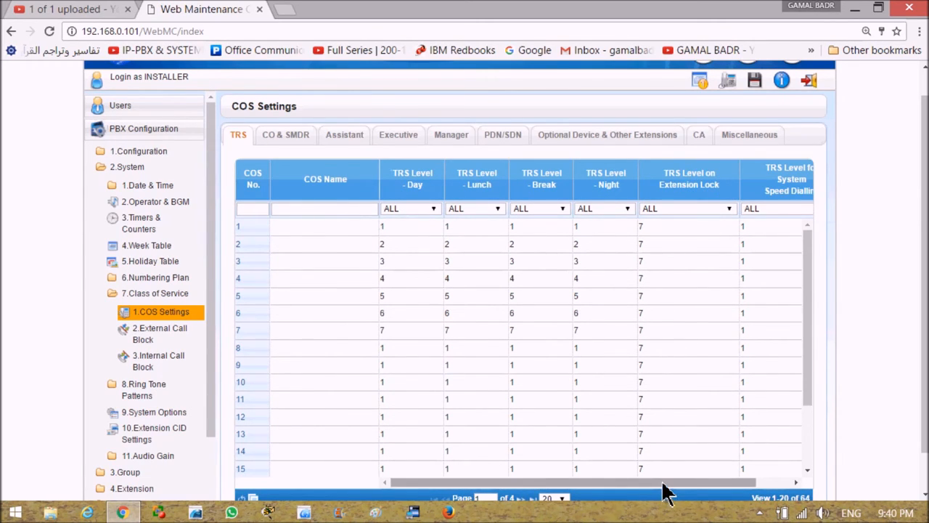
scroll(left, 3)
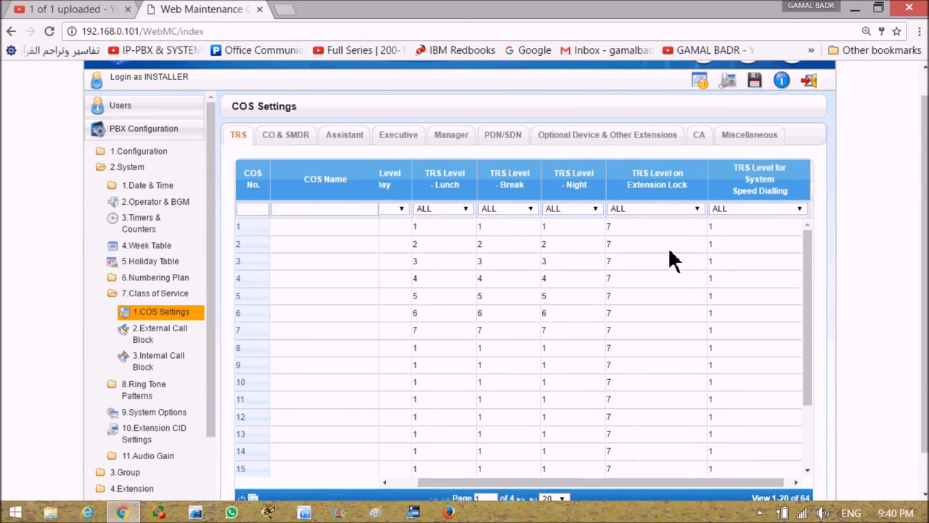
mouse_move(638, 239)
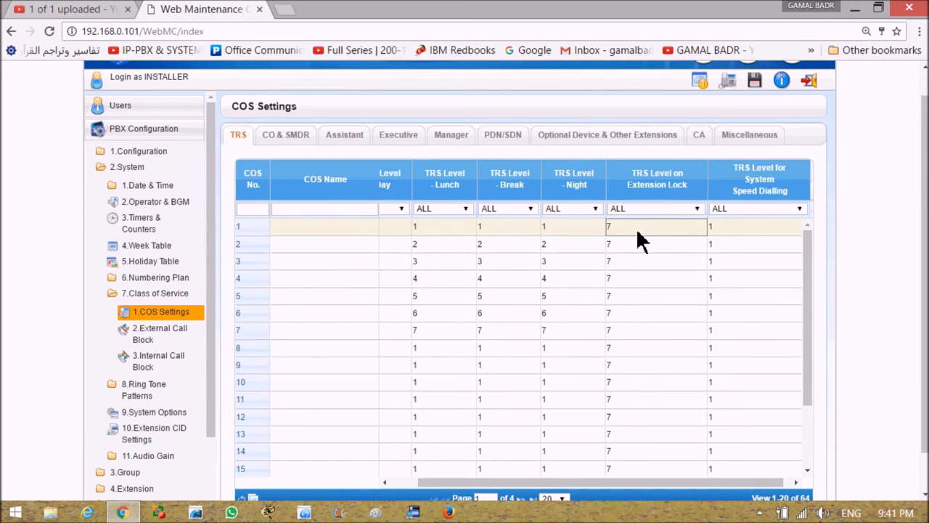
mouse_move(625, 360)
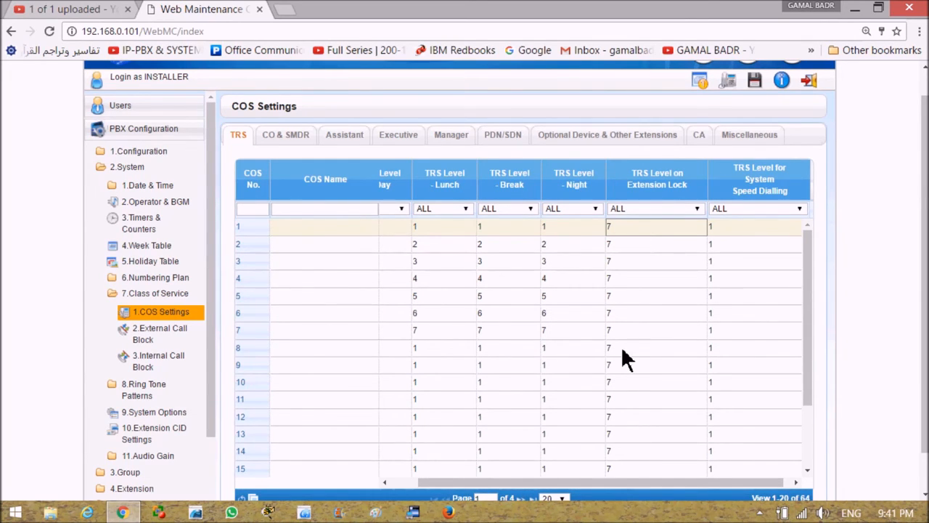
scroll(right, 3)
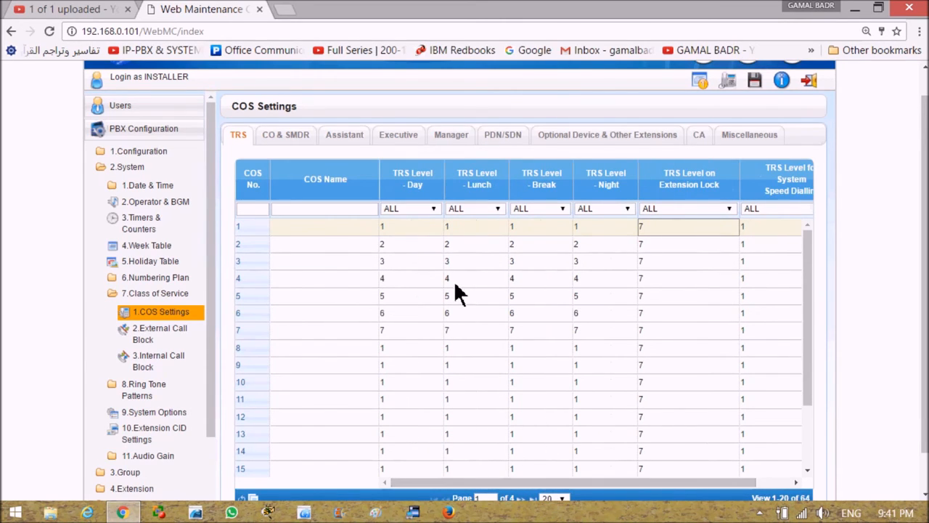
mouse_move(366, 243)
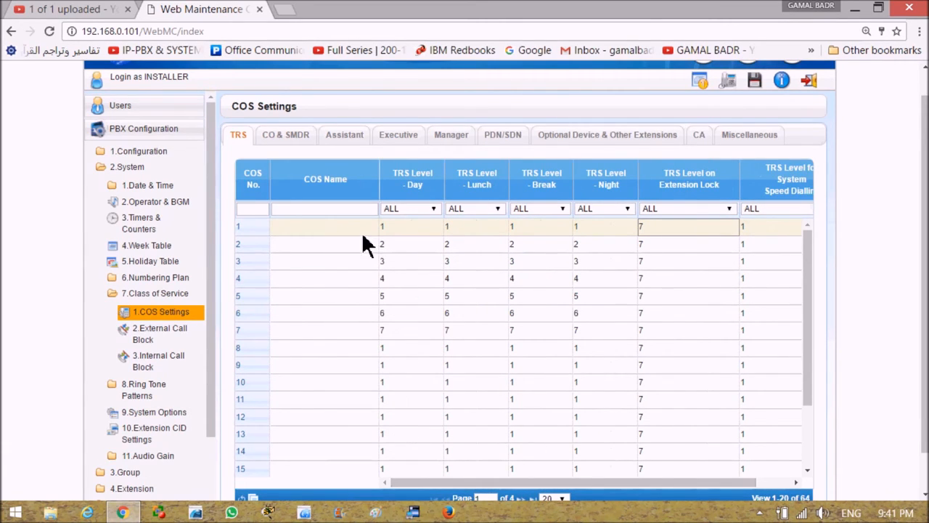
mouse_move(254, 239)
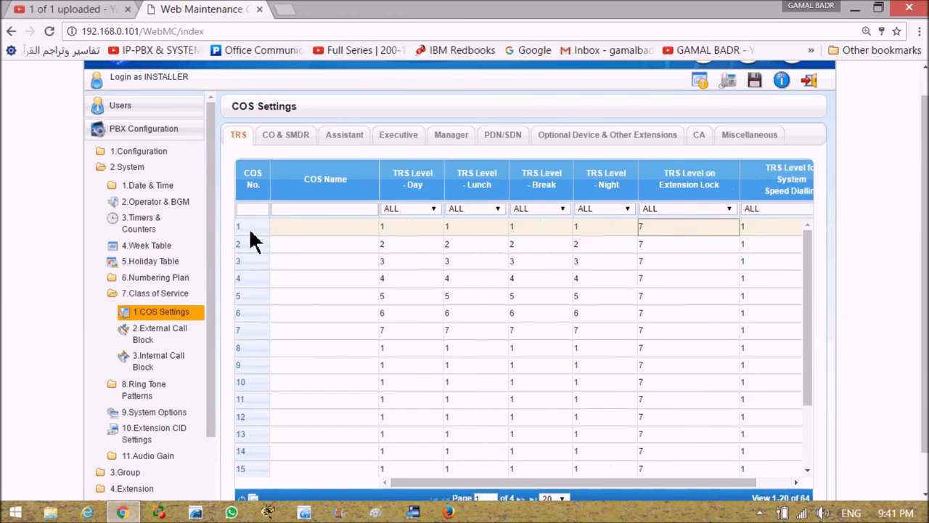
mouse_move(427, 234)
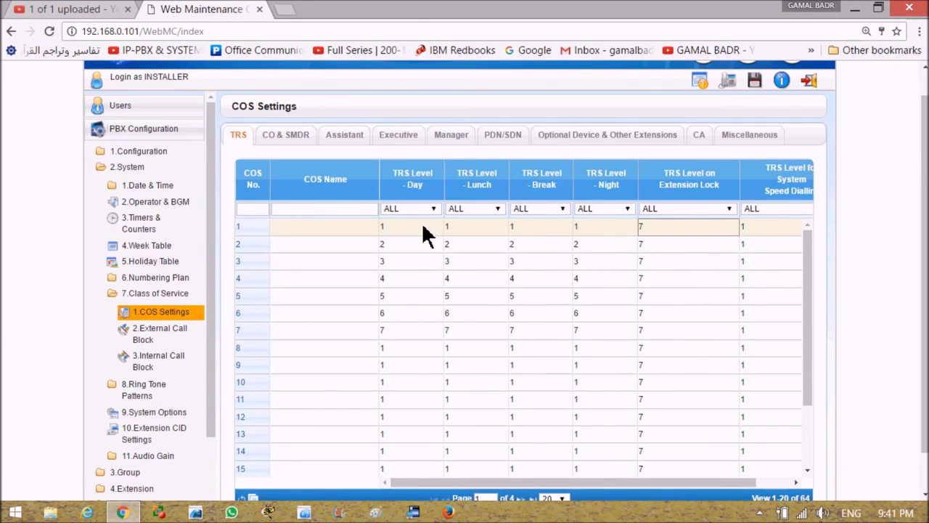
mouse_move(395, 210)
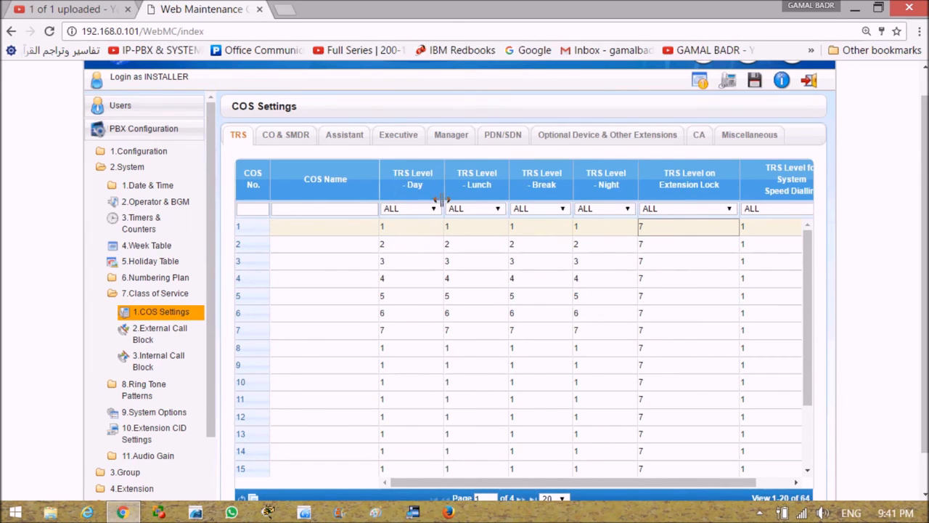
mouse_move(413, 245)
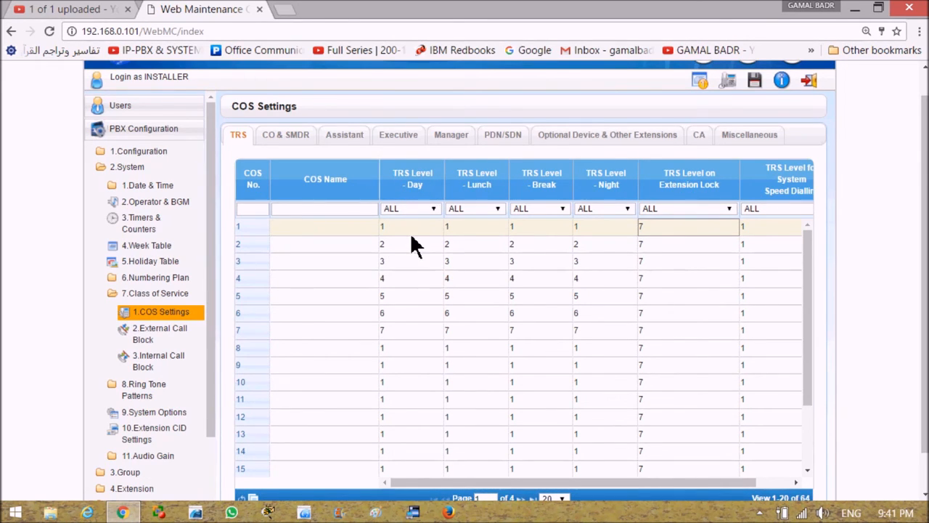
mouse_move(240, 462)
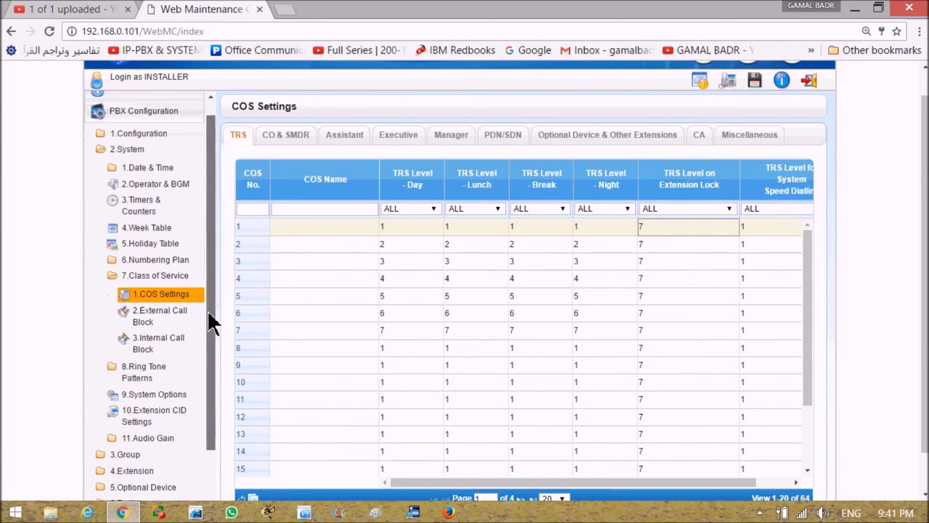
Step: Enter 00 as the TRS level 2 denied code in row 1 and confirm the table
scroll(down, 3)
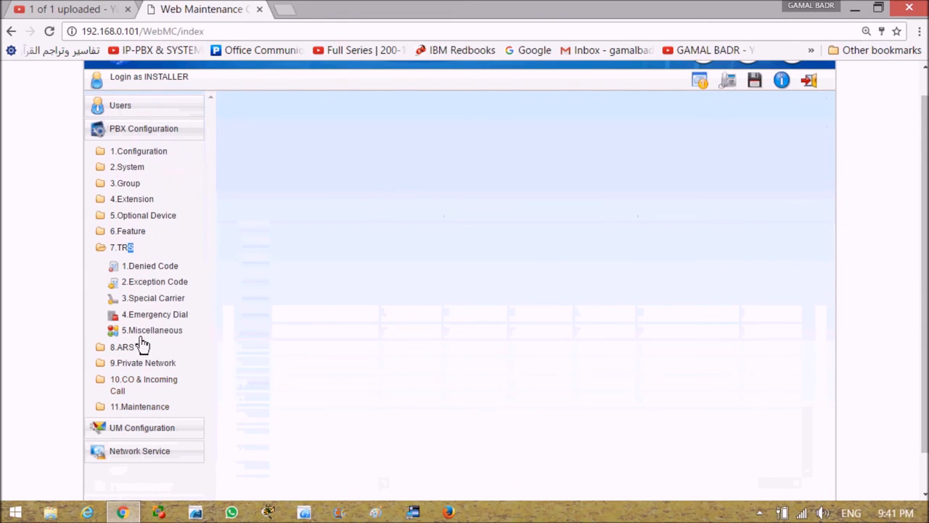
mouse_move(158, 274)
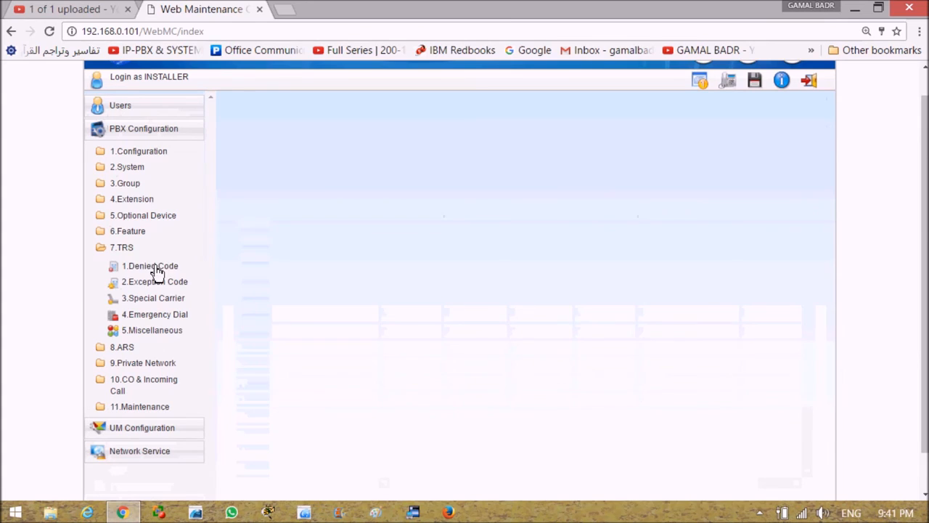
click(151, 265)
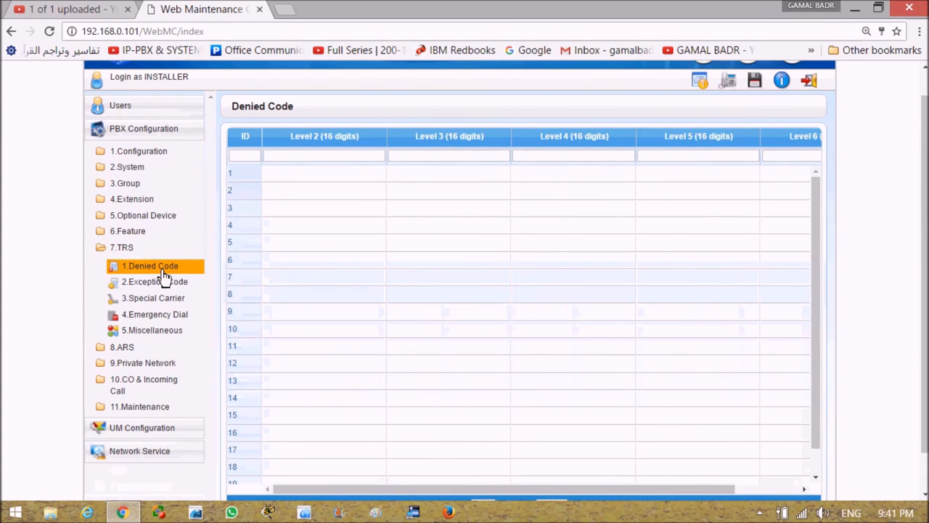
mouse_move(299, 283)
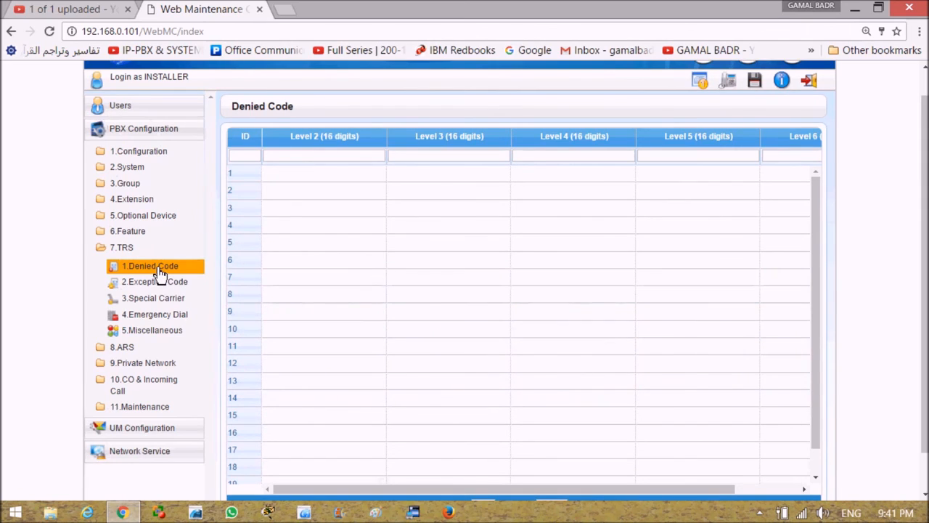
mouse_move(250, 229)
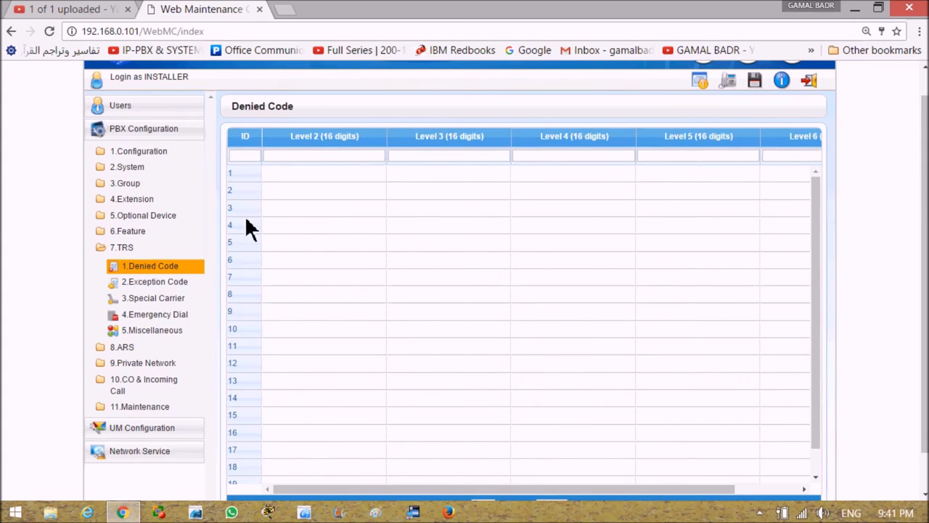
mouse_move(342, 154)
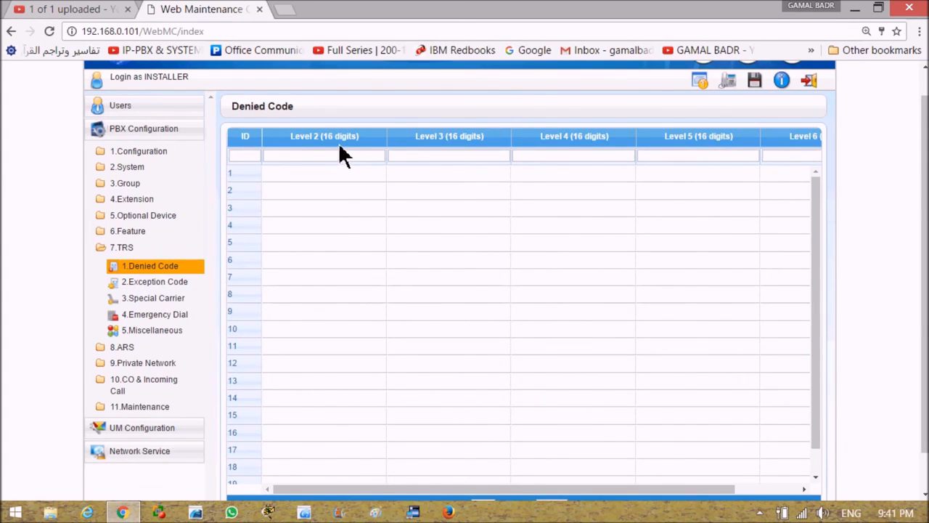
mouse_move(313, 212)
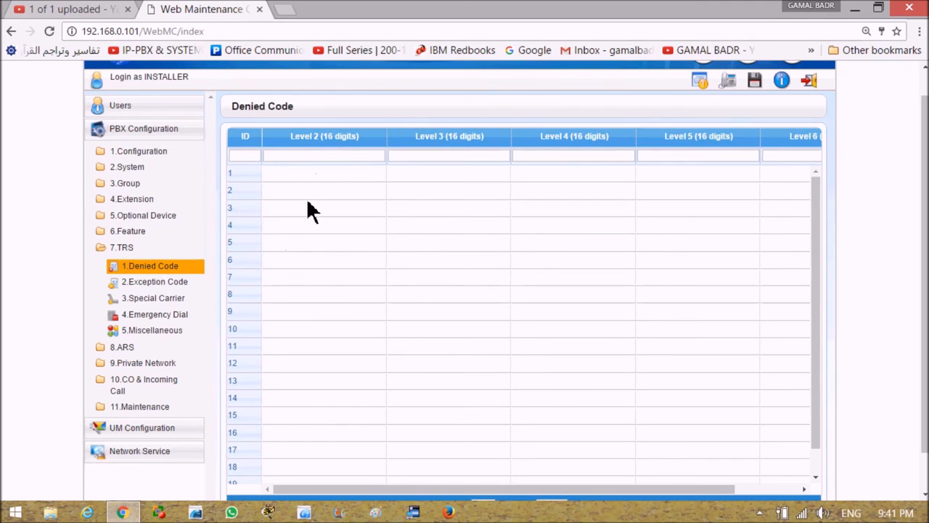
mouse_move(314, 153)
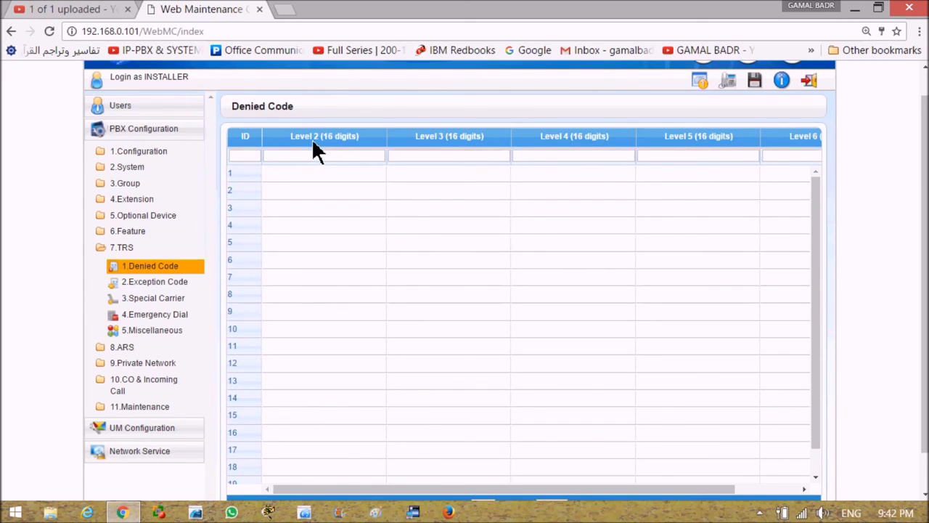
mouse_move(323, 148)
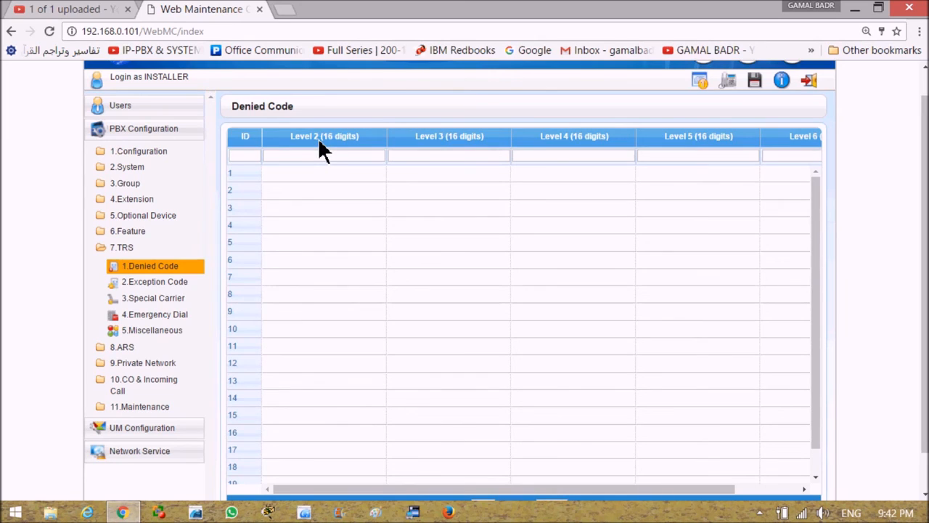
mouse_move(308, 183)
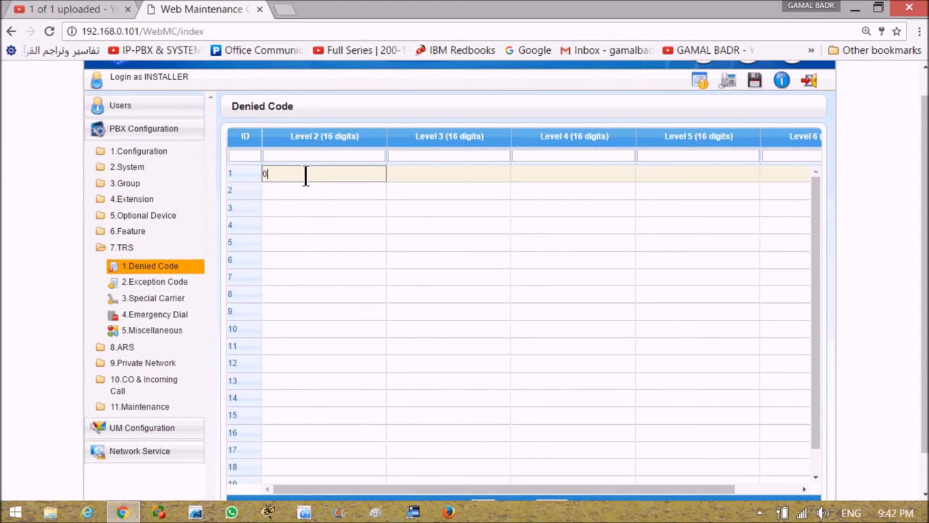
text(0)
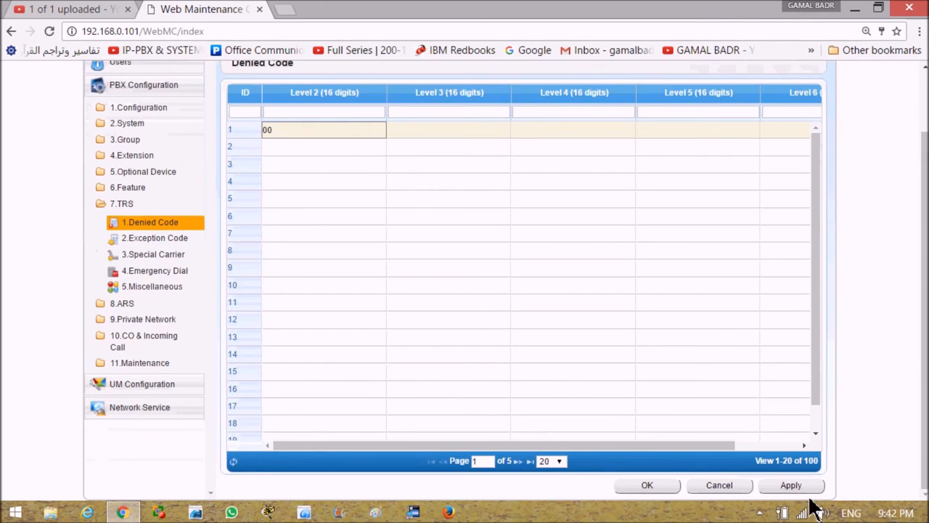
mouse_move(656, 494)
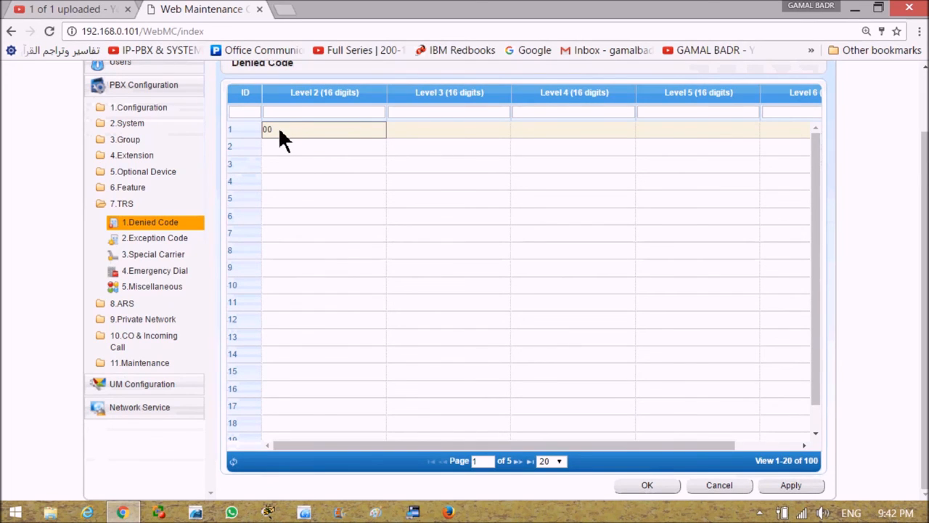
mouse_move(318, 107)
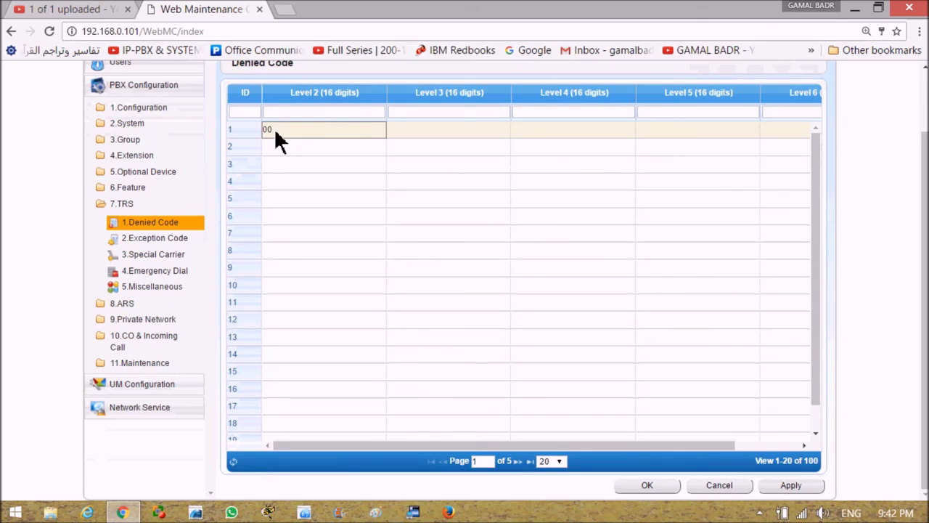
mouse_move(651, 485)
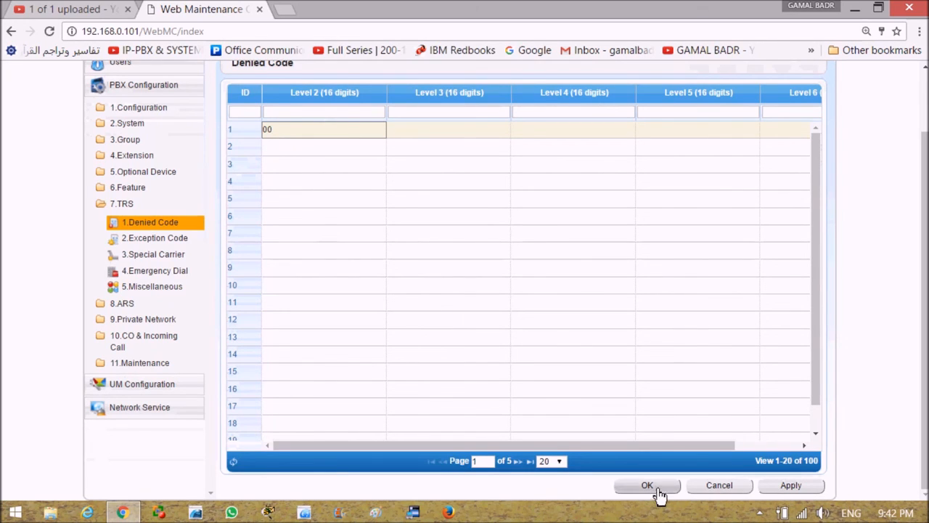
click(647, 485)
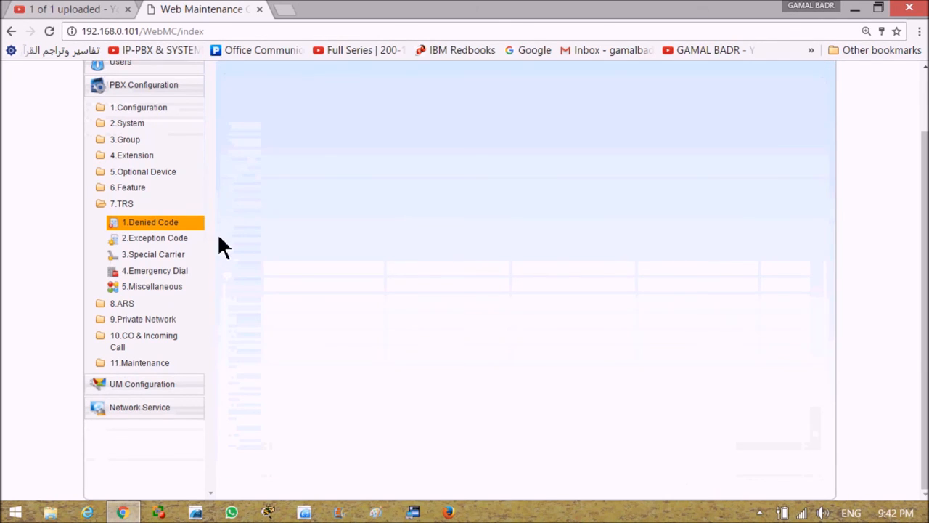
Step: Set COS 1's Day, Lunch, Break and Night TRS levels to 2 in COS Settings
click(128, 122)
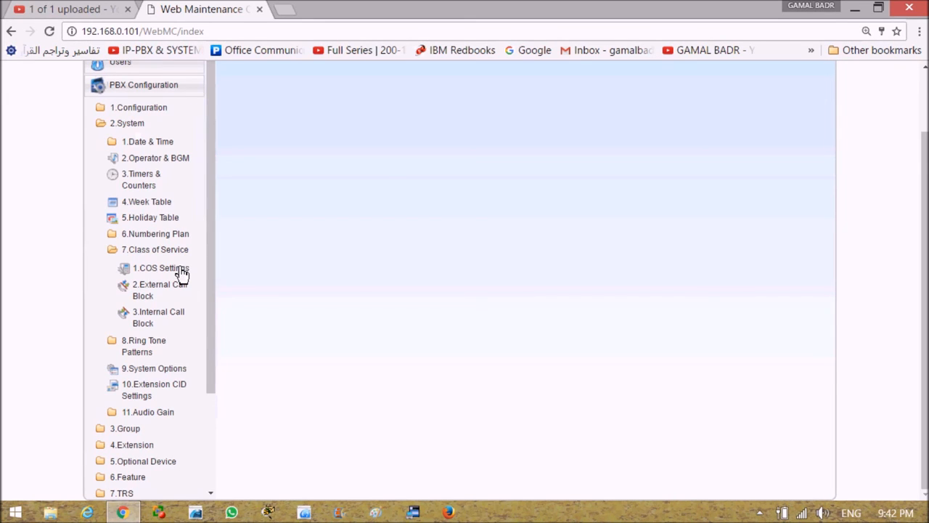
click(159, 268)
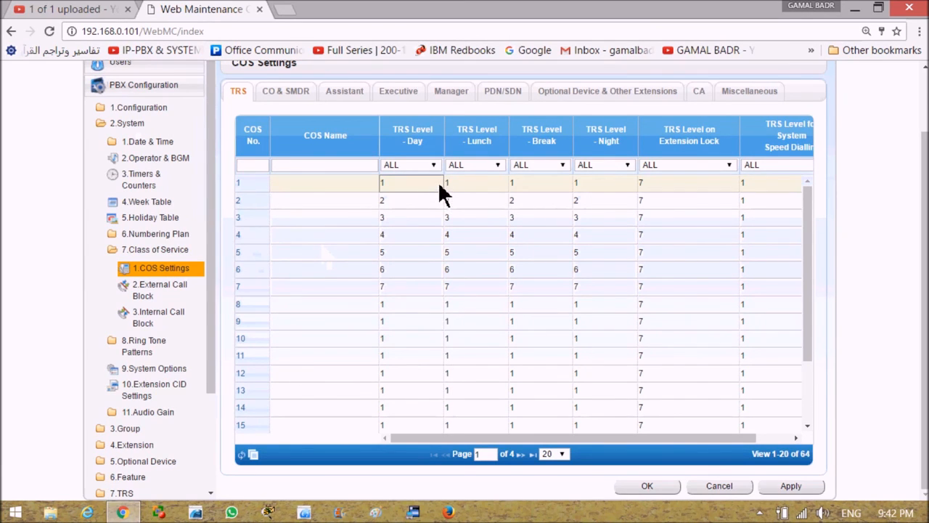
click(433, 183)
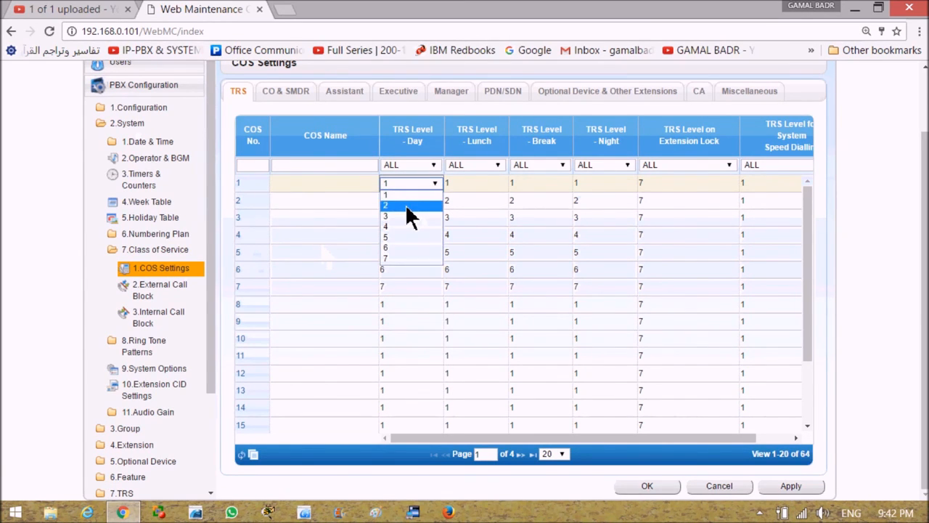
click(385, 205)
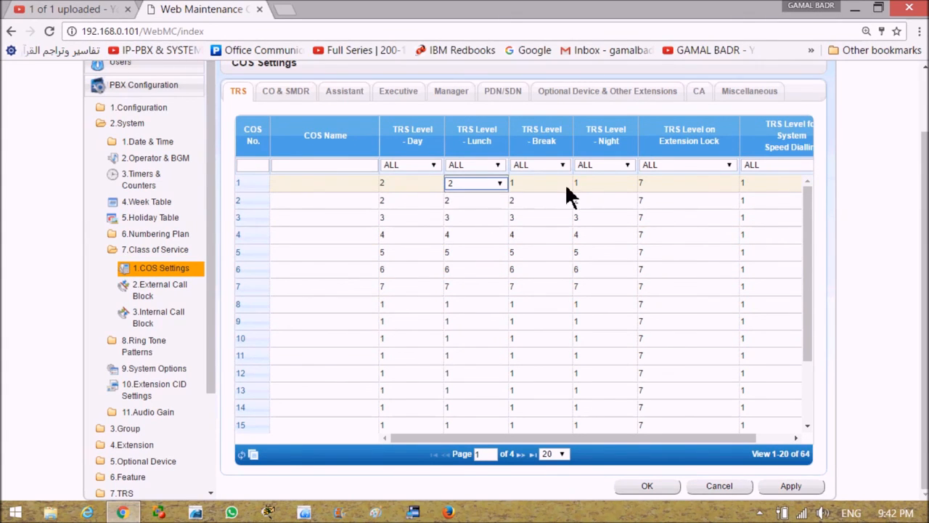
click(537, 183)
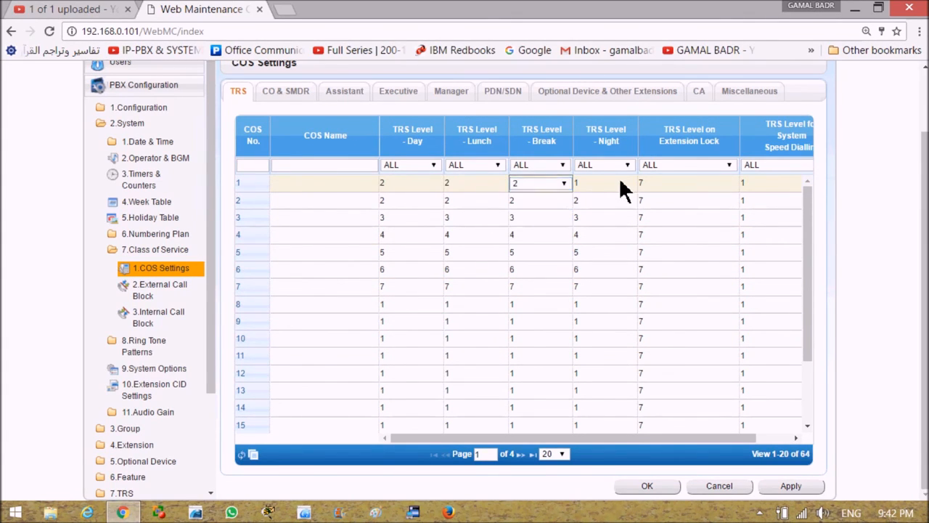
click(604, 183)
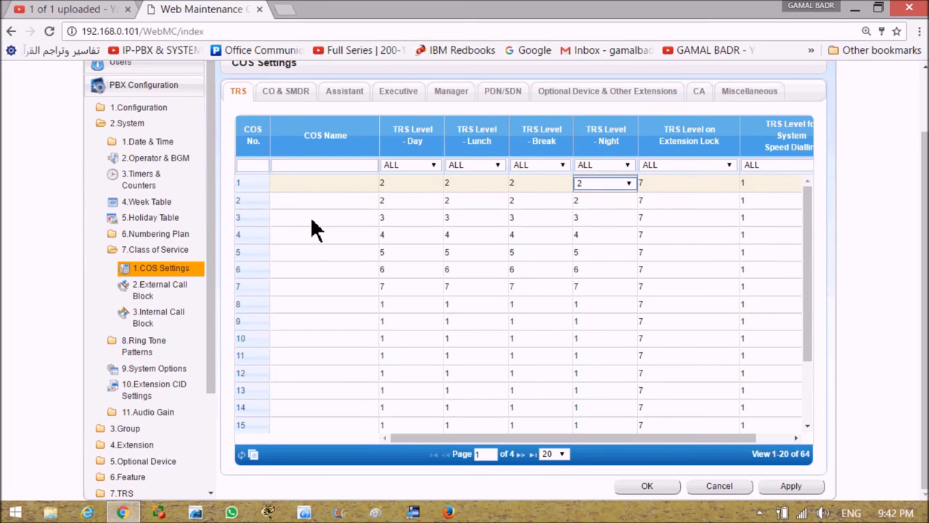
mouse_move(255, 200)
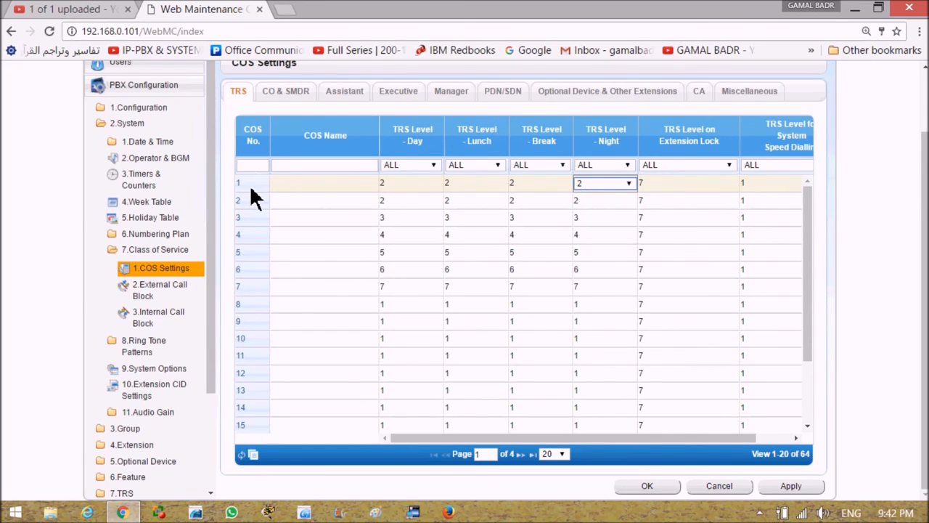
mouse_move(400, 196)
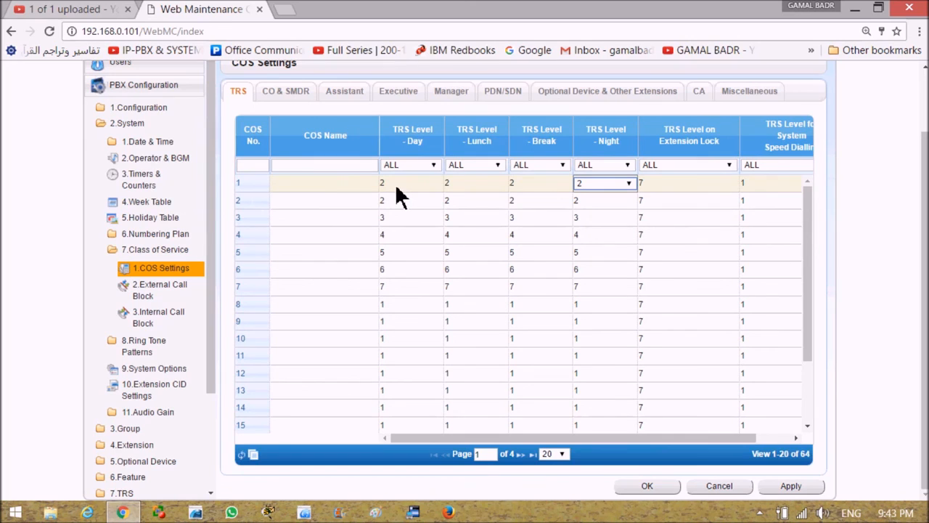
mouse_move(407, 191)
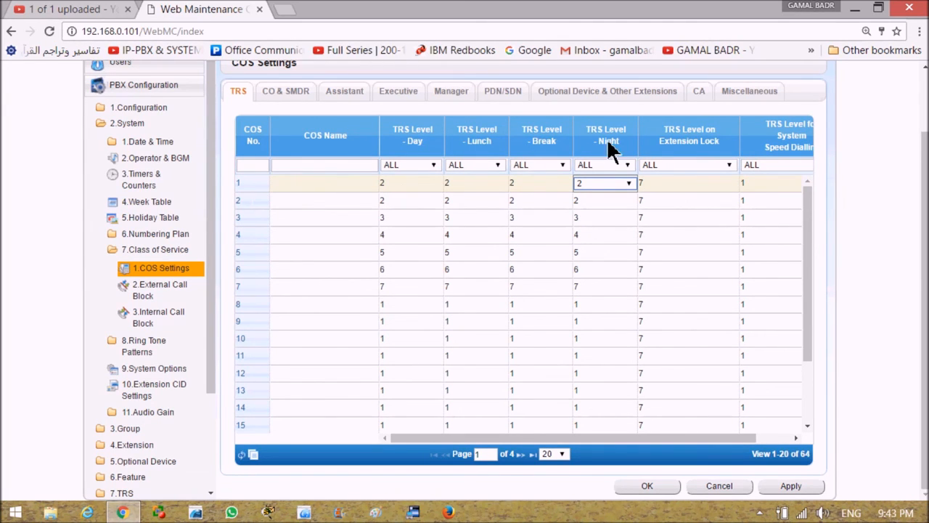
mouse_move(409, 200)
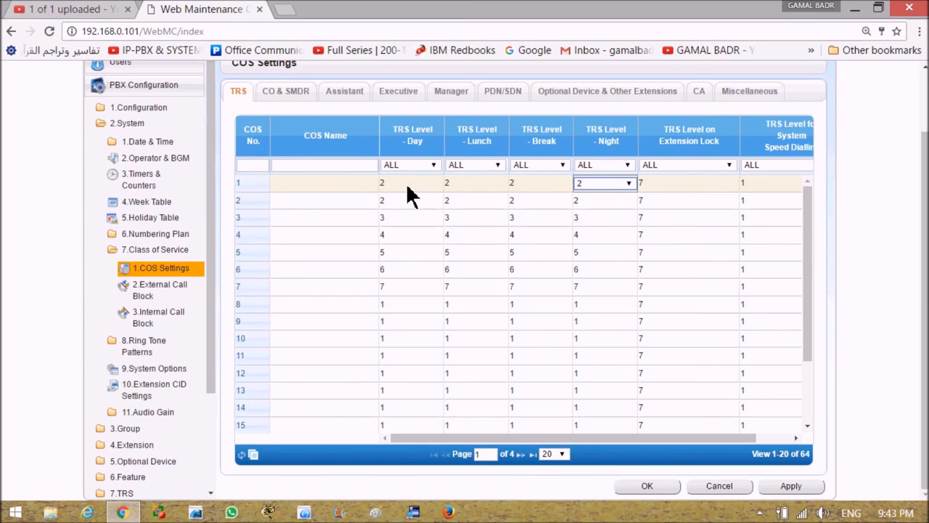
mouse_move(215, 316)
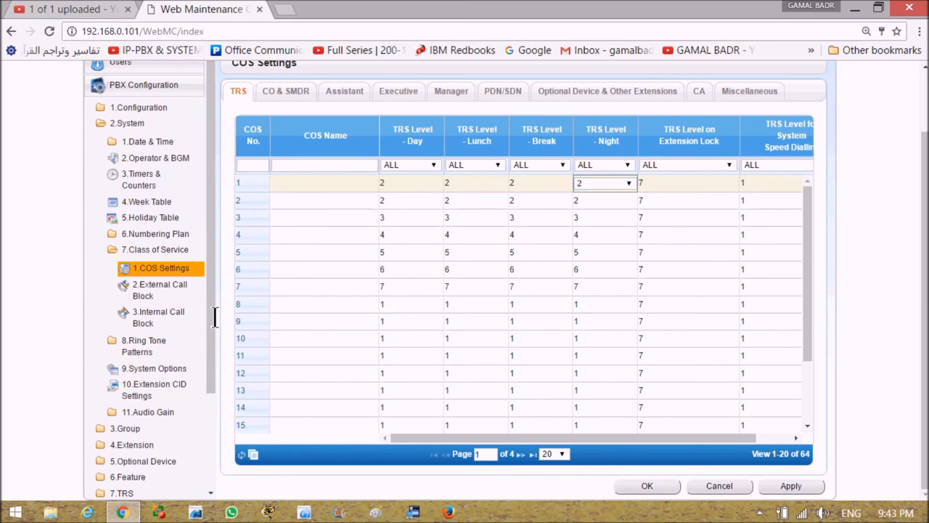
scroll(down, 3)
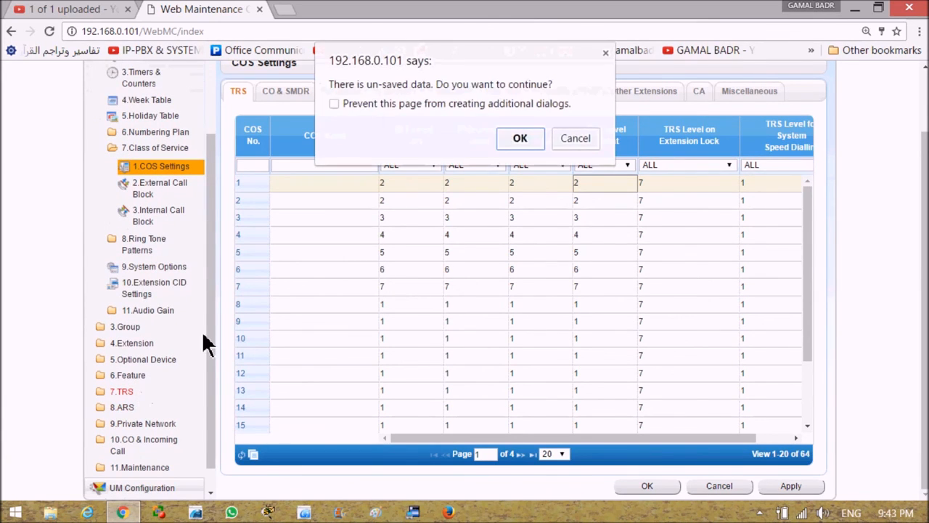
Step: Enter denied code 0 in row 1 under TRS Level 3, next to the Level 2 code 00
click(519, 139)
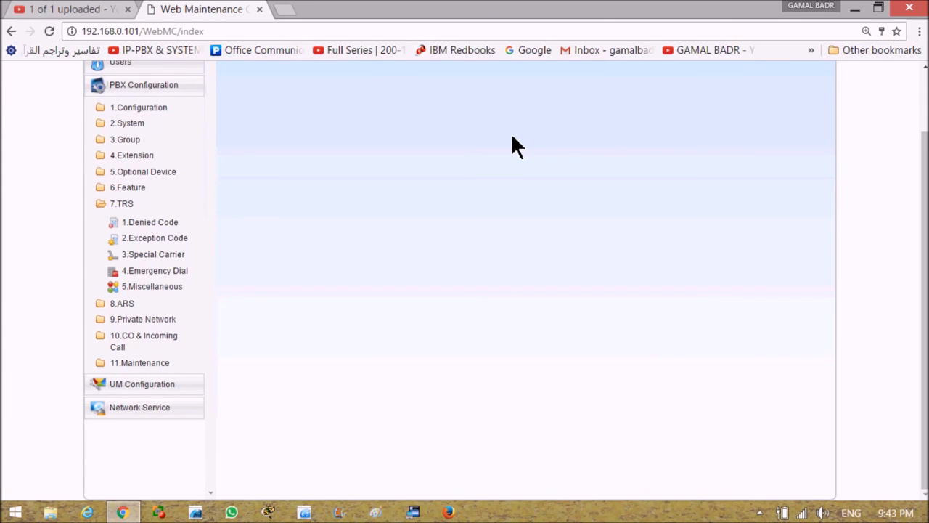
mouse_move(354, 325)
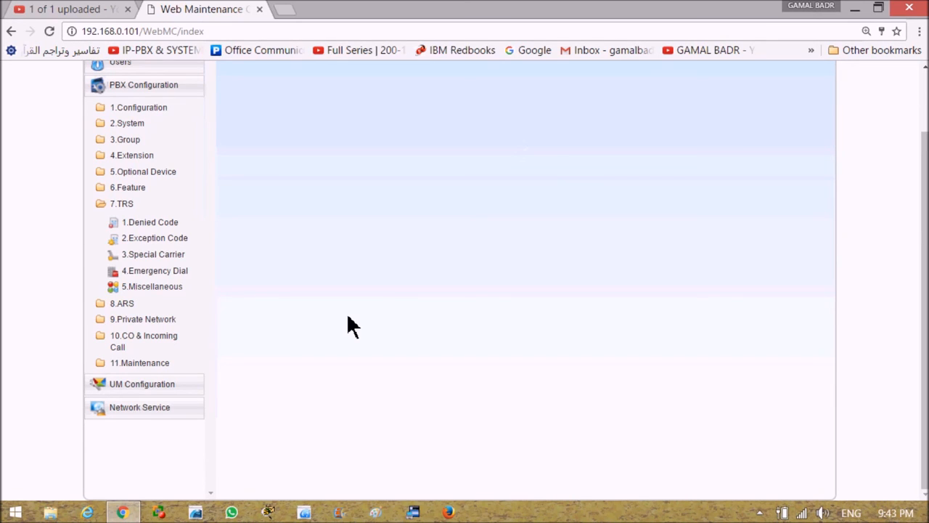
mouse_move(158, 225)
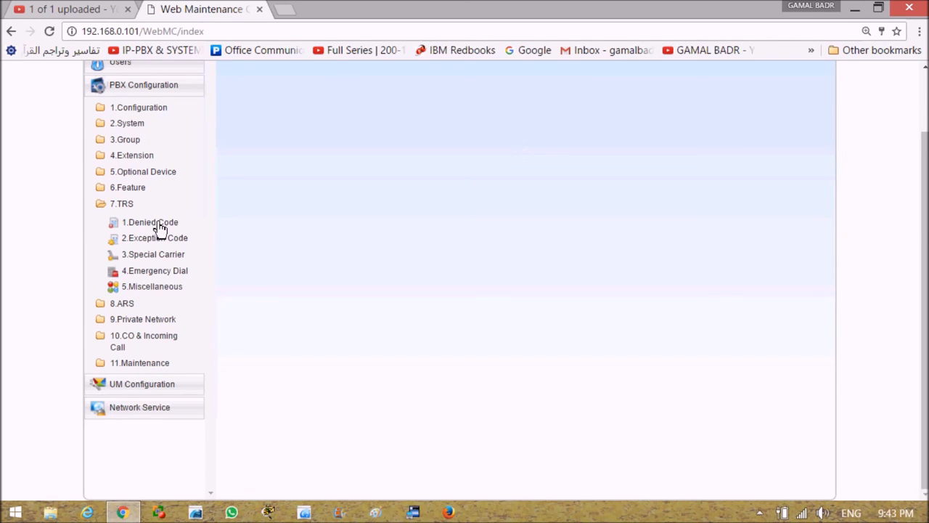
click(150, 222)
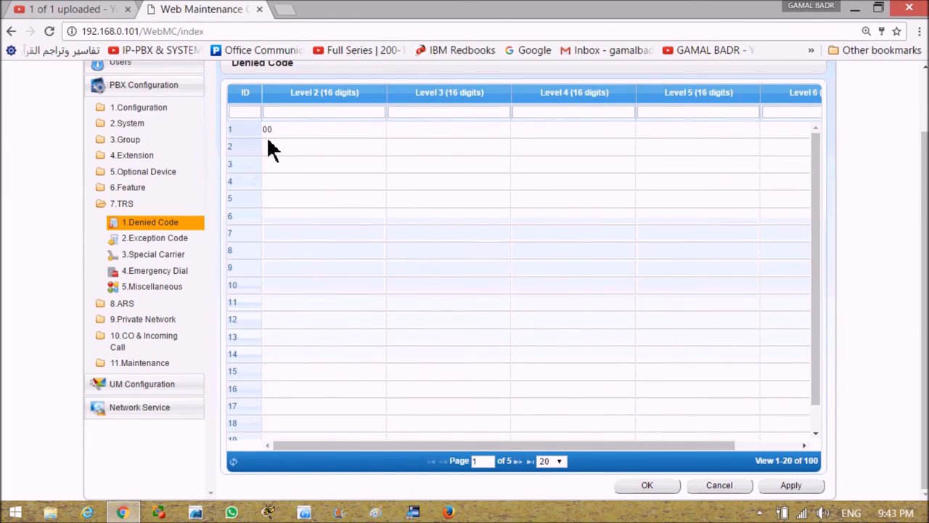
mouse_move(283, 161)
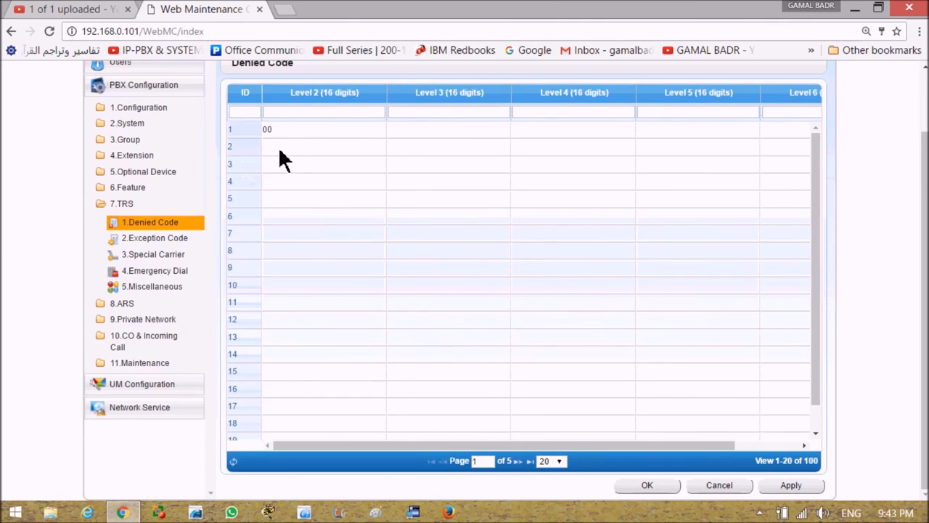
click(324, 145)
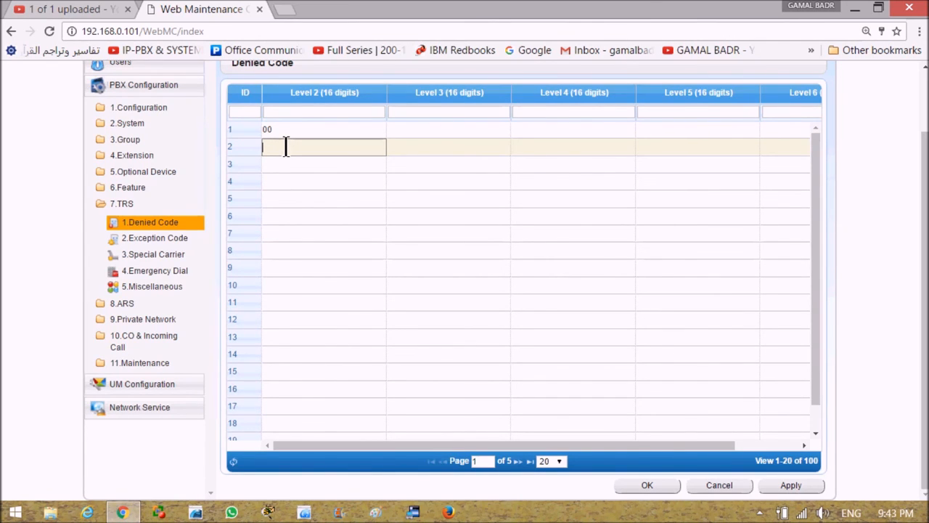
mouse_move(418, 146)
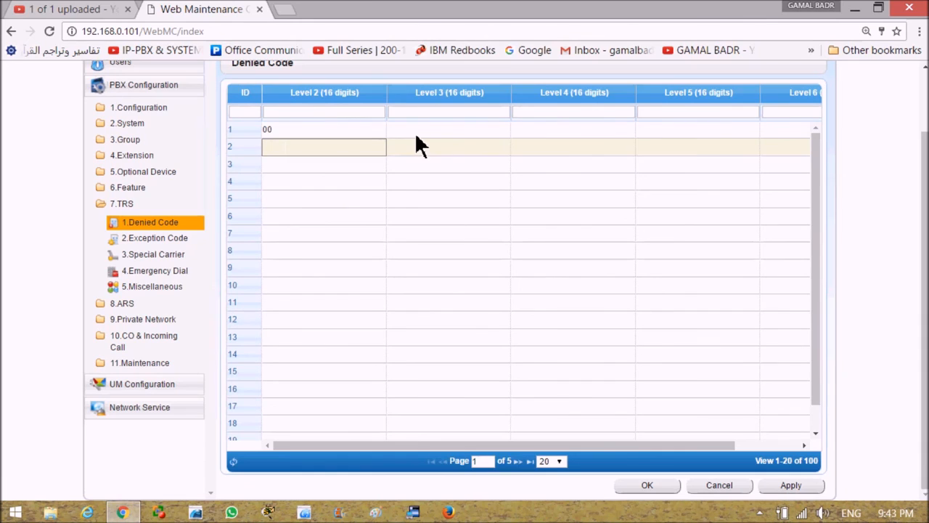
click(447, 129)
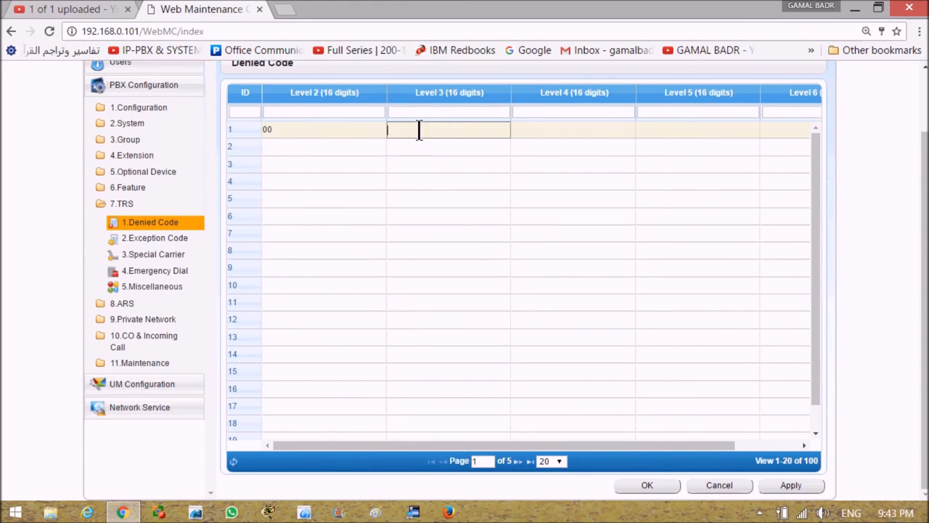
text(0)
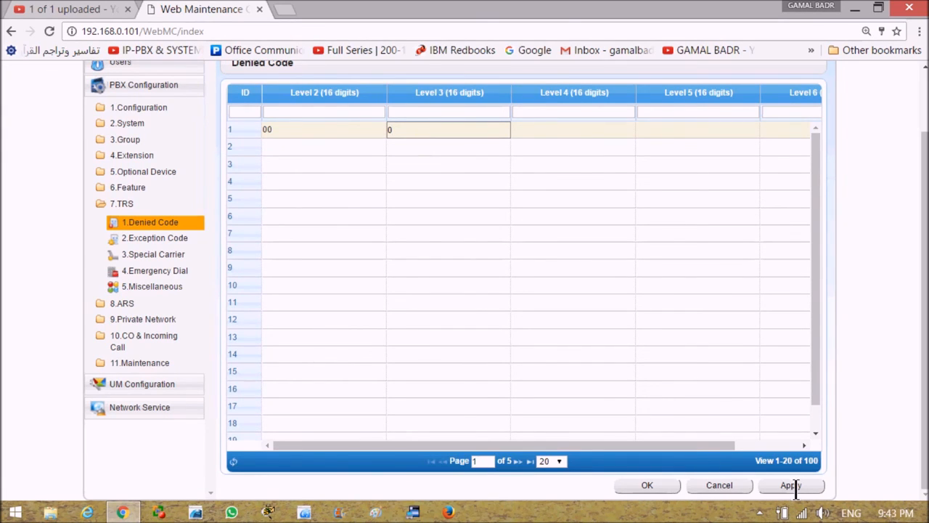
mouse_move(380, 200)
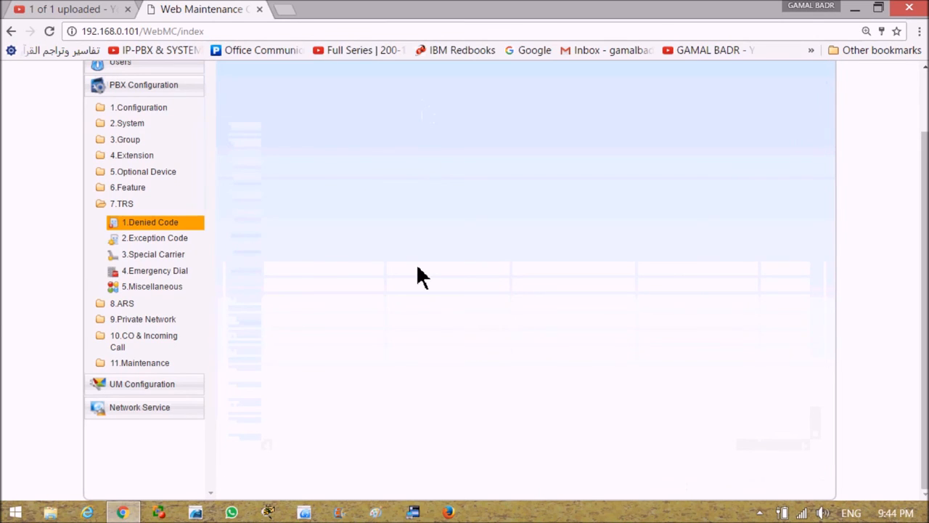
mouse_move(174, 238)
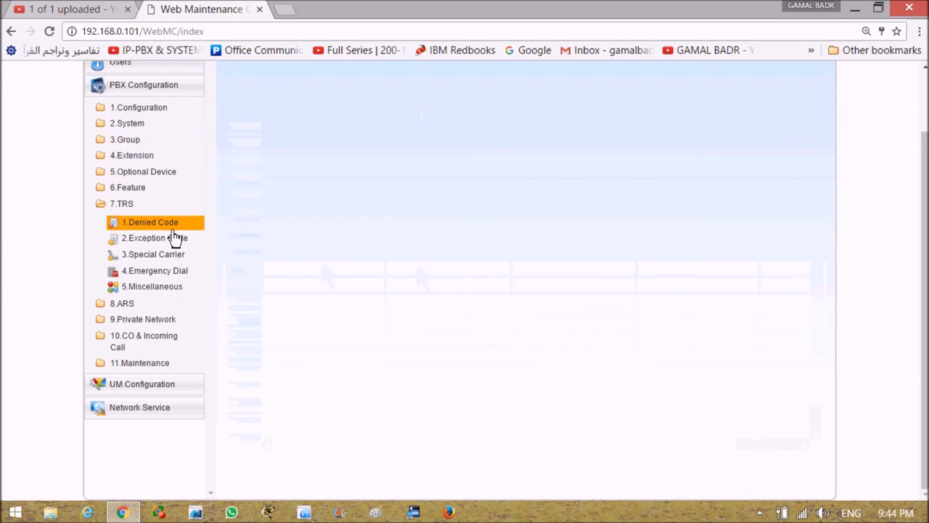
mouse_move(128, 122)
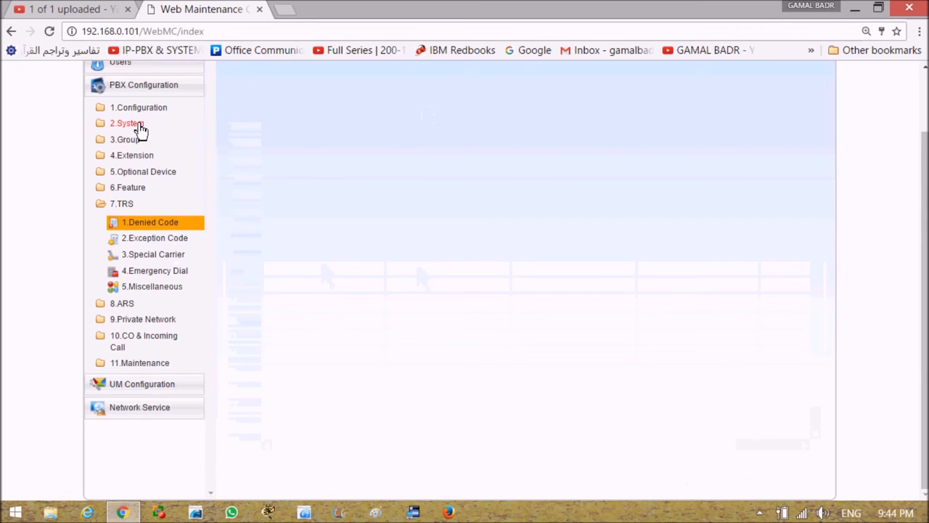
Step: In COS Settings row 1, raise the Lunch TRS level and set the Day TRS level to 2
click(128, 122)
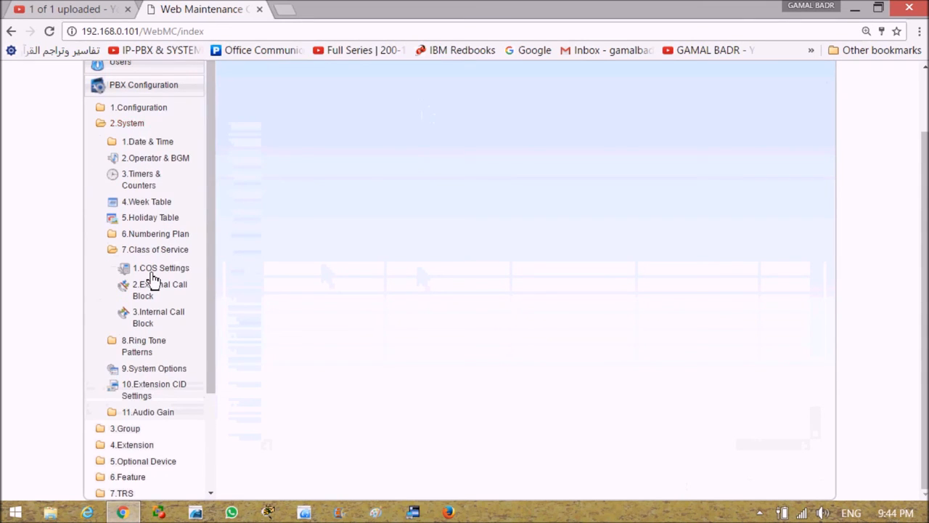
mouse_move(161, 273)
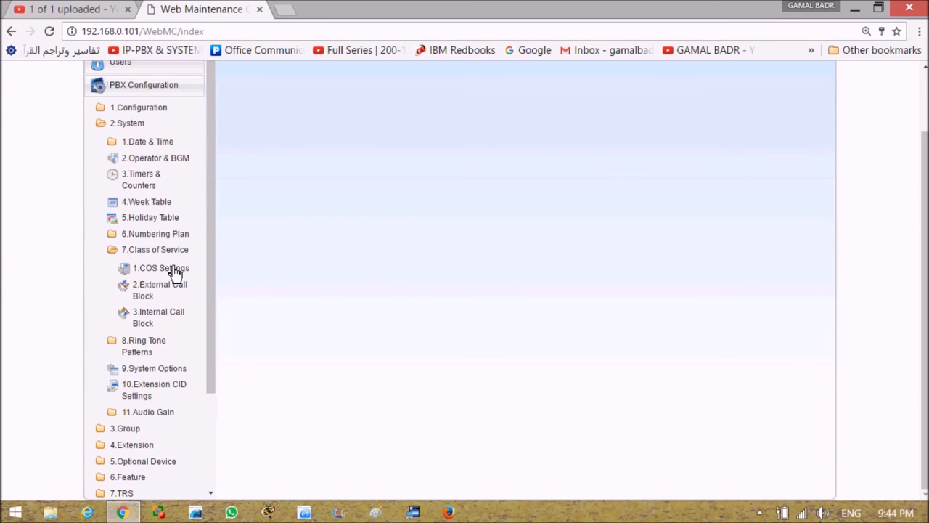
click(160, 267)
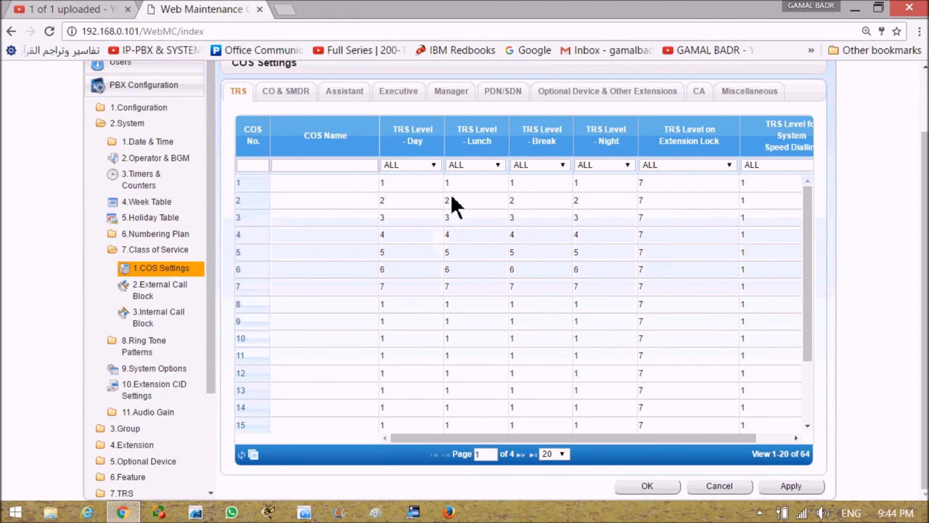
click(476, 183)
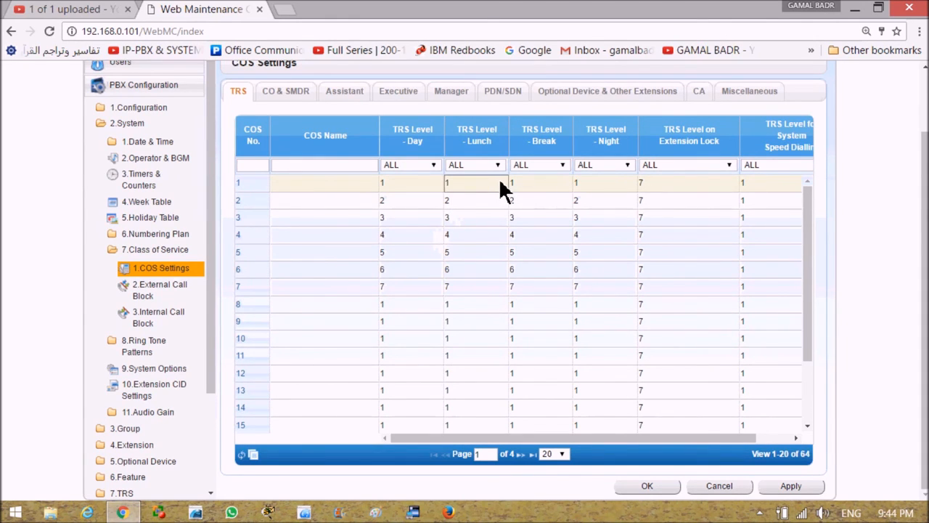
click(476, 183)
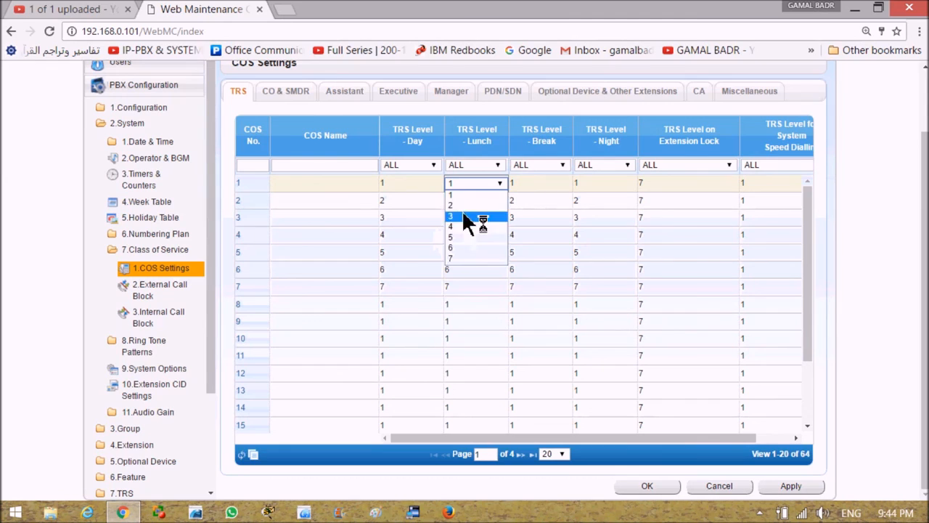
click(450, 216)
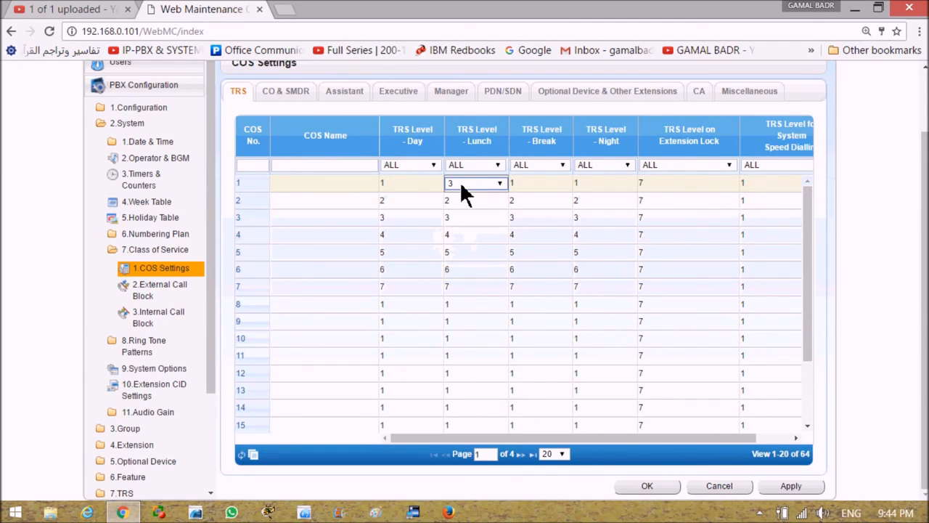
mouse_move(254, 191)
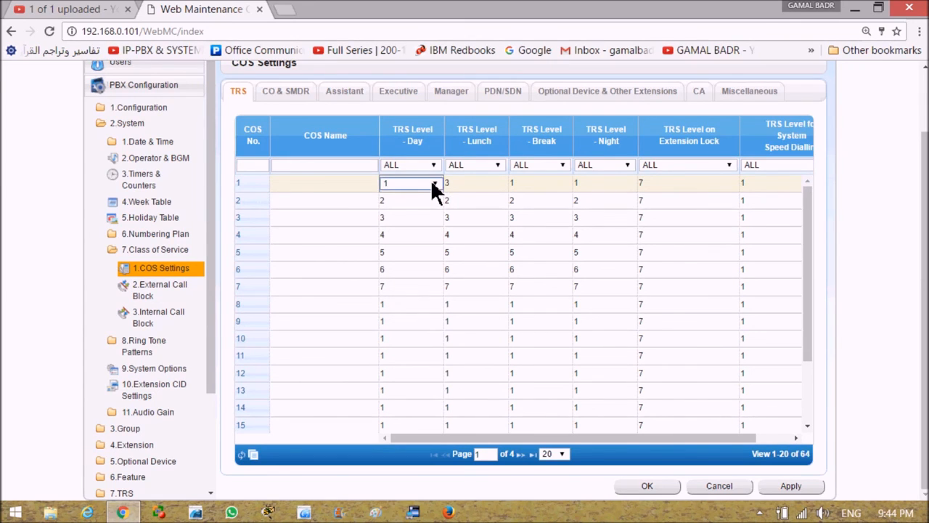
click(412, 183)
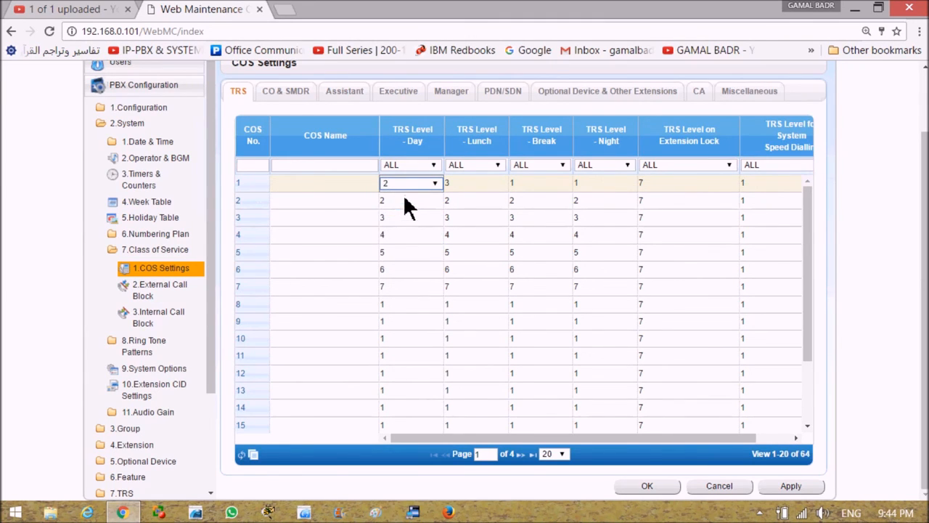
mouse_move(405, 152)
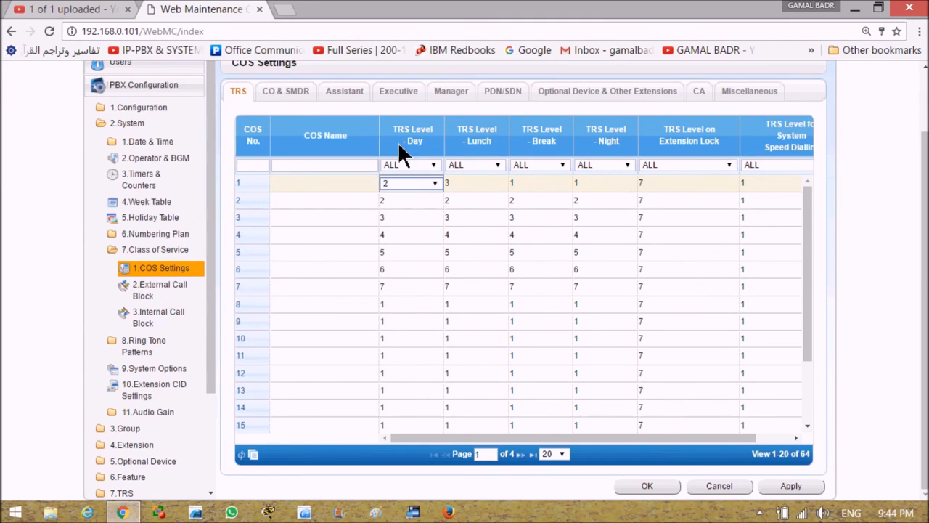
mouse_move(398, 192)
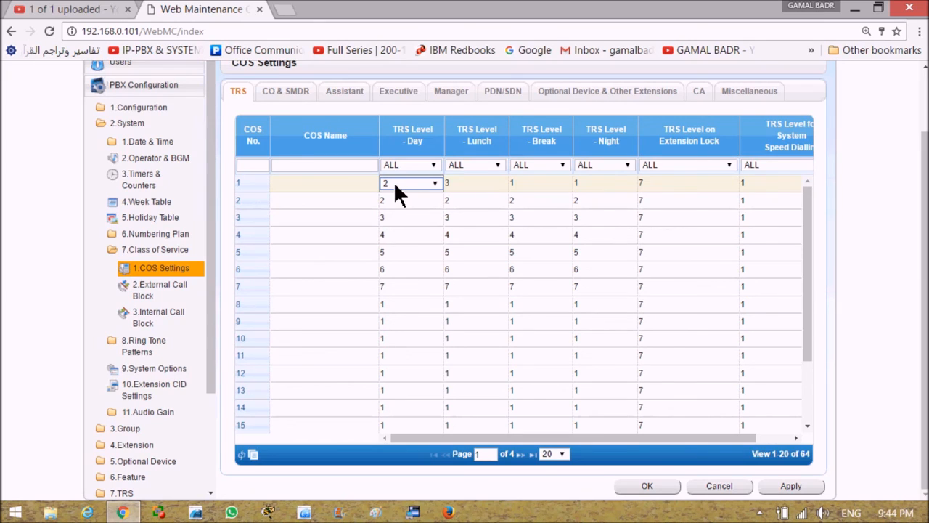
mouse_move(462, 192)
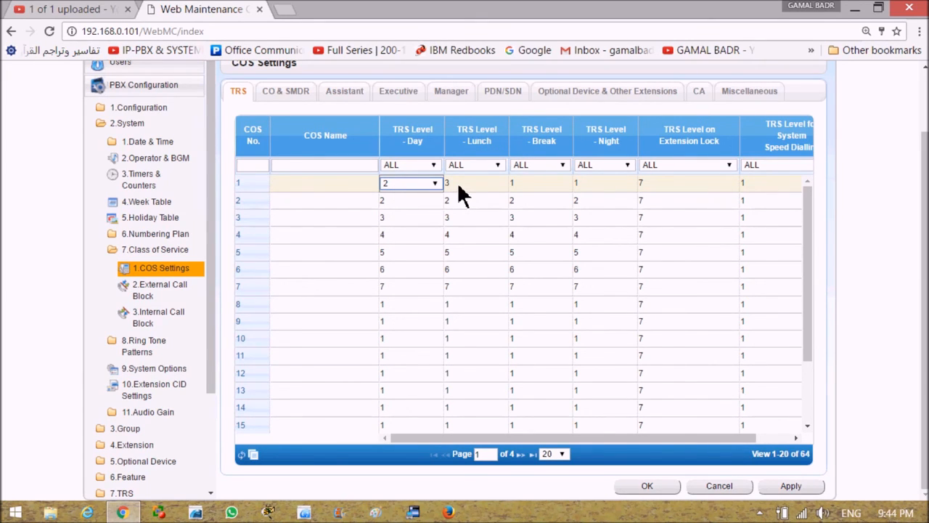
mouse_move(478, 191)
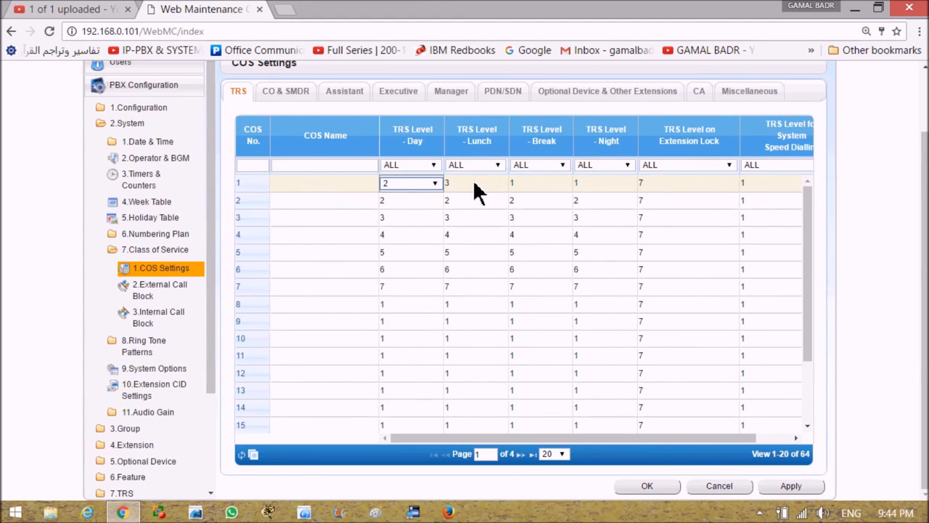
mouse_move(564, 195)
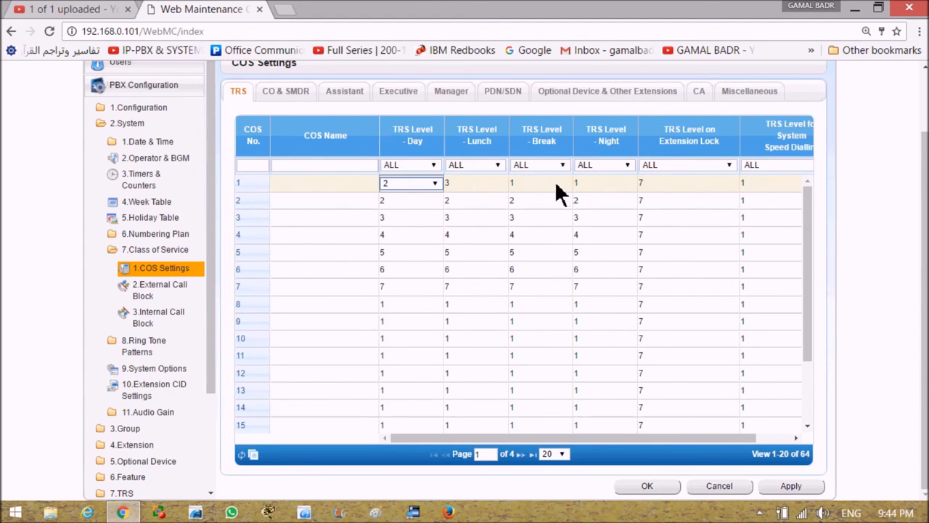